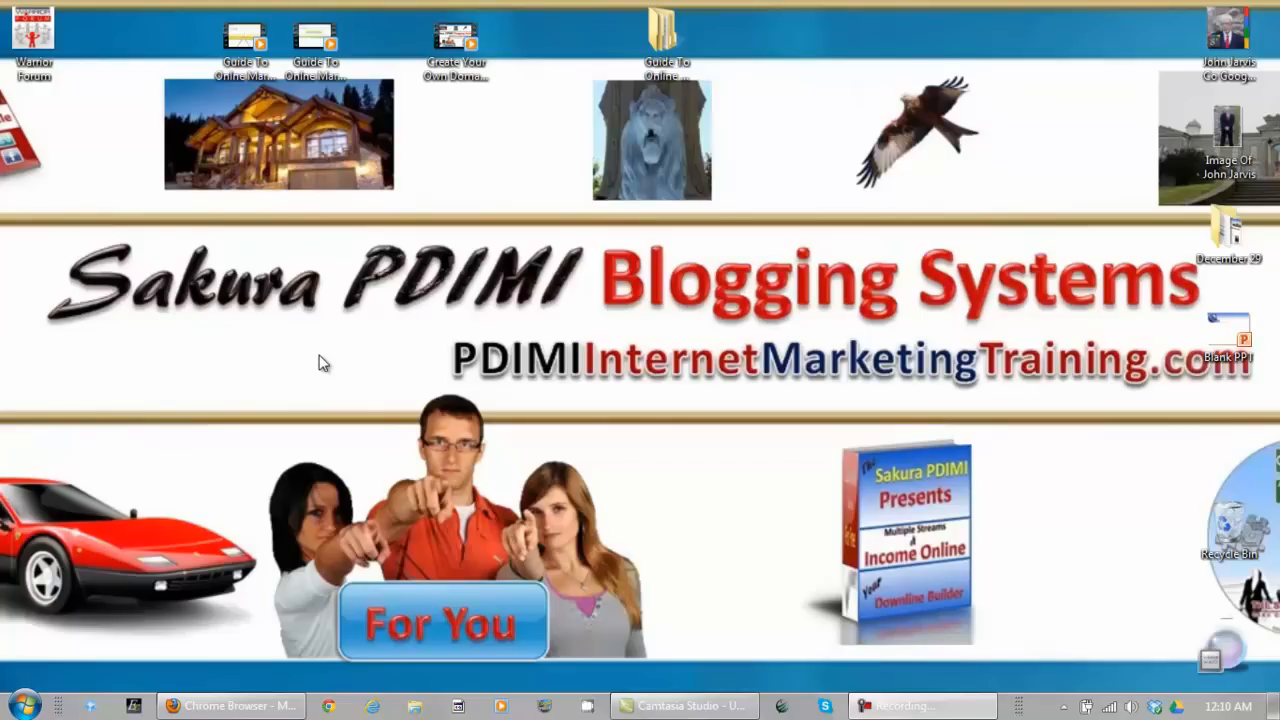
mouse_move(444, 324)
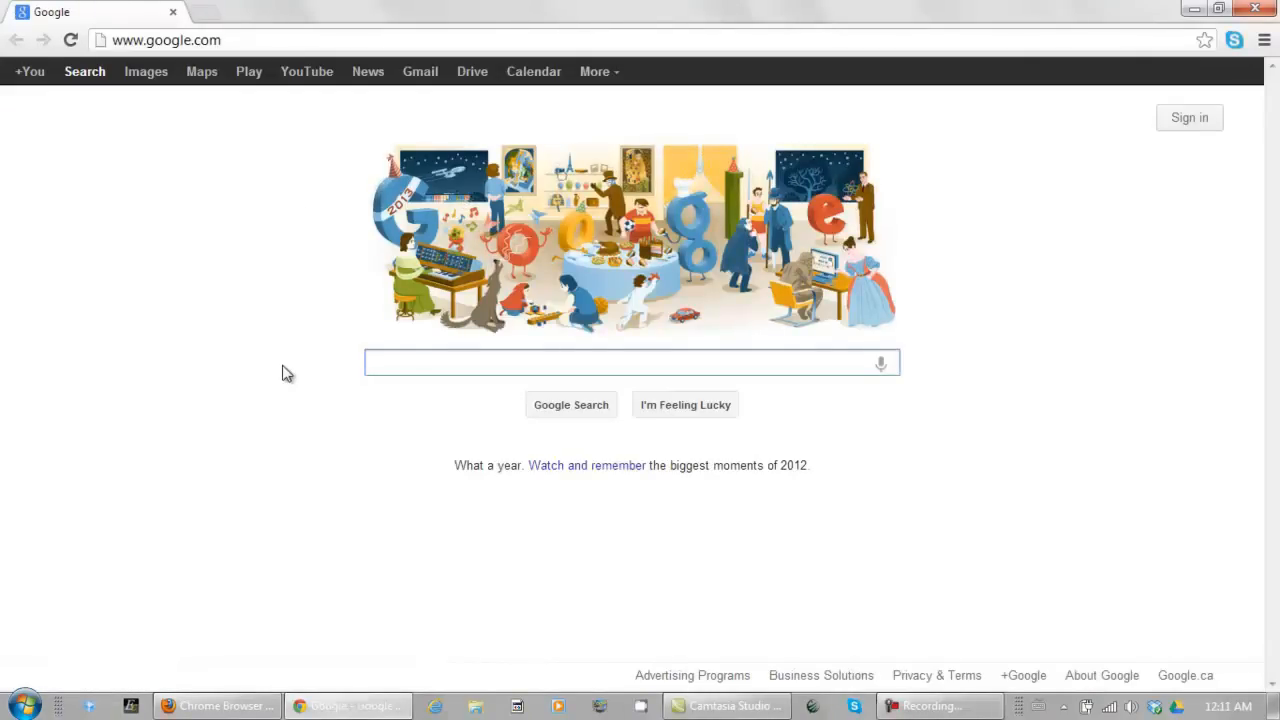
mouse_move(292, 366)
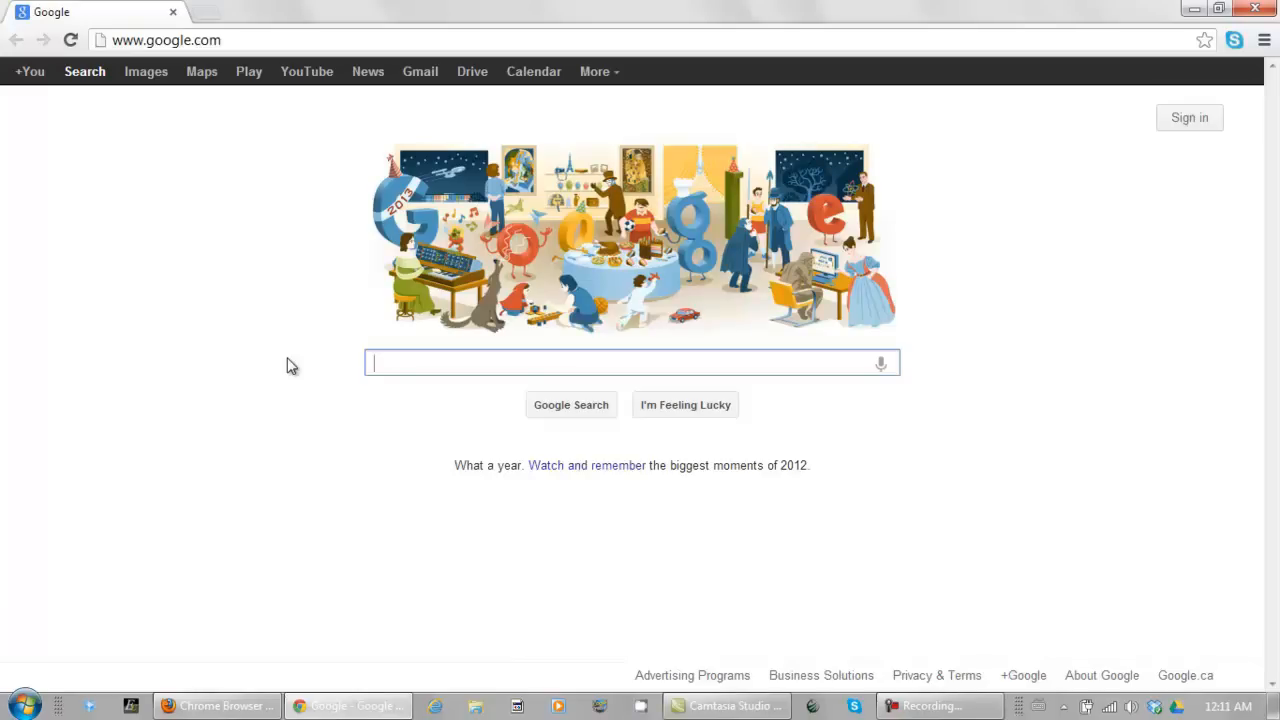
mouse_move(200, 72)
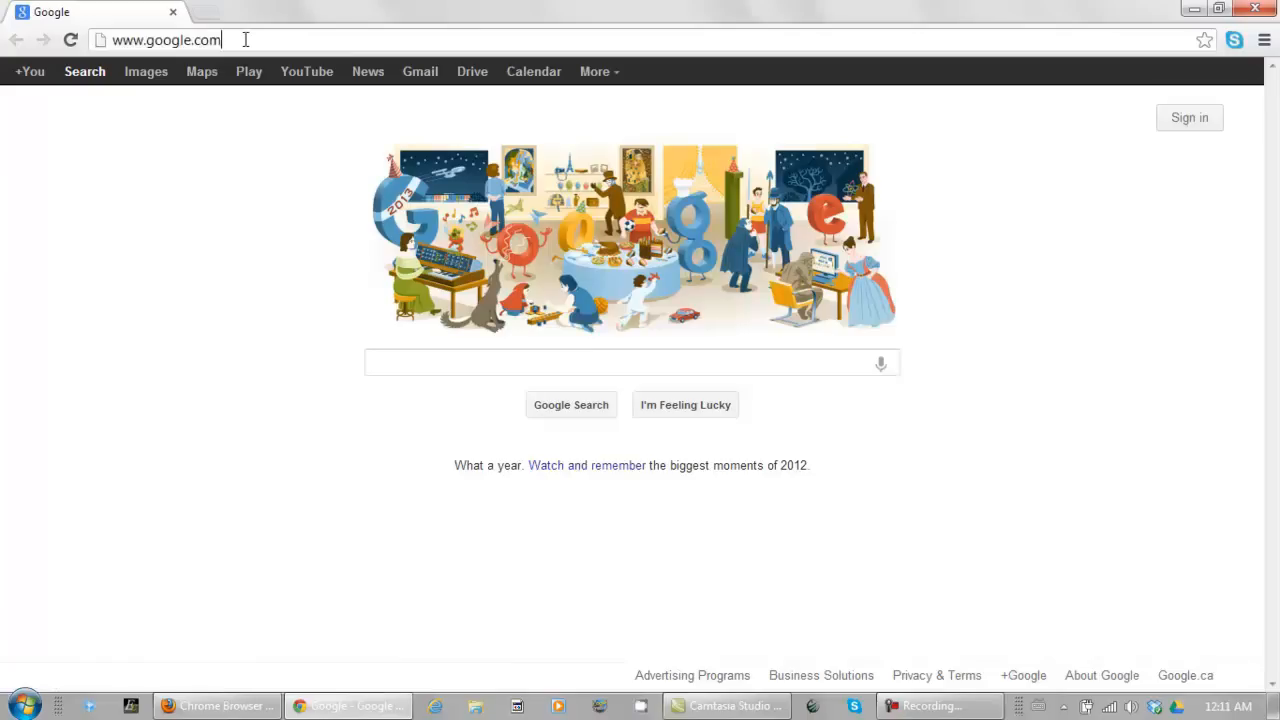
Step: Navigate from google.com to the Chrome browser page by appending /ch to the address
text(/chrome/browser/)
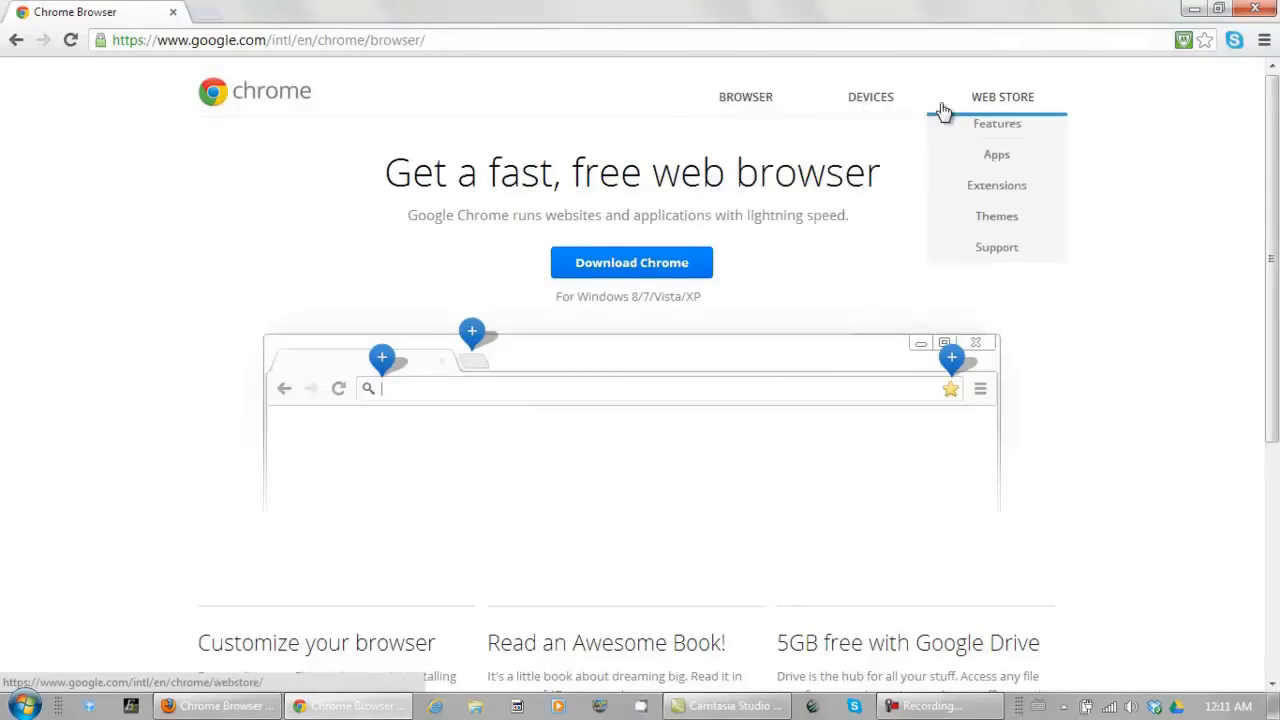
Step: Return to Google, reach the Gmail sign-in page, untick Stay signed in and begin creating an account
click(16, 40)
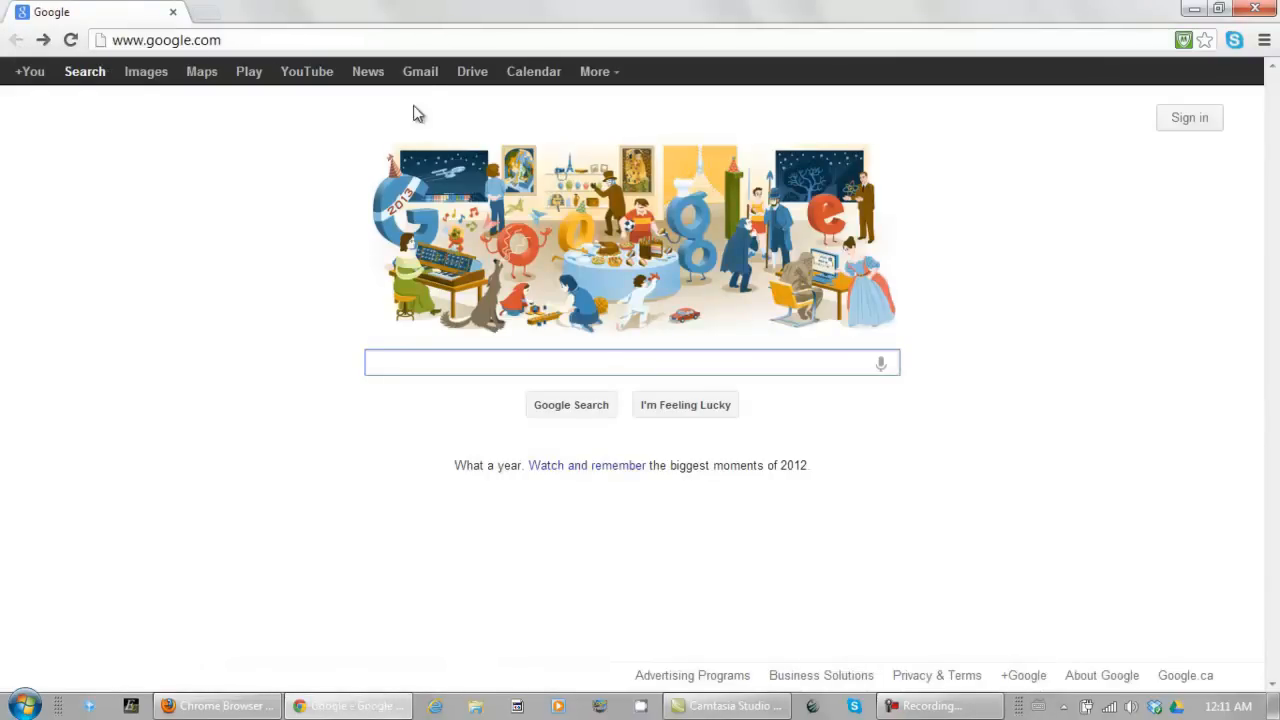
click(420, 72)
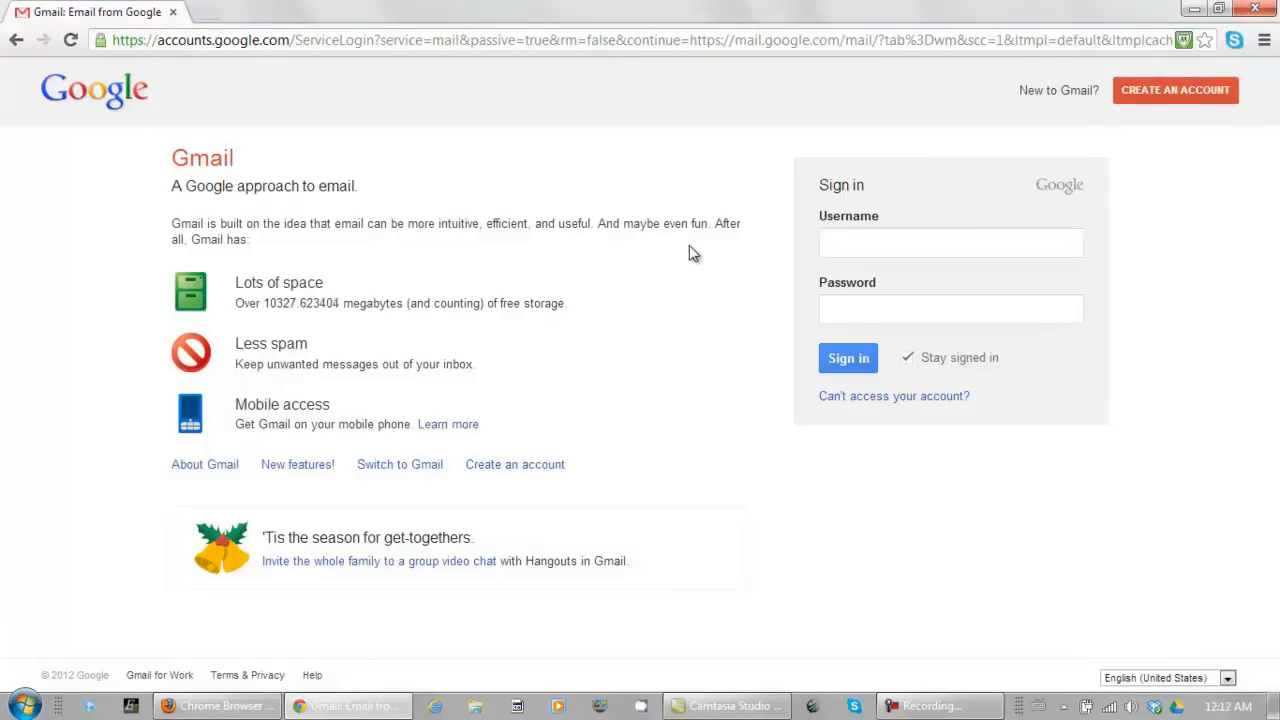
click(908, 356)
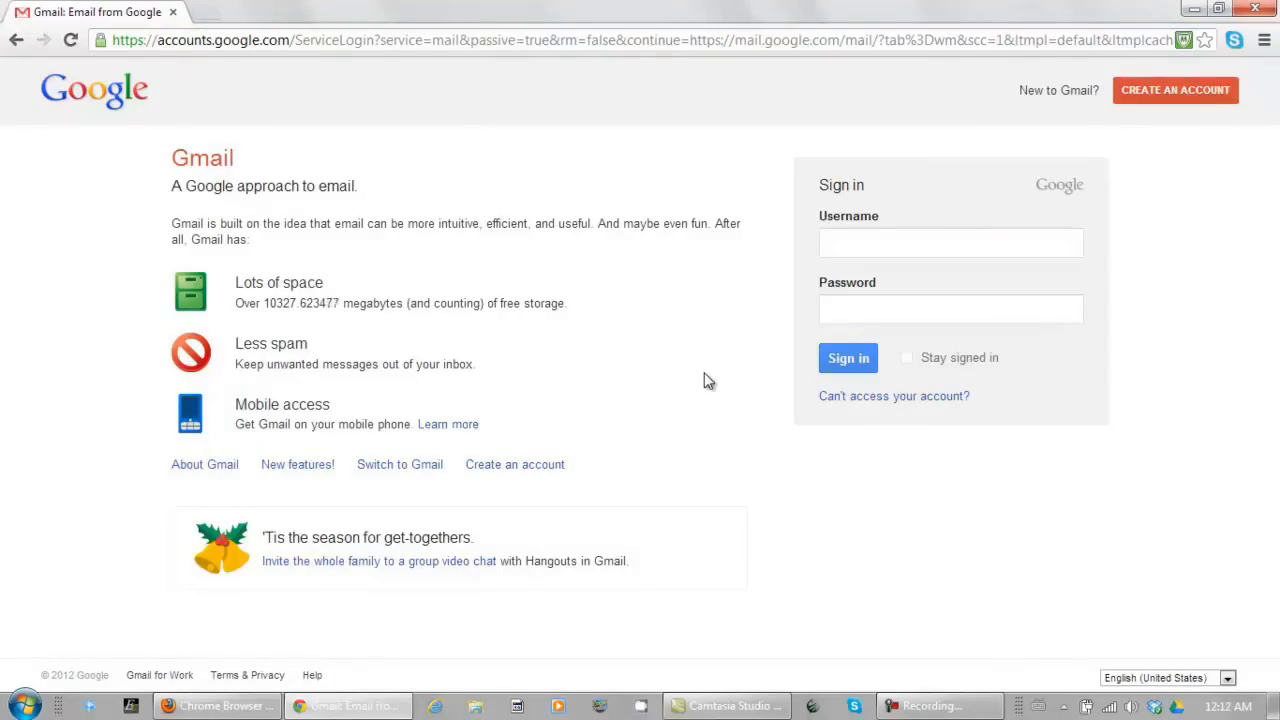
click(1176, 90)
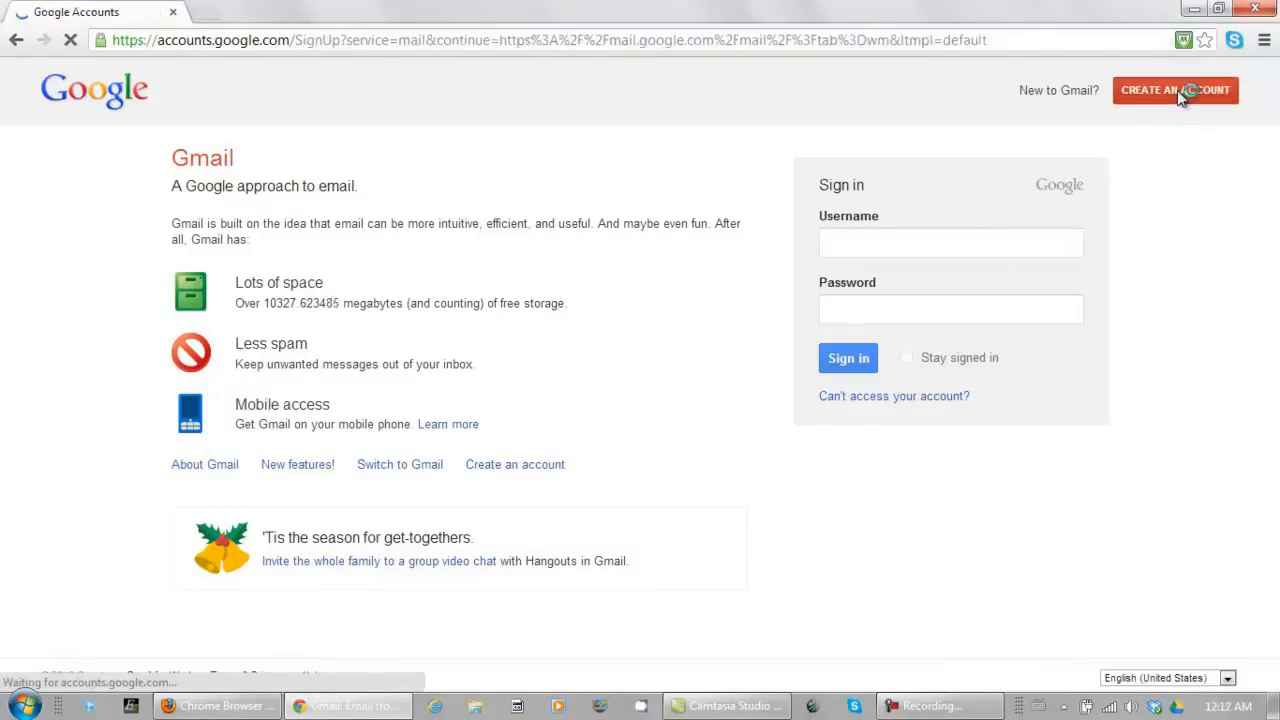
Step: Fill in the sign-up form's name, username, password, birthday, gender and email fields
click(1176, 90)
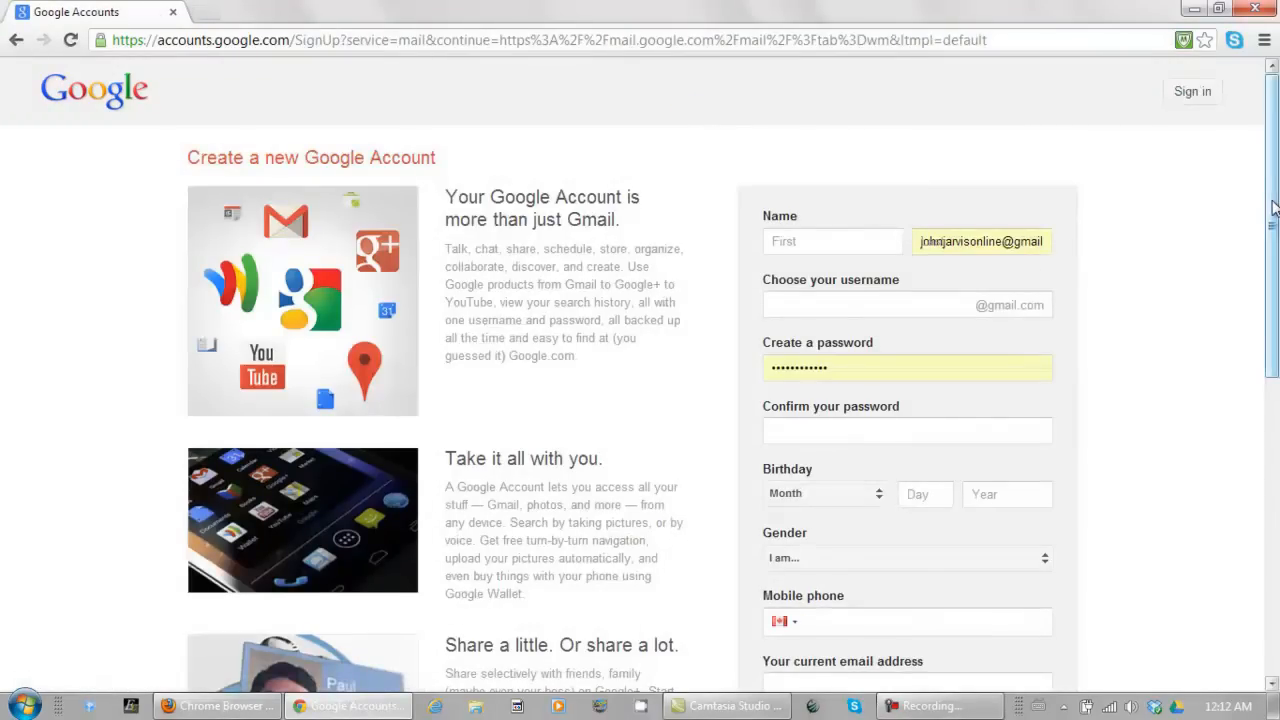
scroll(down, 3)
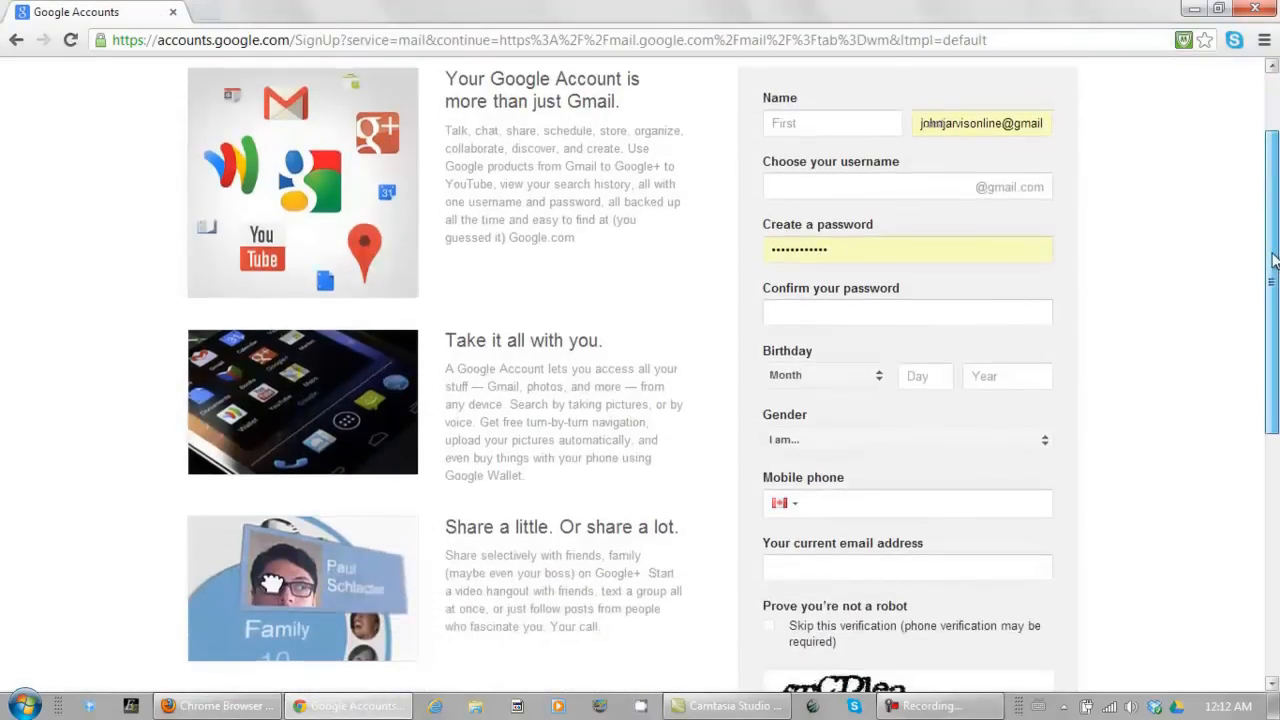
mouse_move(756, 218)
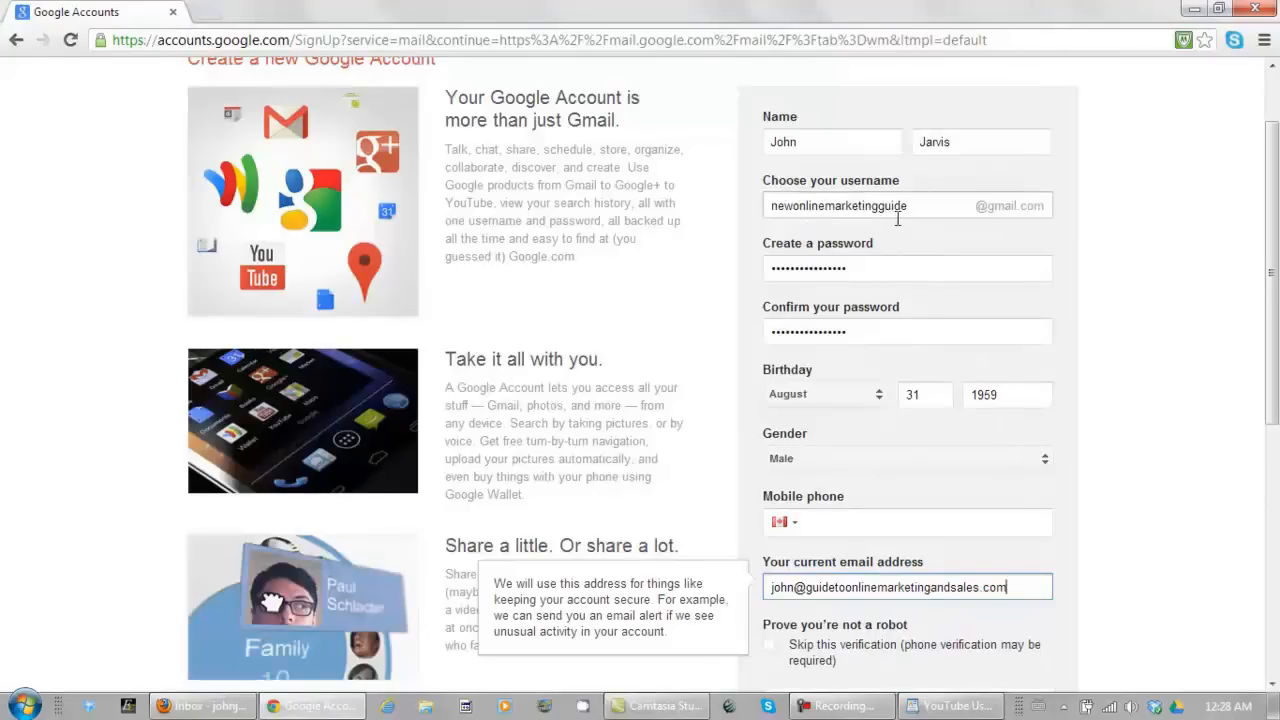
mouse_move(850, 478)
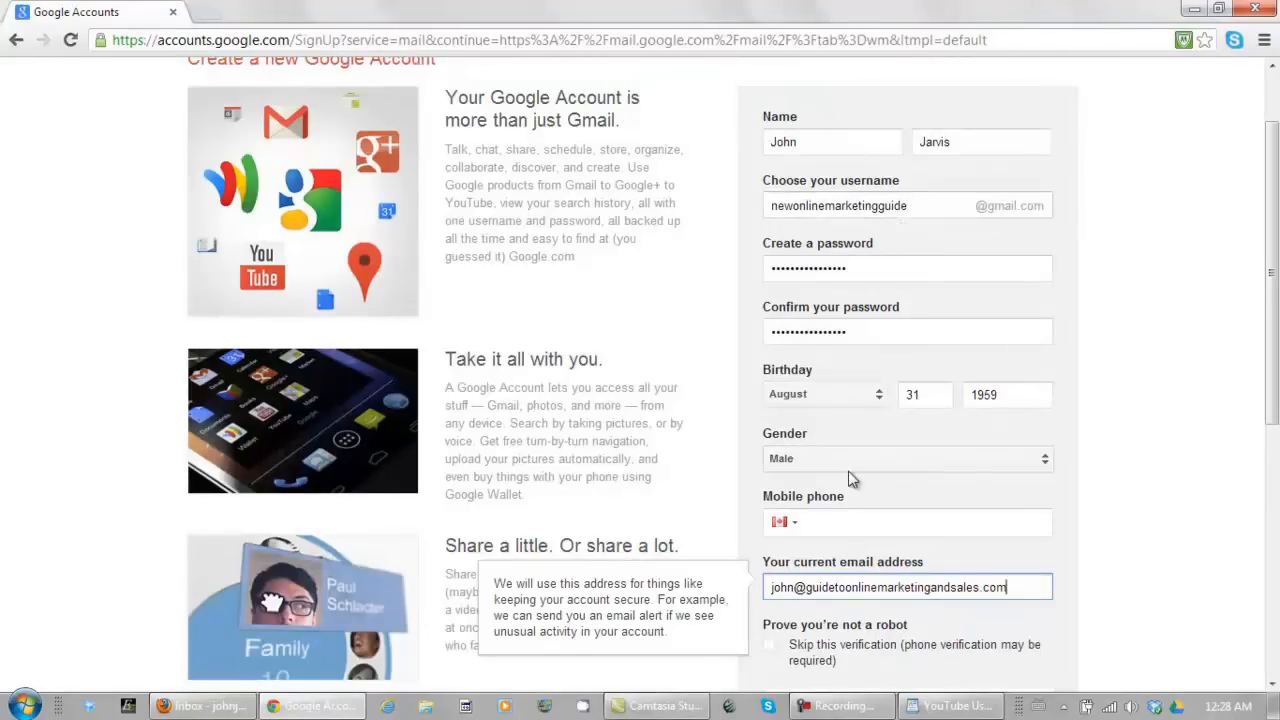
scroll(down, 3)
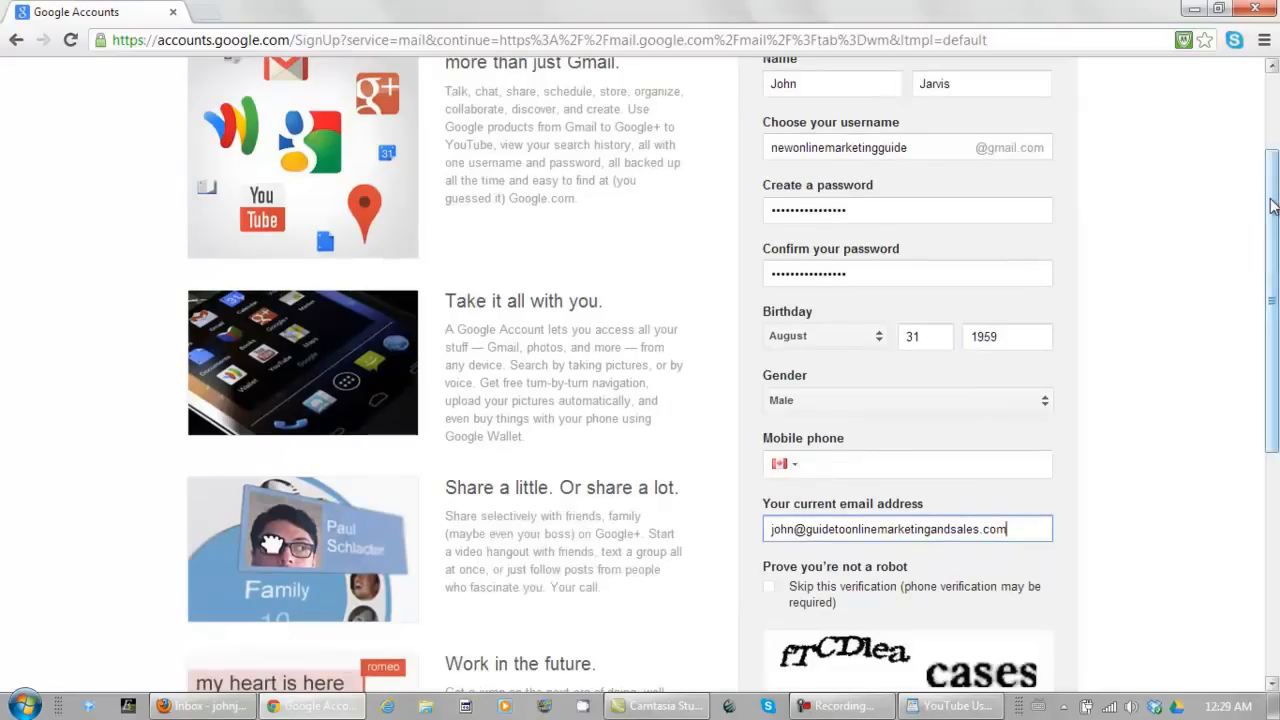
scroll(down, 3)
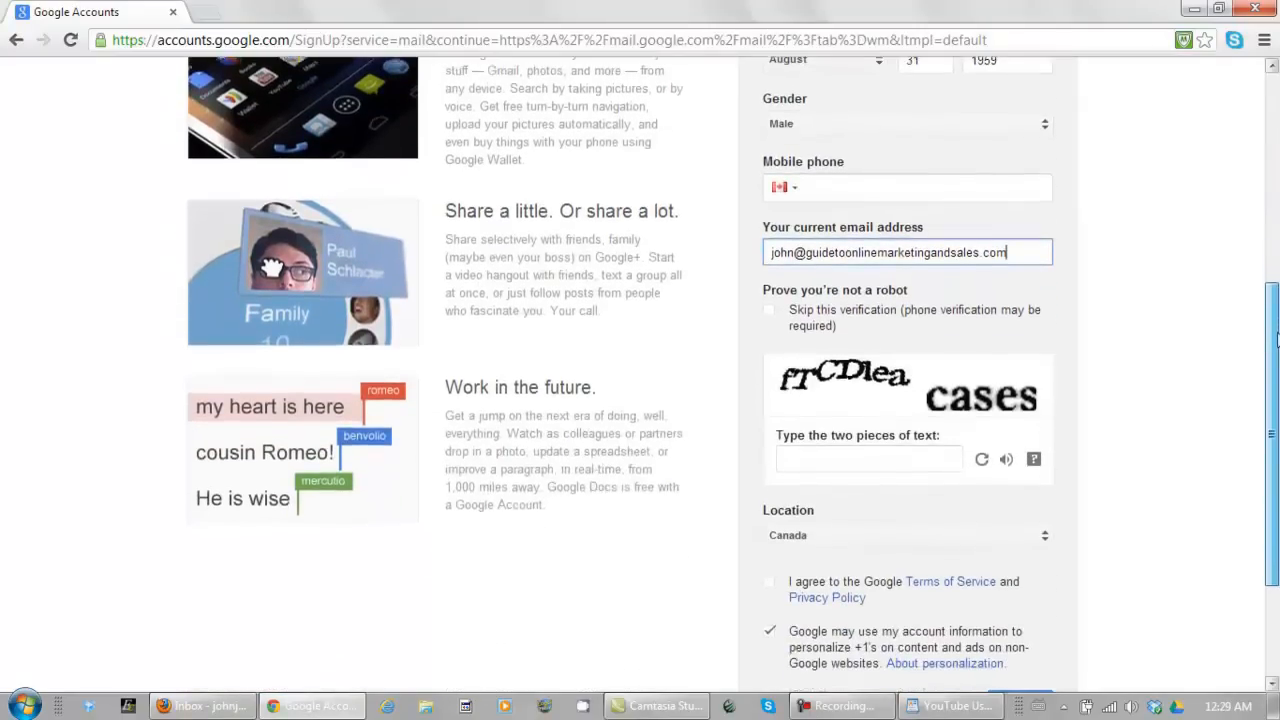
click(920, 188)
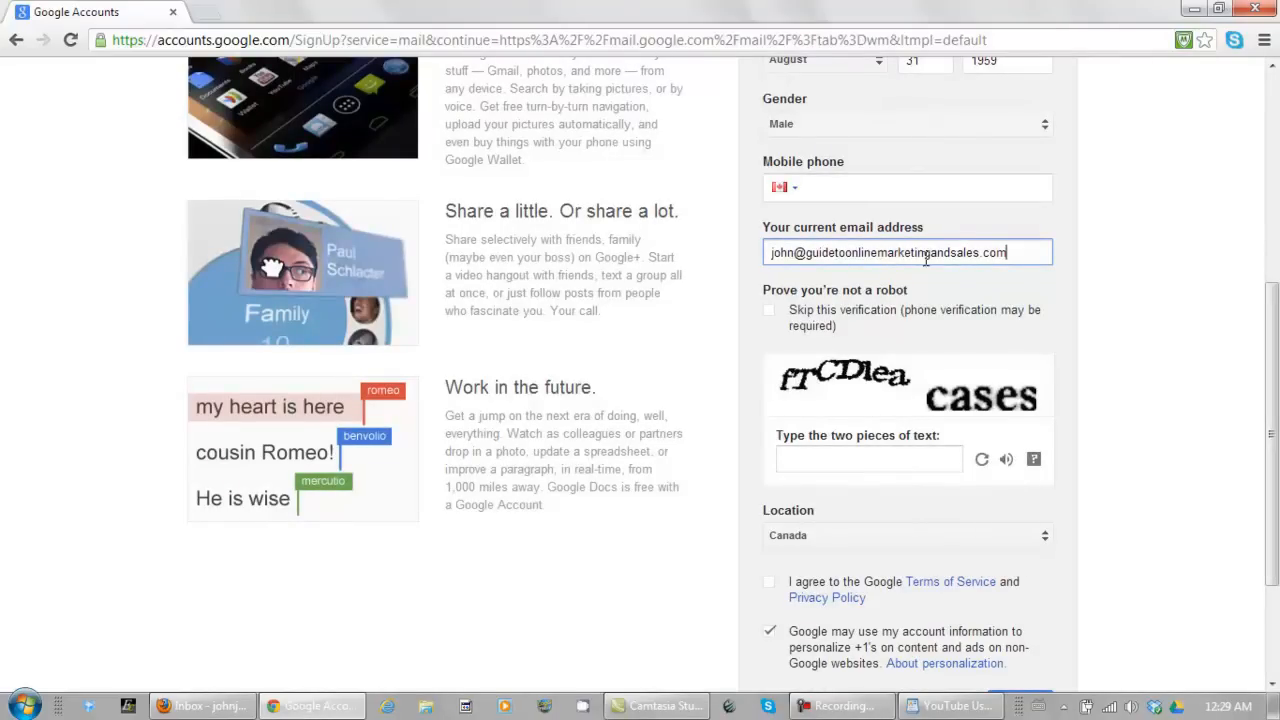
double_click(992, 252)
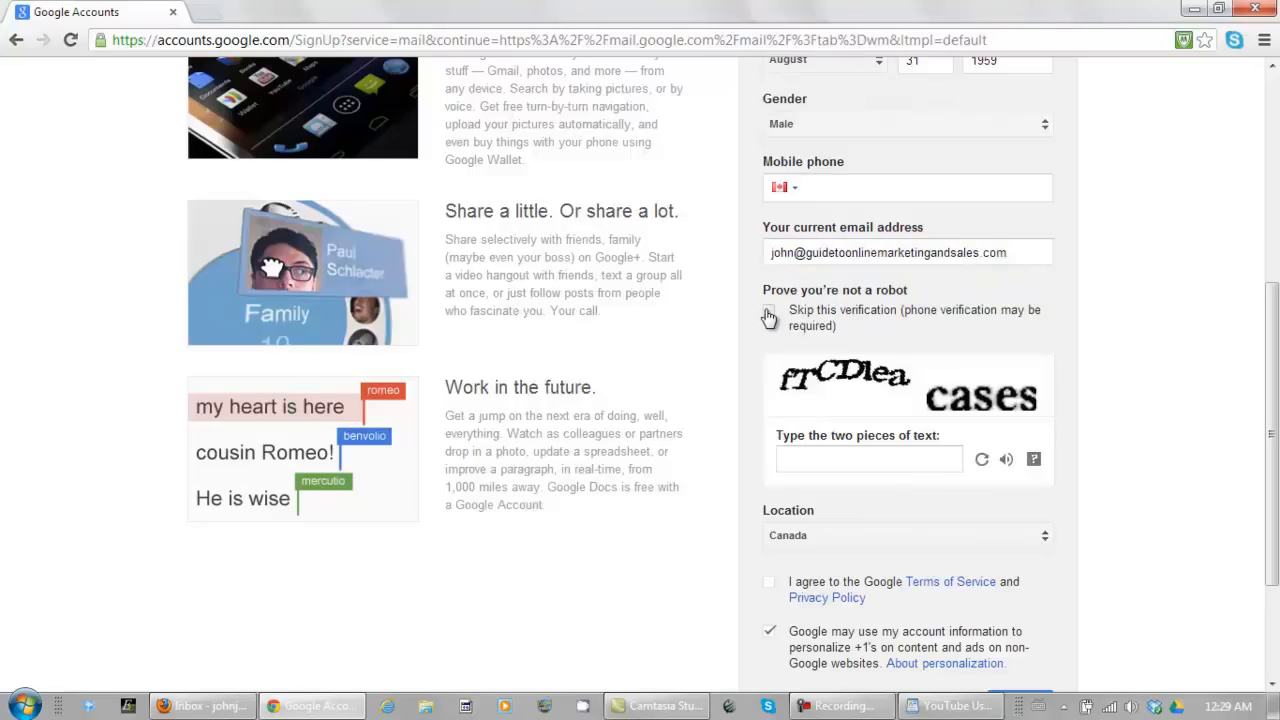
Step: Skip phone verification and accept the Terms of Service and Privacy Policy
click(768, 312)
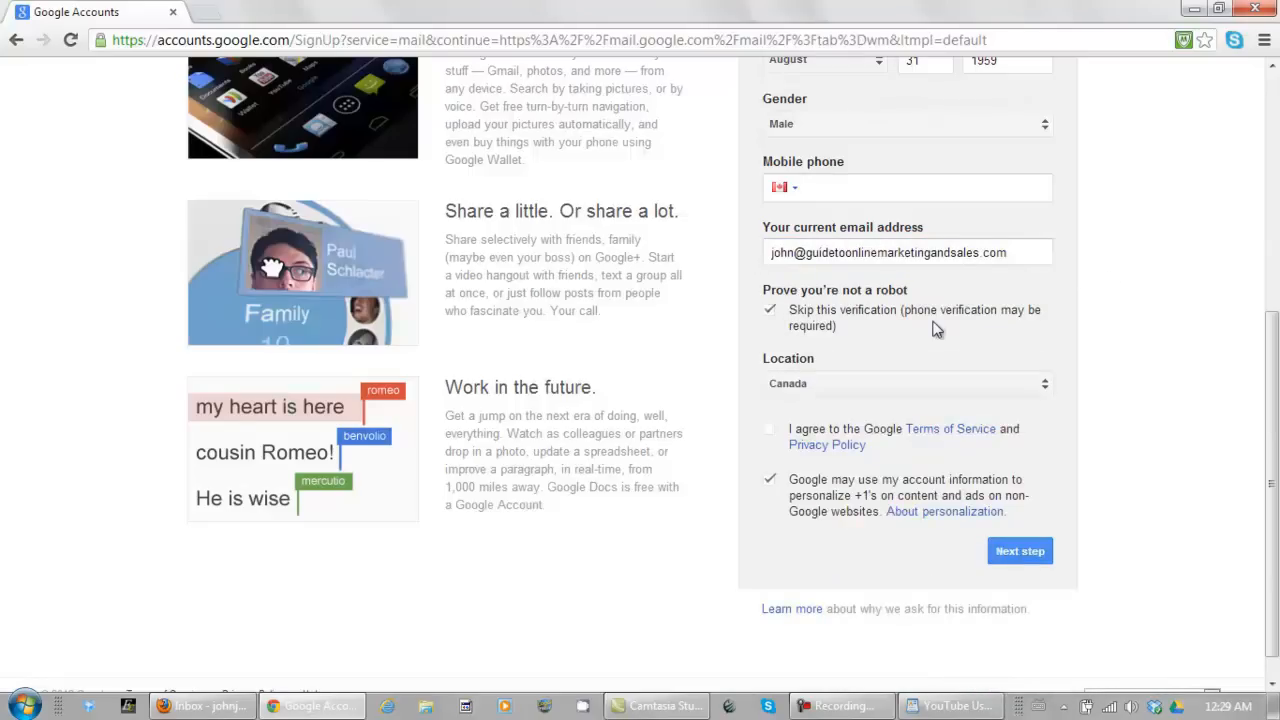
mouse_move(892, 322)
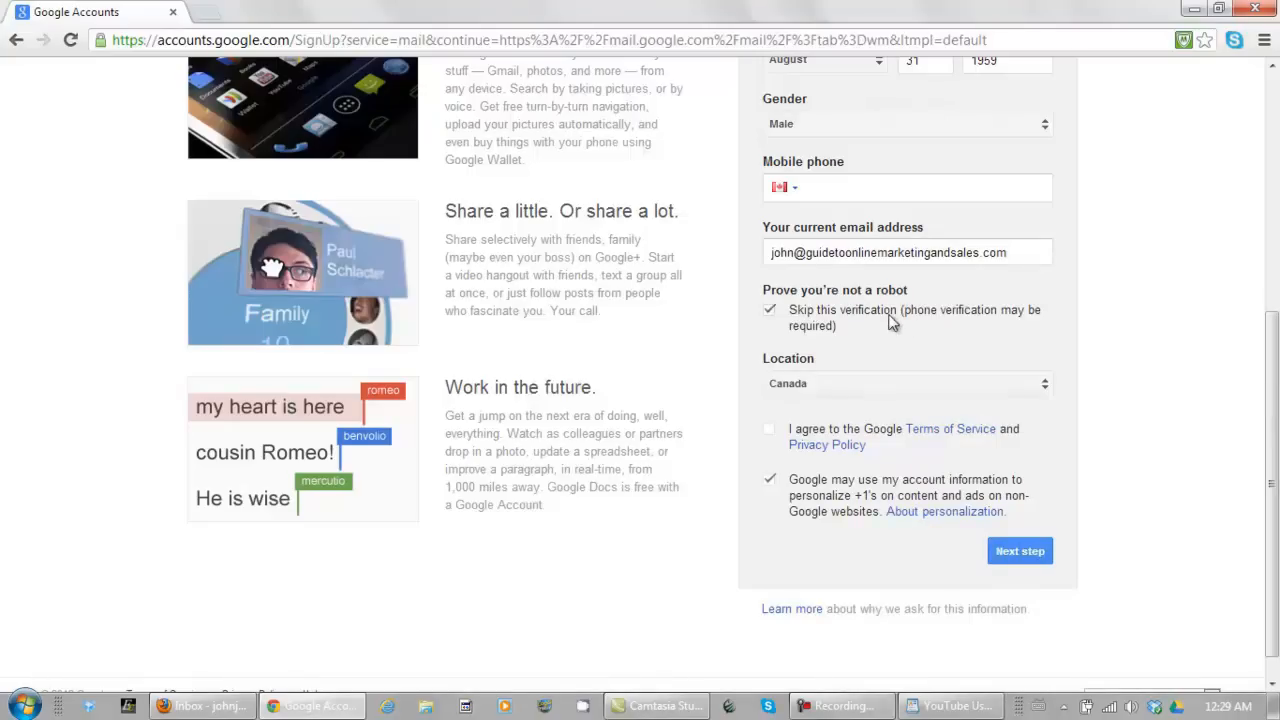
mouse_move(818, 384)
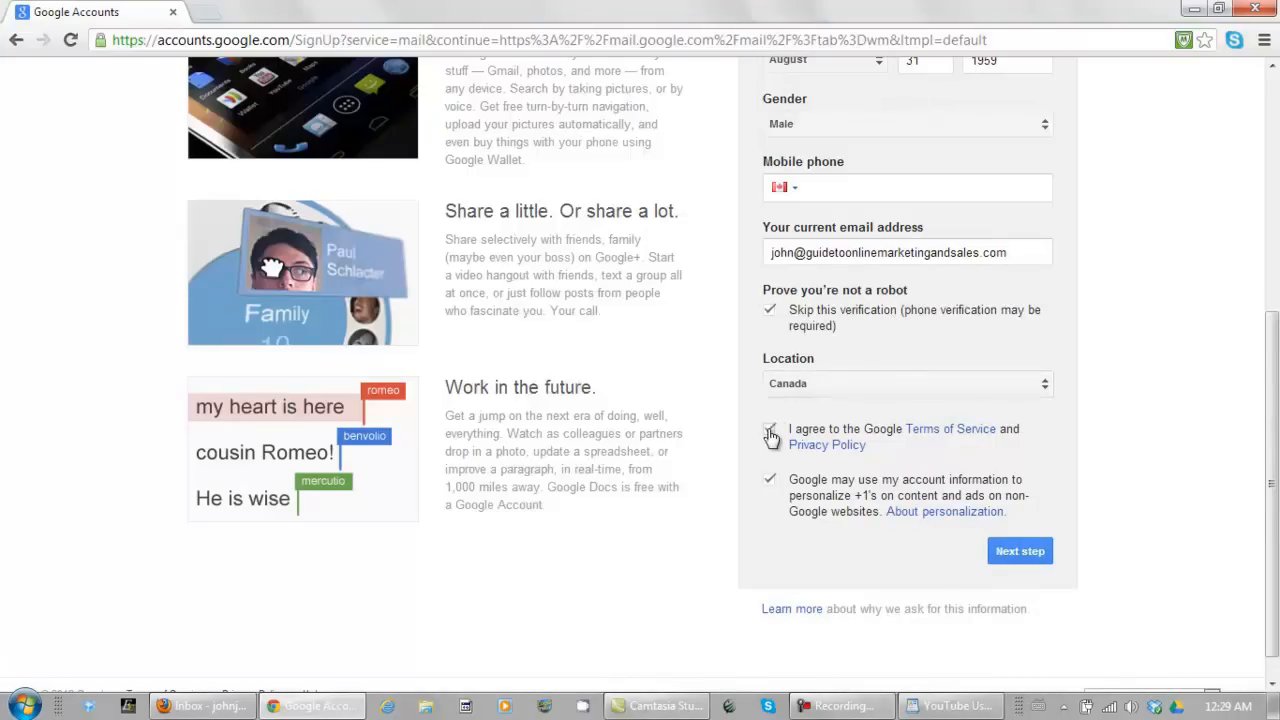
click(770, 428)
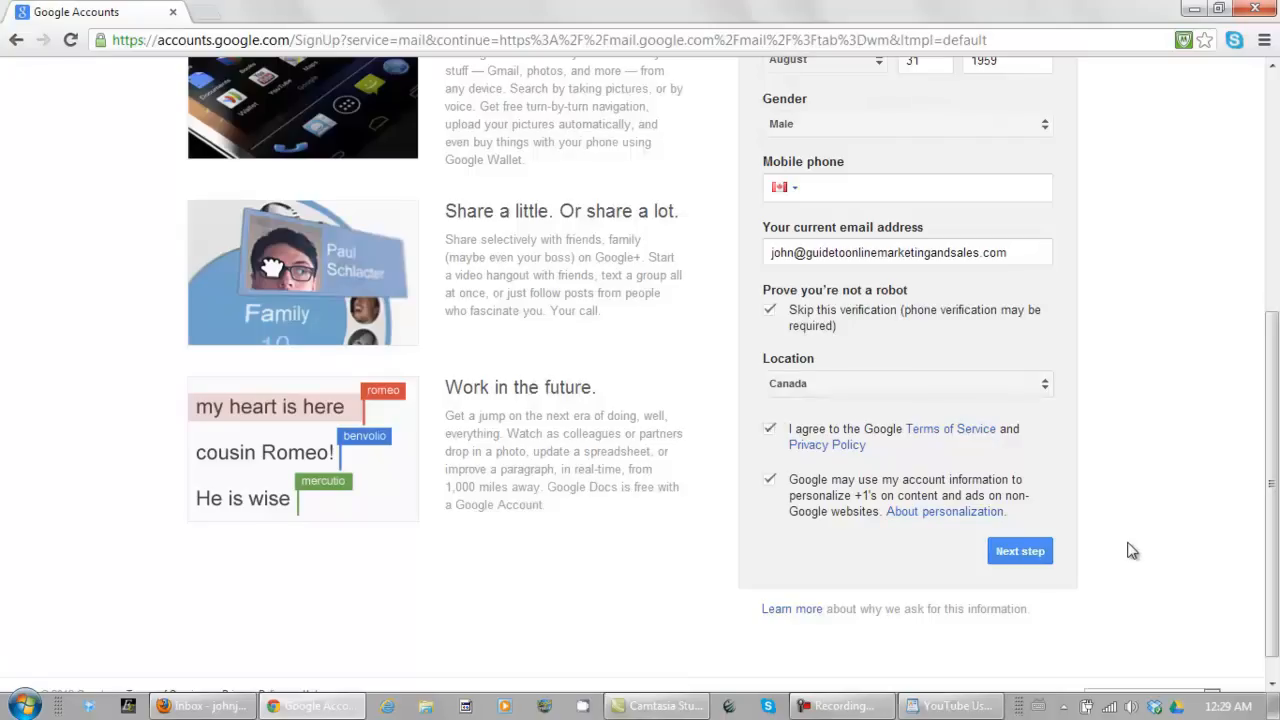
mouse_move(1020, 552)
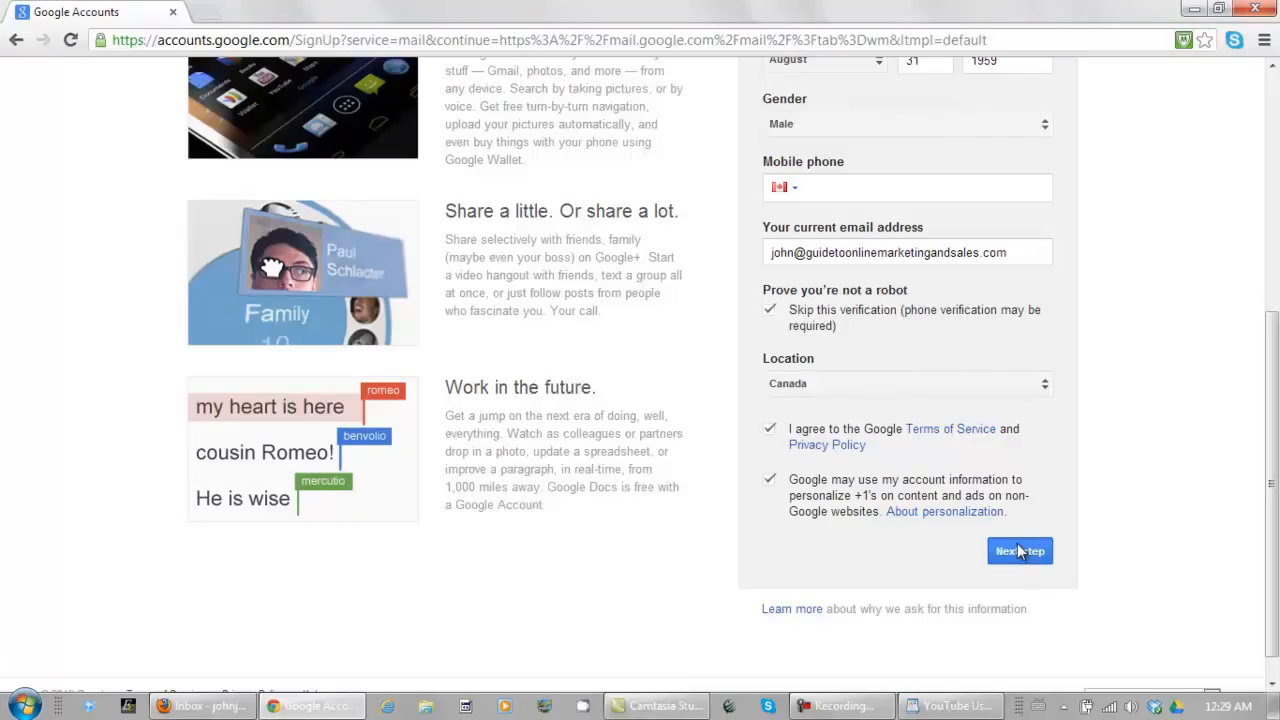
Step: Submit the sign-up form and continue past account verification to the profile setup page
click(1020, 552)
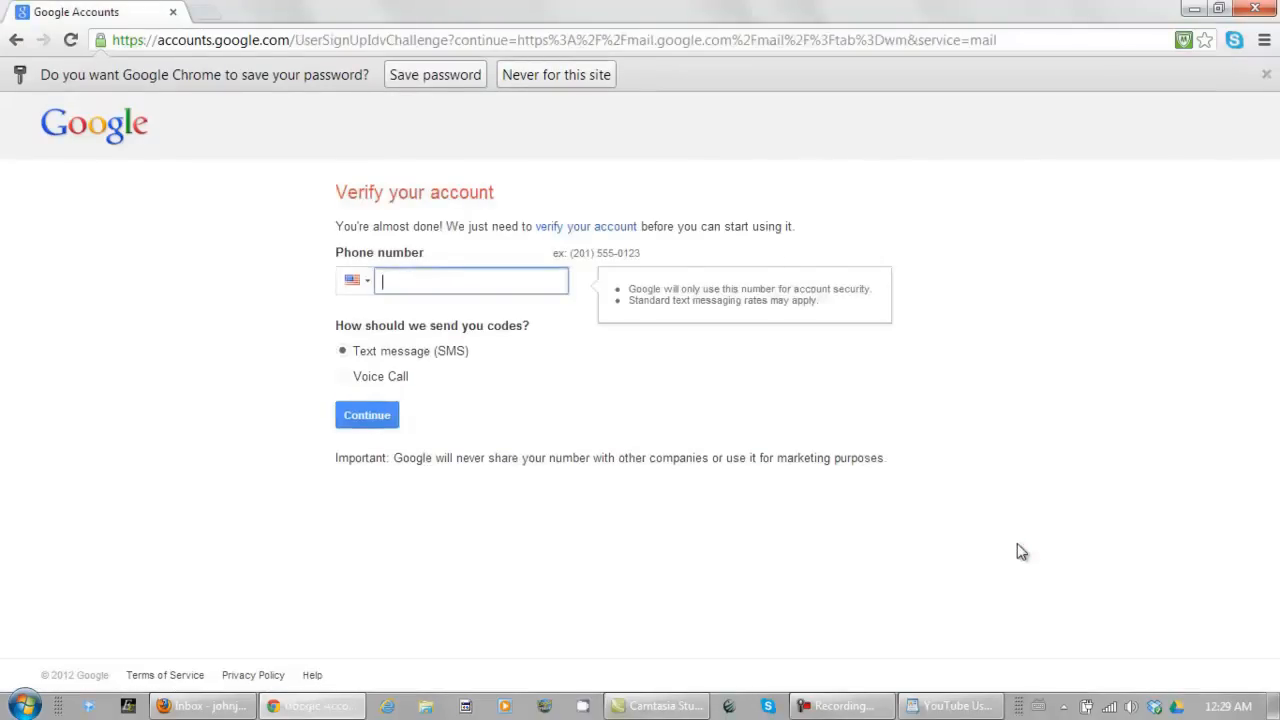
mouse_move(564, 418)
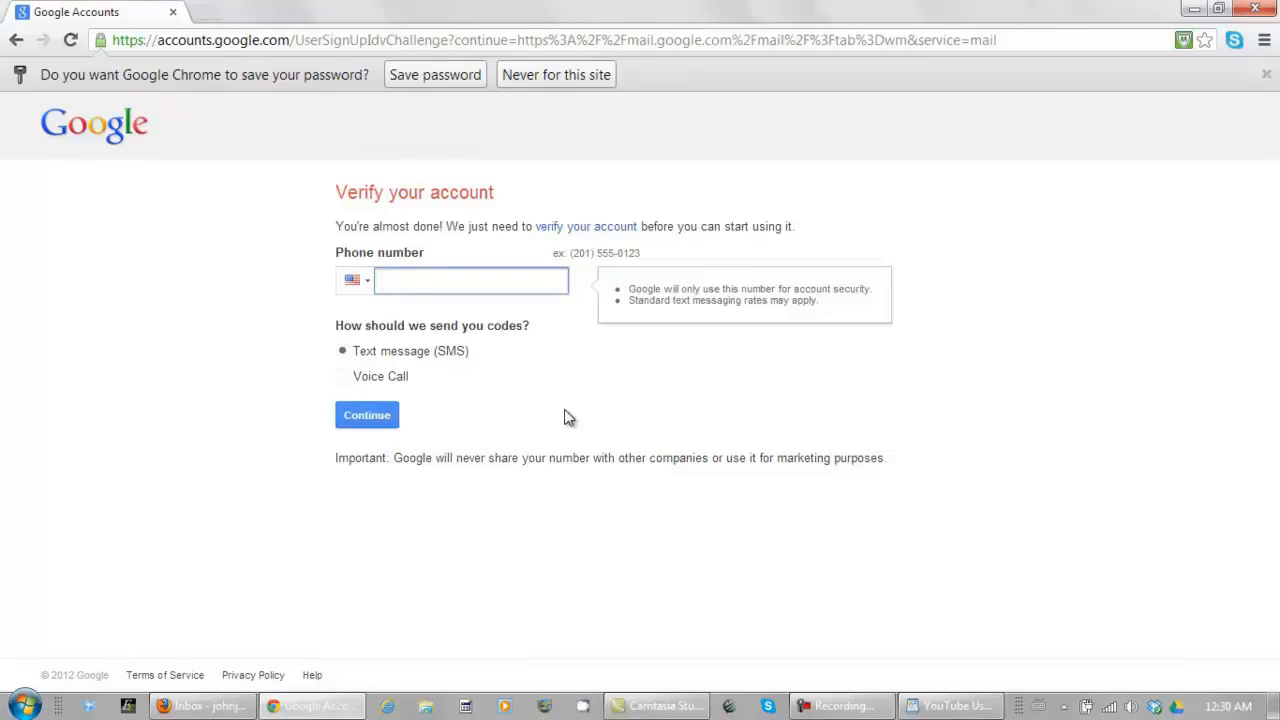
click(368, 414)
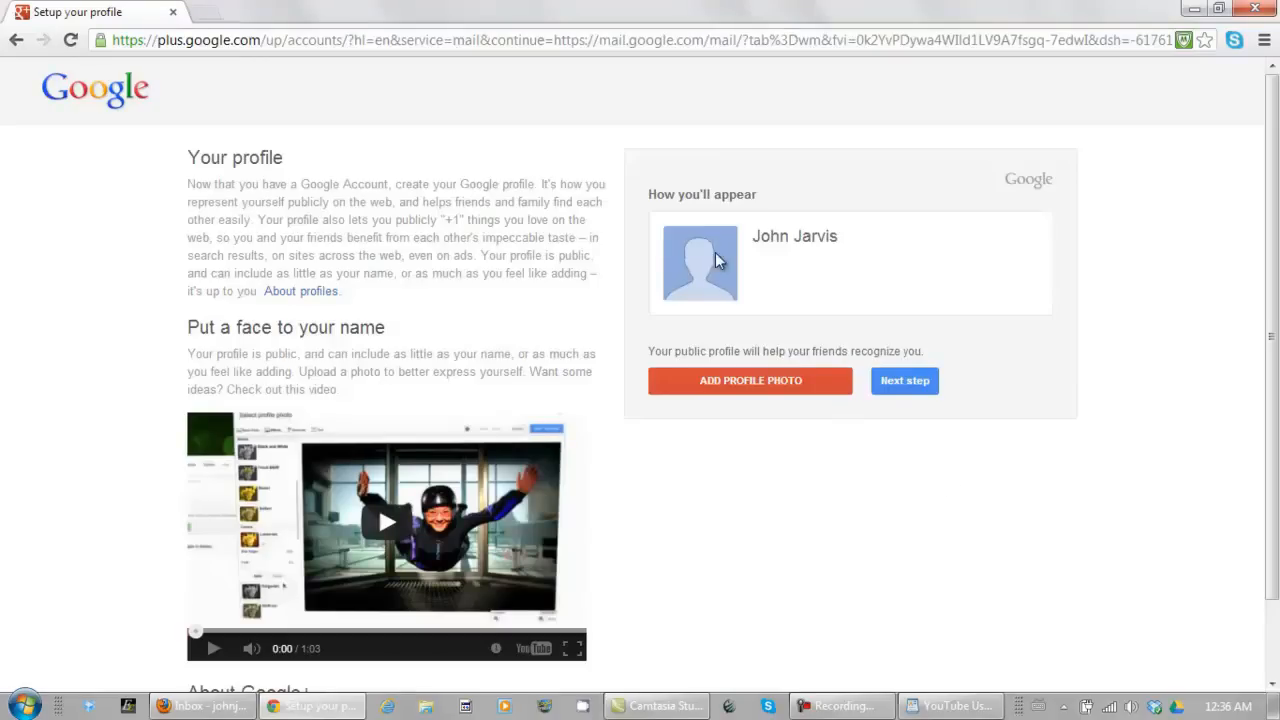
mouse_move(920, 300)
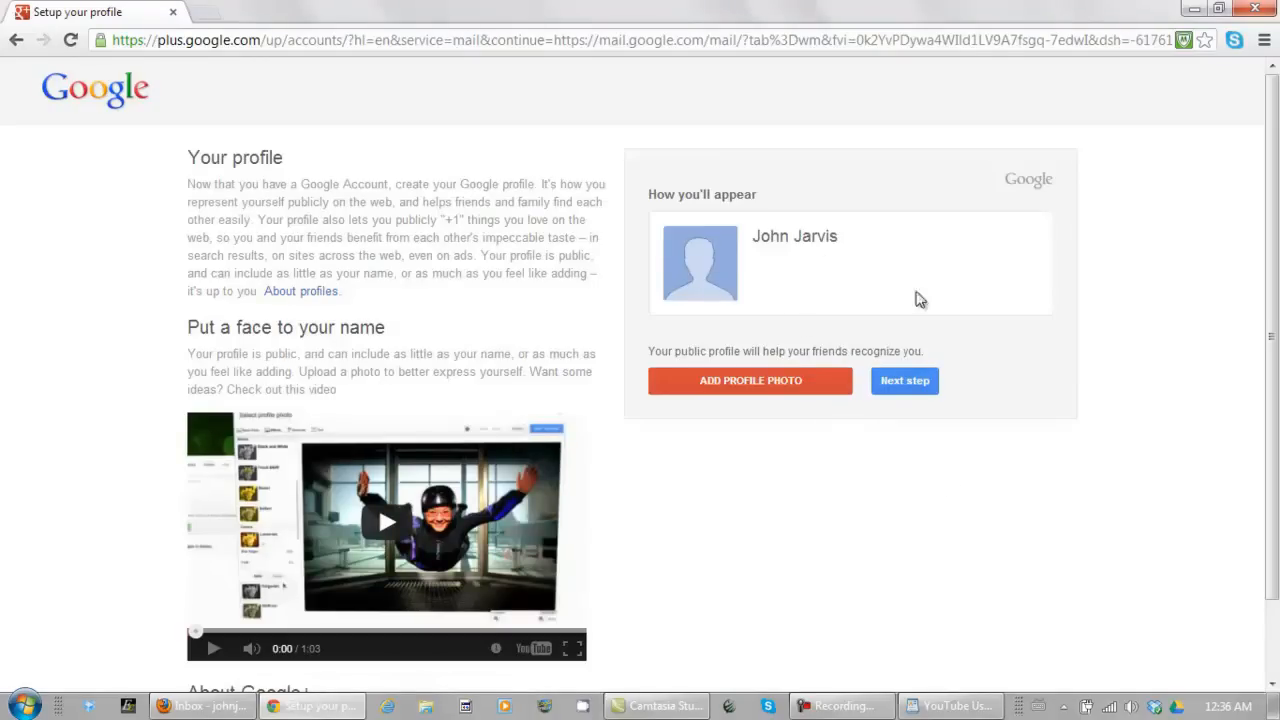
mouse_move(884, 420)
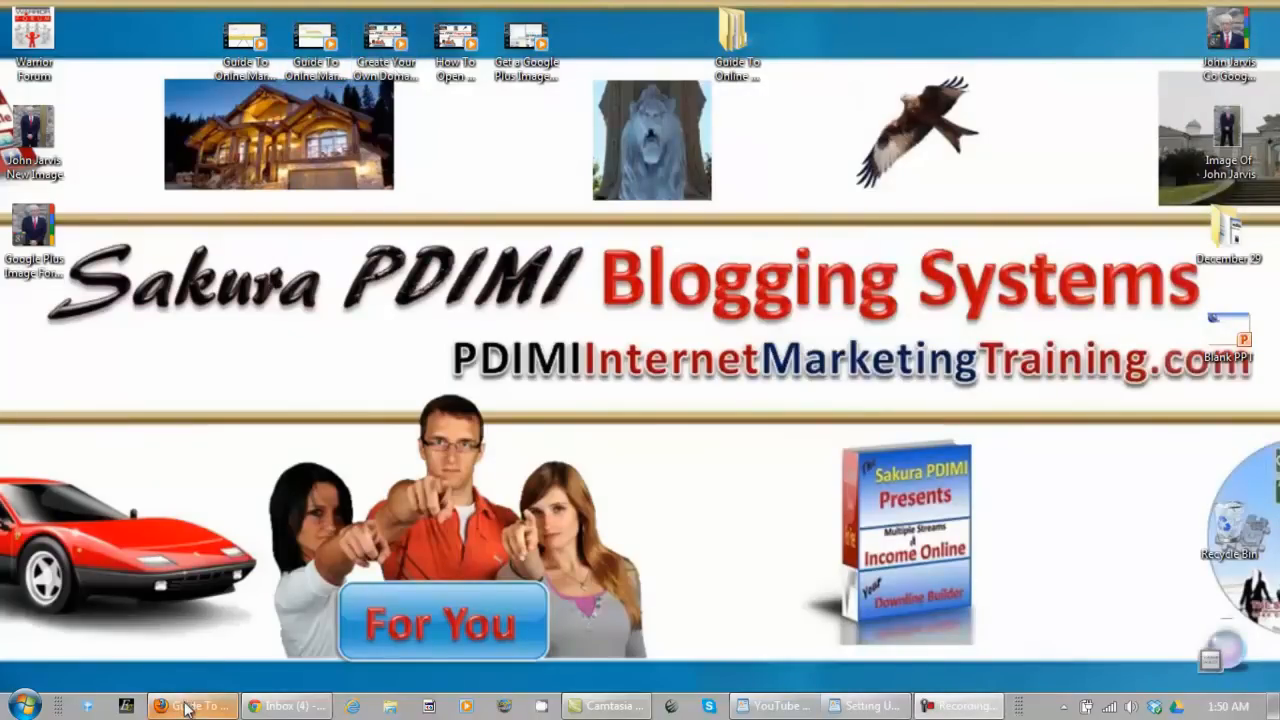
Step: Restore the Chrome window showing the new account's Gmail inbox
click(190, 704)
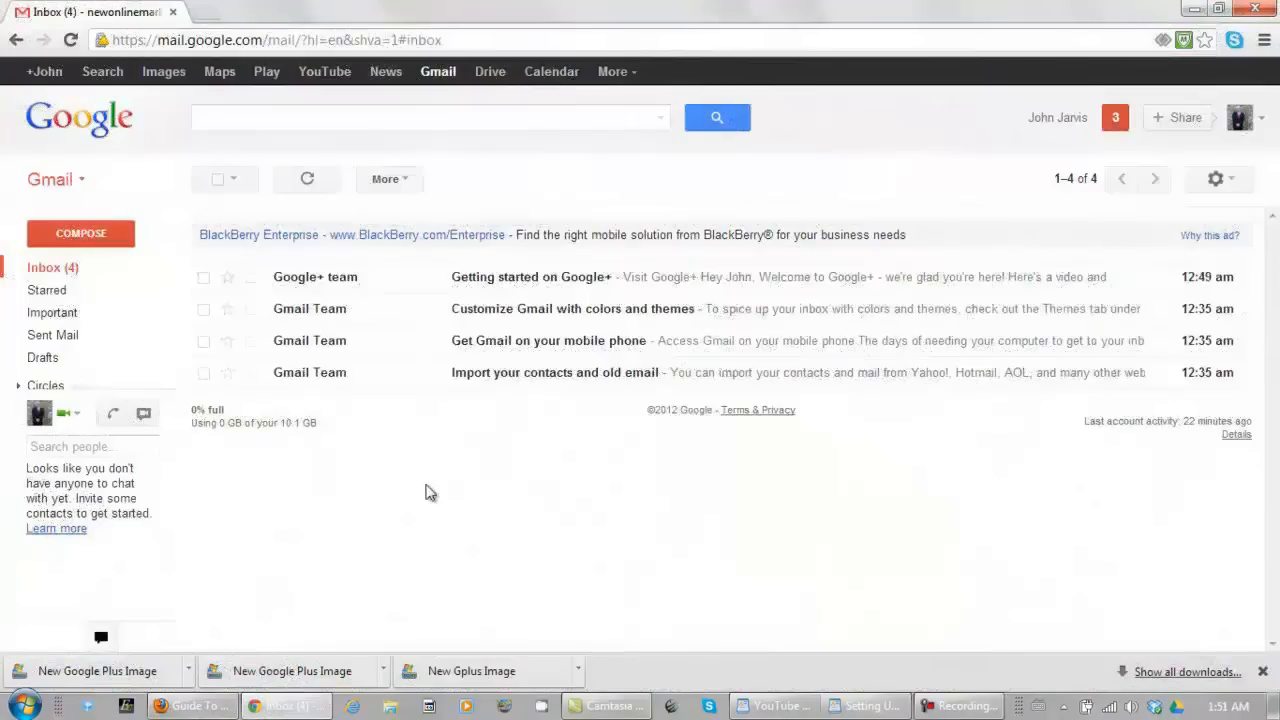
mouse_move(618, 532)
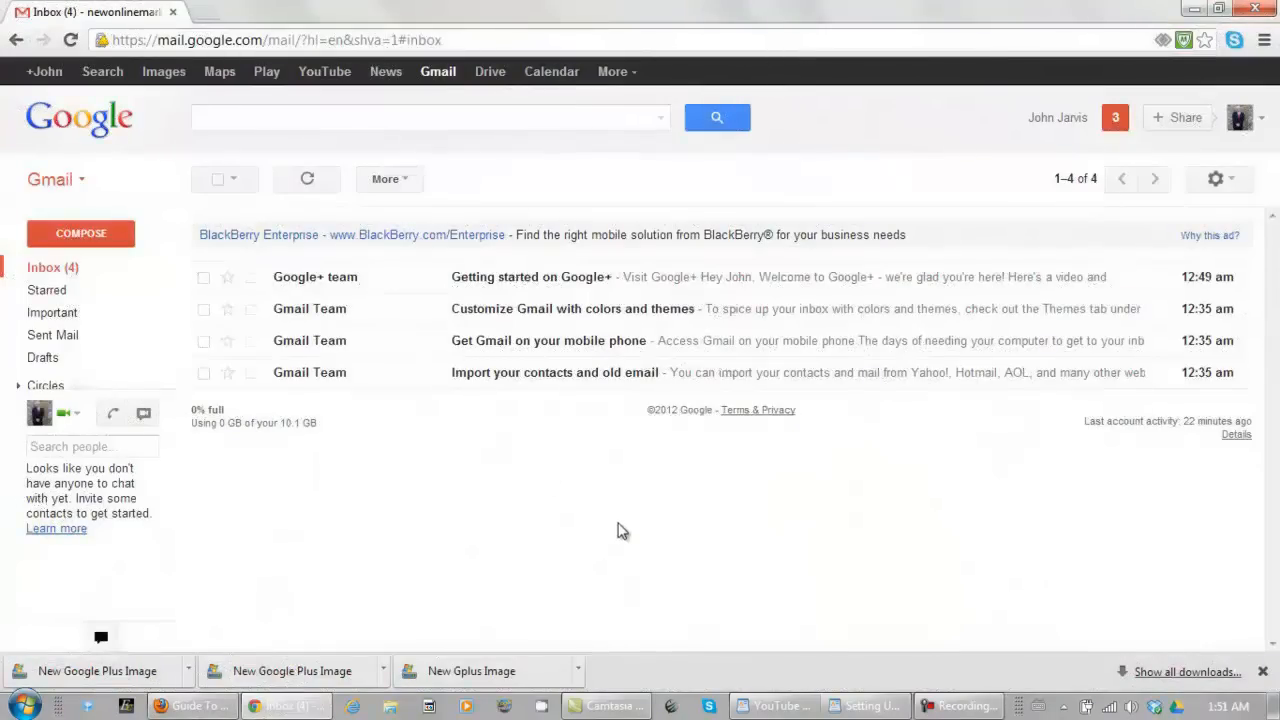
mouse_move(1230, 140)
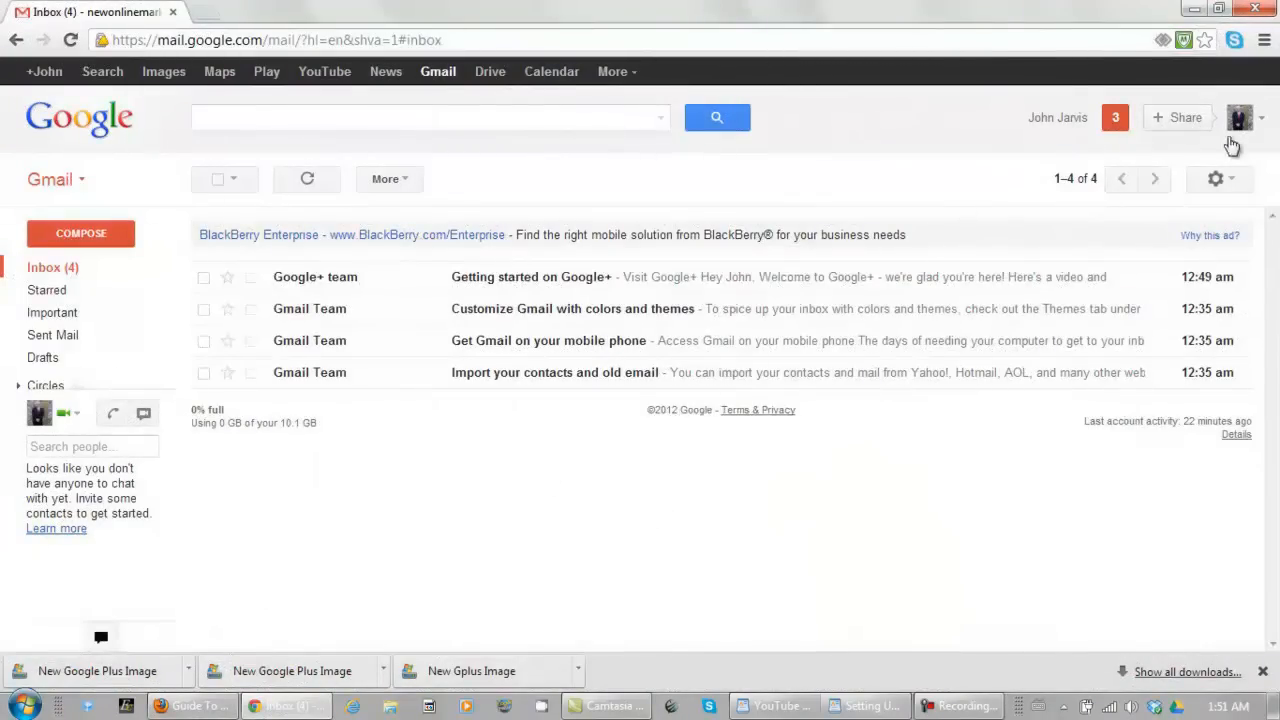
mouse_move(1240, 116)
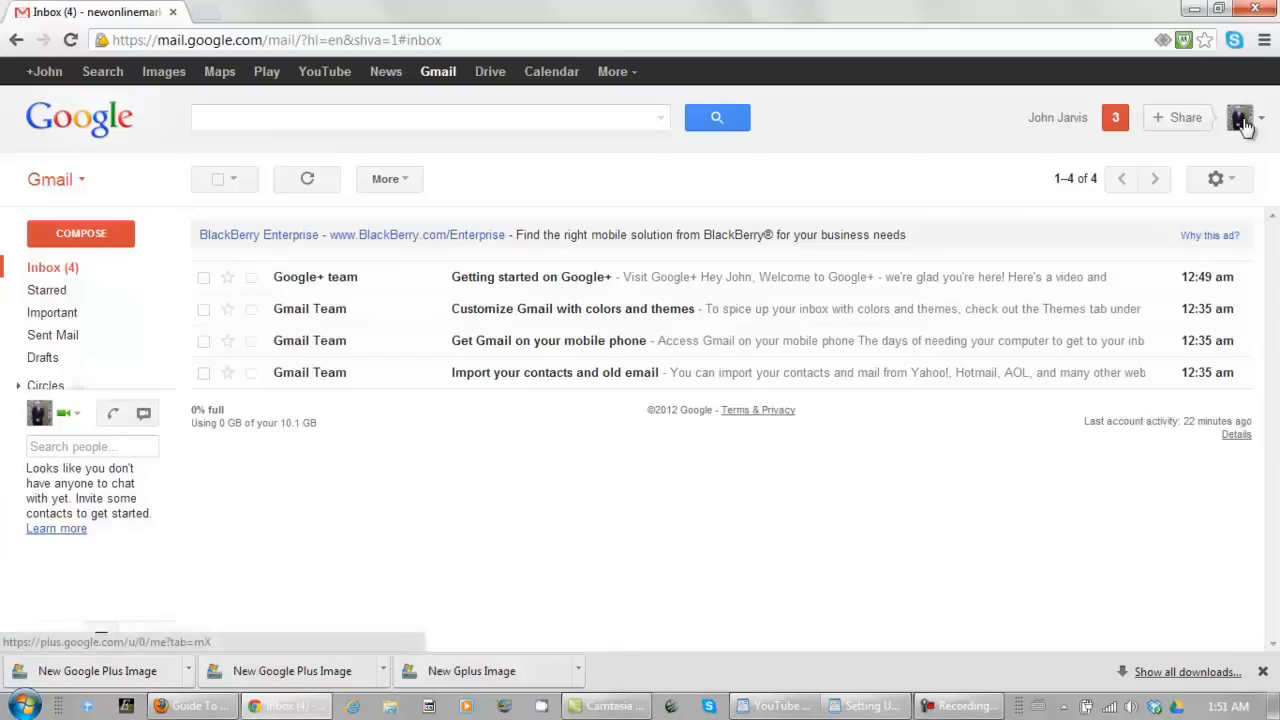
Step: Go from Gmail to the Google+ profile, view the profile photo and decline Find My Face
click(1240, 116)
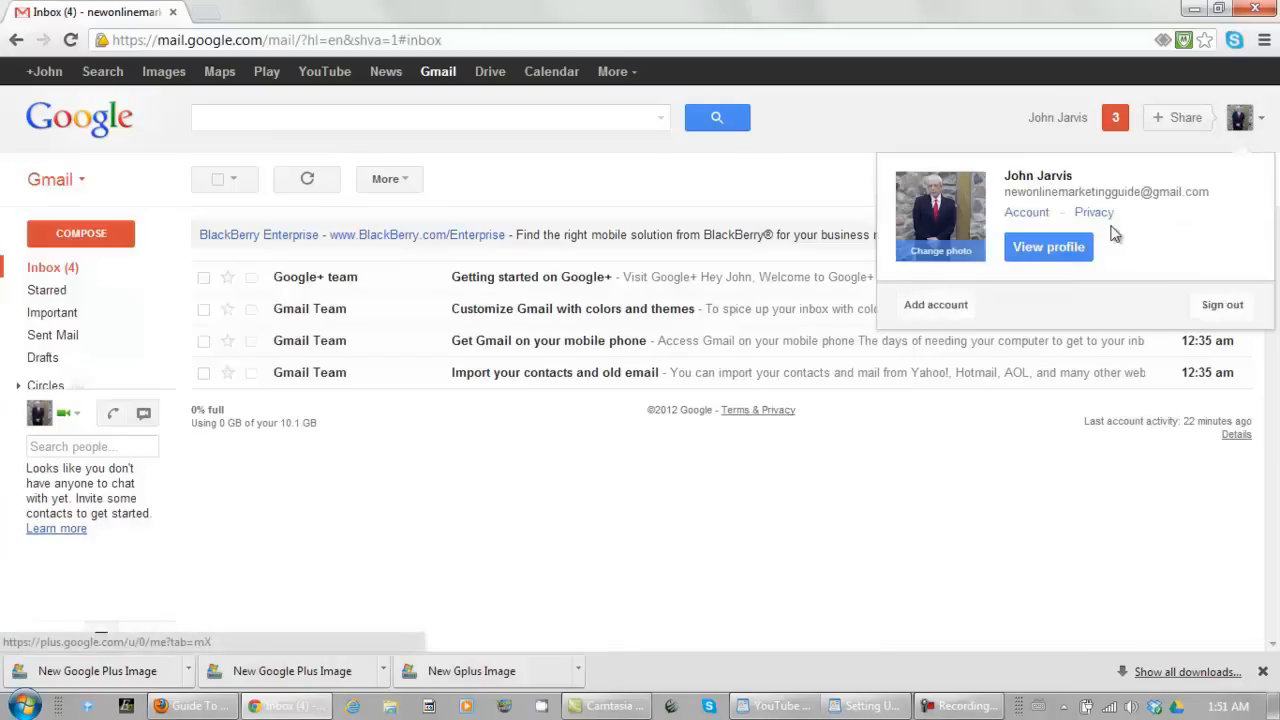
click(1048, 248)
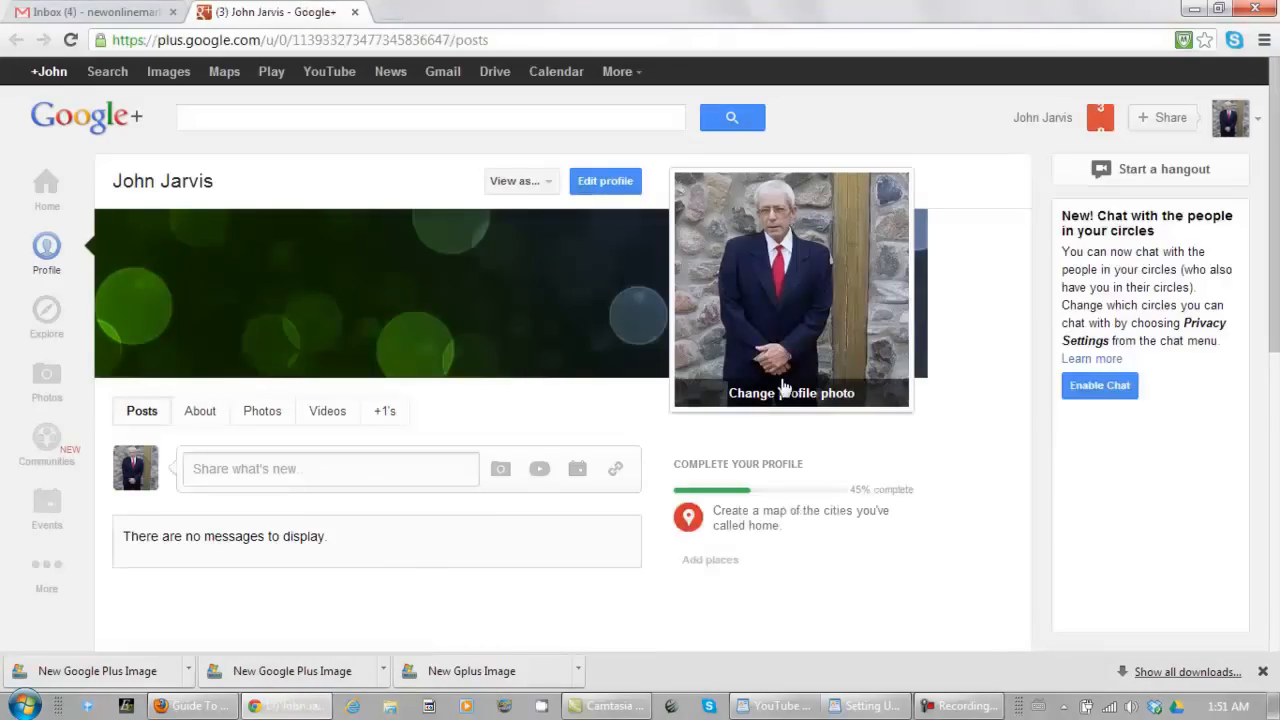
click(790, 392)
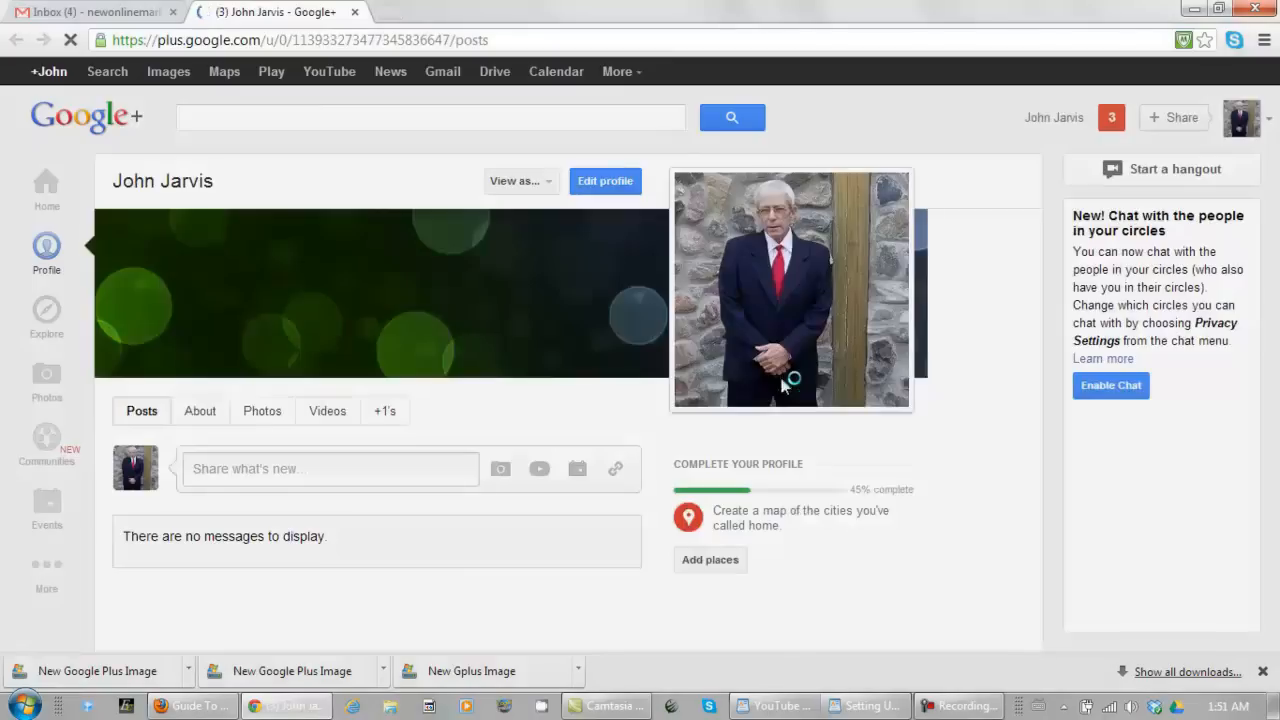
click(790, 290)
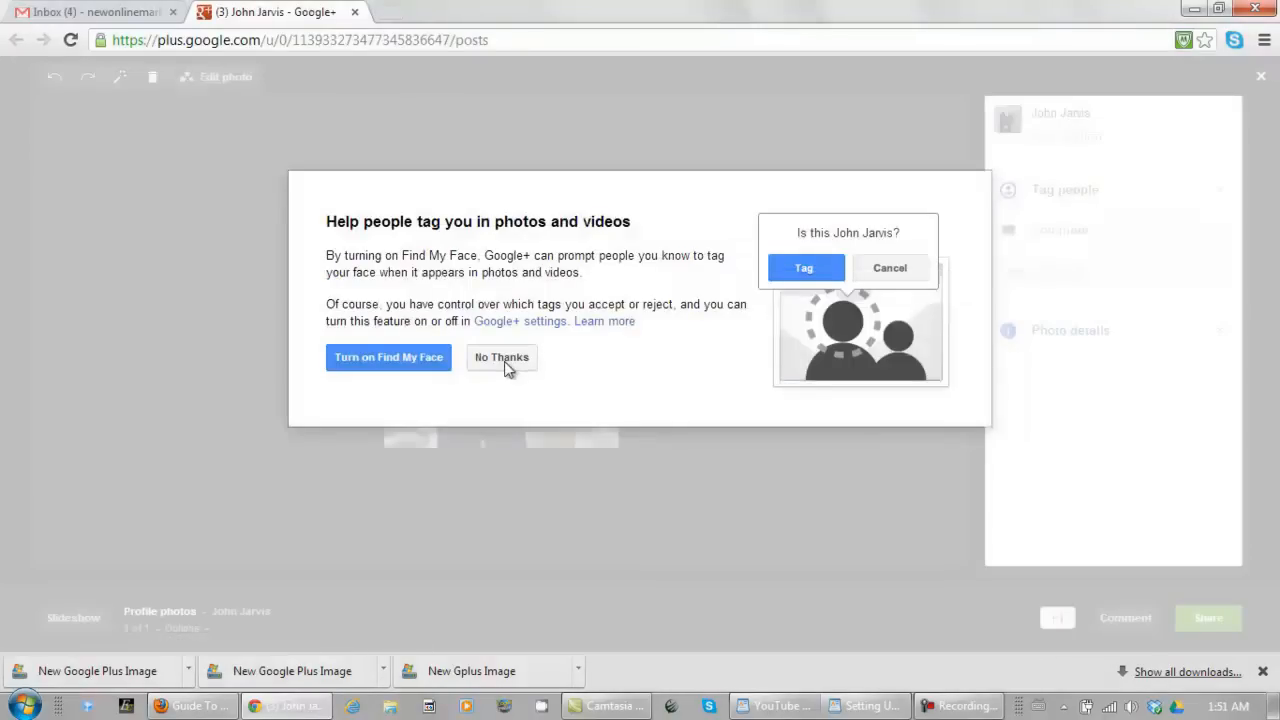
click(500, 356)
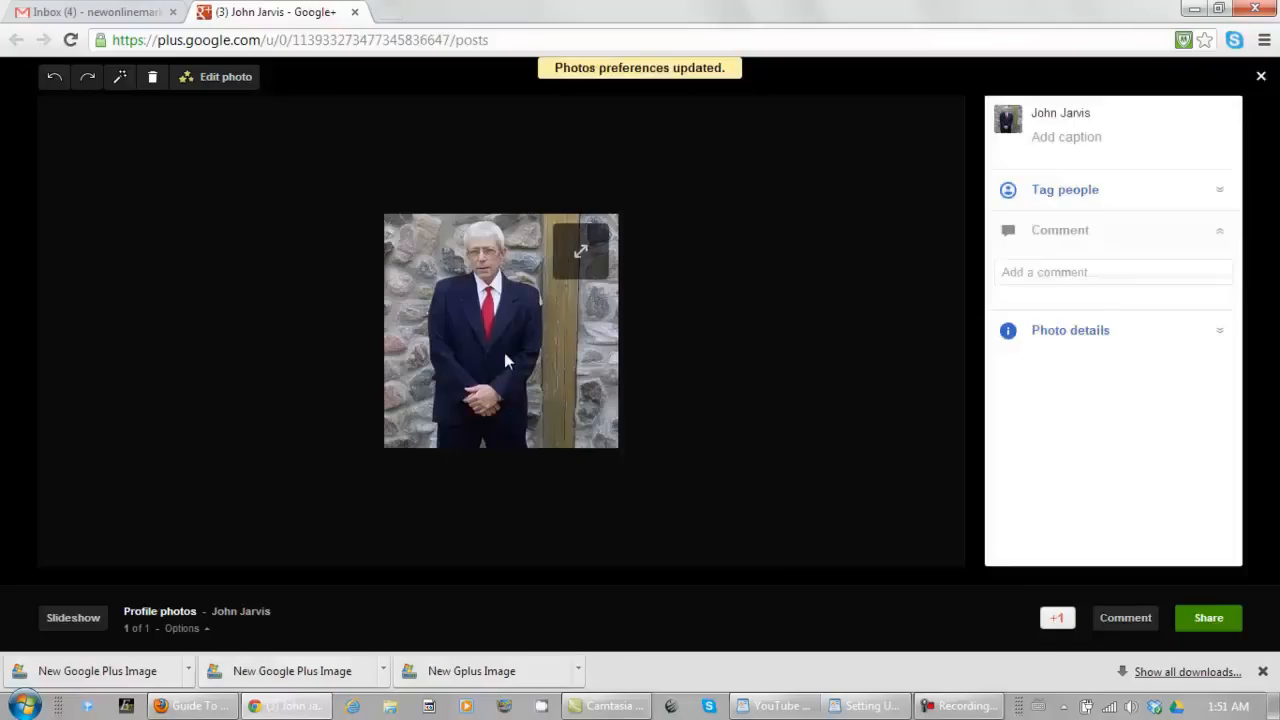
mouse_move(480, 336)
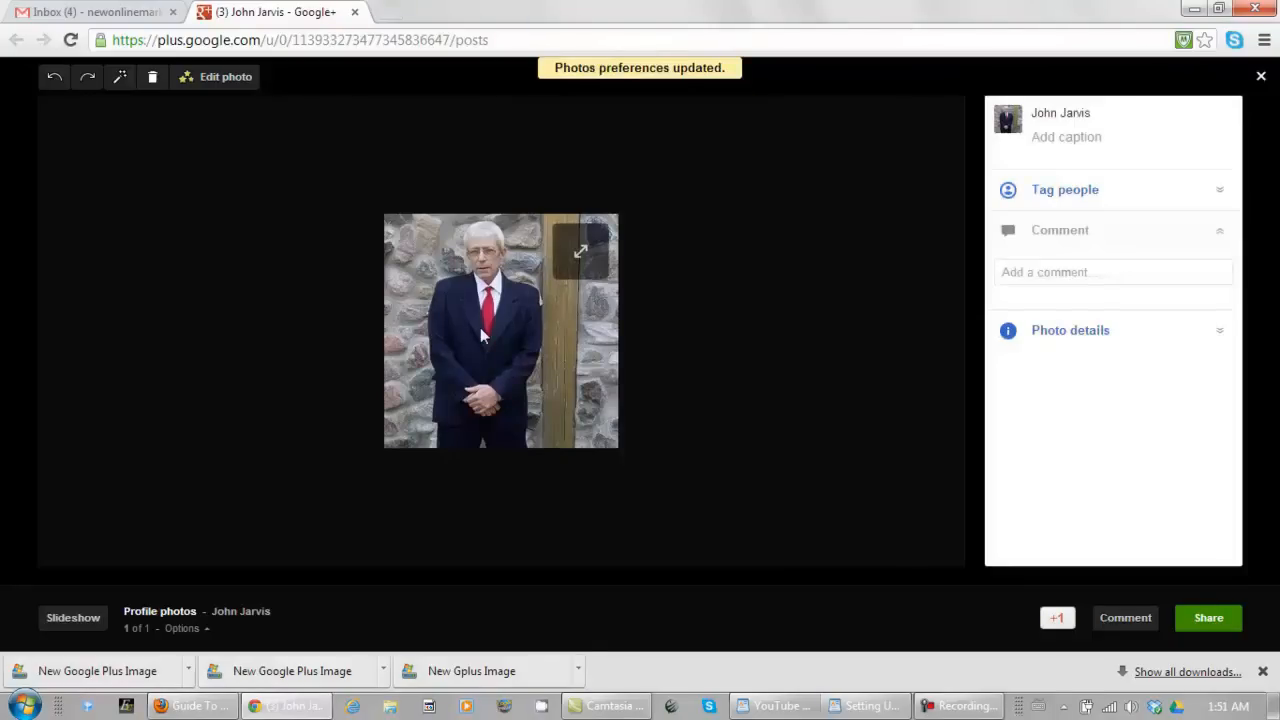
mouse_move(152, 76)
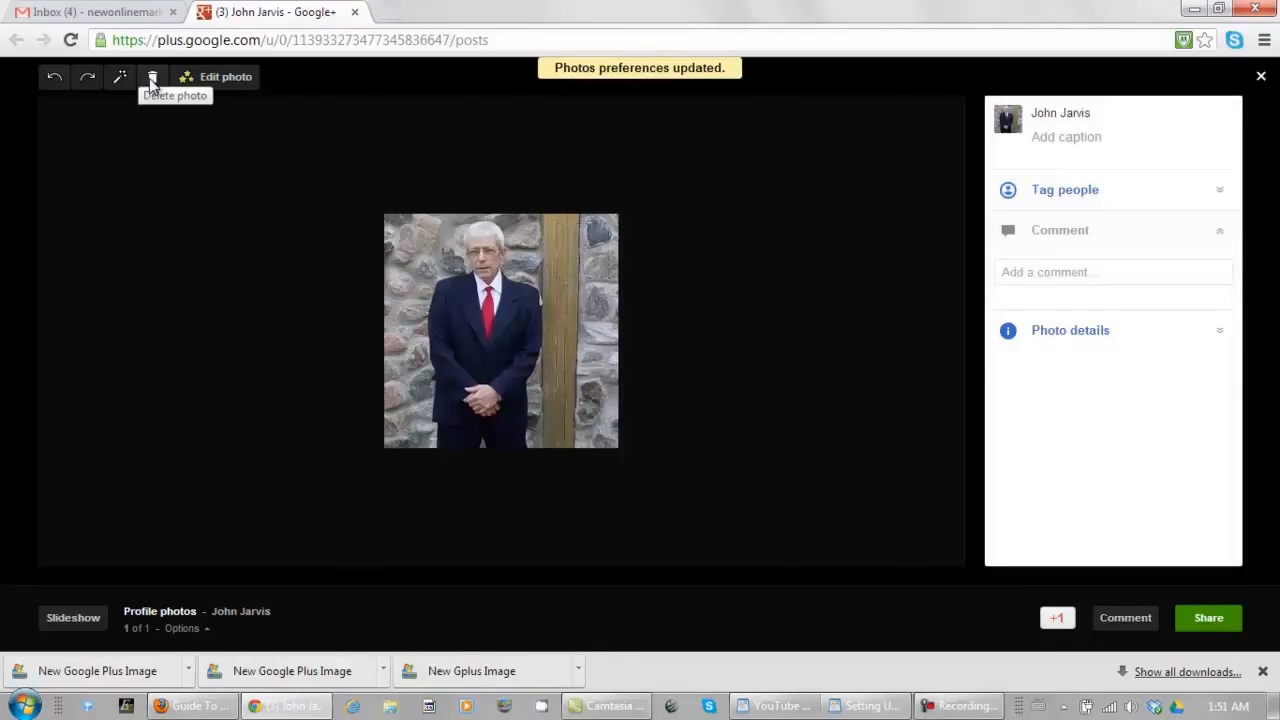
Step: Delete the current profile photo permanently and start choosing a new one
click(152, 76)
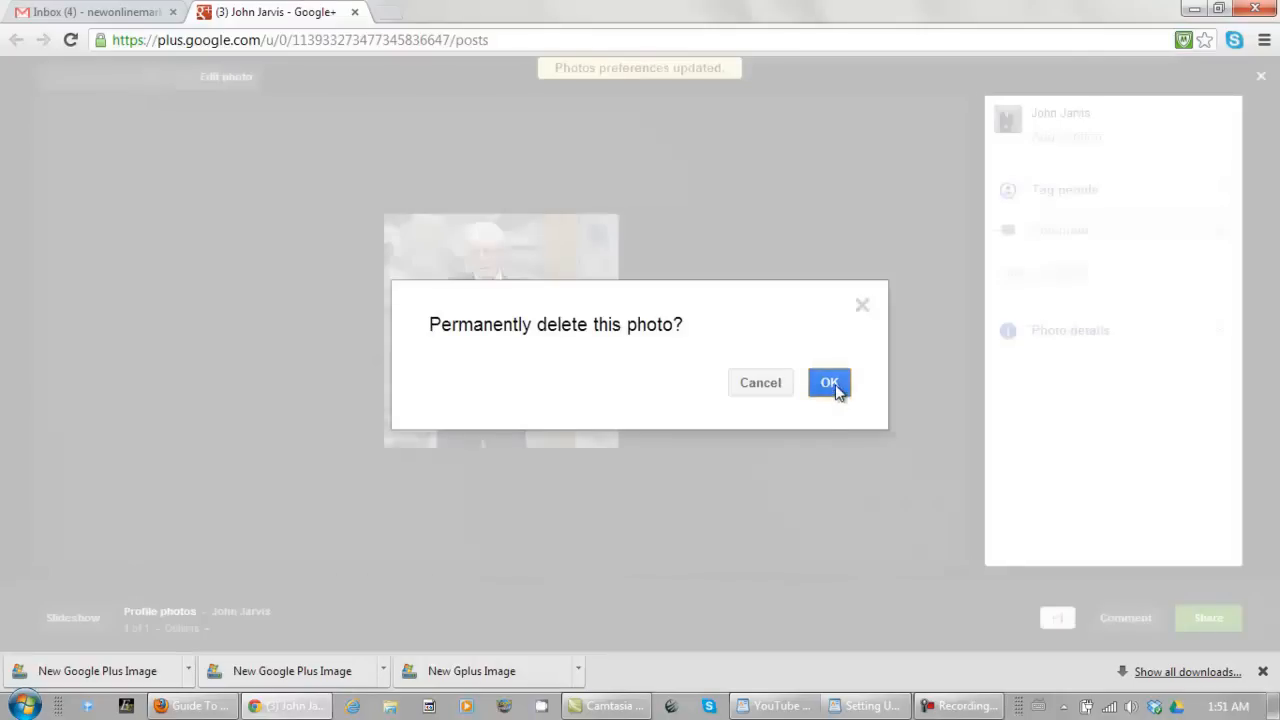
click(828, 382)
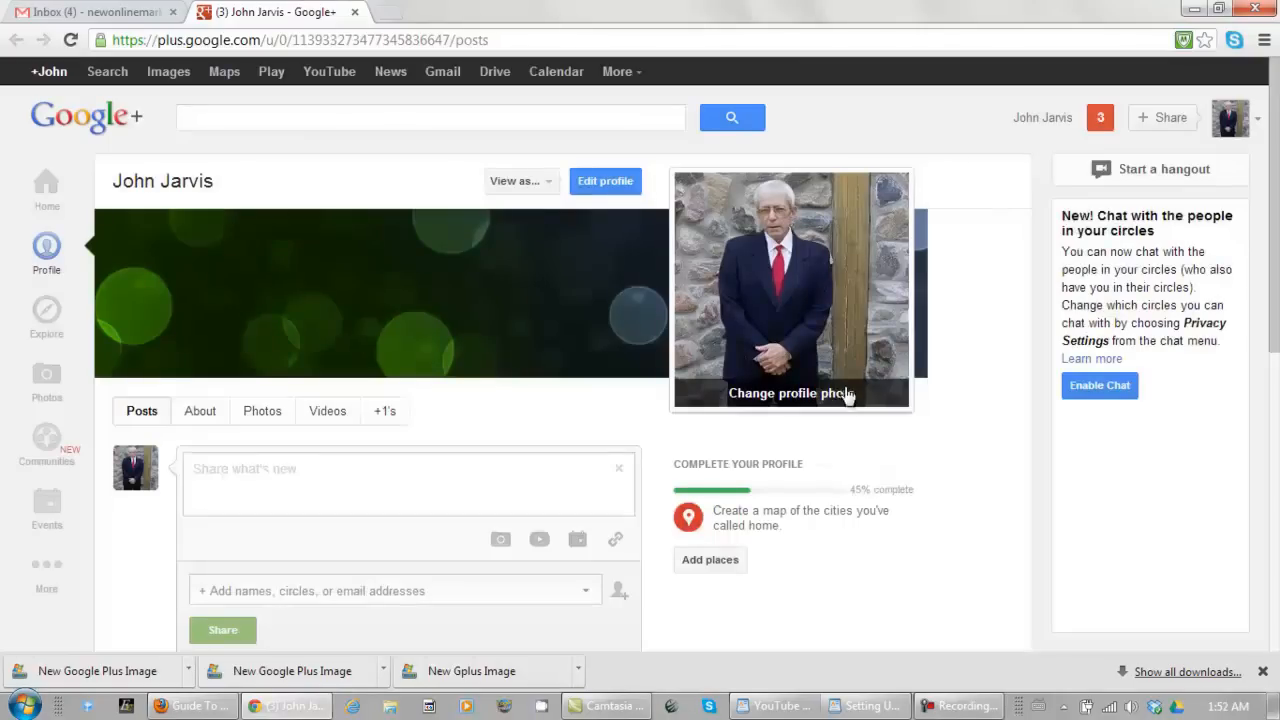
mouse_move(790, 400)
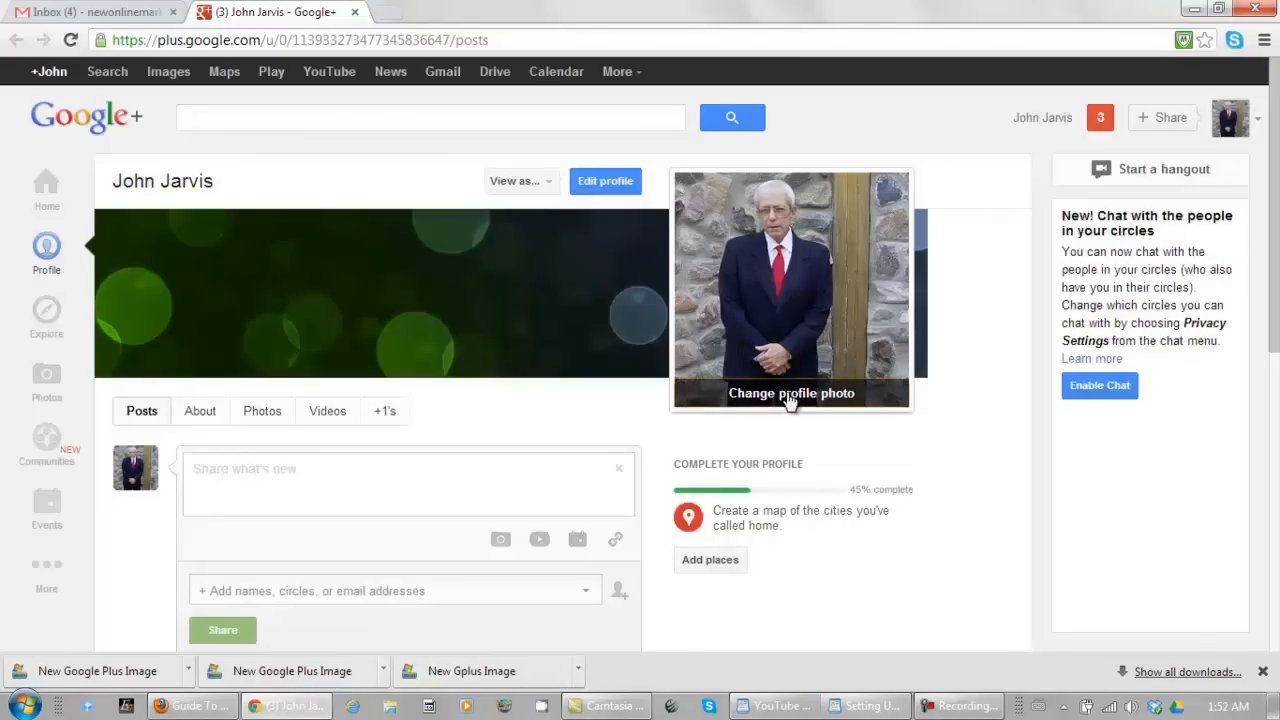
click(792, 392)
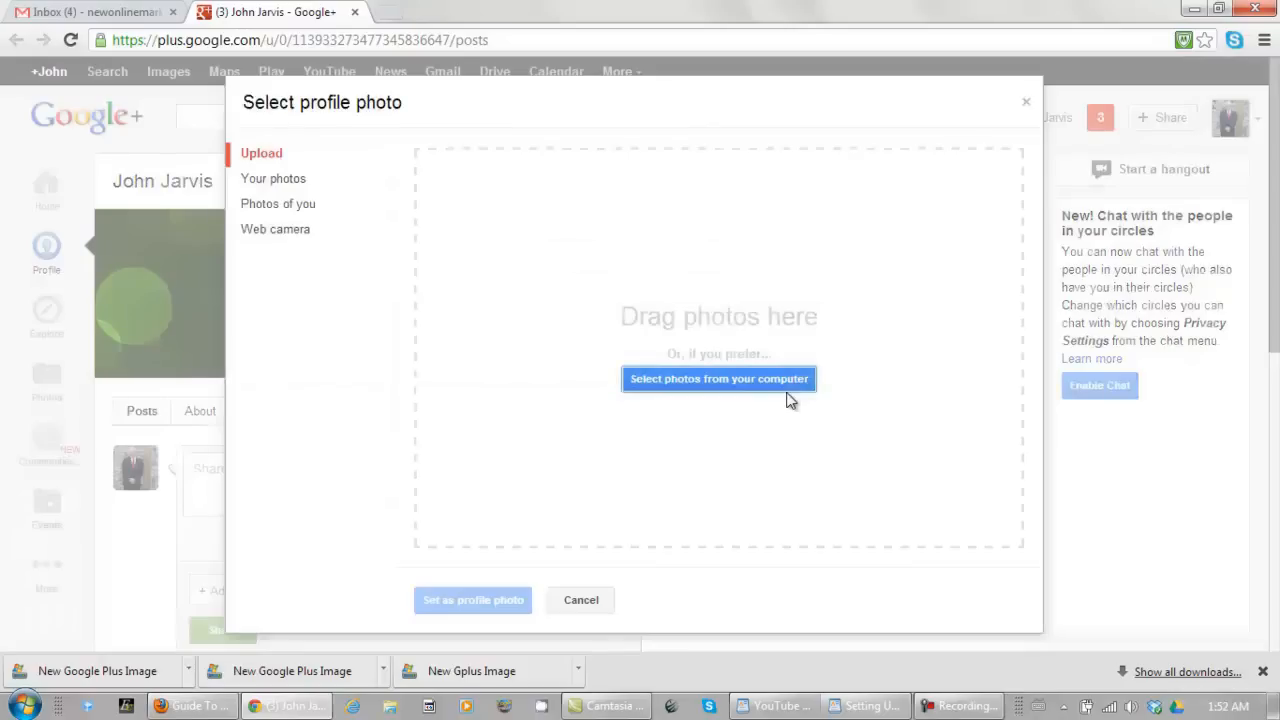
mouse_move(700, 388)
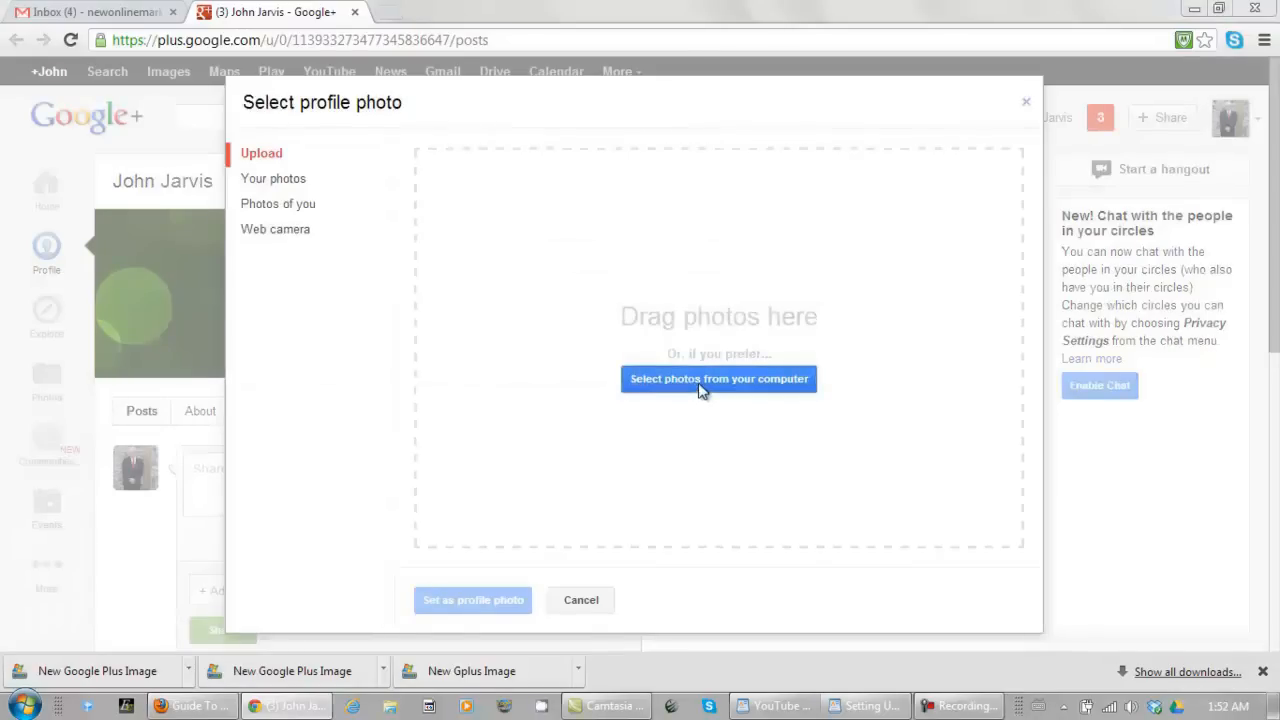
Step: Upload the Google Plus Image For Guide To Online Marketing And Sales file from the Desktop
click(718, 378)
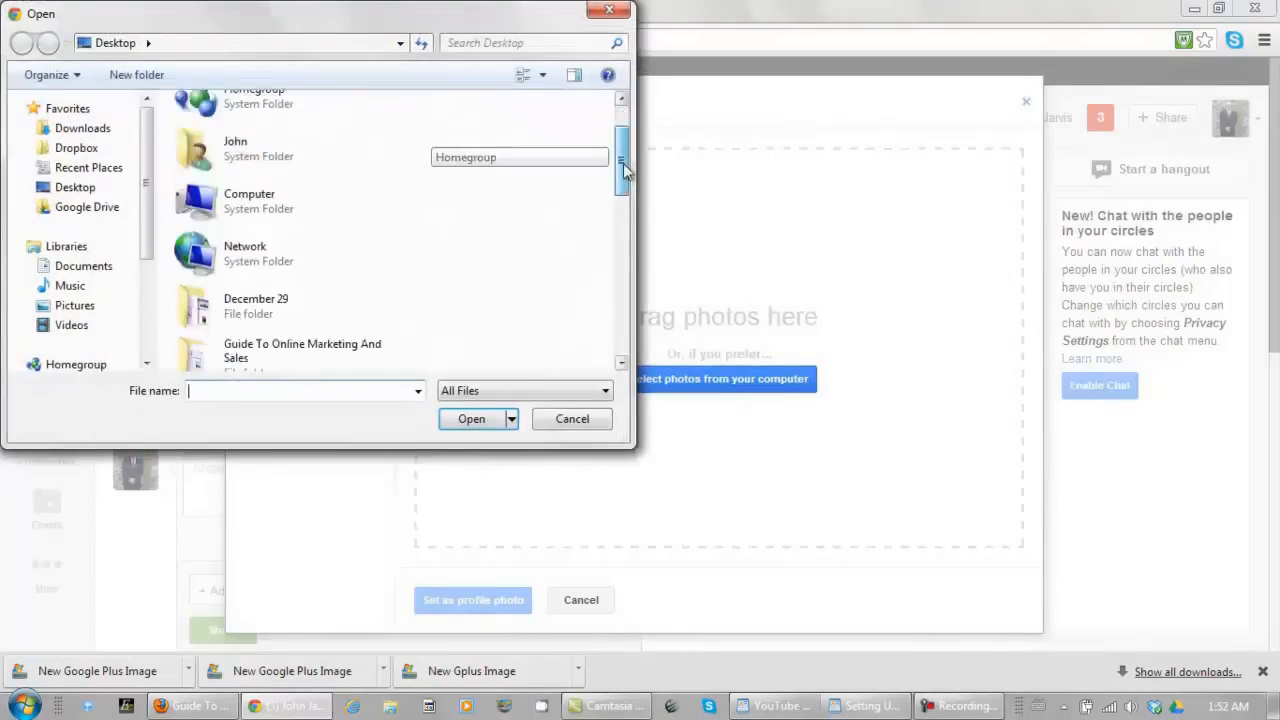
scroll(down, 3)
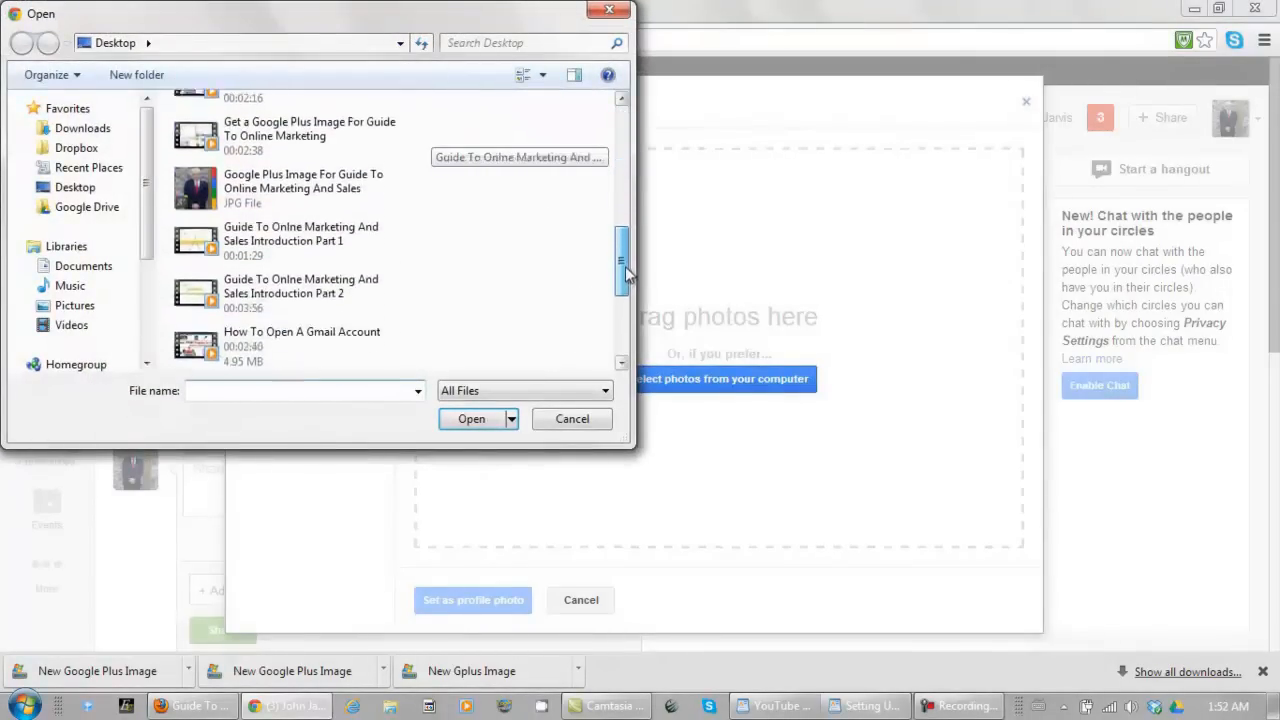
scroll(down, 3)
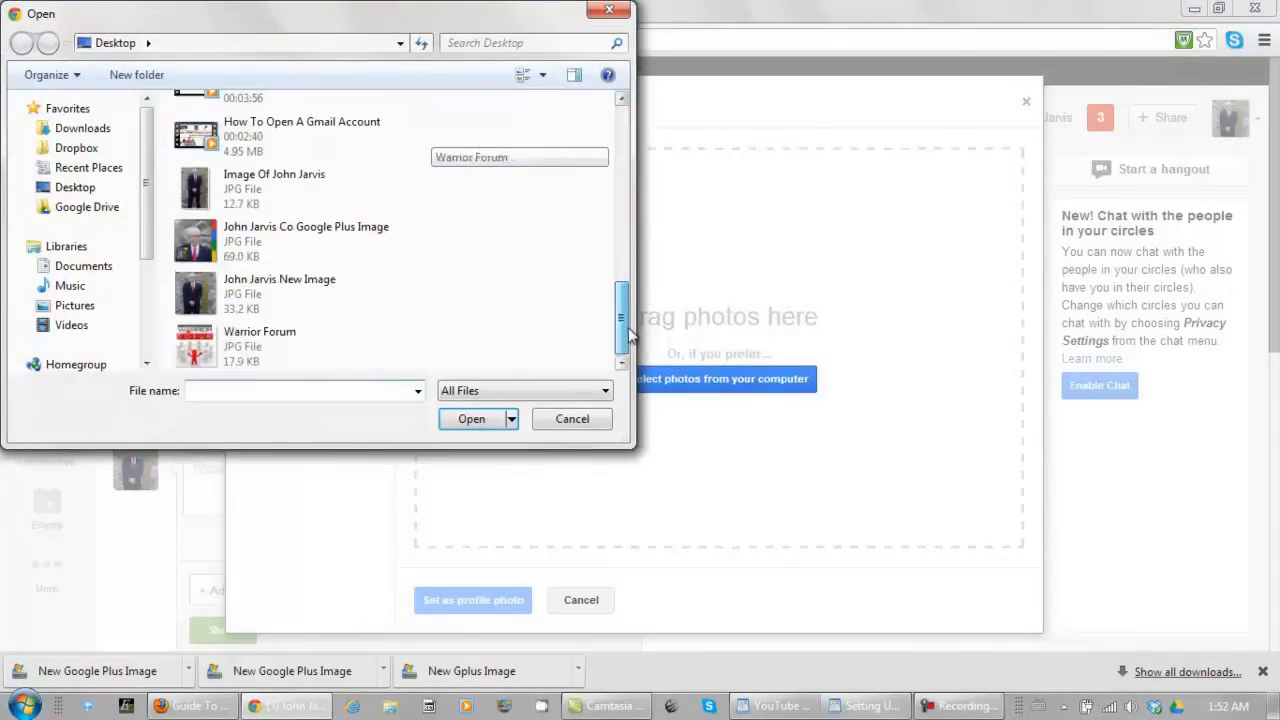
scroll(up, 3)
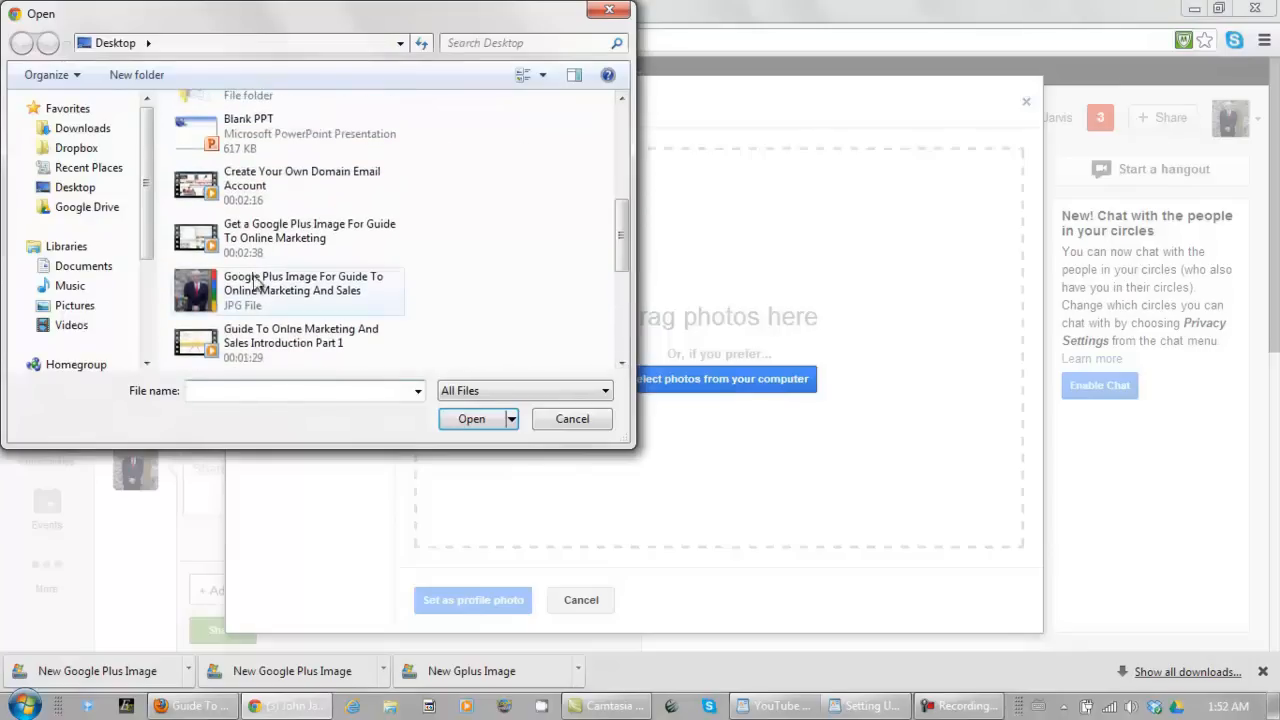
click(304, 290)
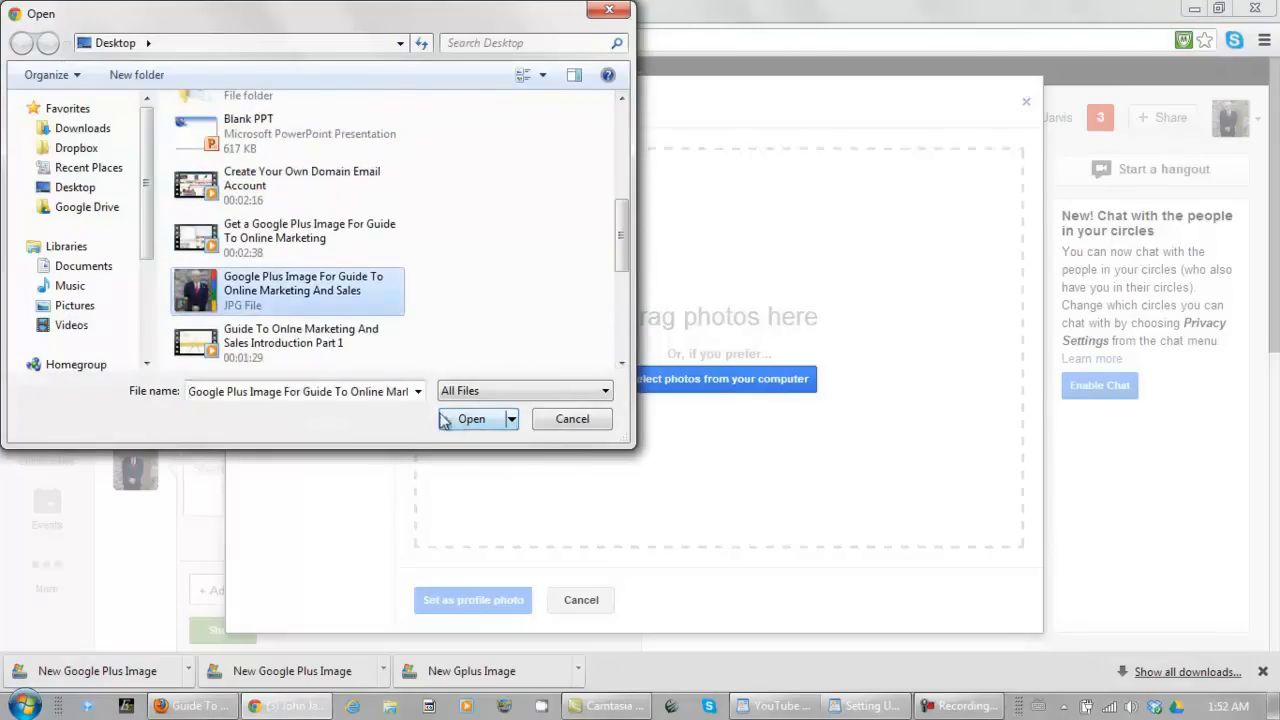
click(472, 418)
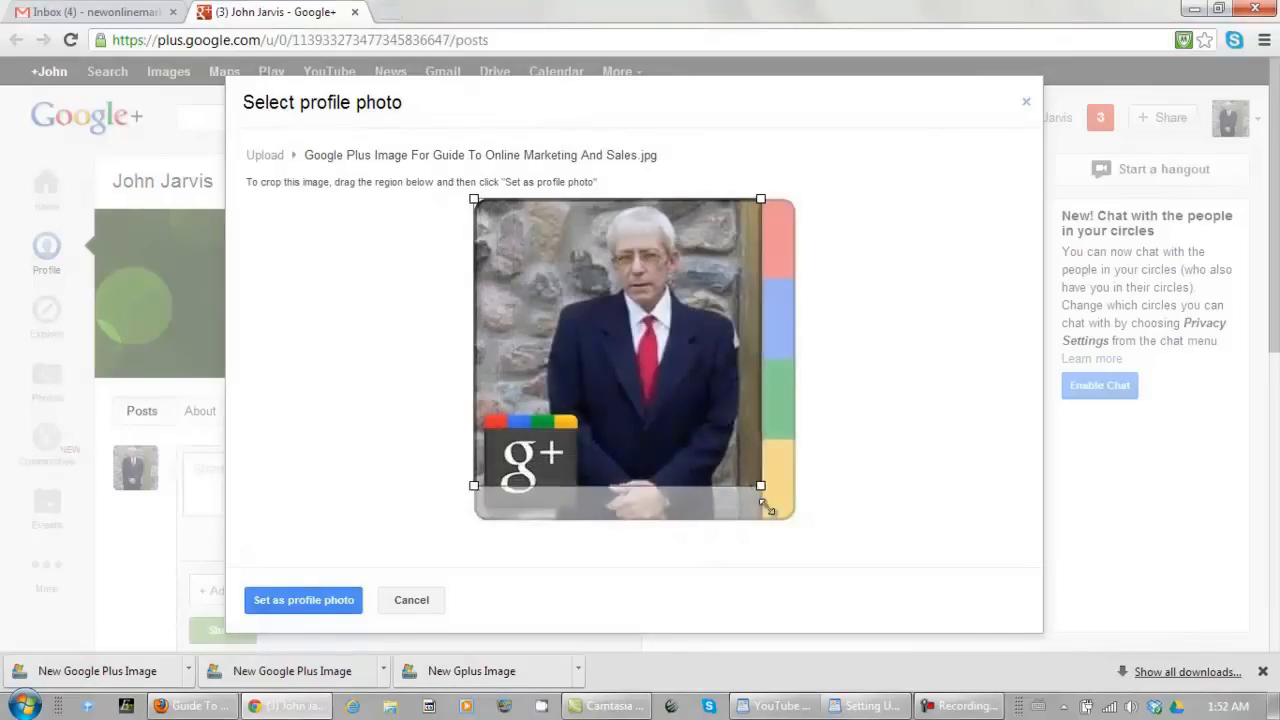
Step: Extend the crop area over the whole image and set it as the profile photo
drag(762, 508, 792, 520)
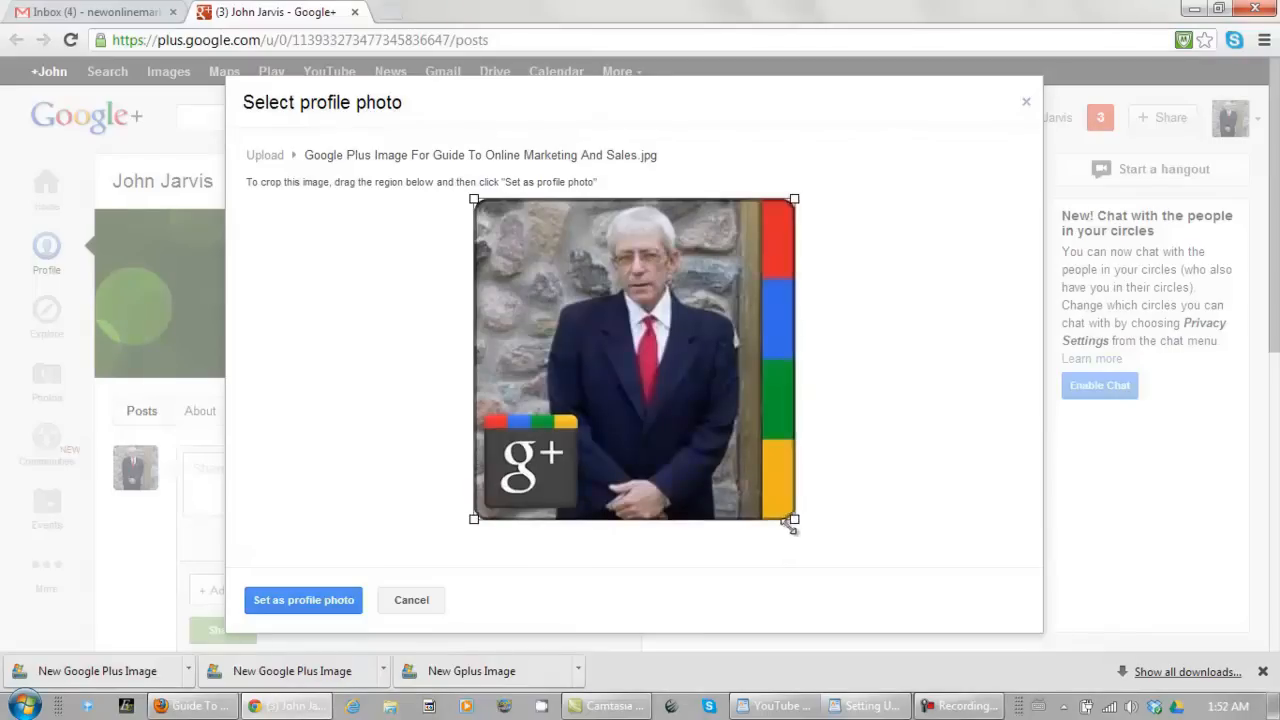
mouse_move(898, 456)
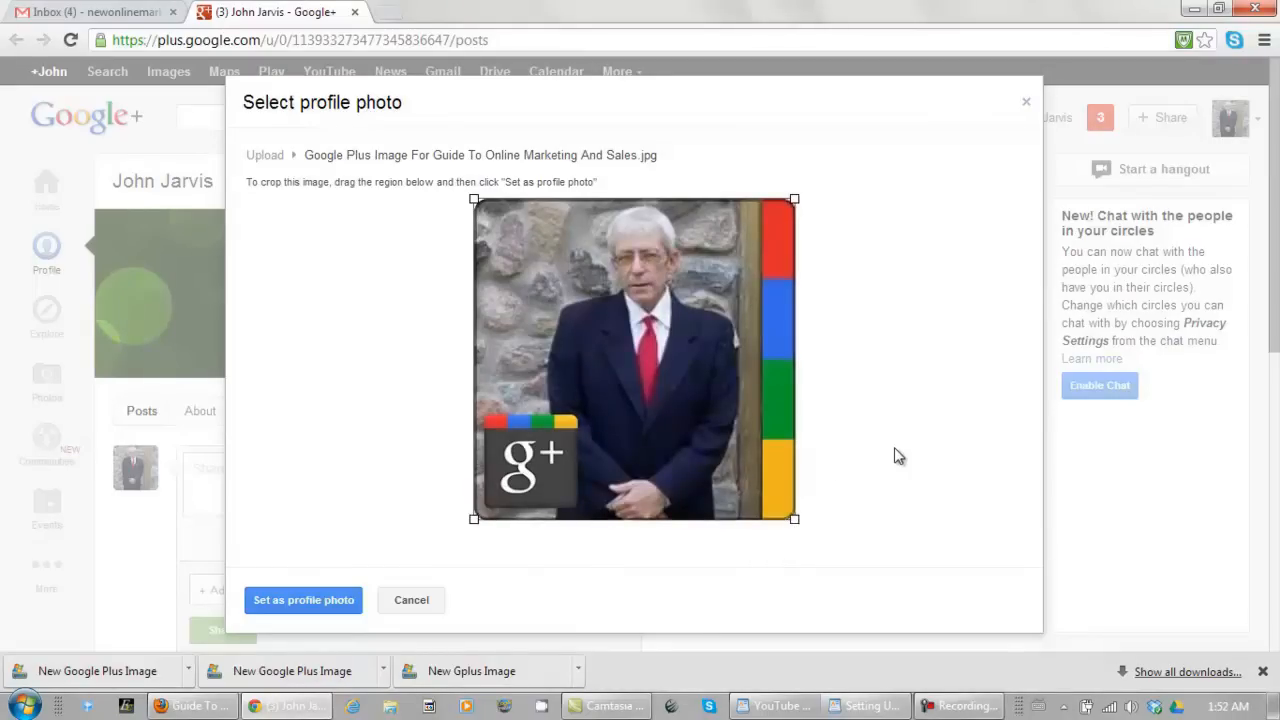
mouse_move(304, 600)
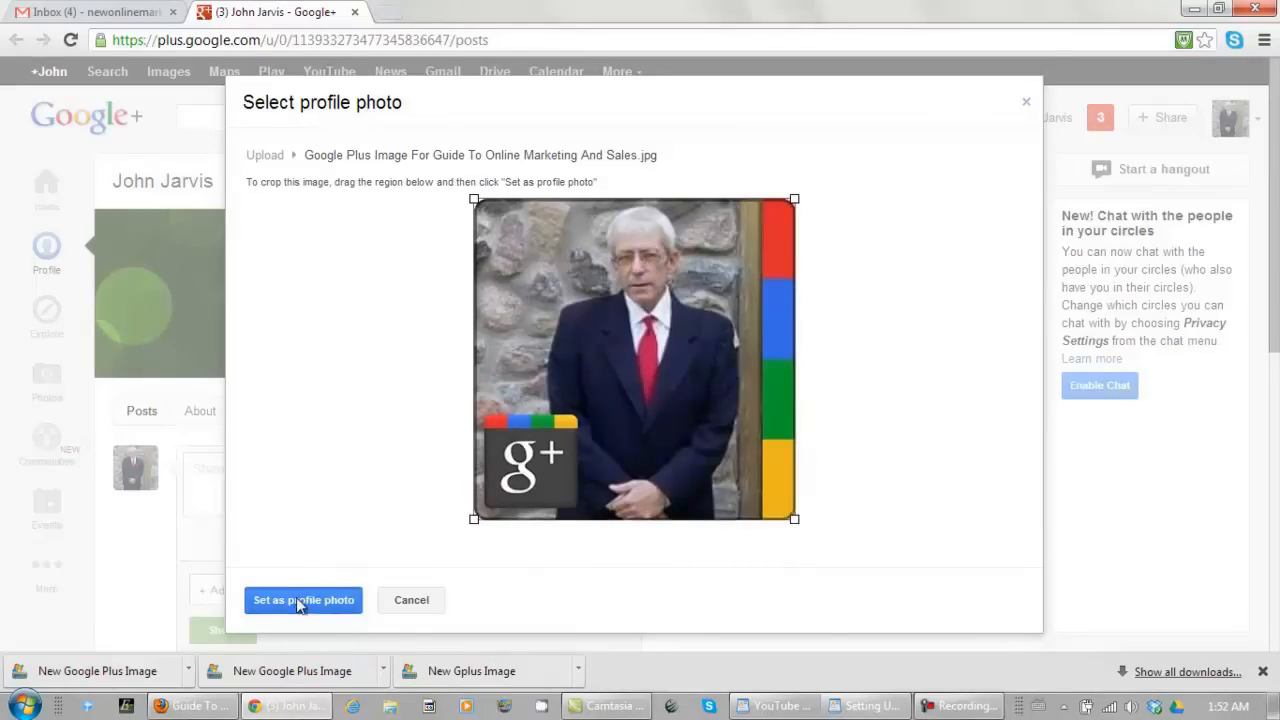
click(304, 600)
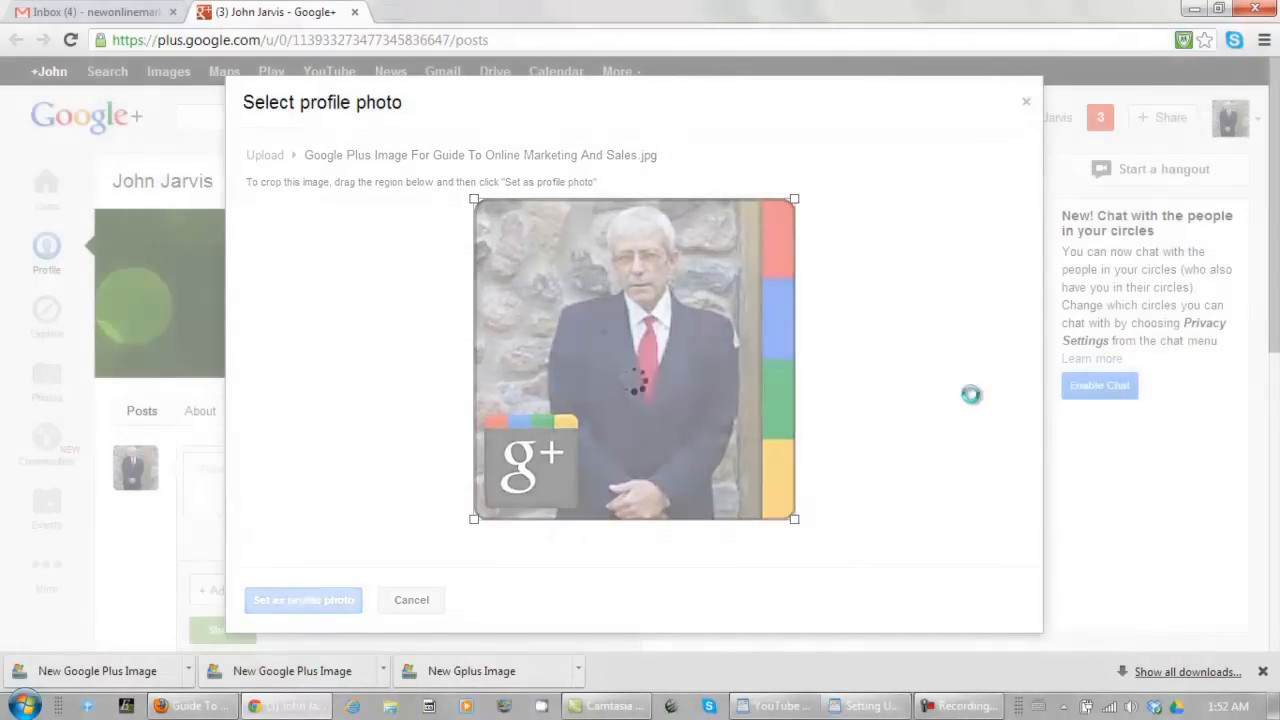
Step: Caption the photo 'This is my new image for the Guide To Online Marketing And Sales Website'
click(304, 600)
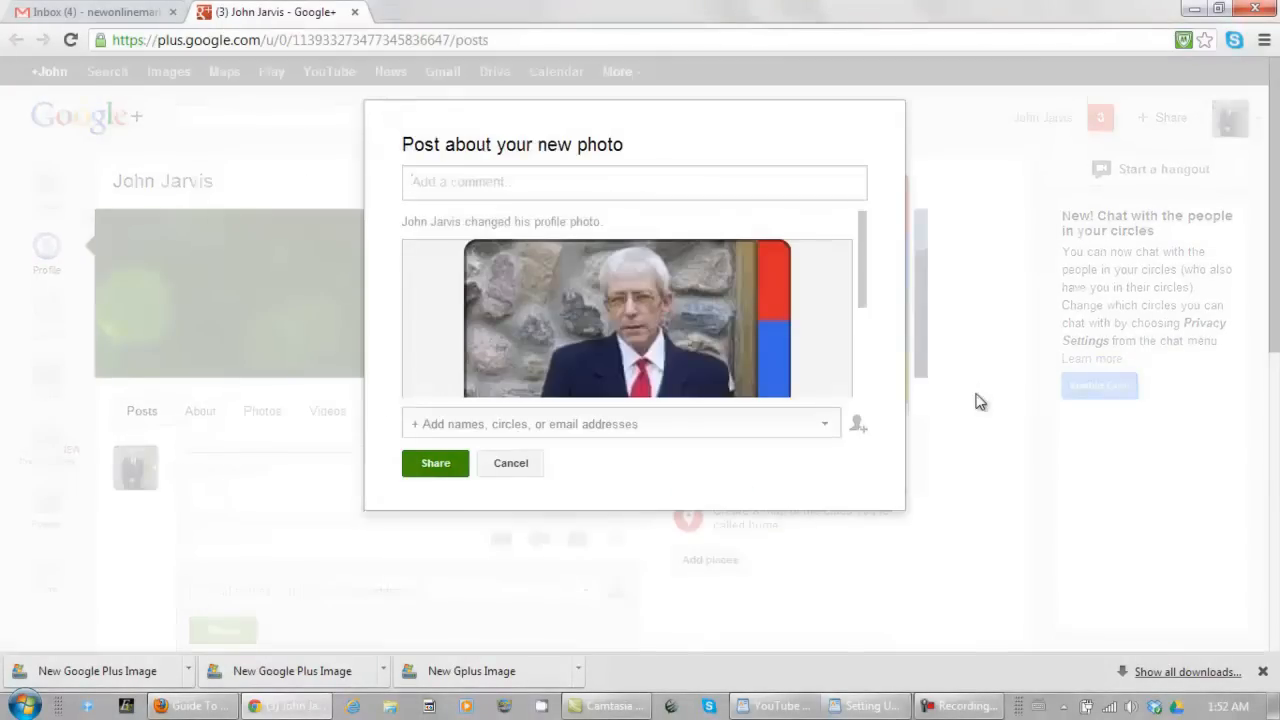
mouse_move(986, 404)
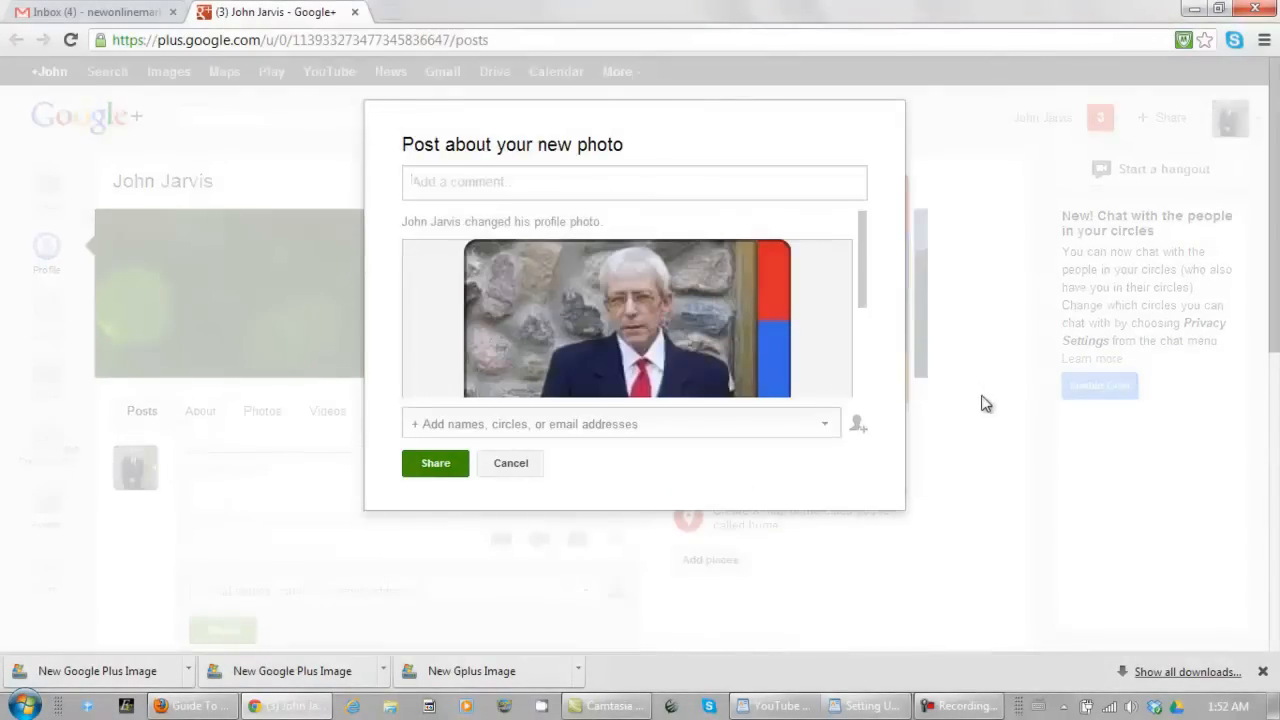
text(This is my new image for the Guide To Online Marketing And Sales Website)
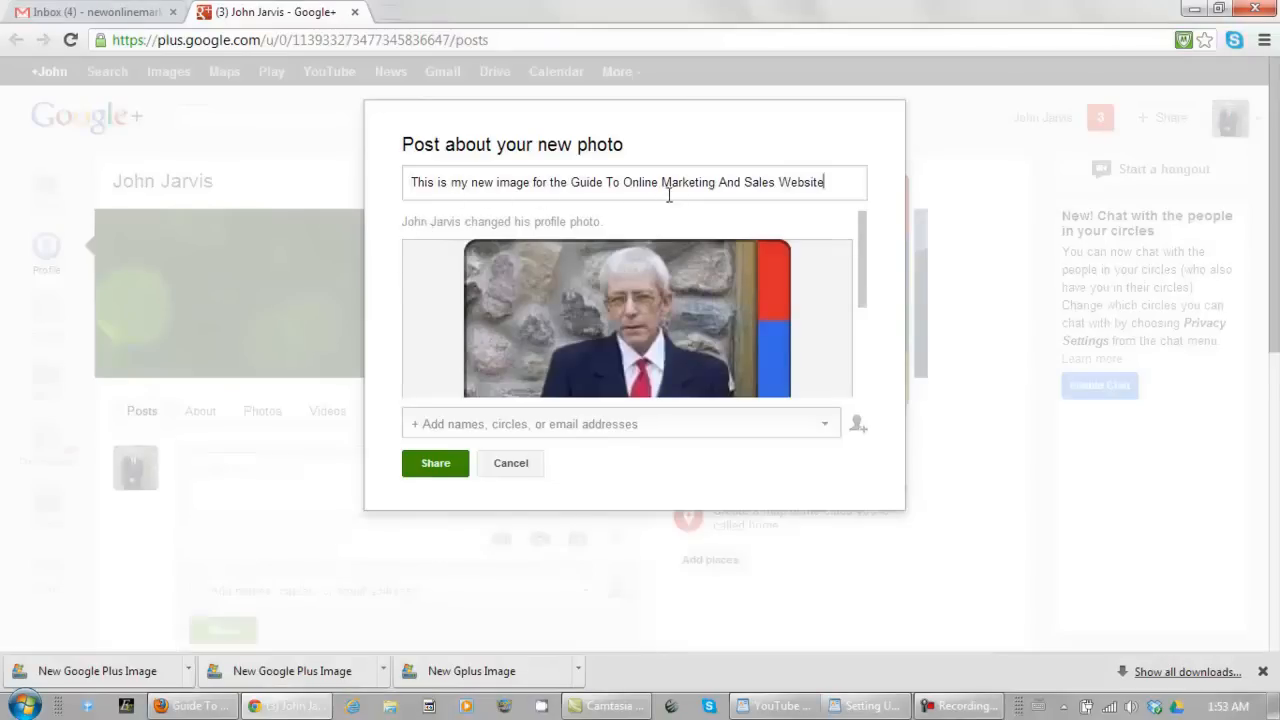
mouse_move(816, 186)
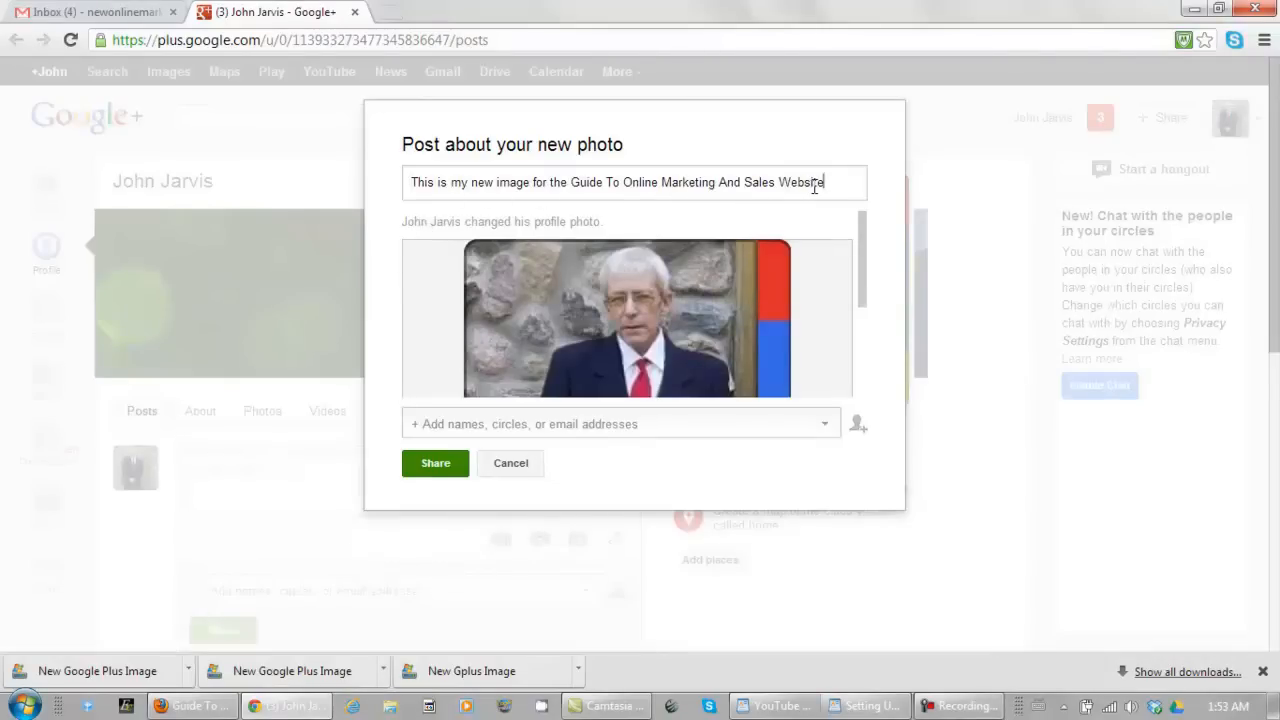
double_click(610, 182)
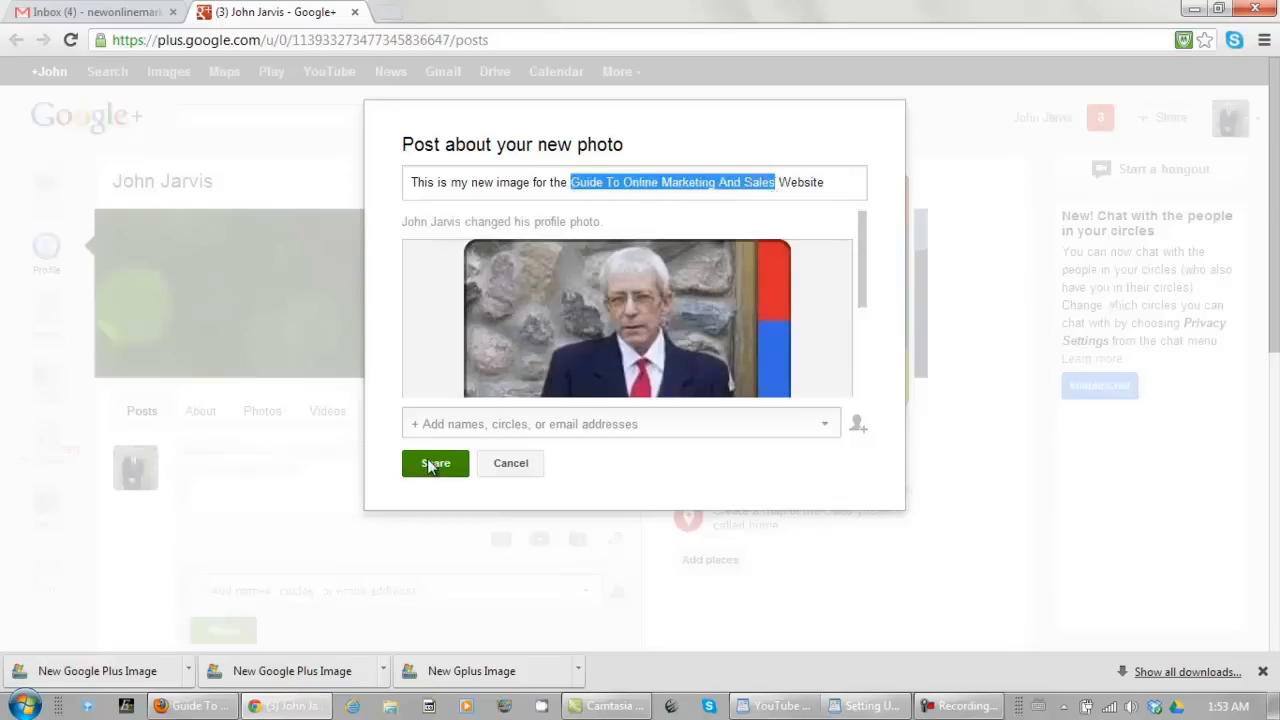
Step: Set the post's audience to Public and share it
click(616, 424)
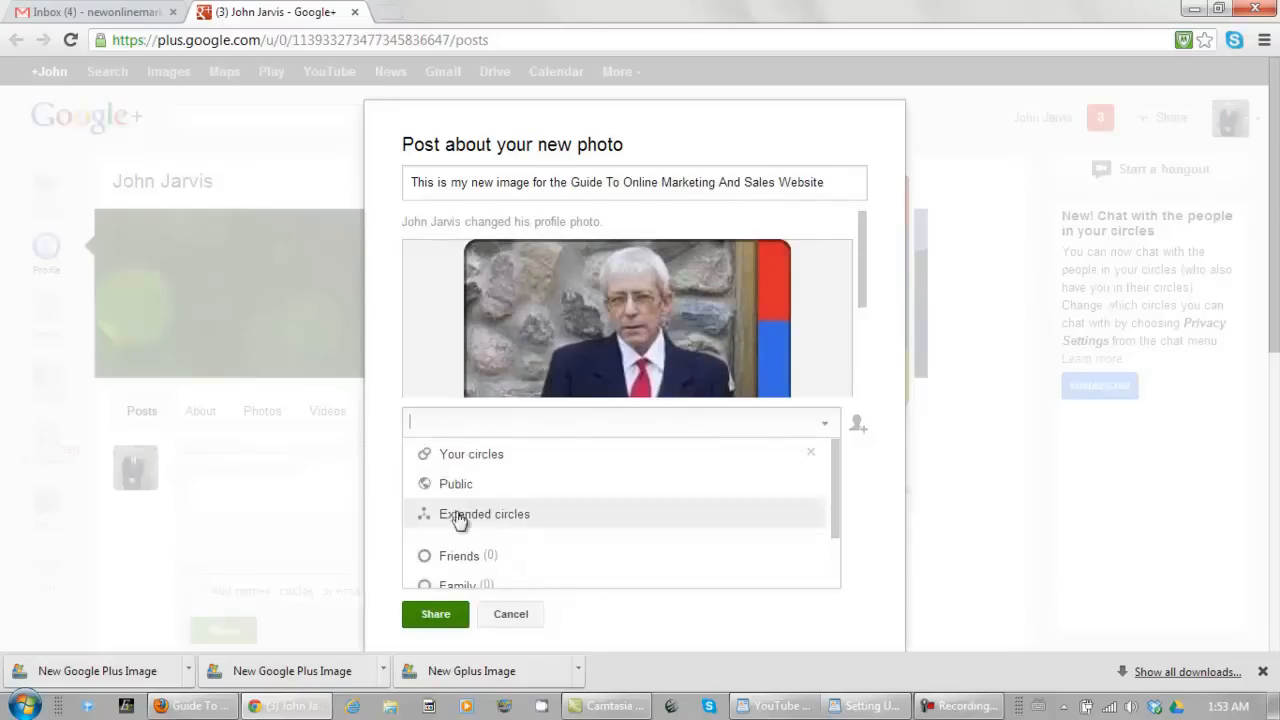
click(456, 482)
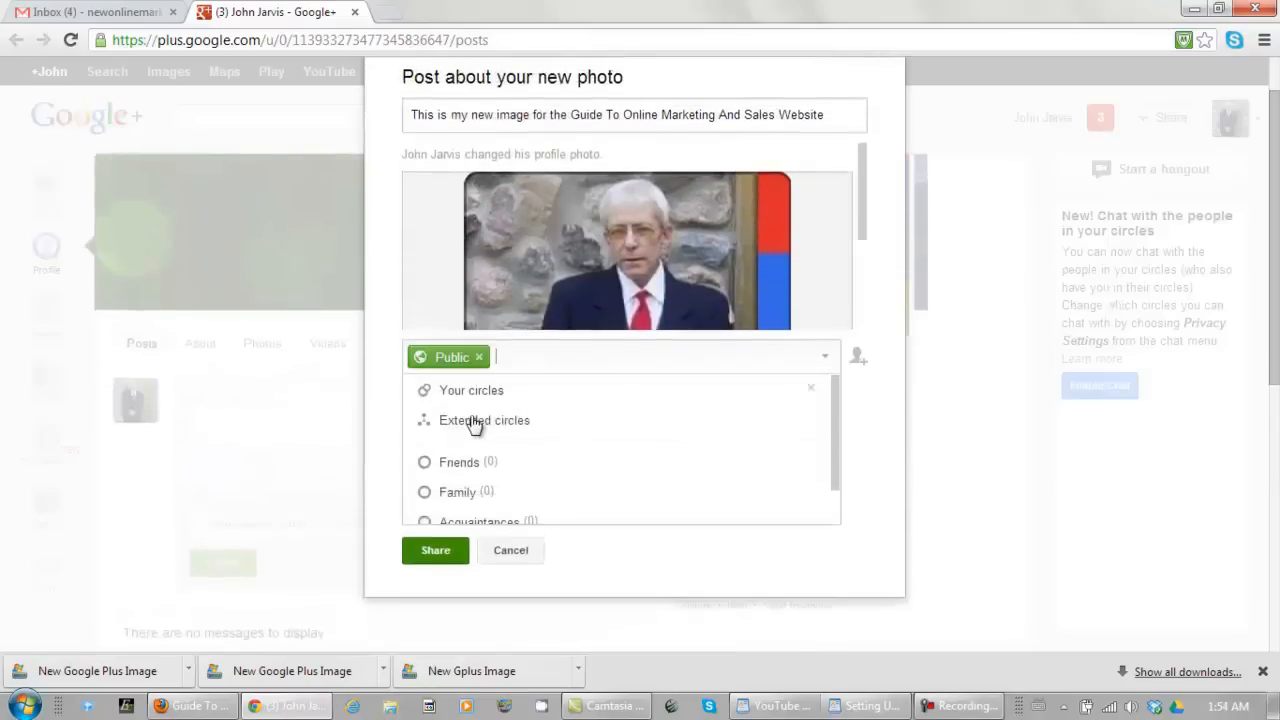
click(436, 550)
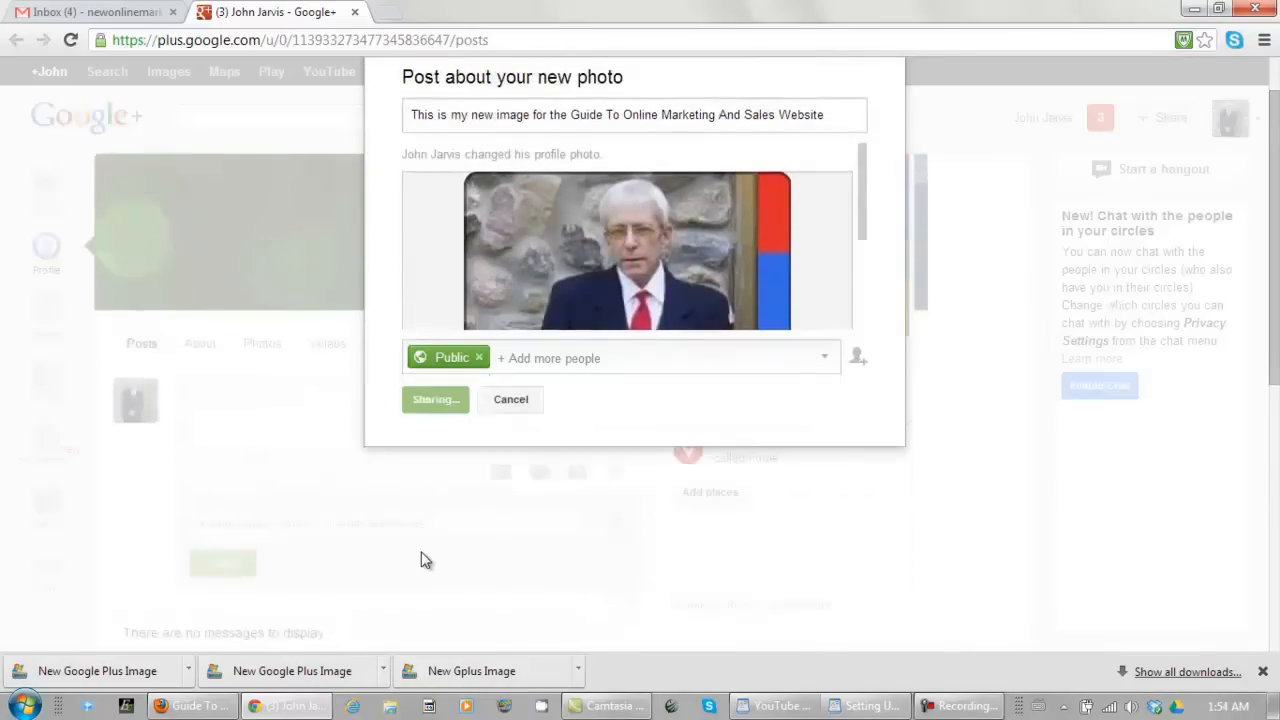
click(434, 400)
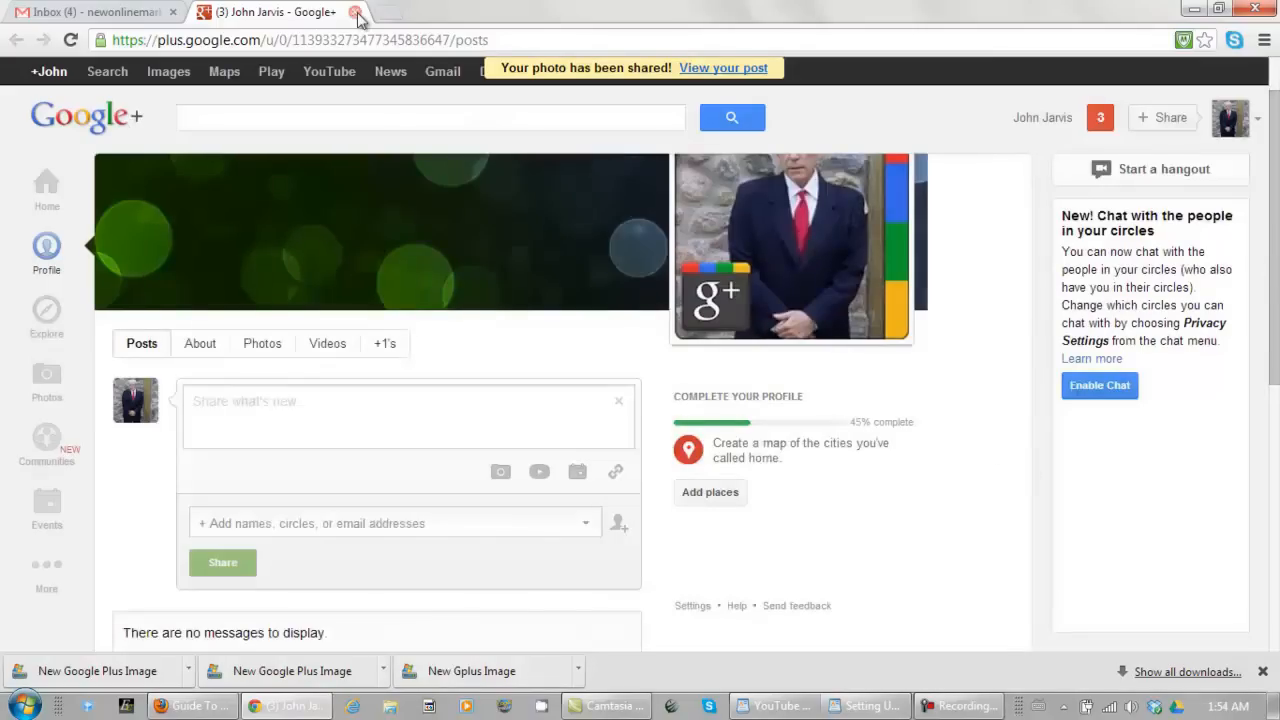
Step: Return to the Gmail inbox and go to YouTube from the Google navigation bar
click(356, 12)
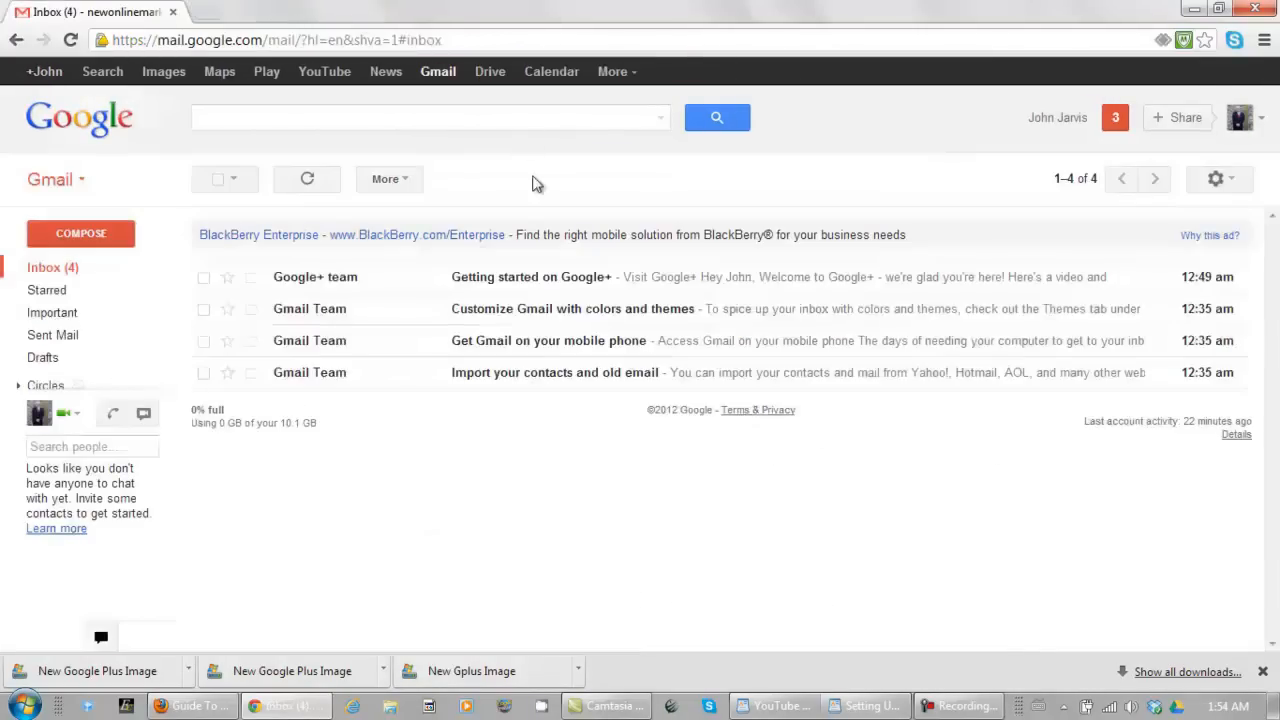
mouse_move(472, 178)
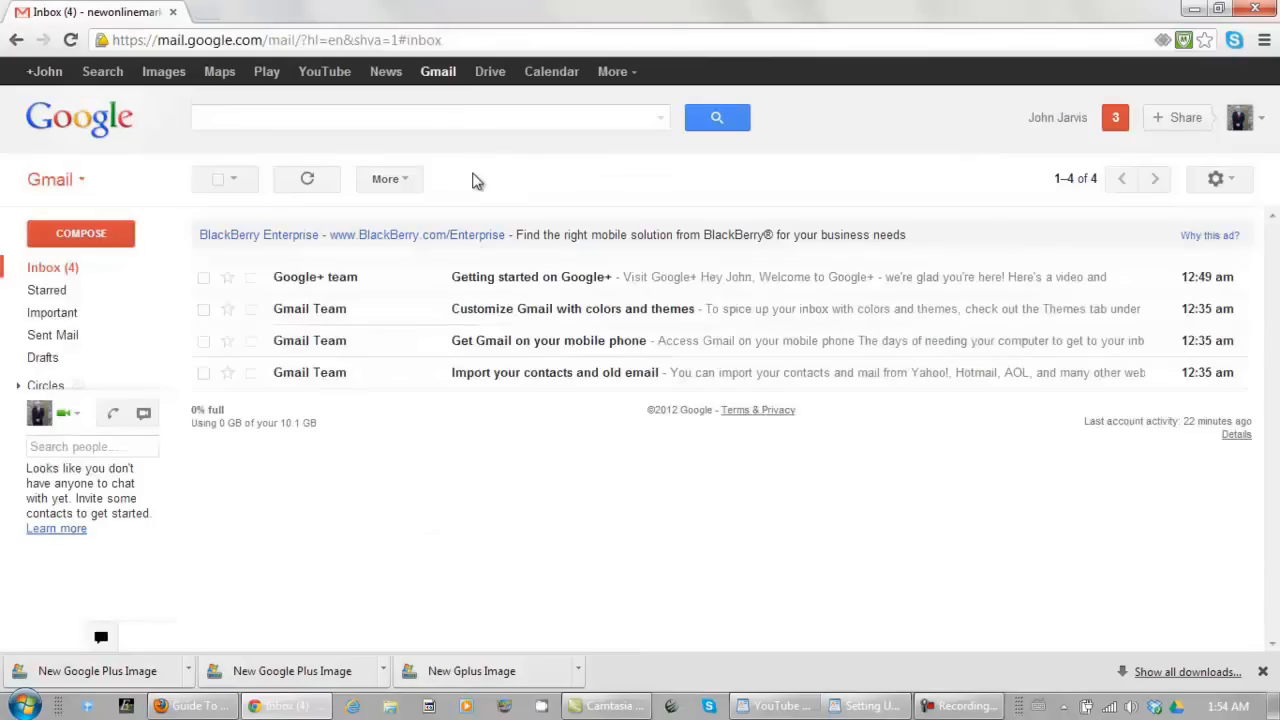
mouse_move(264, 136)
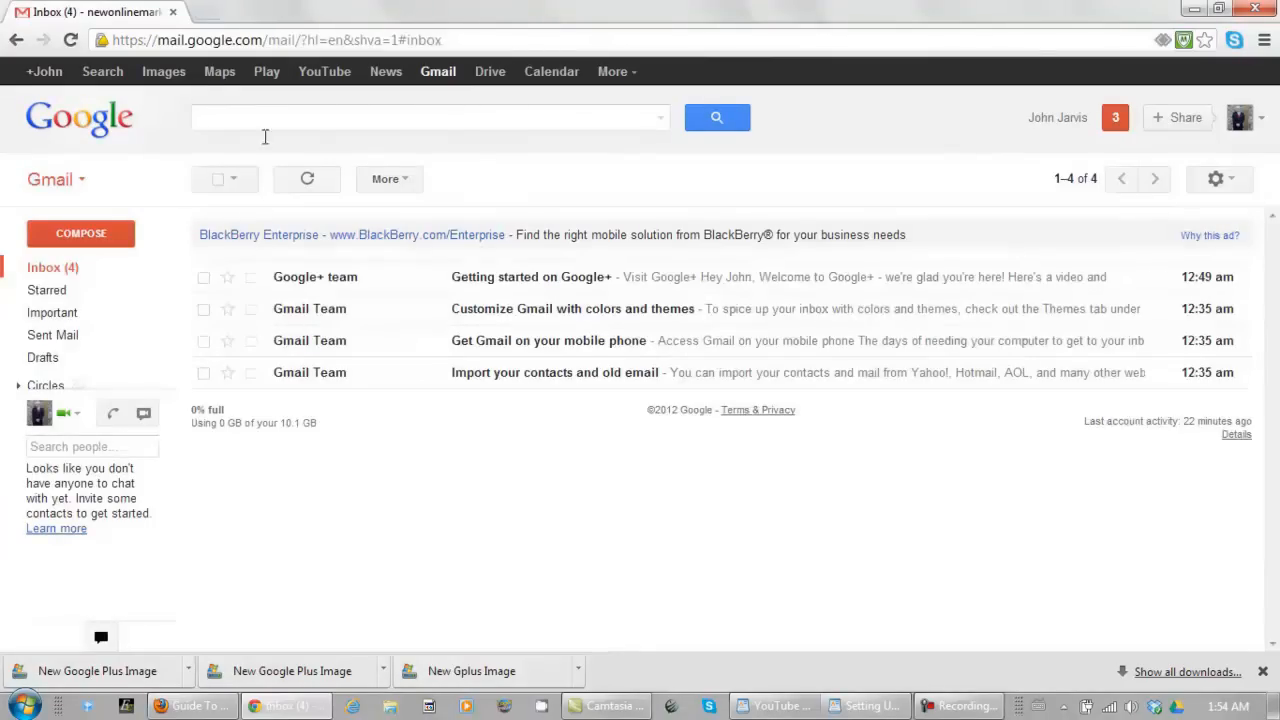
mouse_move(324, 72)
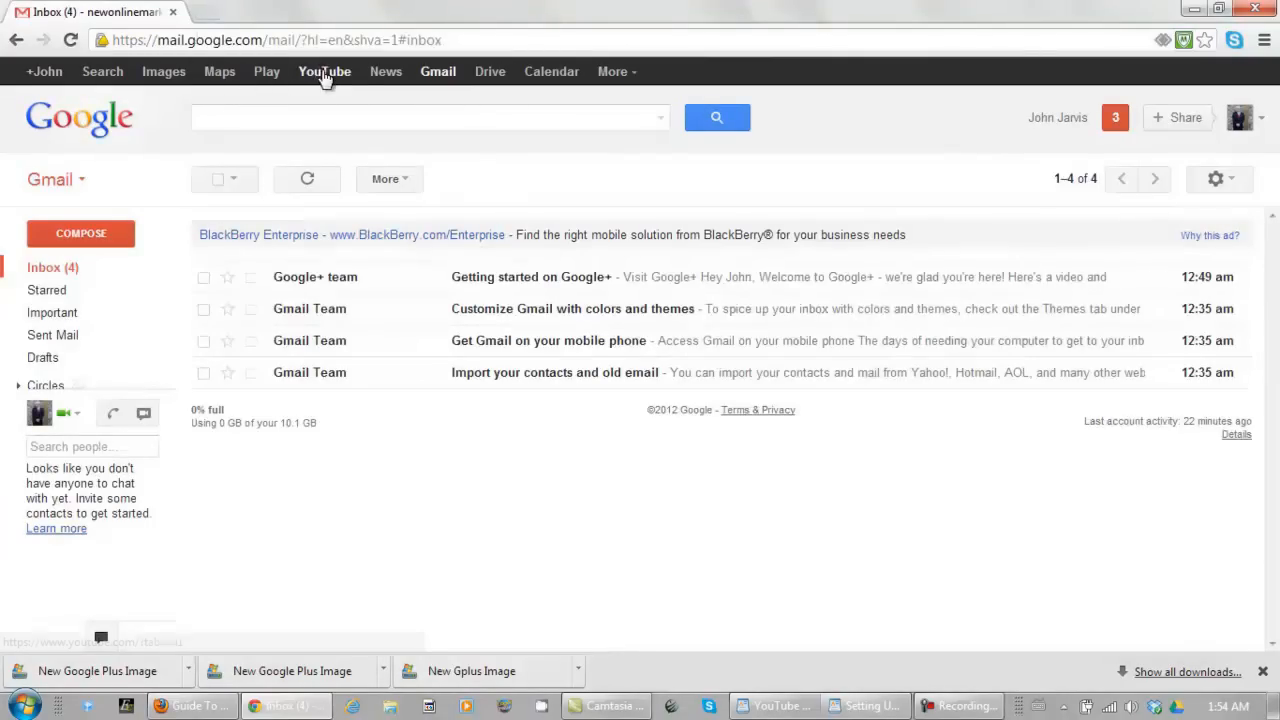
click(324, 72)
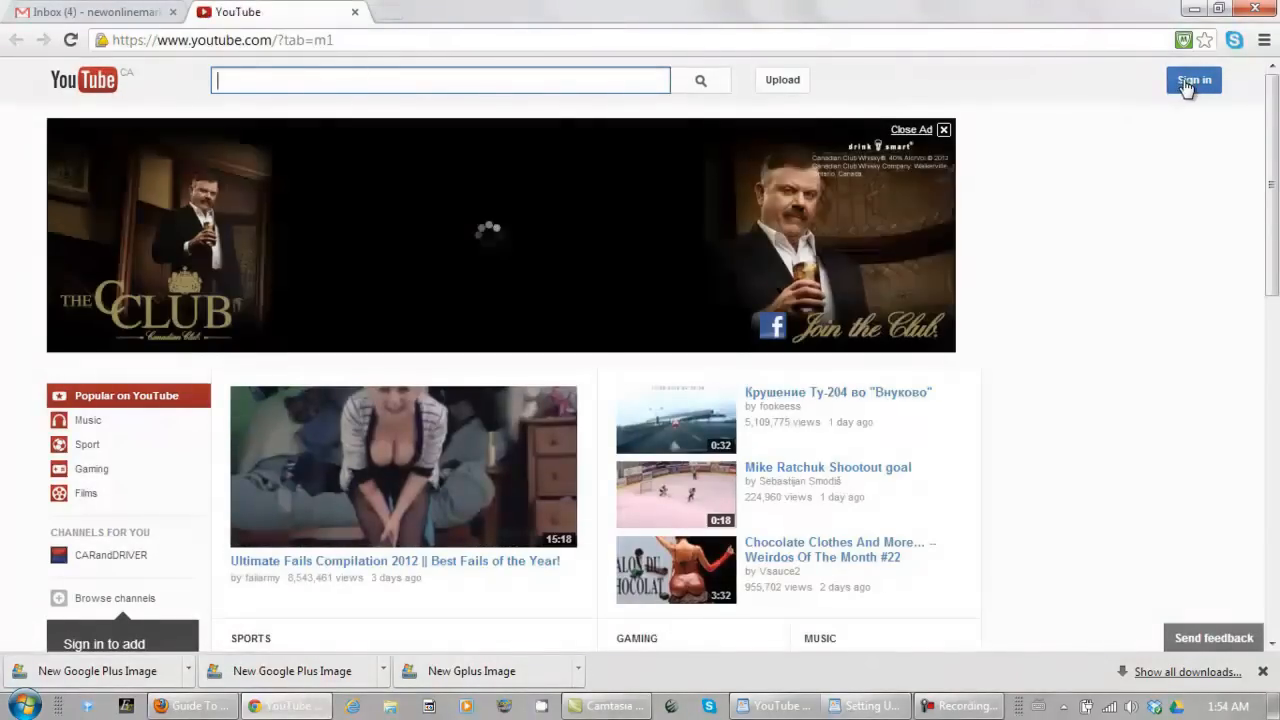
Step: Sign in to YouTube with the Google account password to reach the personalised homepage
click(1192, 80)
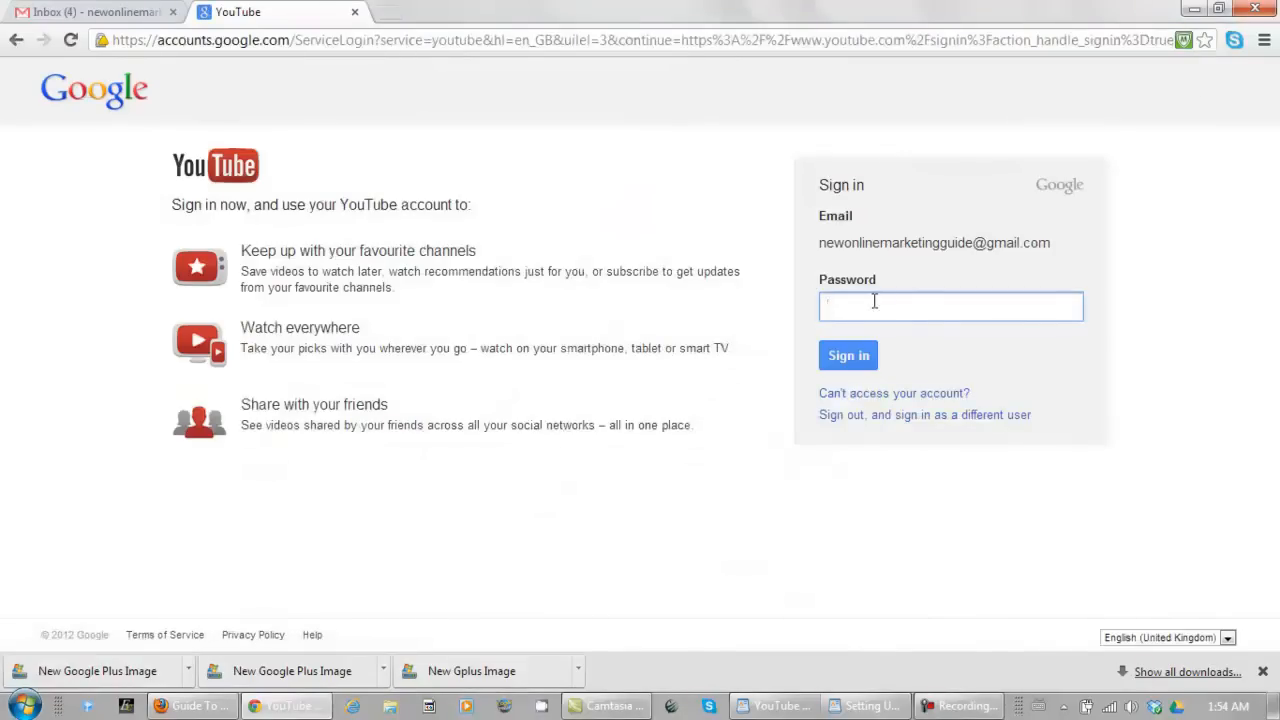
text(password)
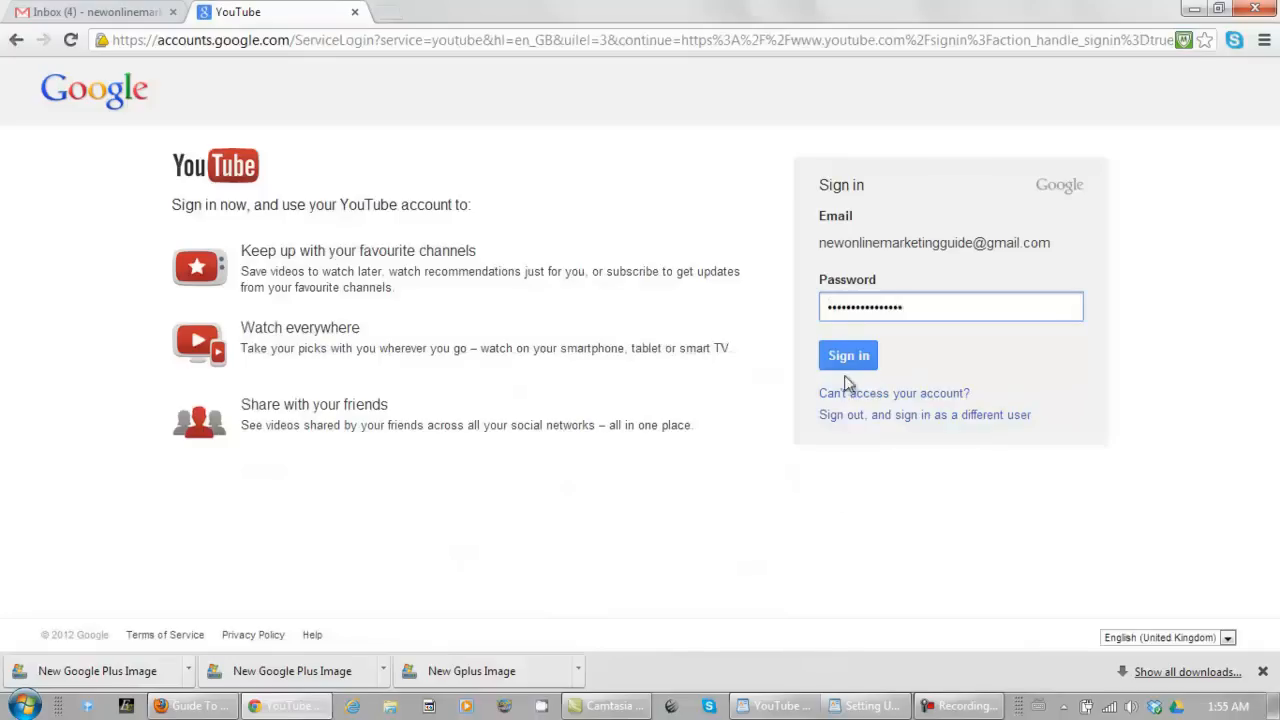
click(848, 356)
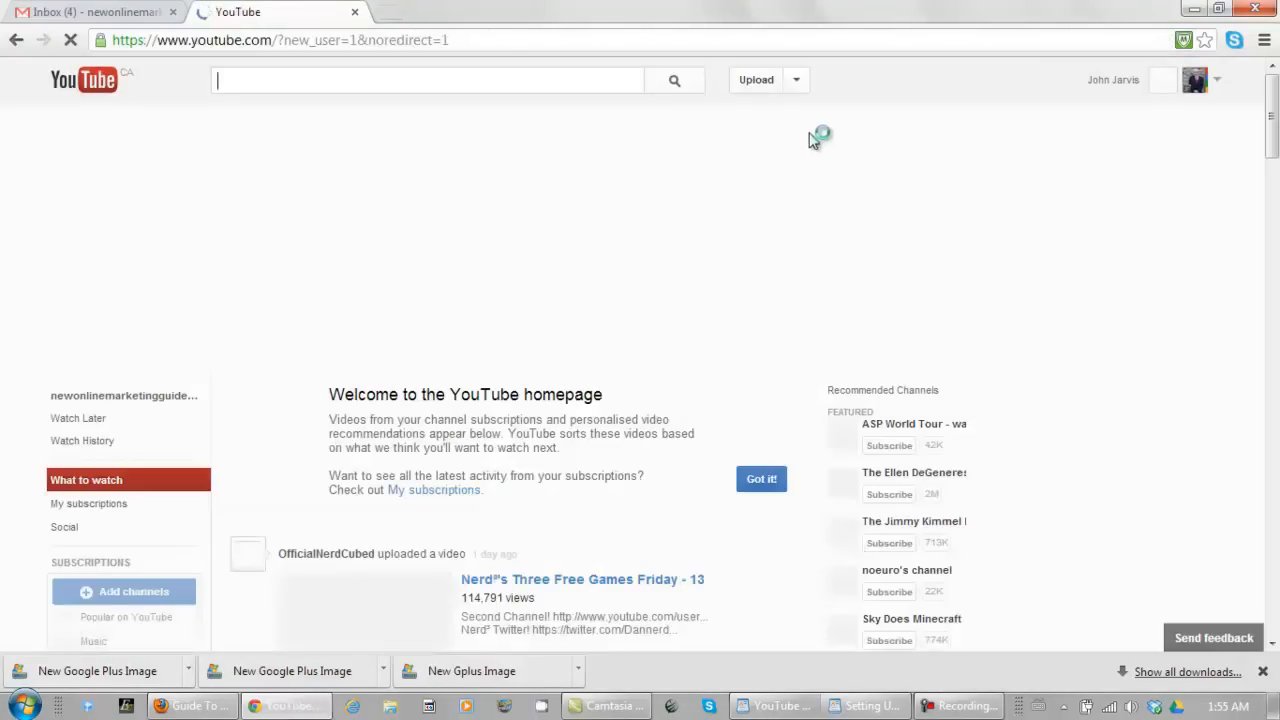
Step: Complete the welcome tour with How-to & DIY chosen and all suggested channels deselected
click(760, 480)
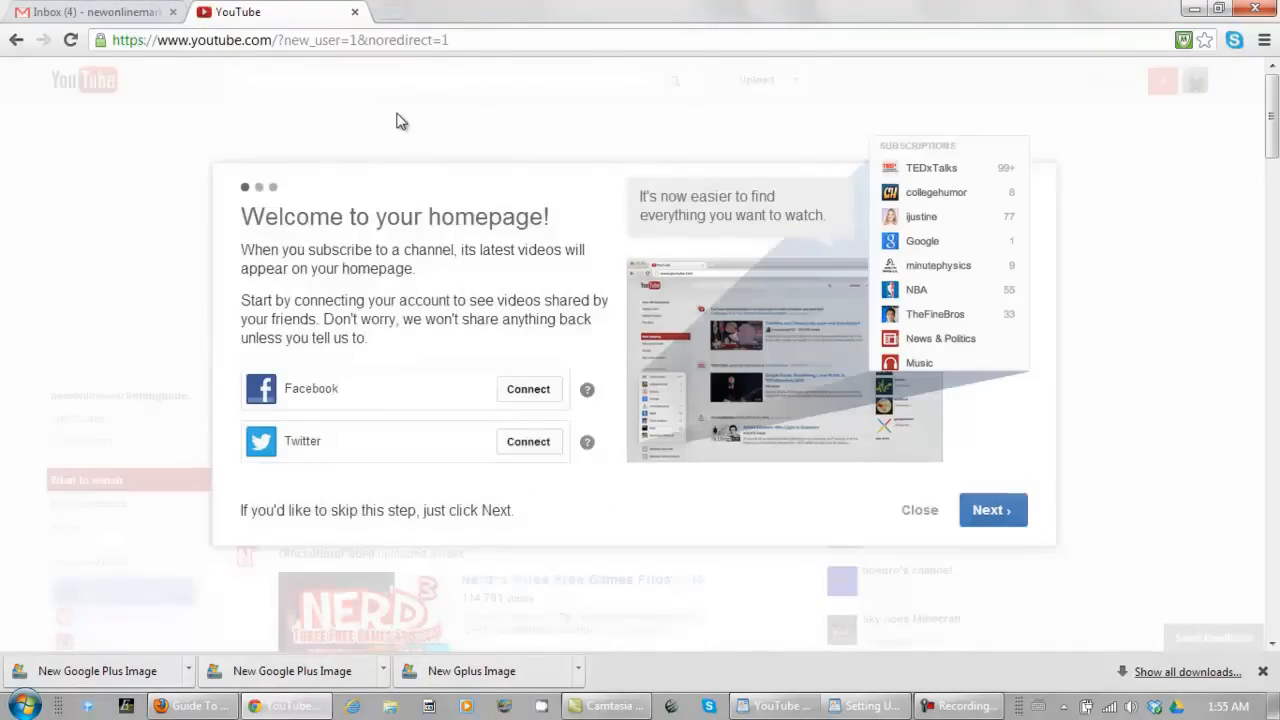
mouse_move(540, 156)
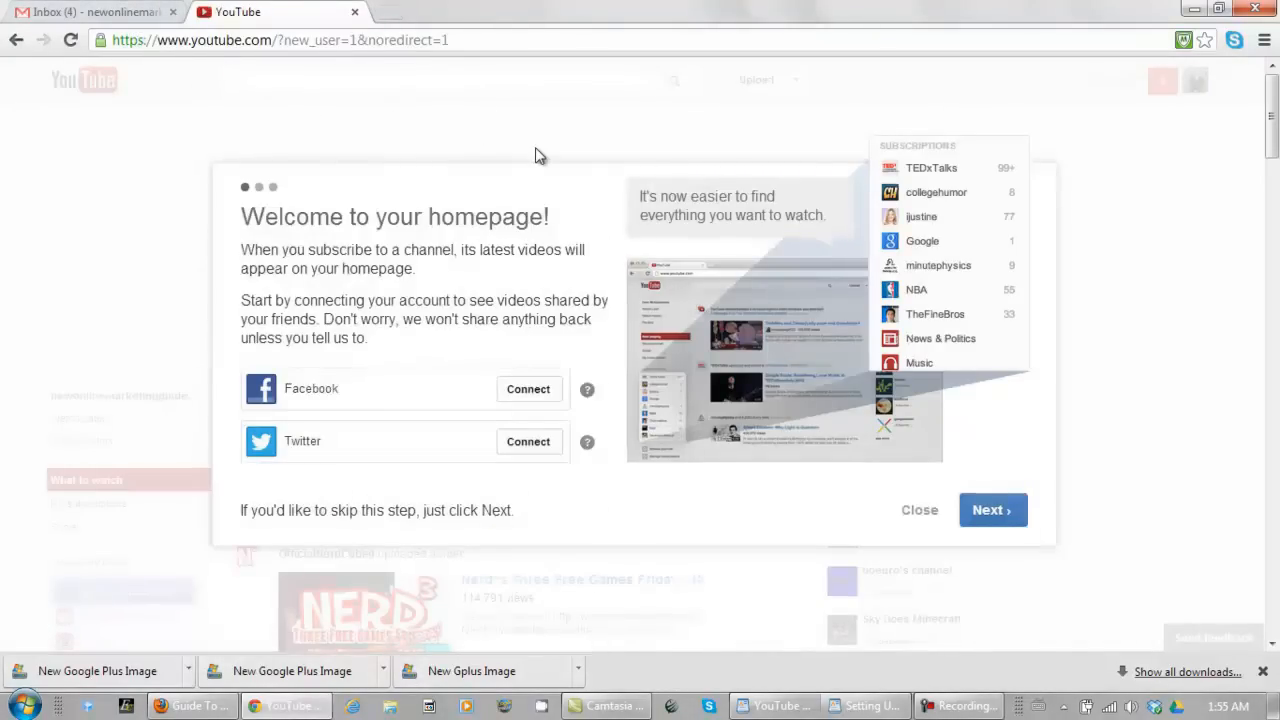
mouse_move(450, 290)
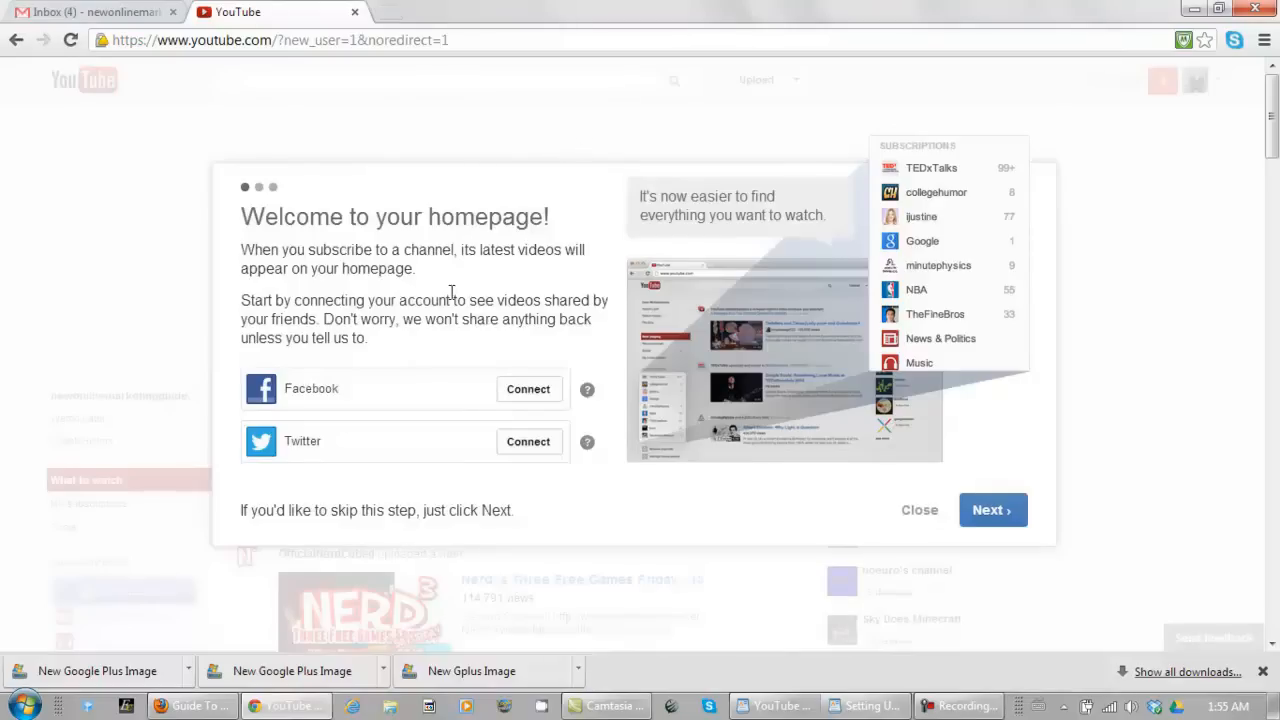
mouse_move(564, 300)
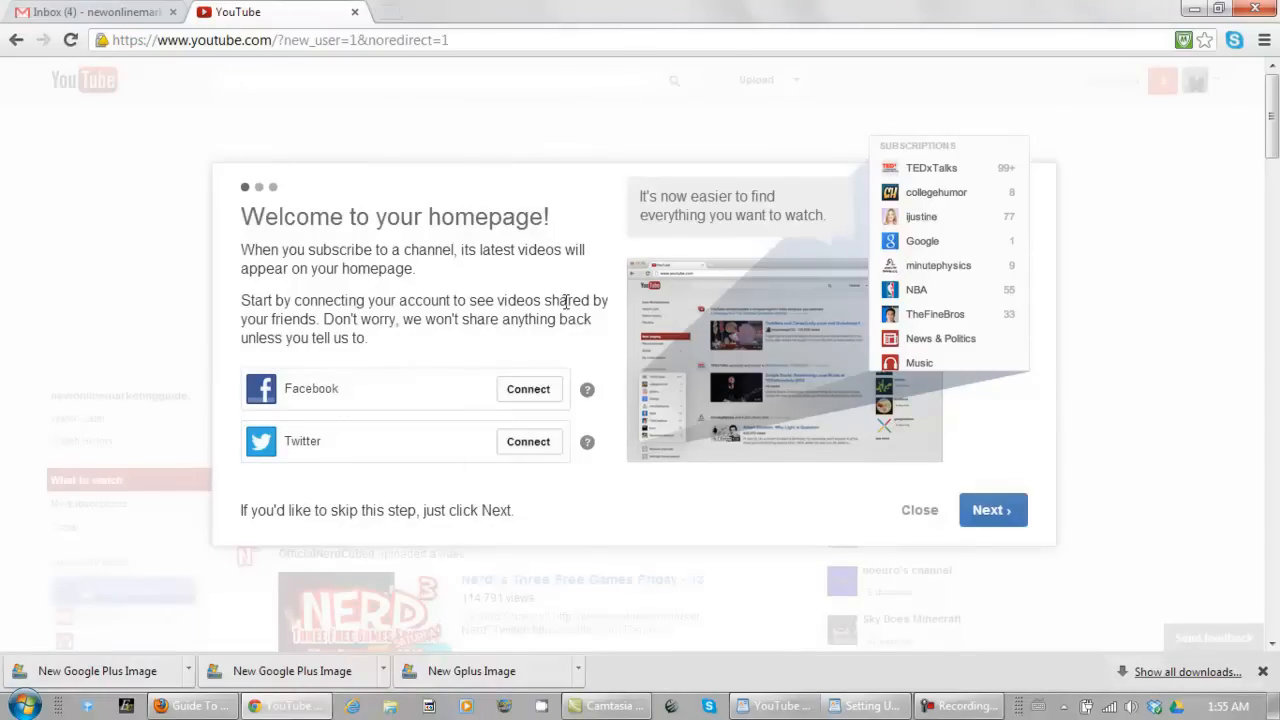
mouse_move(992, 510)
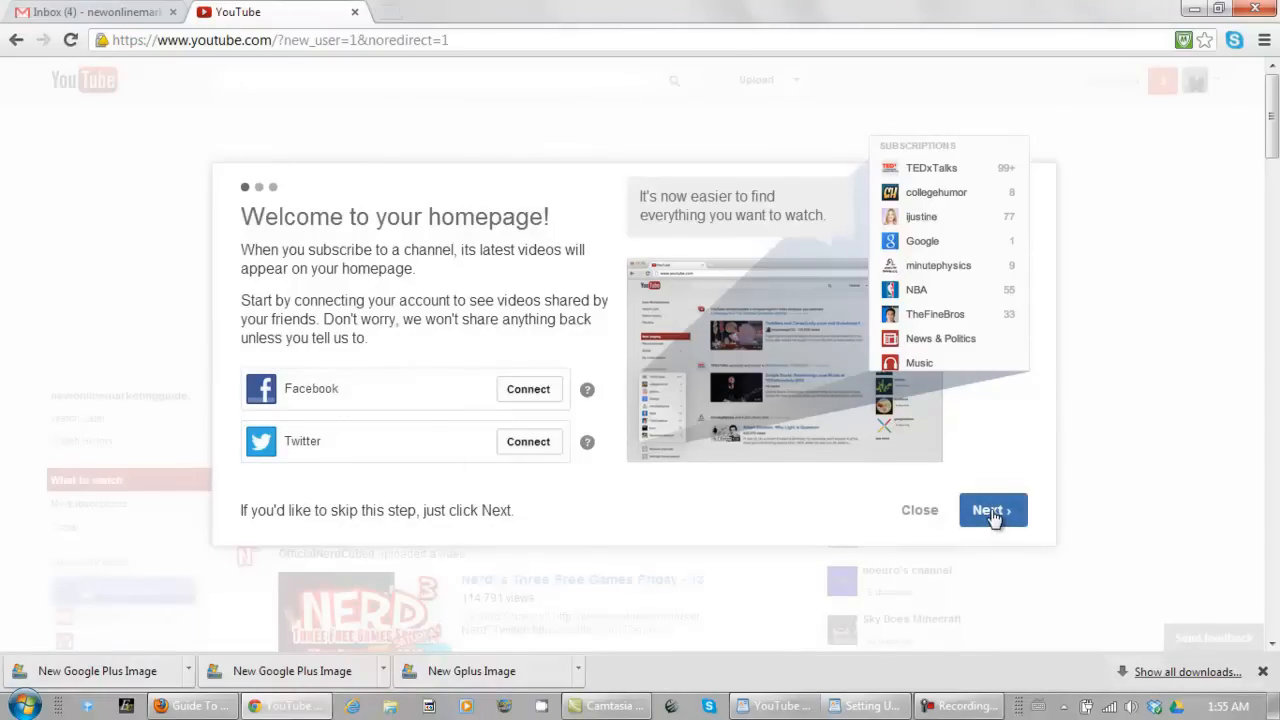
click(986, 510)
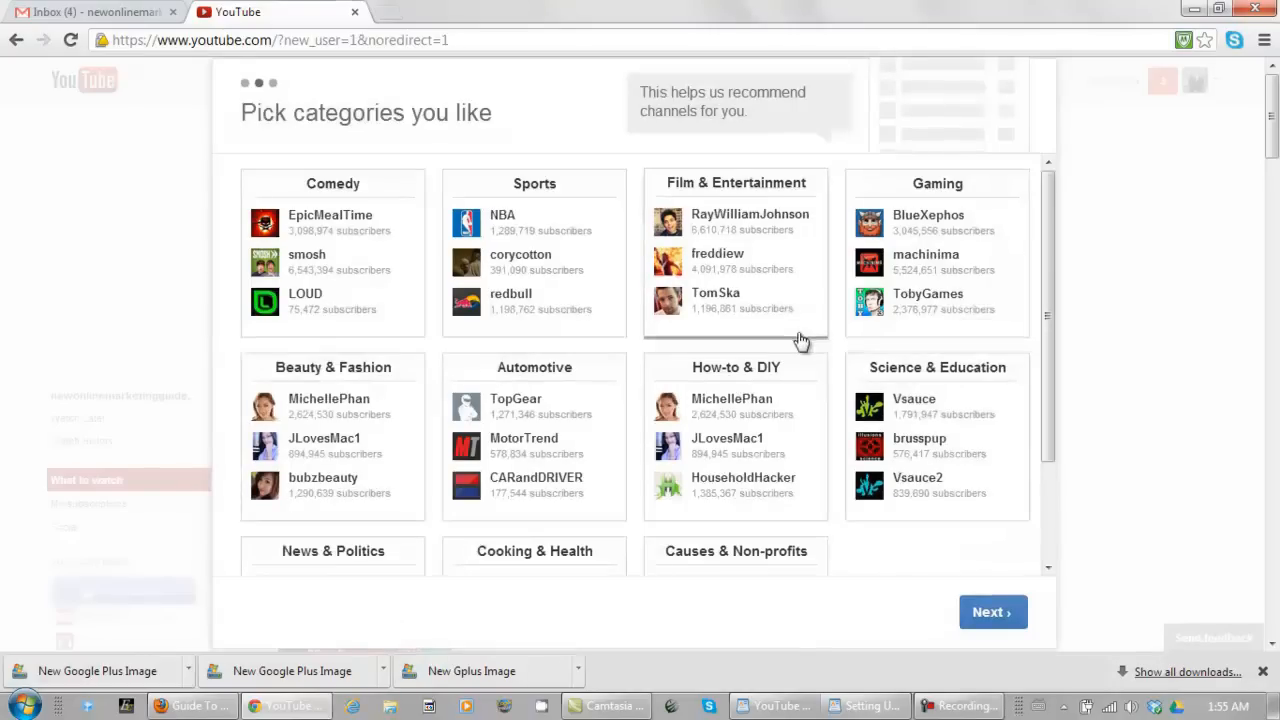
mouse_move(756, 376)
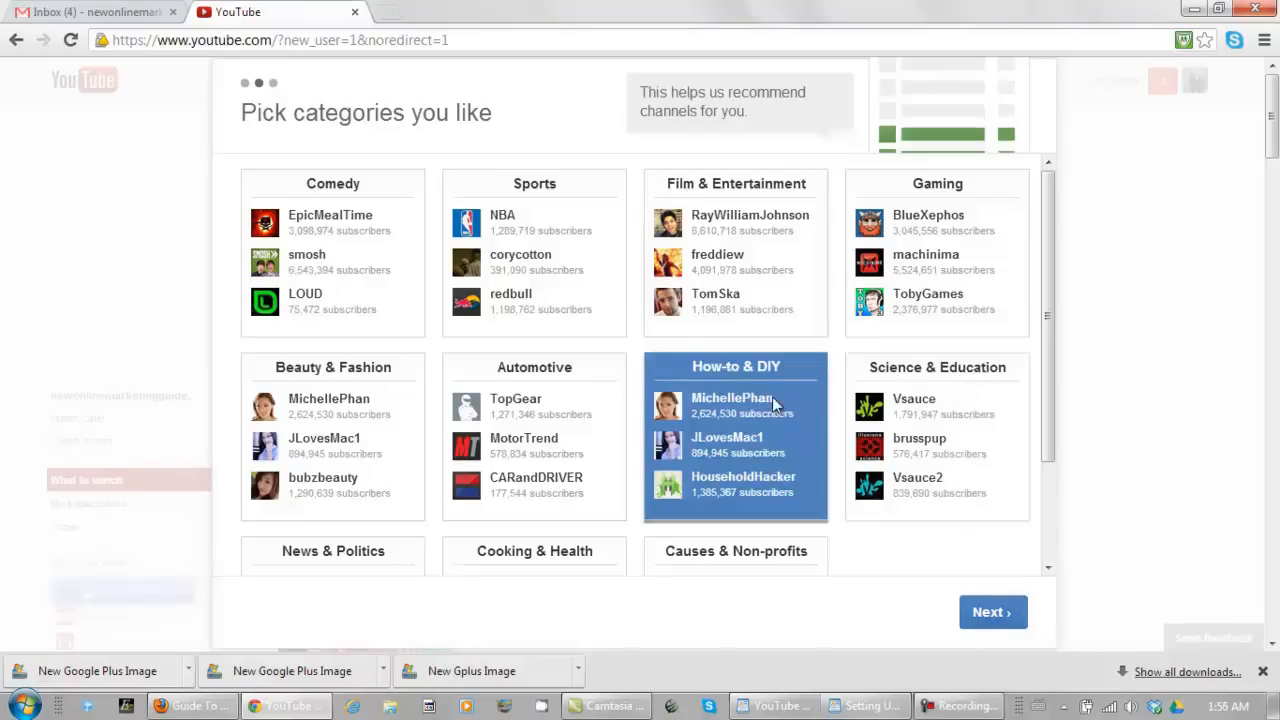
click(992, 612)
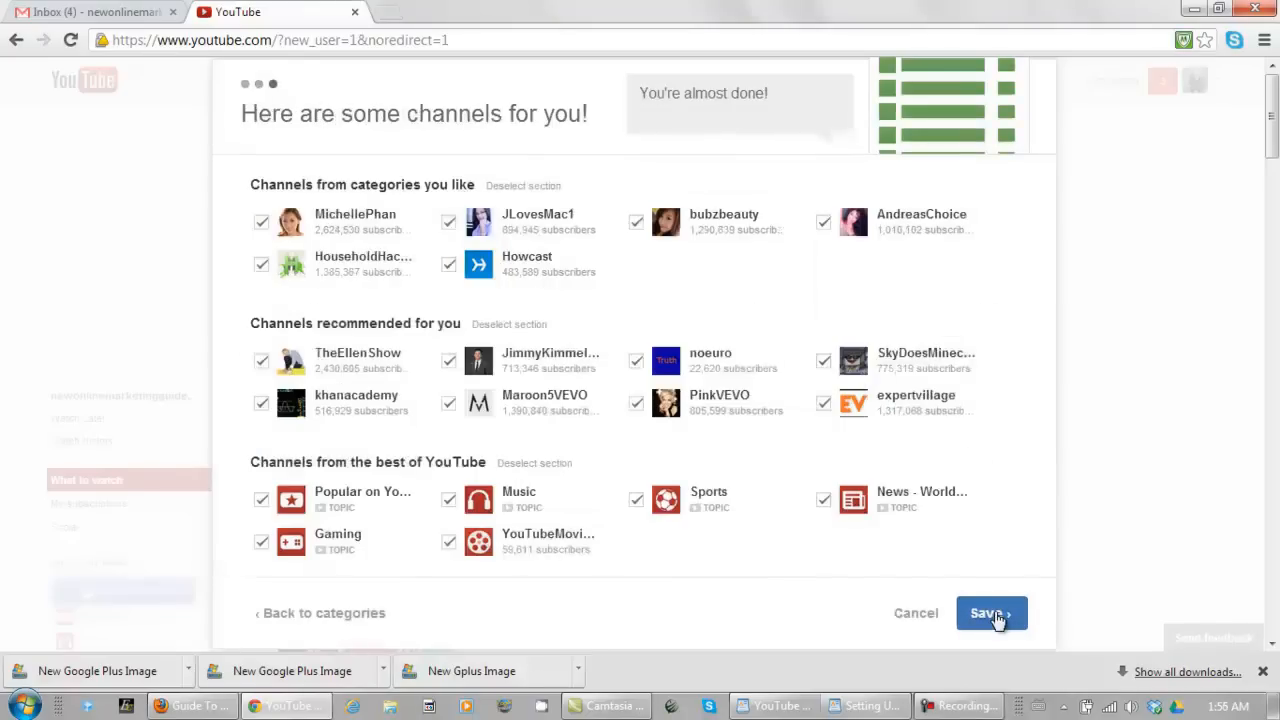
mouse_move(398, 352)
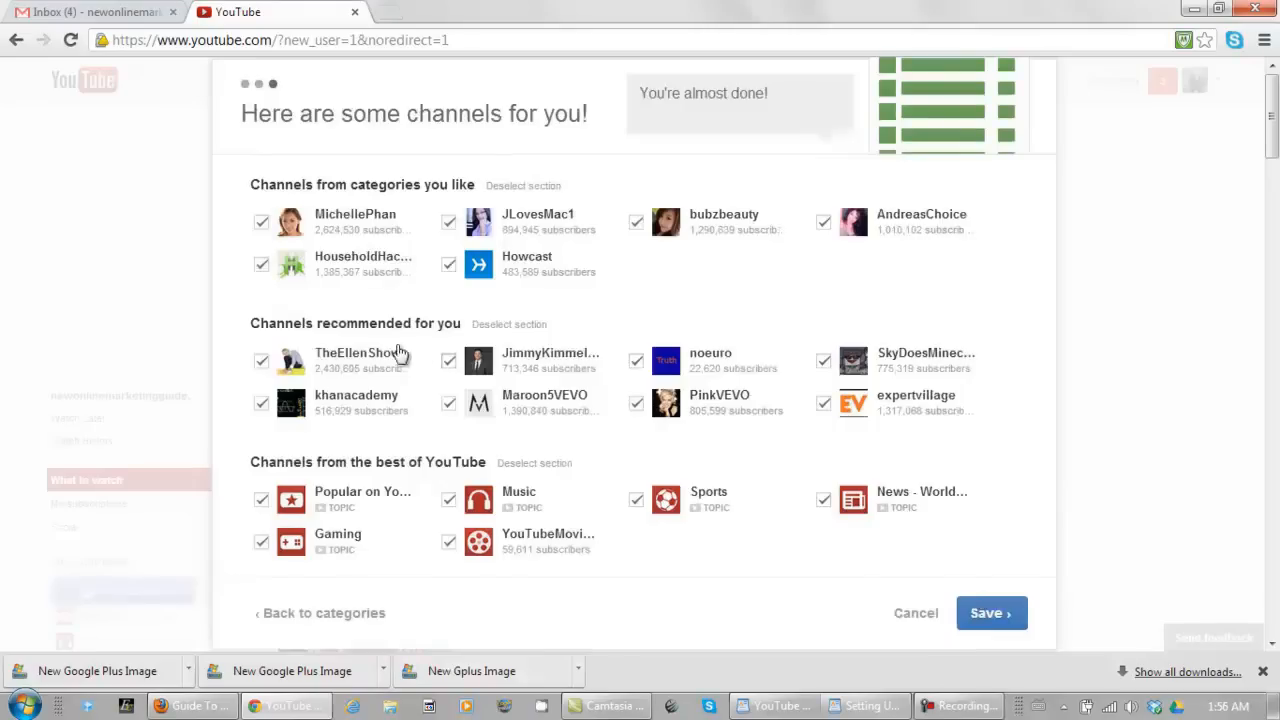
mouse_move(680, 262)
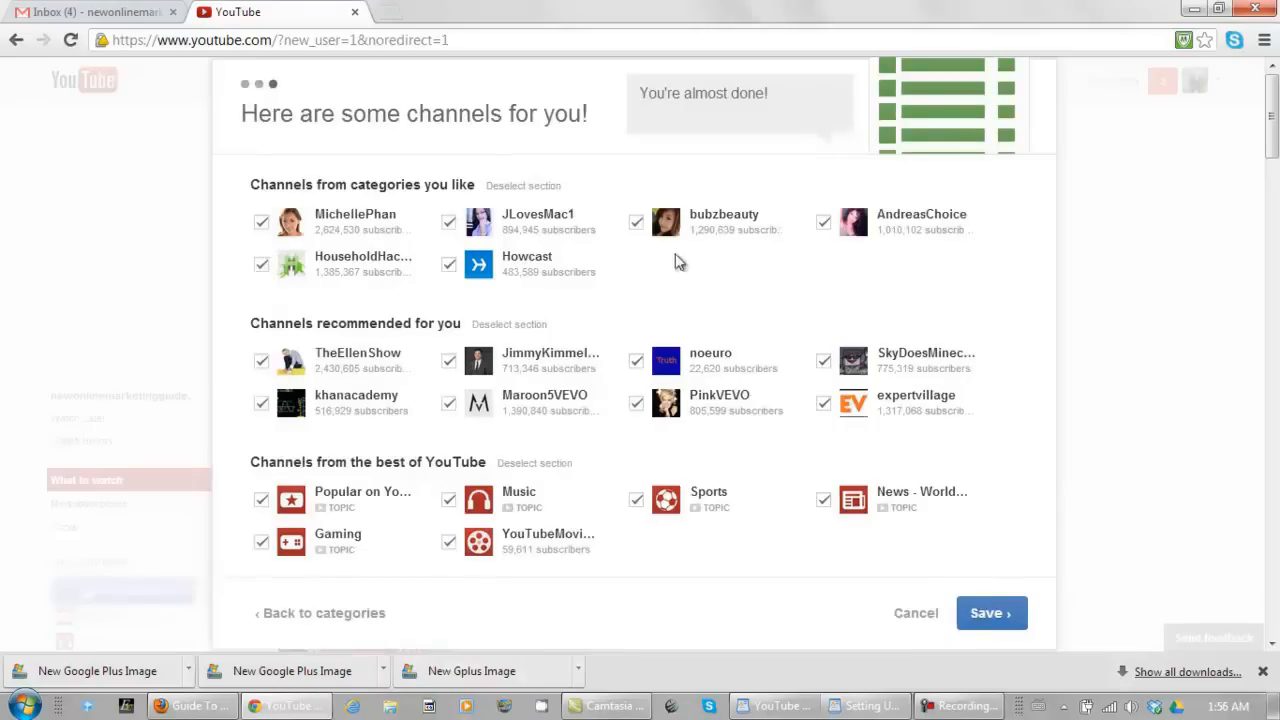
mouse_move(764, 288)
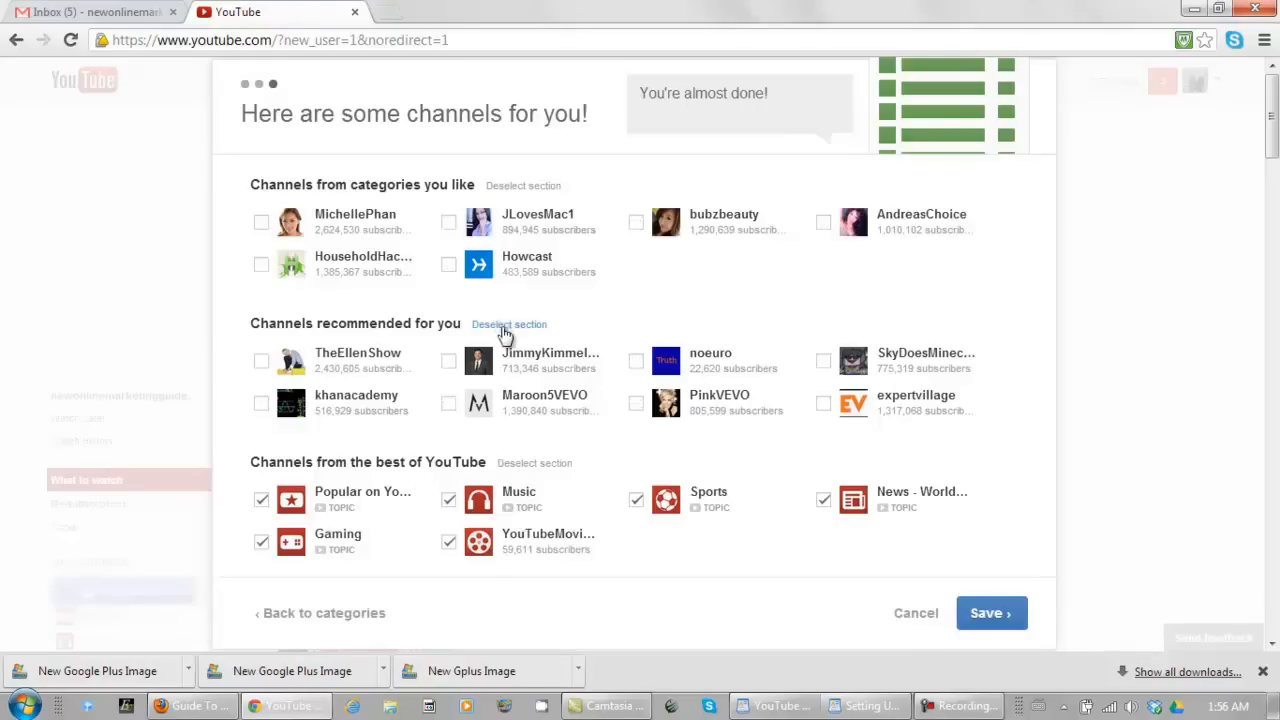
click(534, 462)
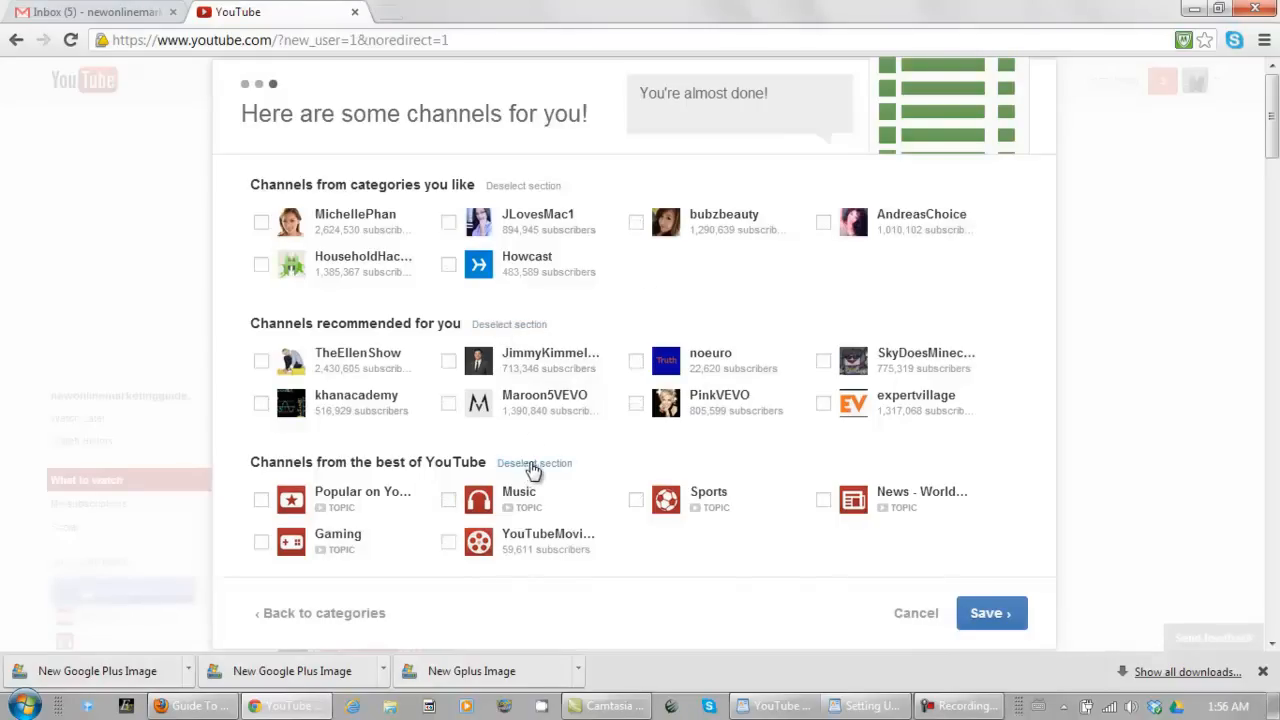
click(992, 612)
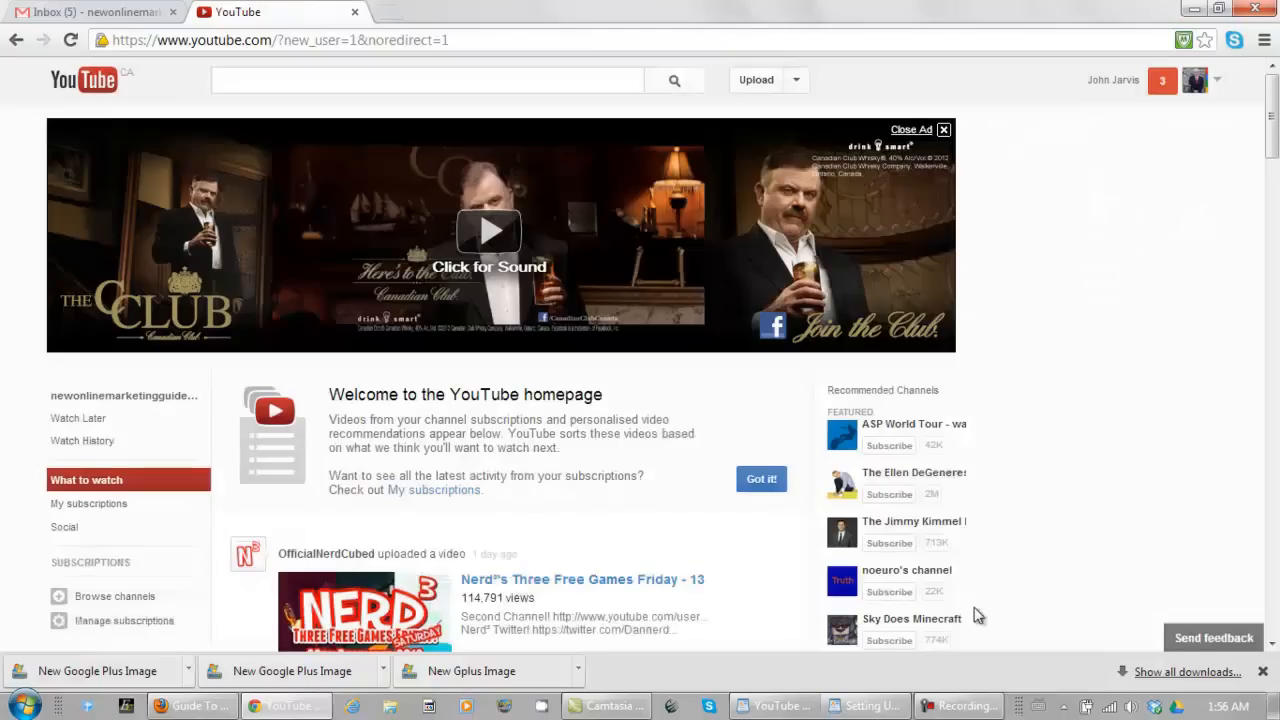
mouse_move(496, 436)
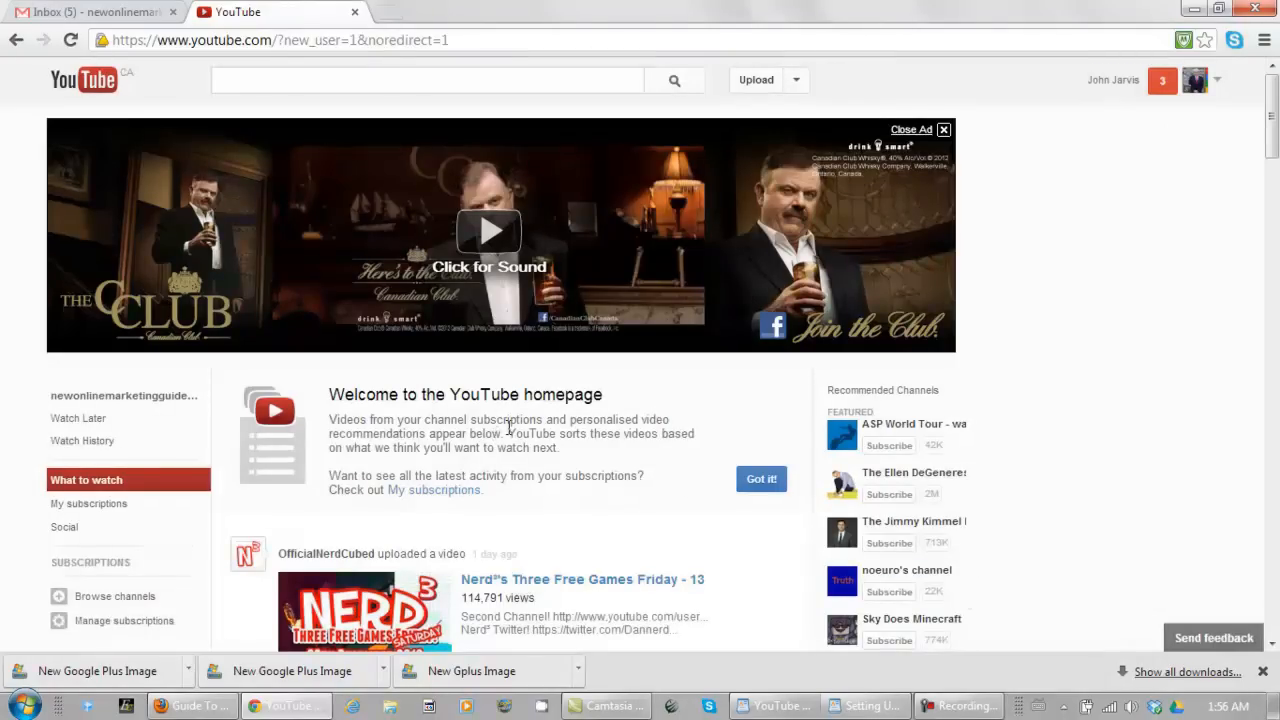
mouse_move(1004, 452)
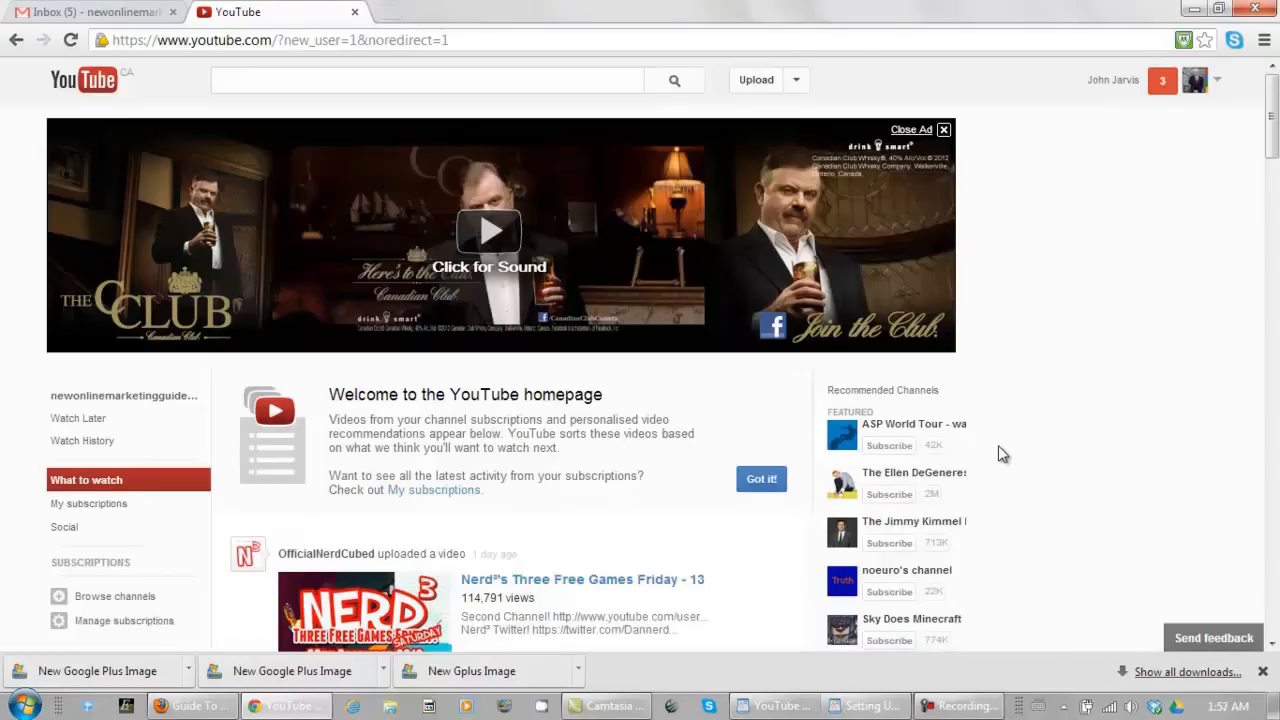
Step: Reach the YouTube account settings Overview from the account avatar menu
click(1194, 80)
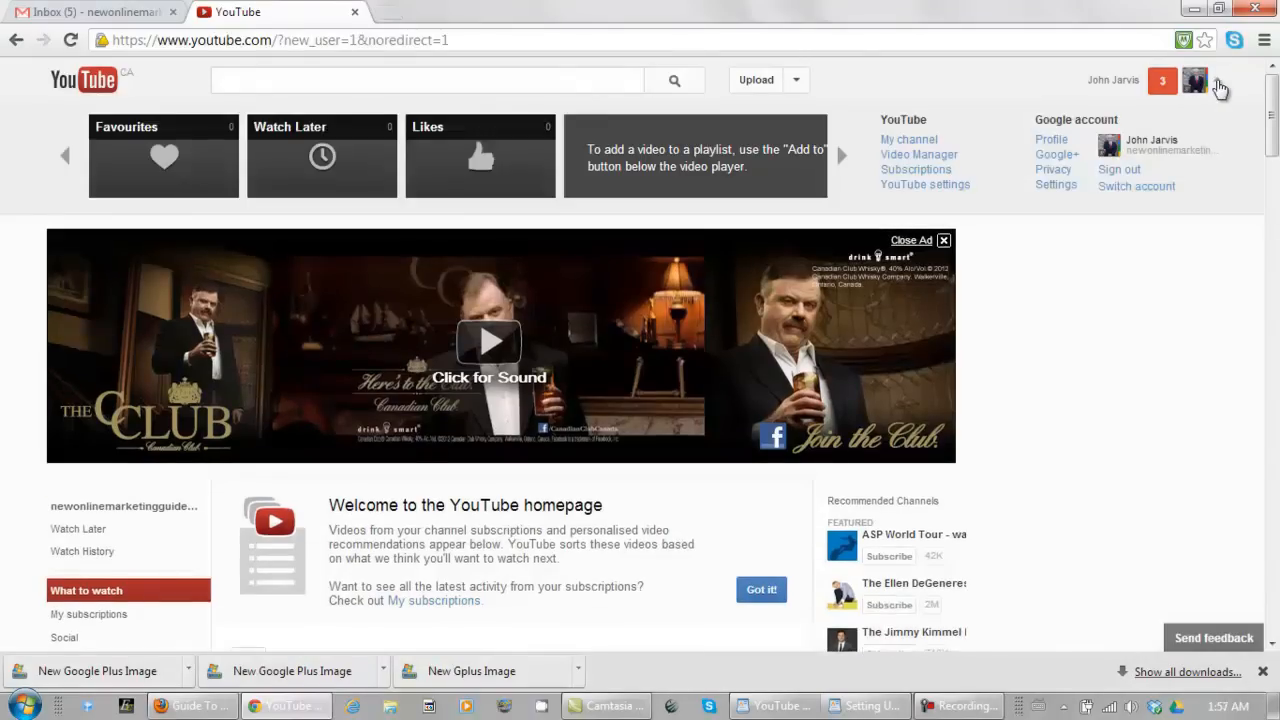
click(924, 184)
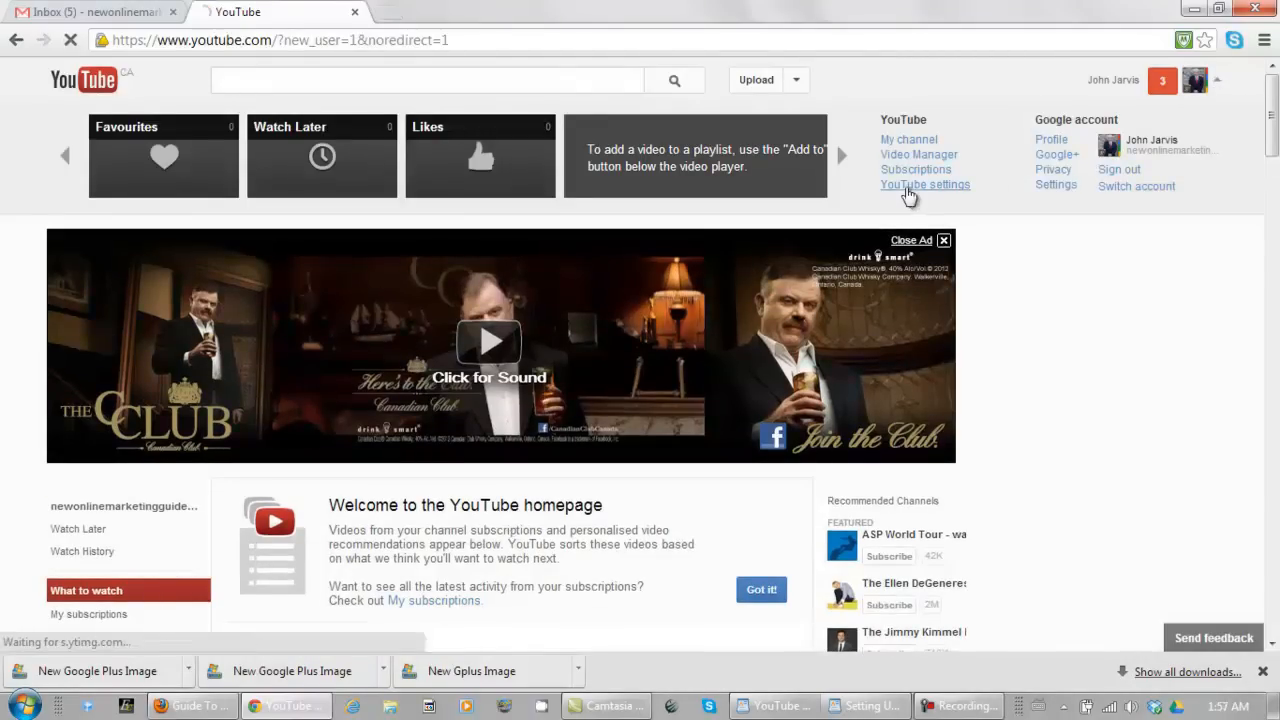
click(924, 184)
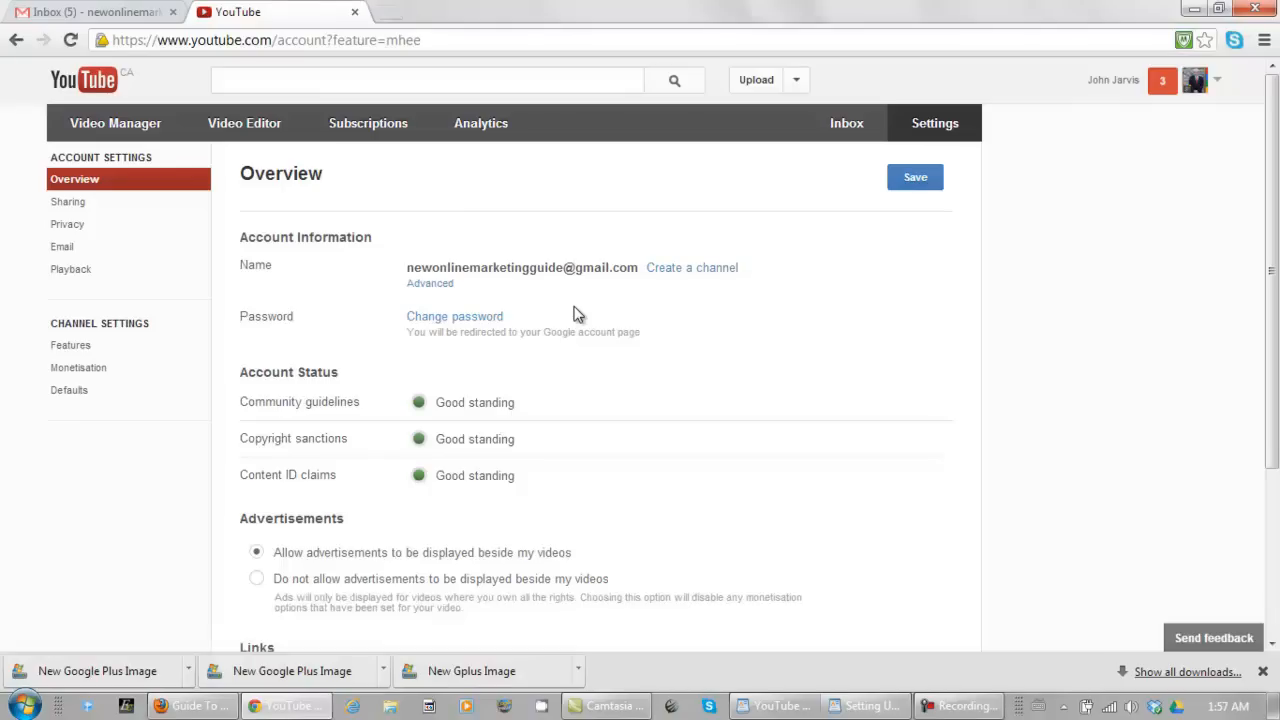
mouse_move(156, 224)
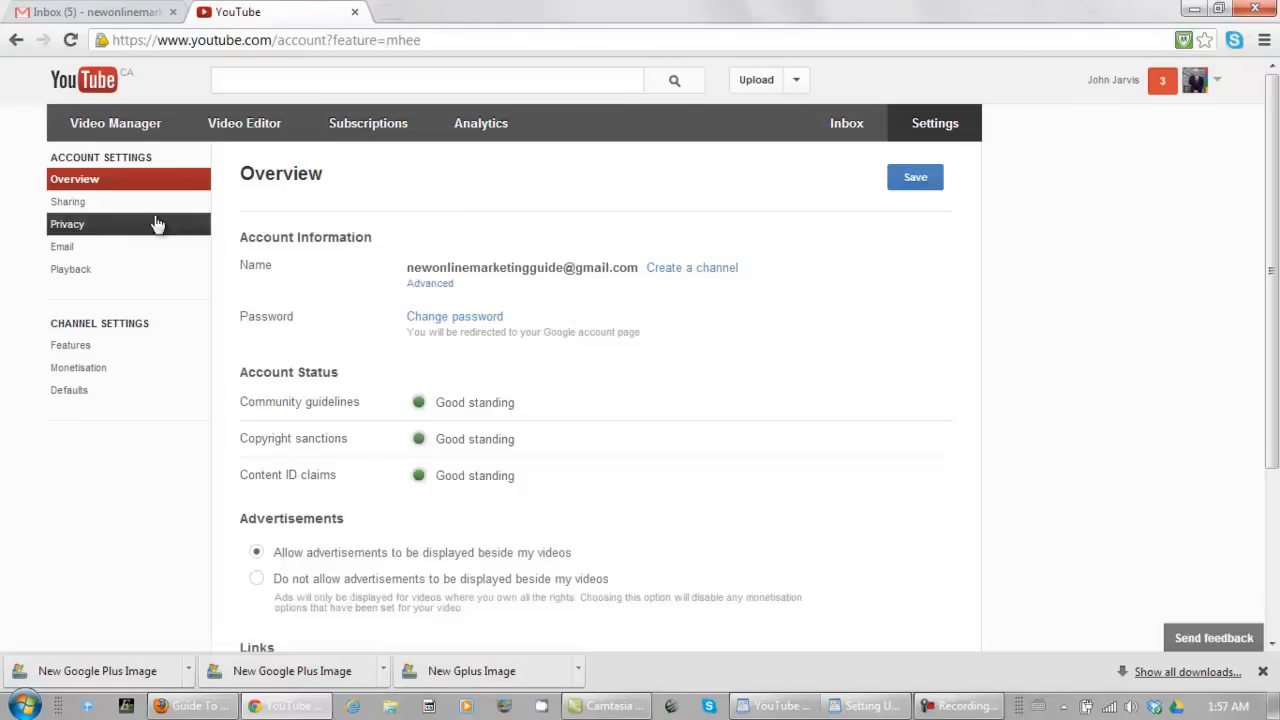
mouse_move(668, 456)
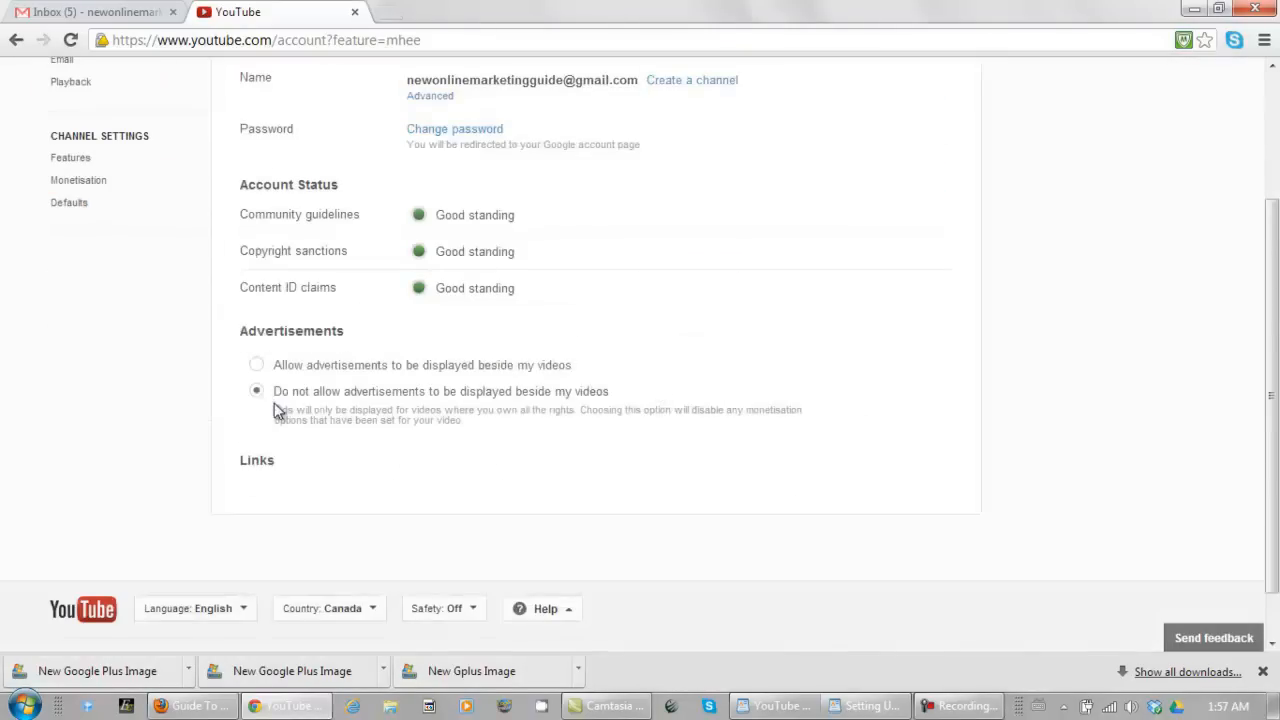
mouse_move(758, 376)
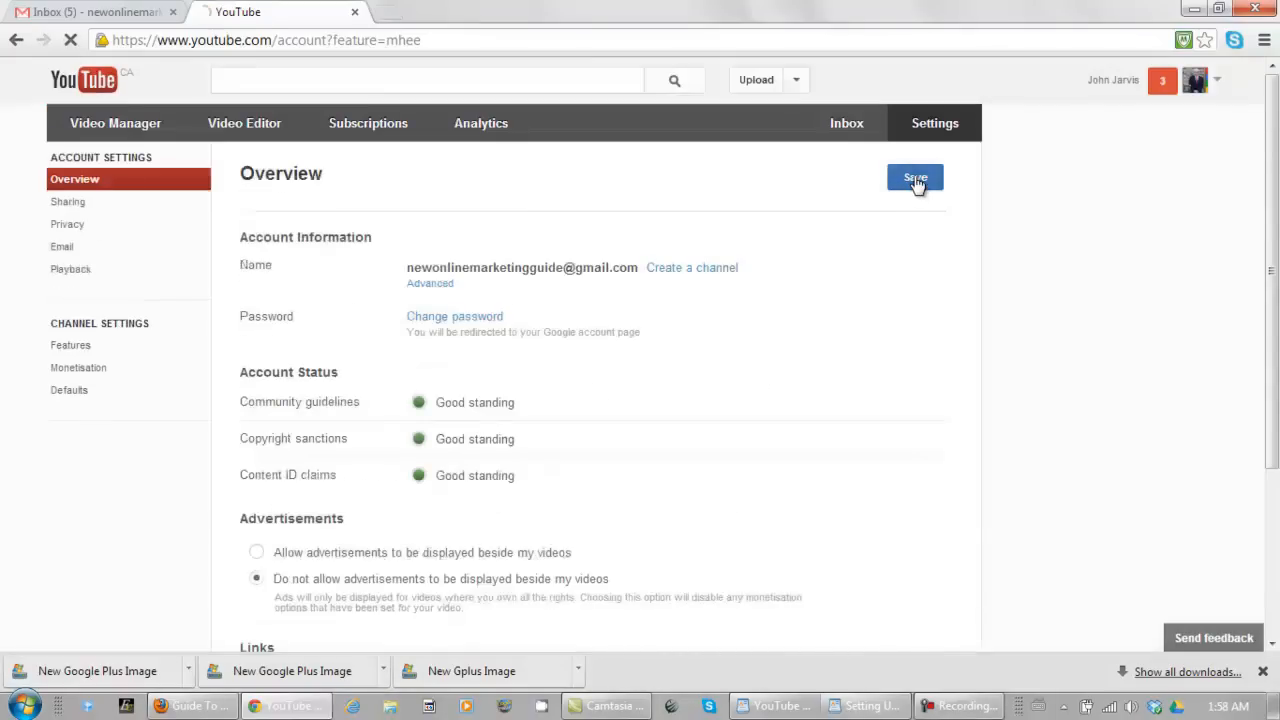
Step: Save the Overview setting disallowing advertisements beside the channel's videos
click(914, 176)
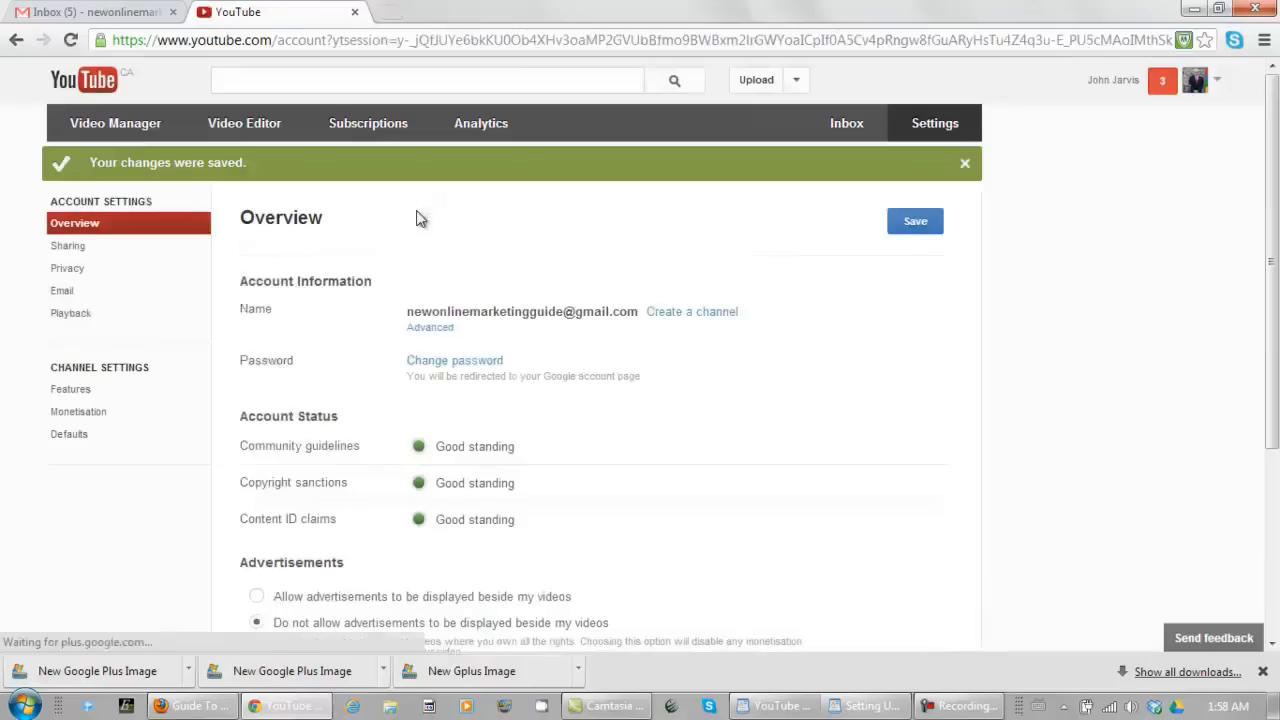
click(68, 246)
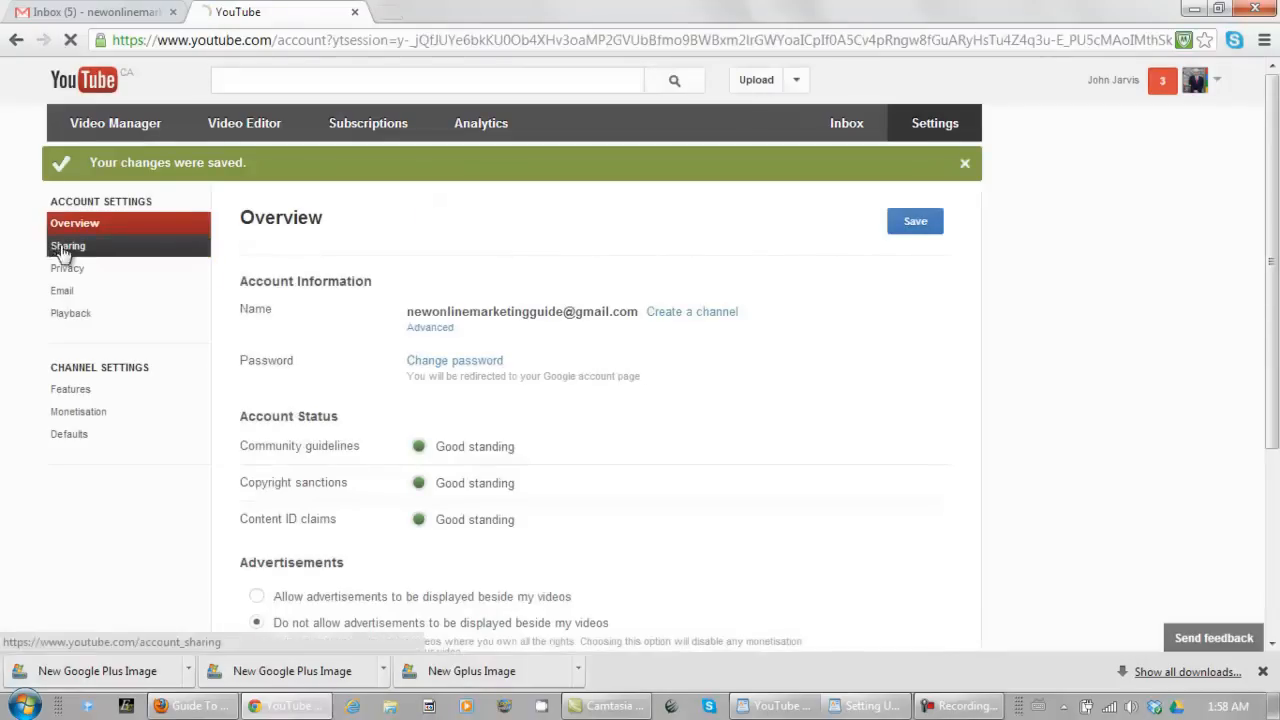
Step: Stop sharing 'Add video to public playlist' and 'Subscribe to a channel' activity and save
click(68, 246)
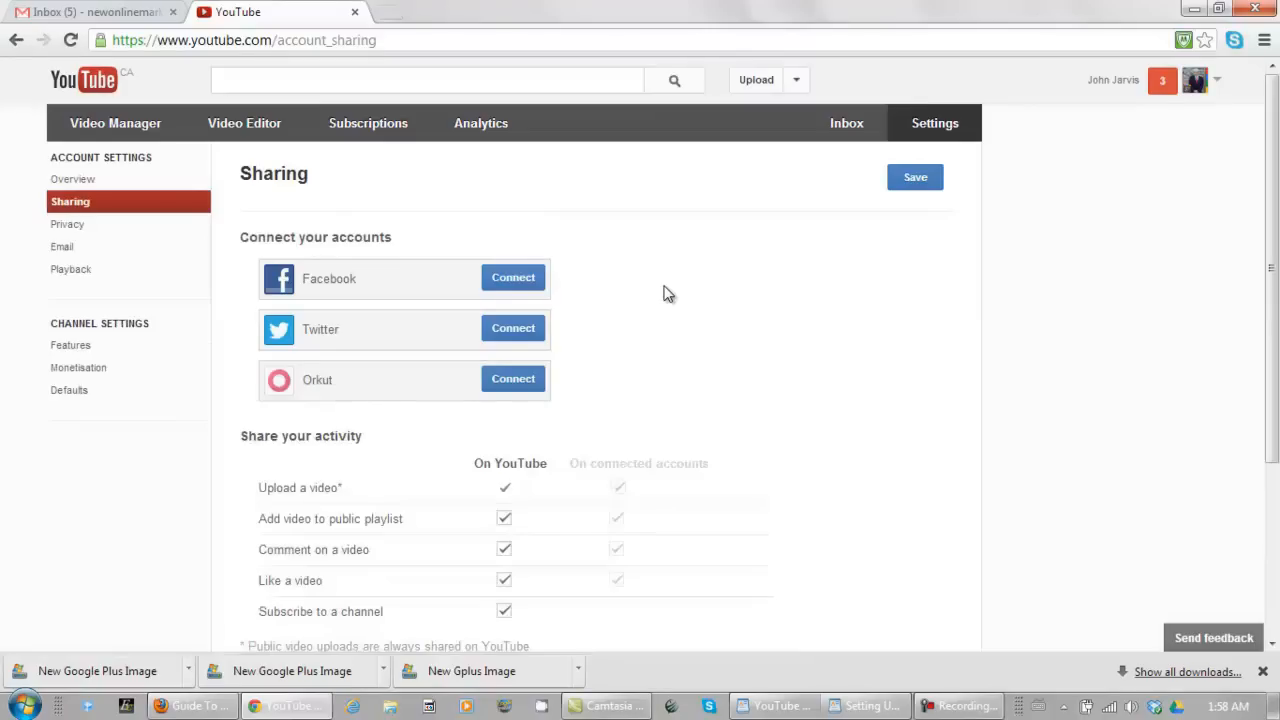
mouse_move(380, 338)
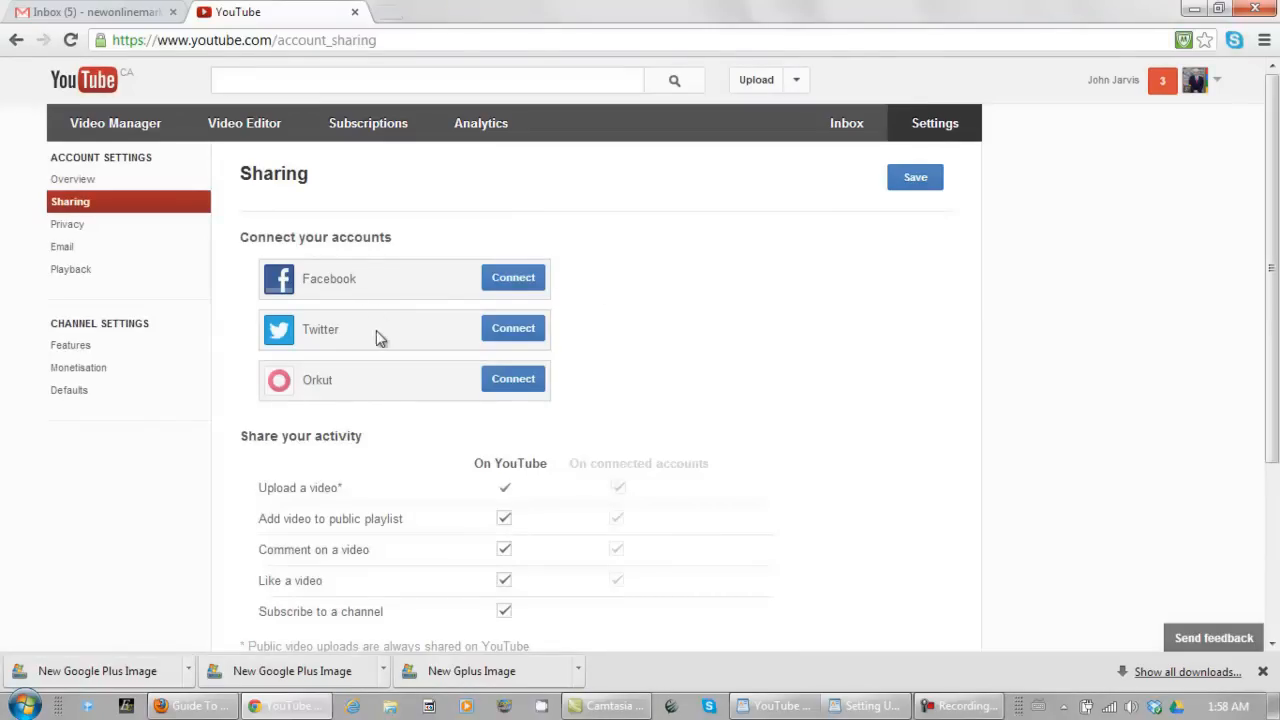
mouse_move(384, 392)
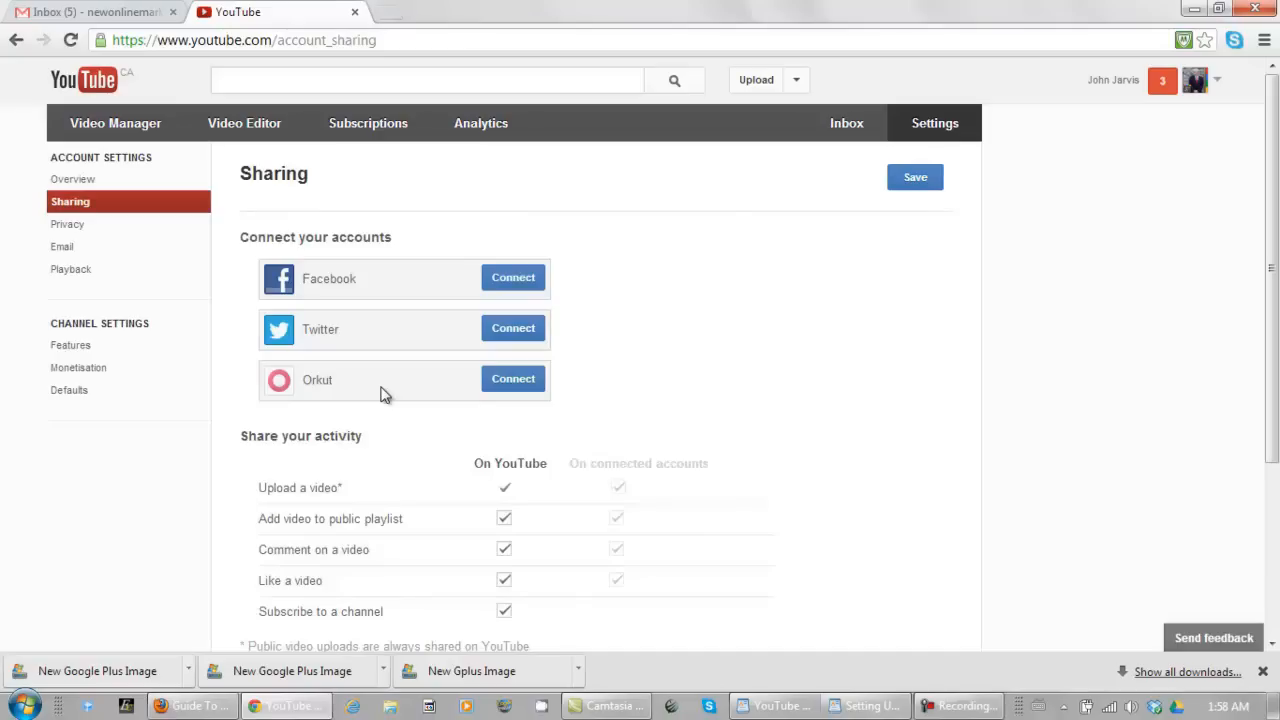
mouse_move(596, 380)
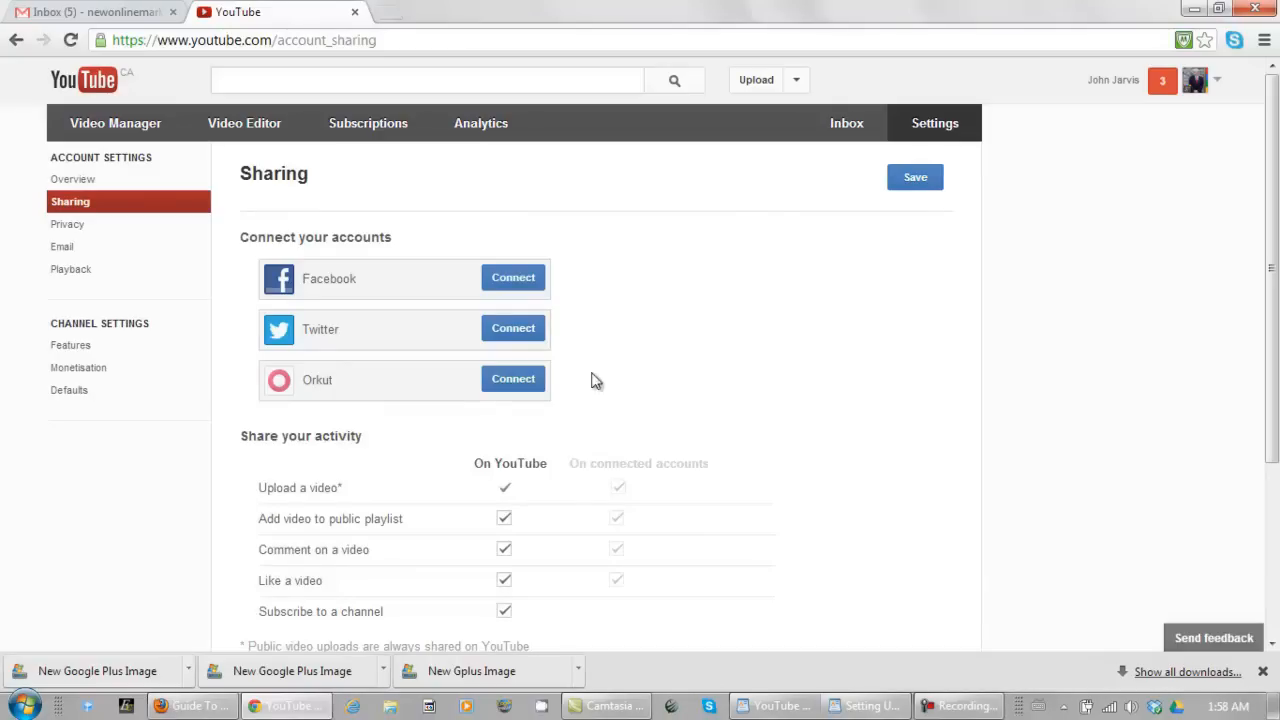
mouse_move(664, 420)
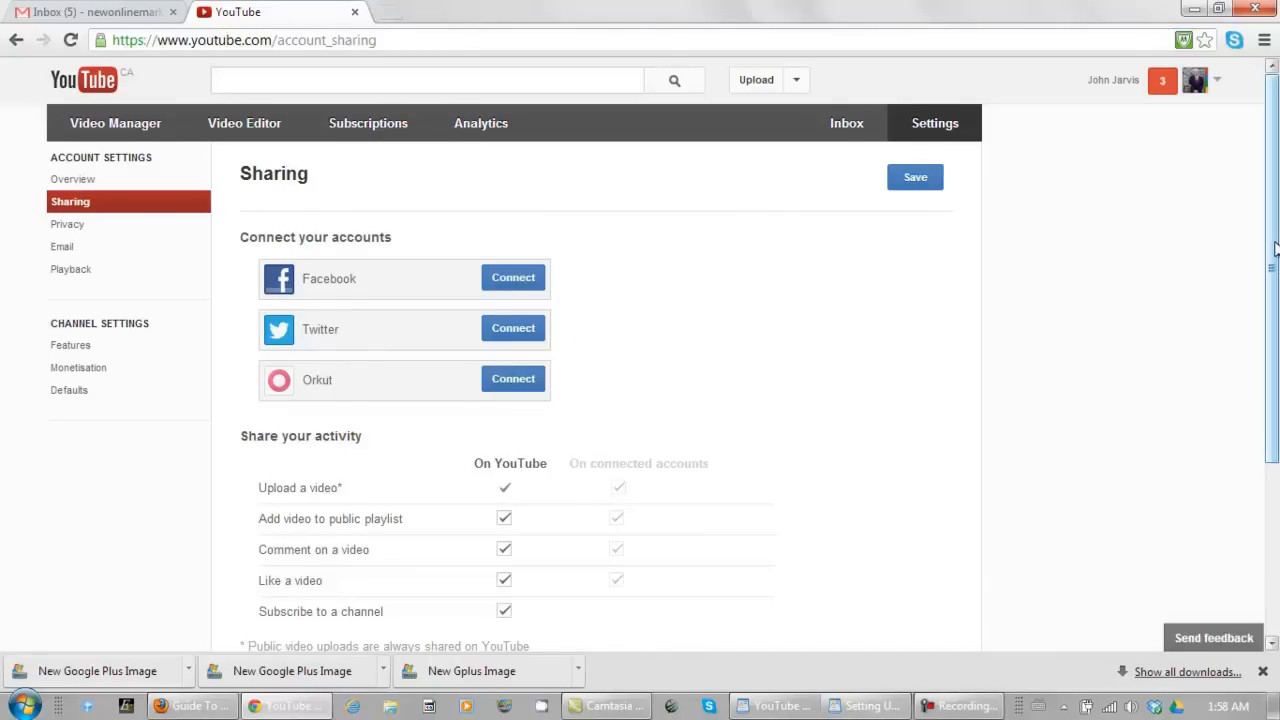
scroll(down, 3)
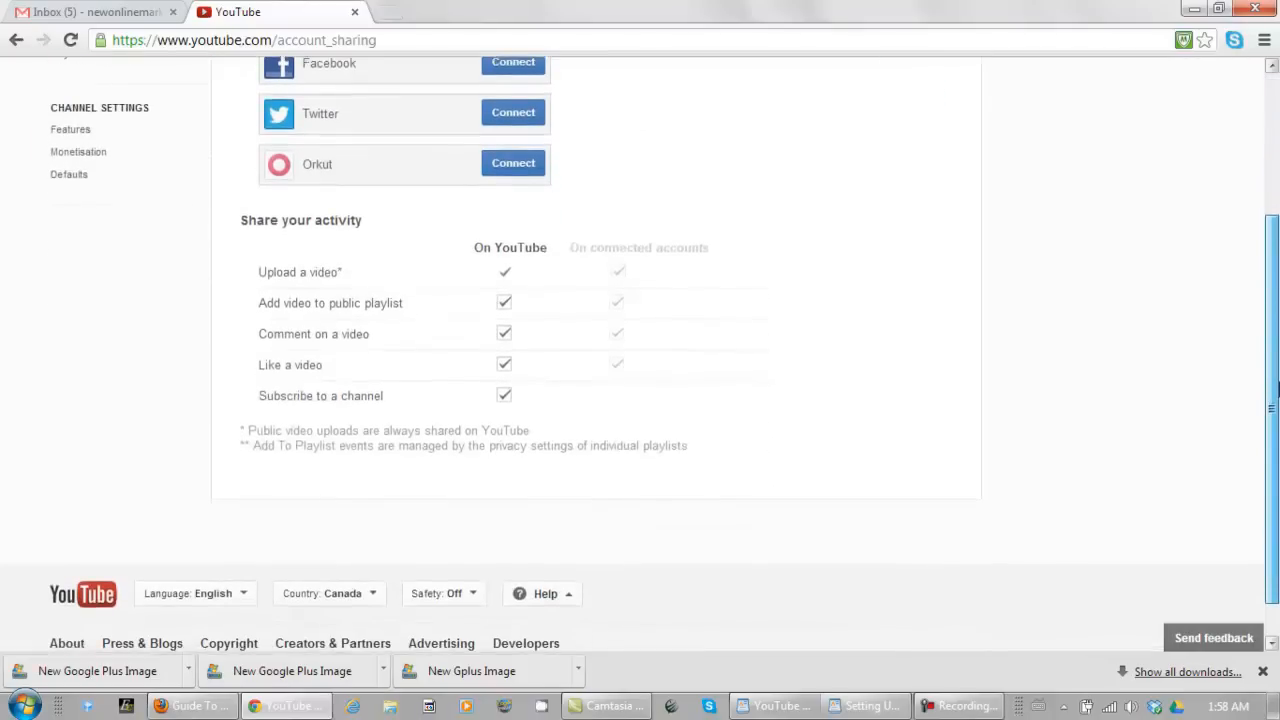
mouse_move(636, 414)
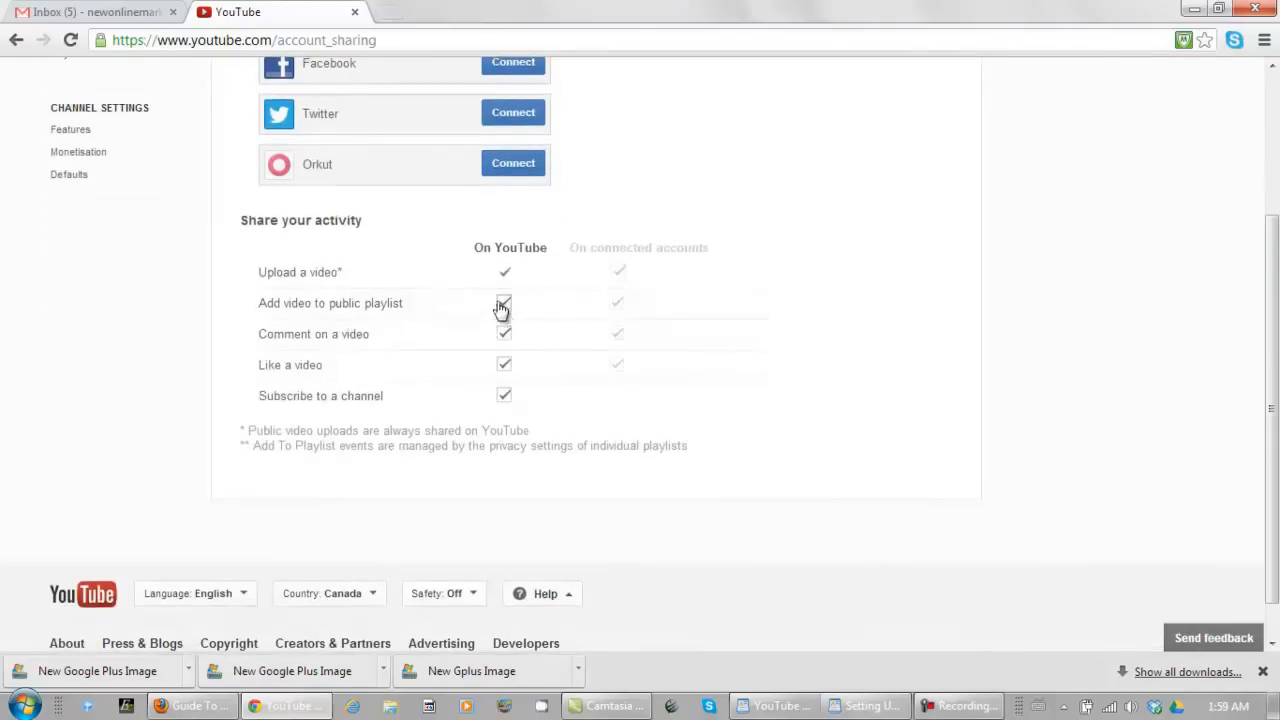
click(504, 304)
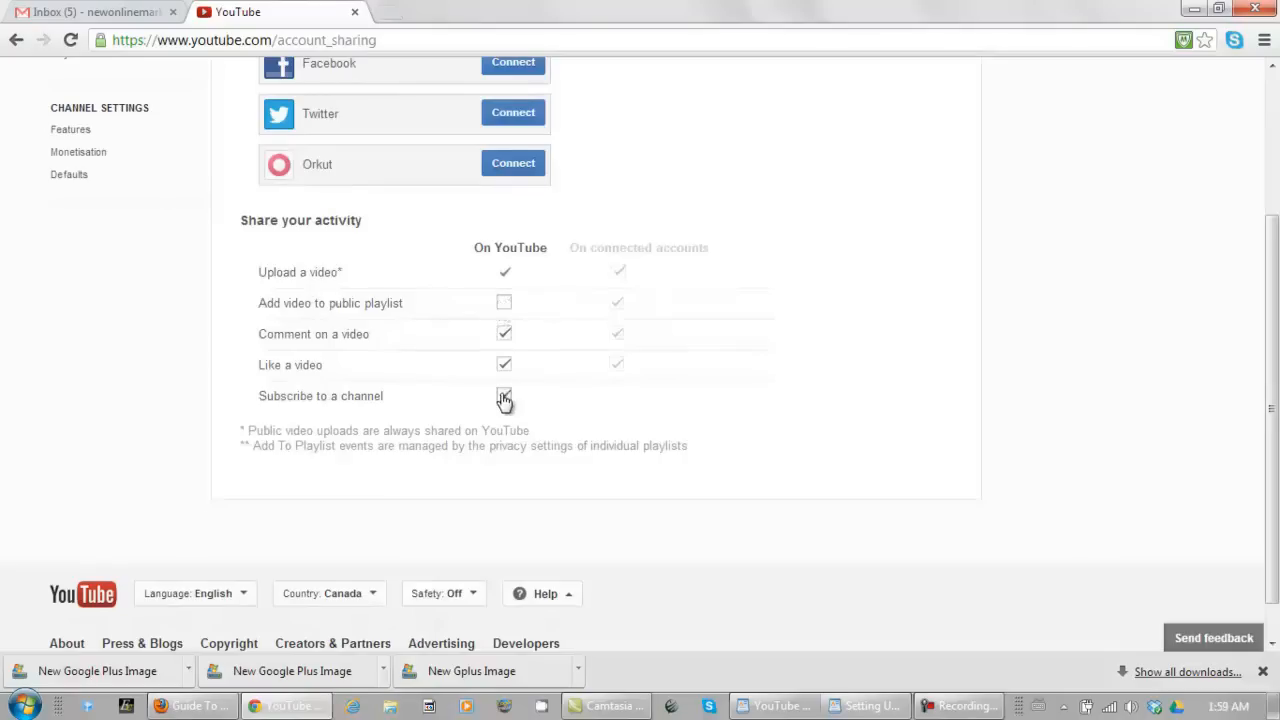
click(504, 396)
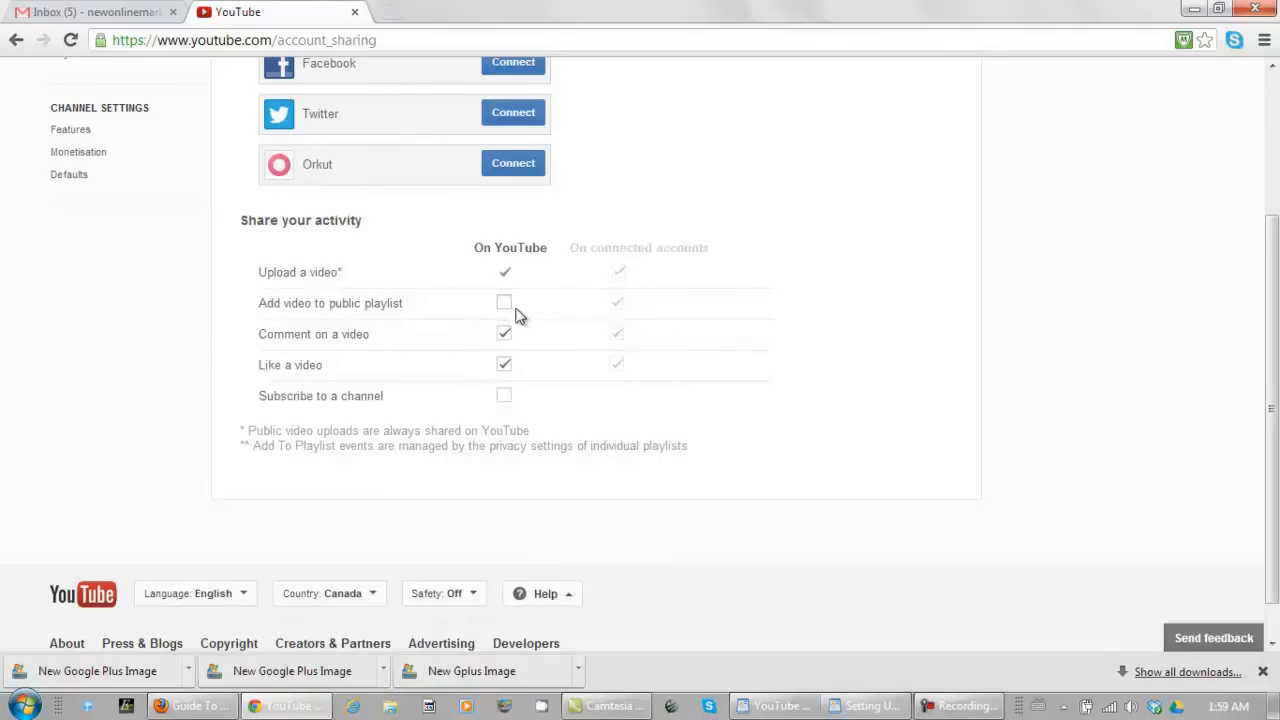
mouse_move(498, 360)
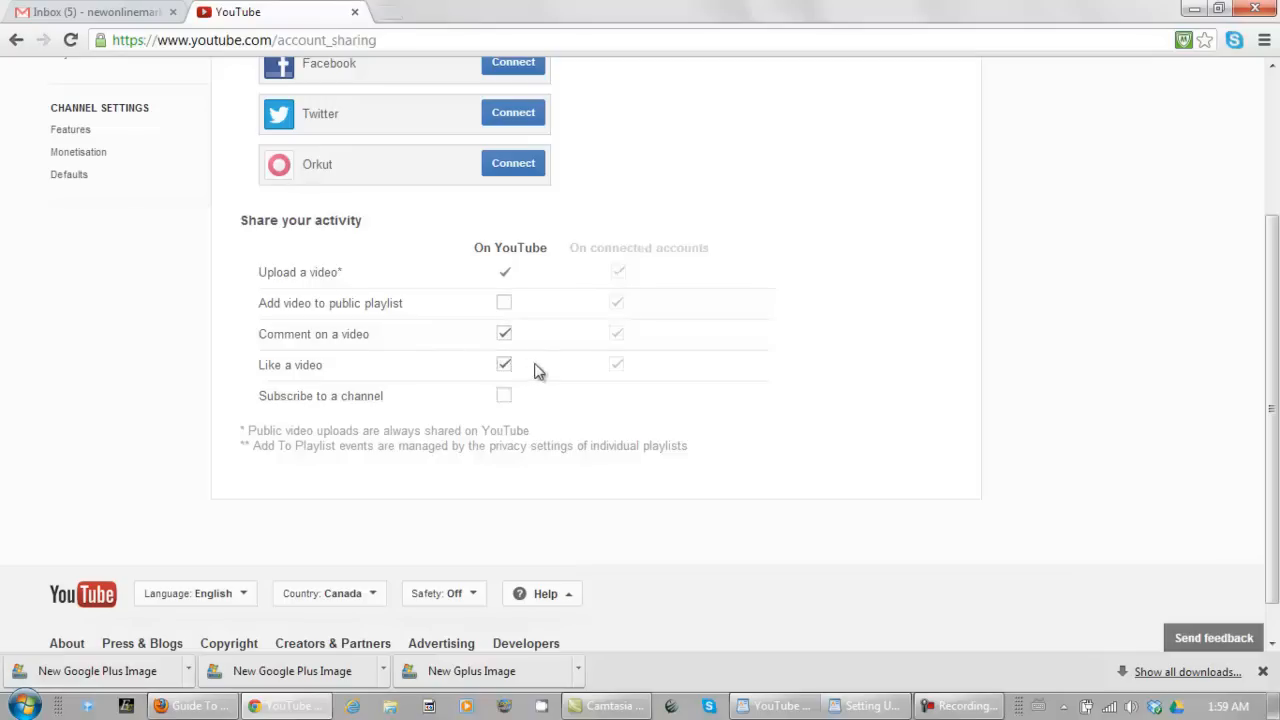
mouse_move(530, 344)
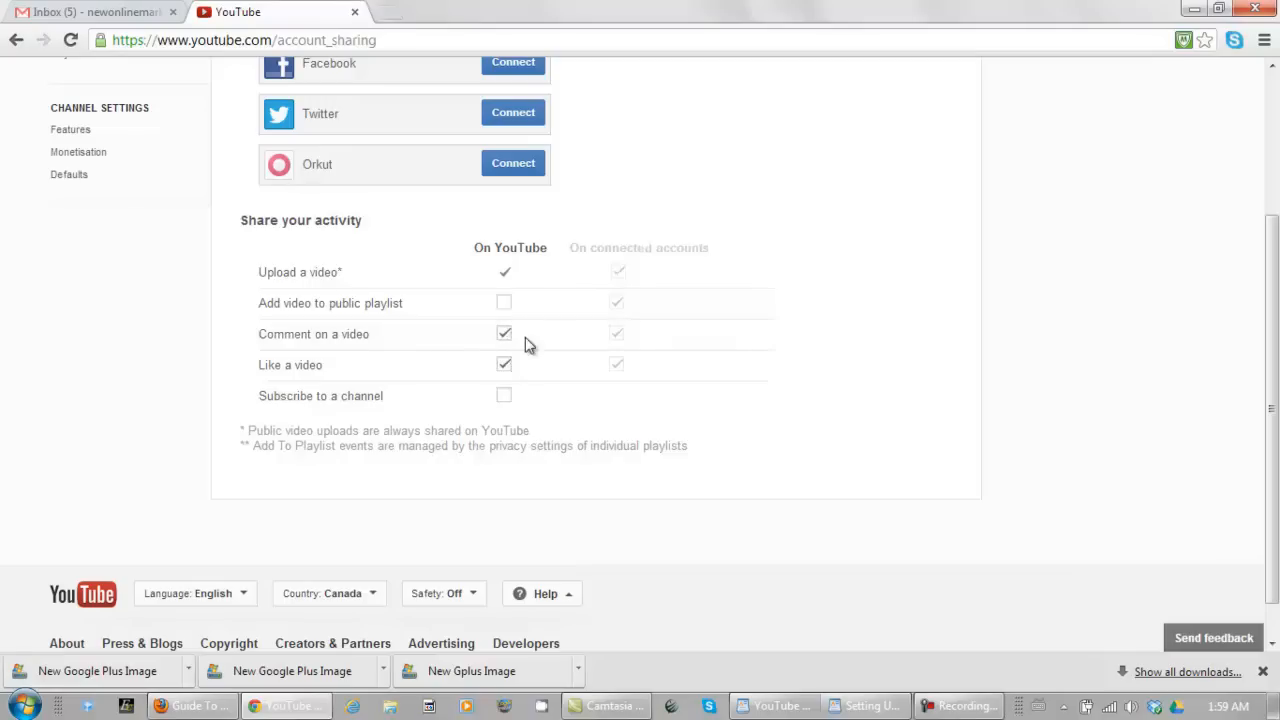
mouse_move(590, 378)
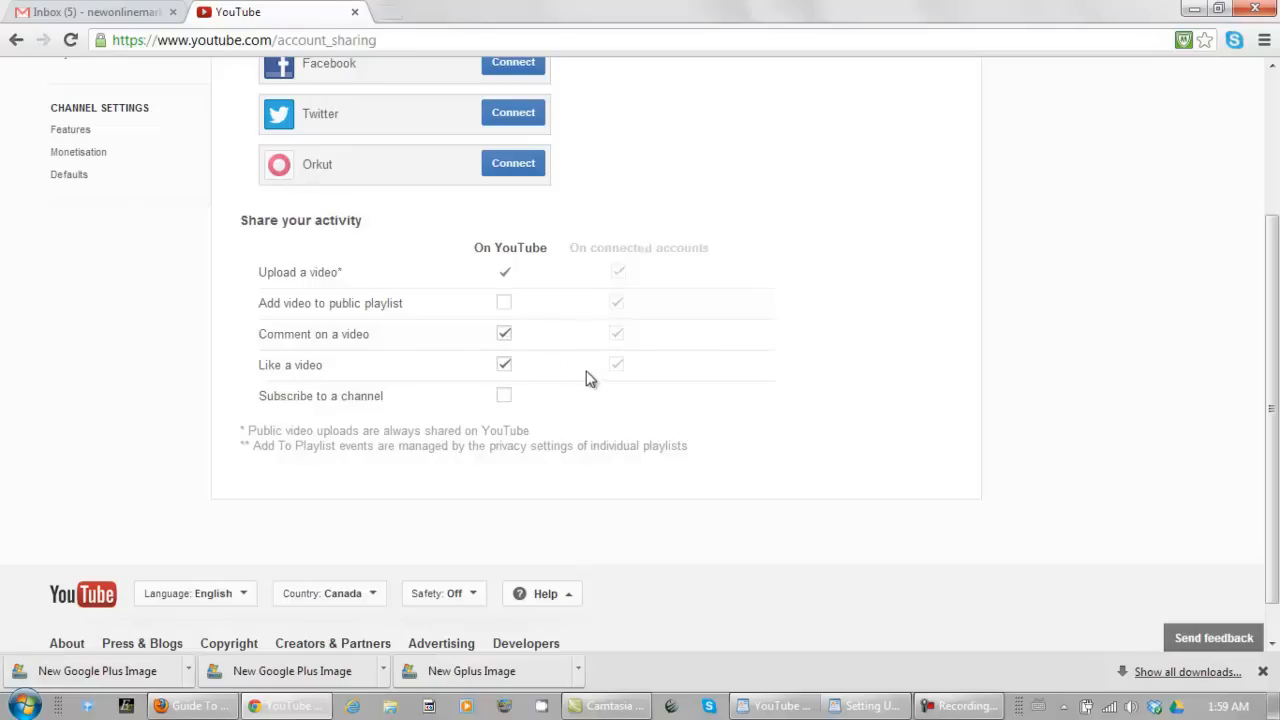
mouse_move(644, 348)
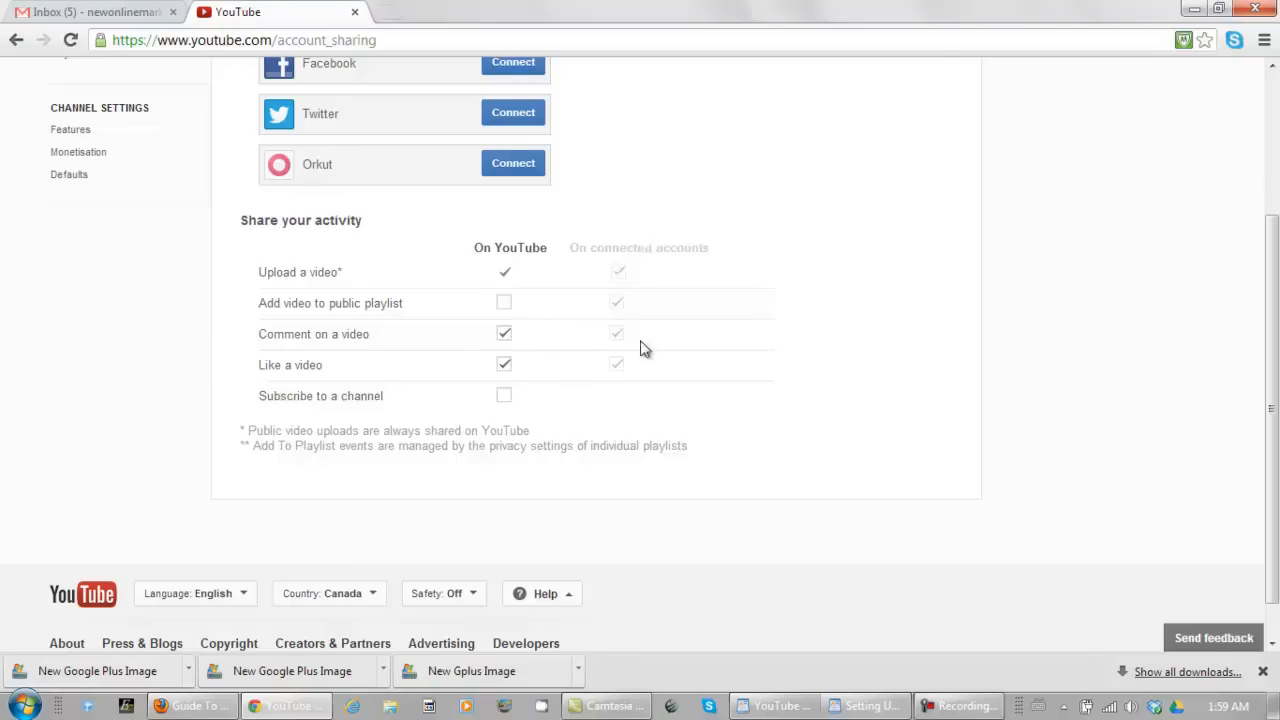
scroll(up, 3)
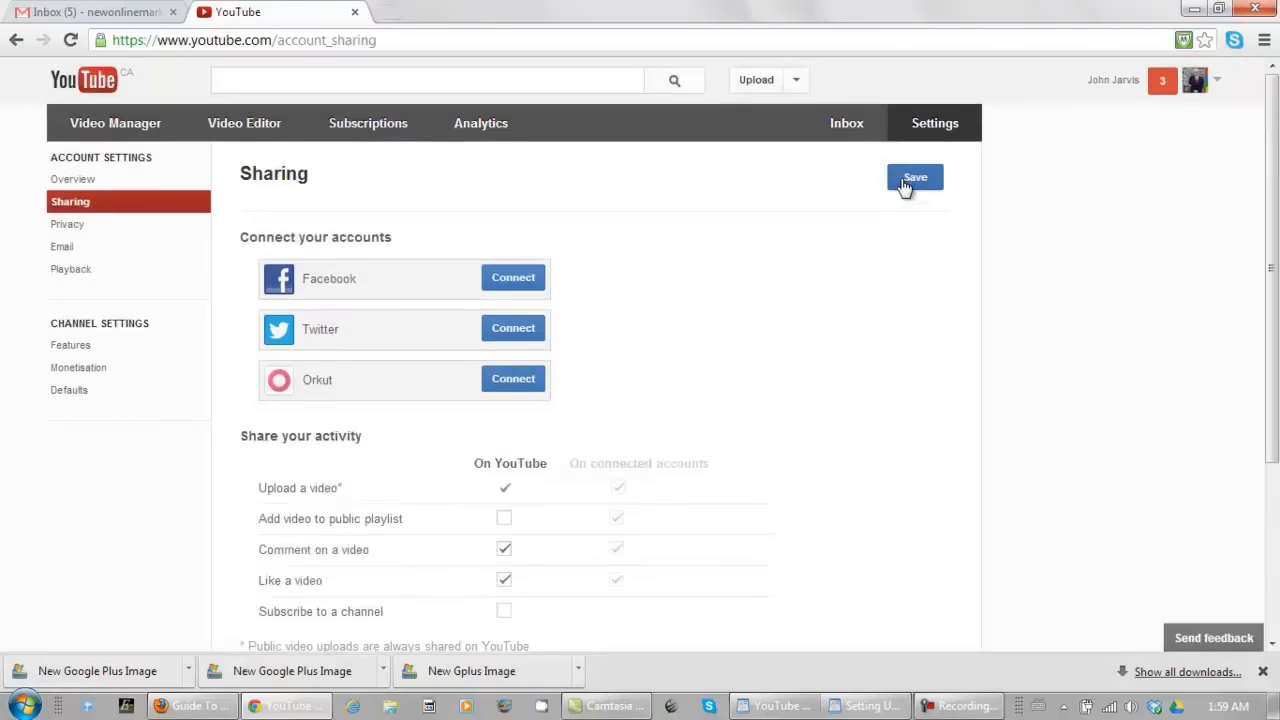
click(914, 176)
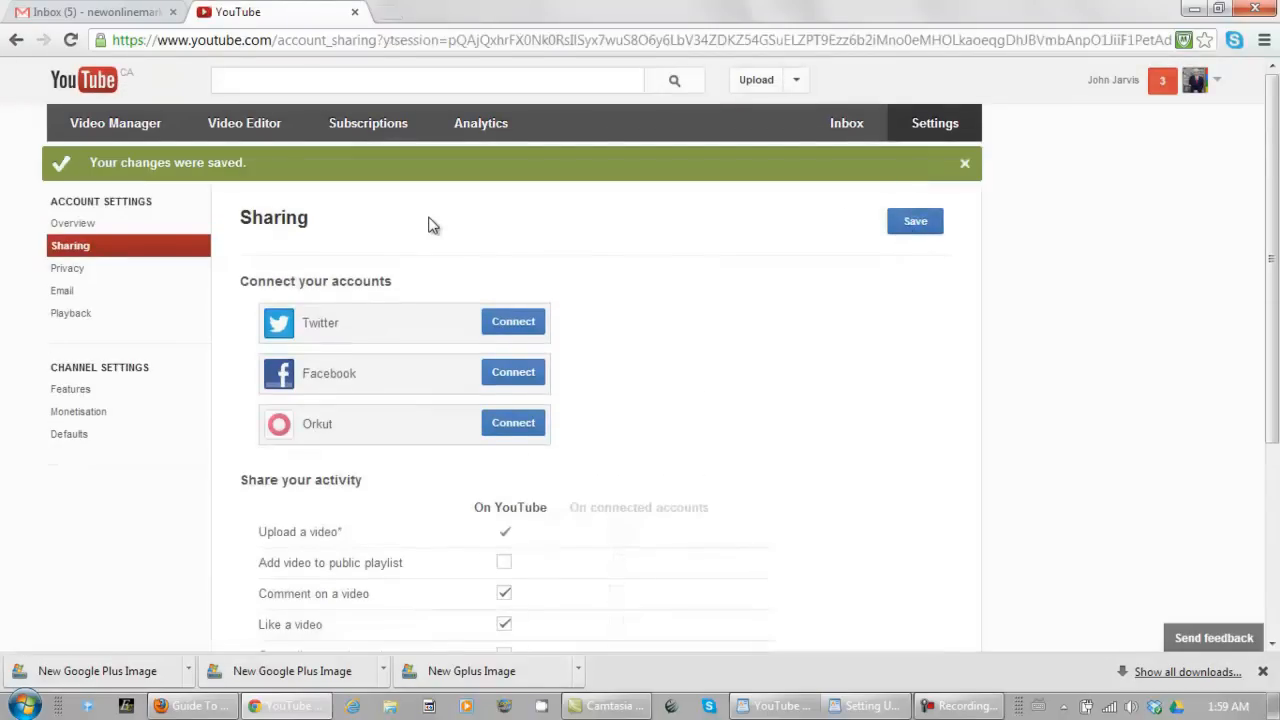
mouse_move(68, 268)
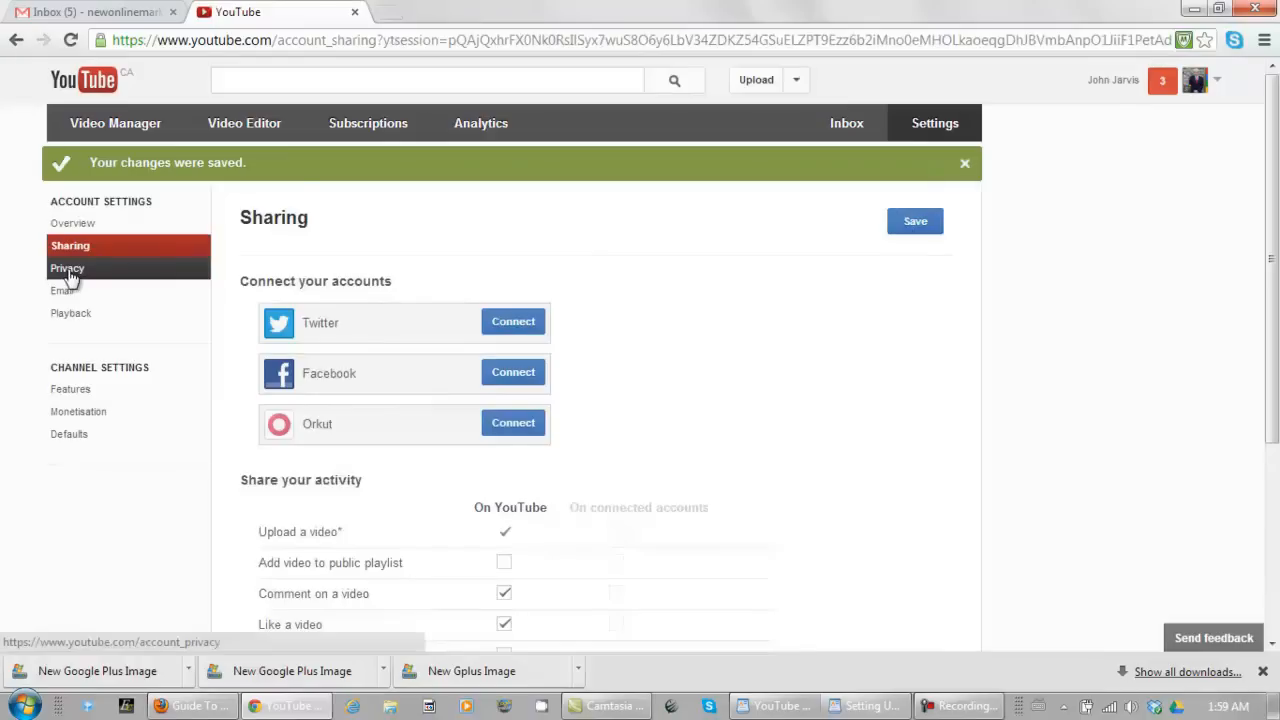
Step: Allow only contacts to message, let people find the channel by email, disable relevant advertising, and save
click(68, 268)
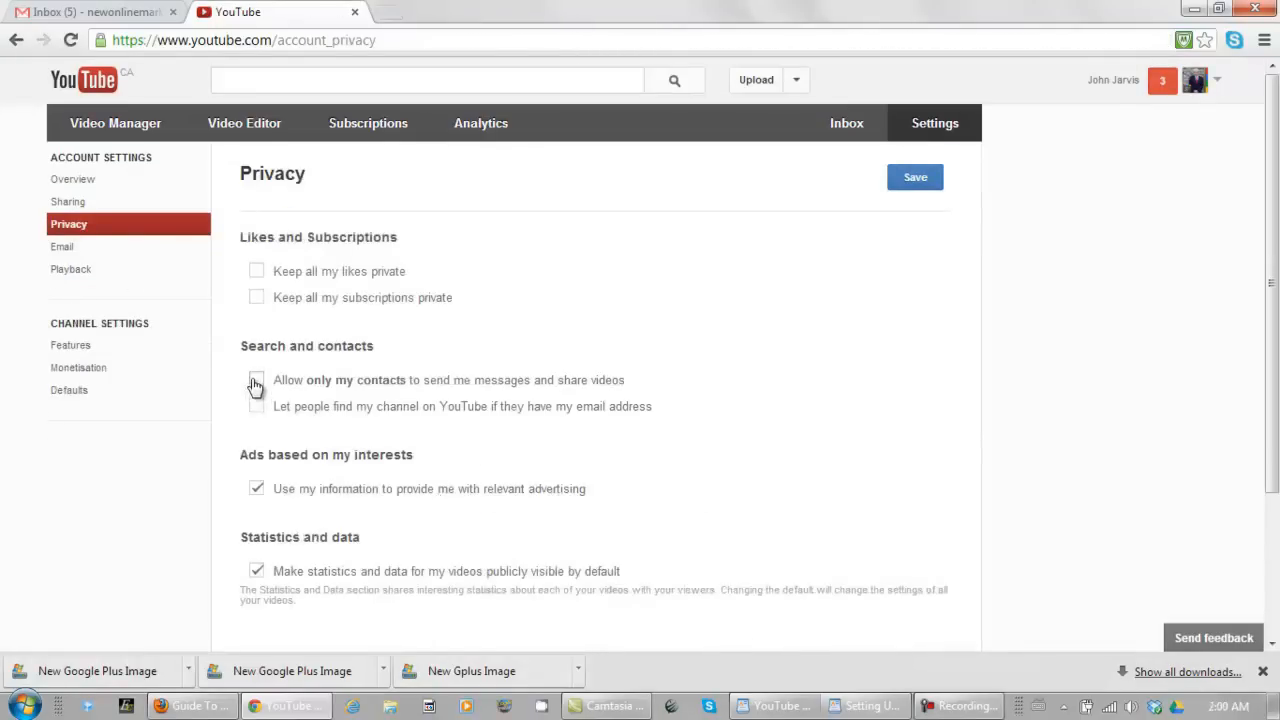
click(256, 380)
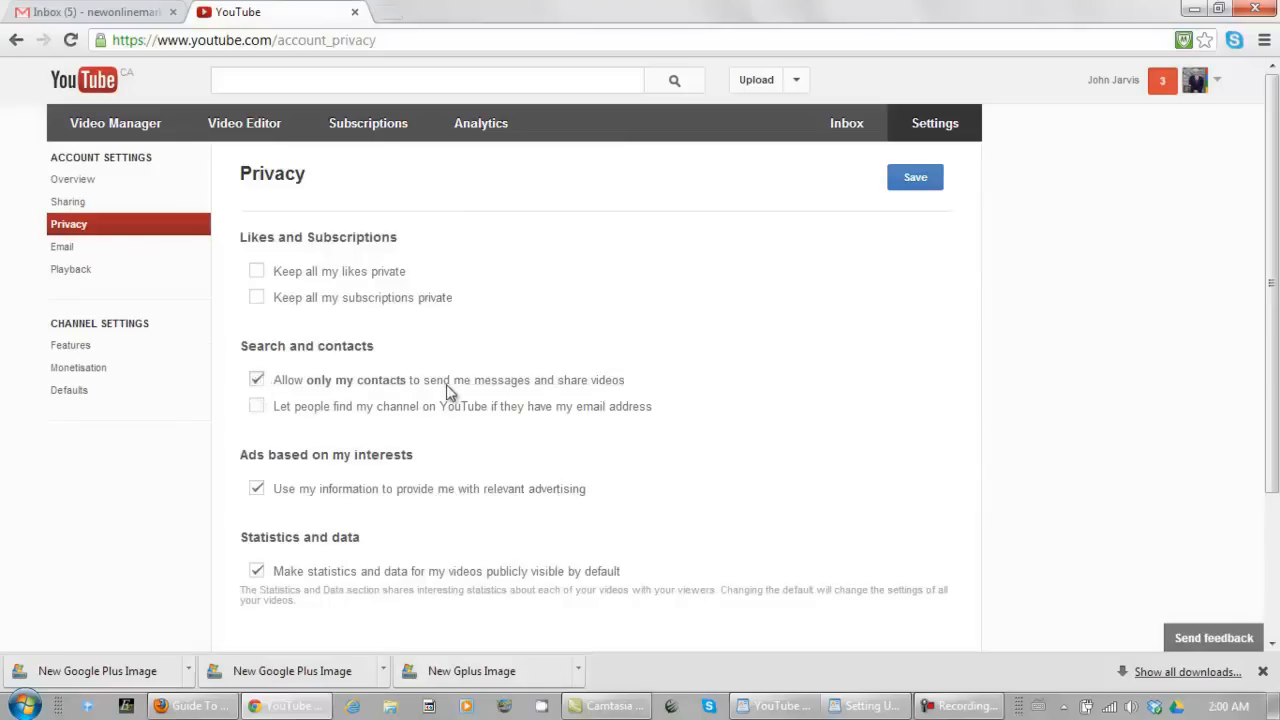
mouse_move(576, 392)
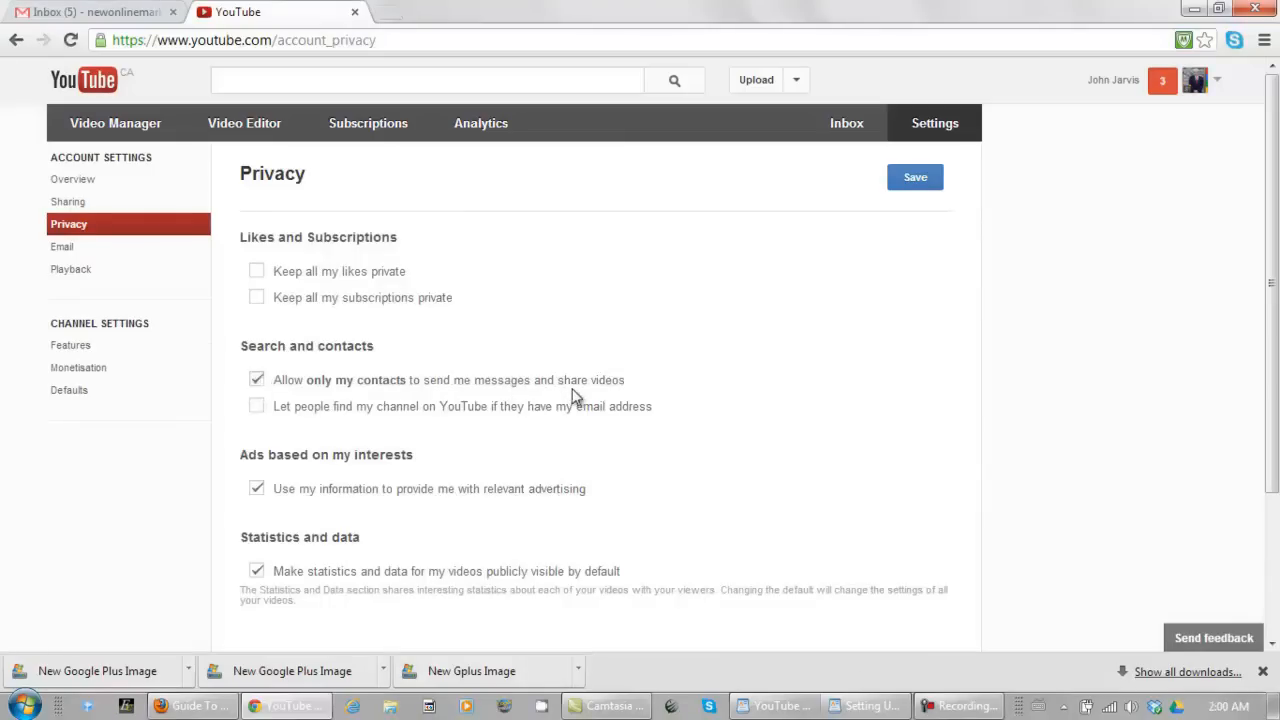
mouse_move(336, 418)
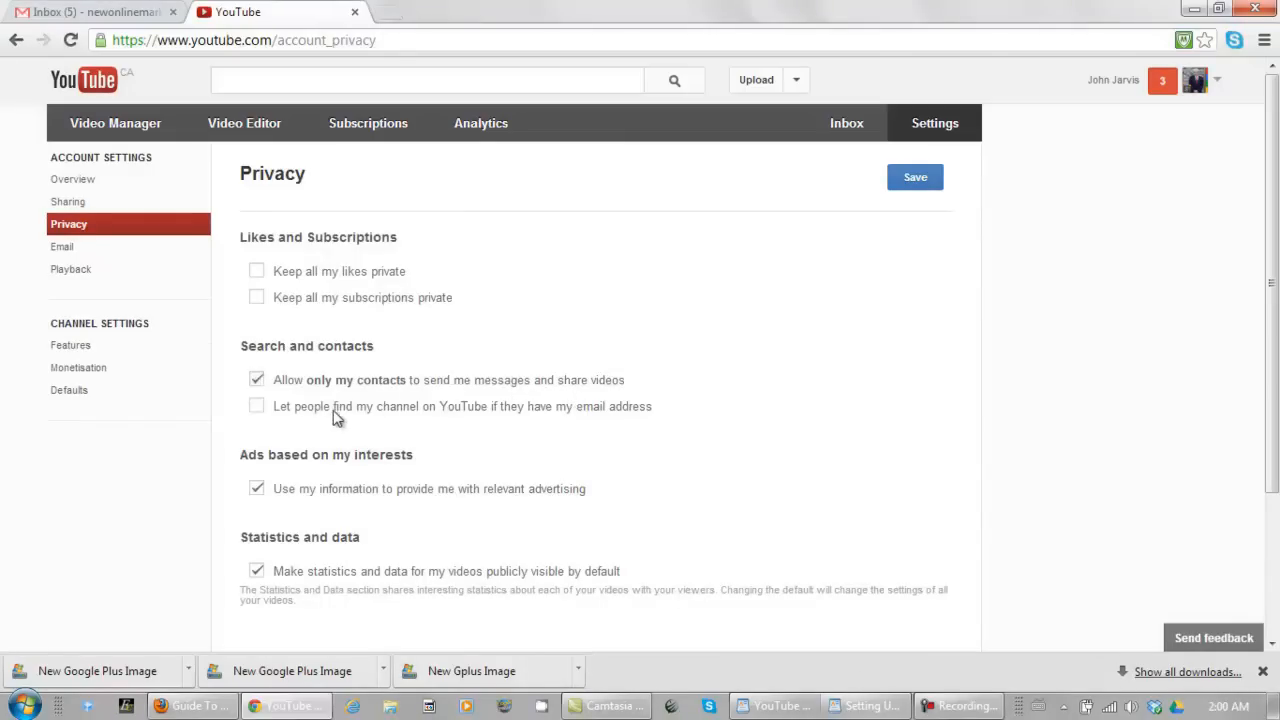
mouse_move(556, 418)
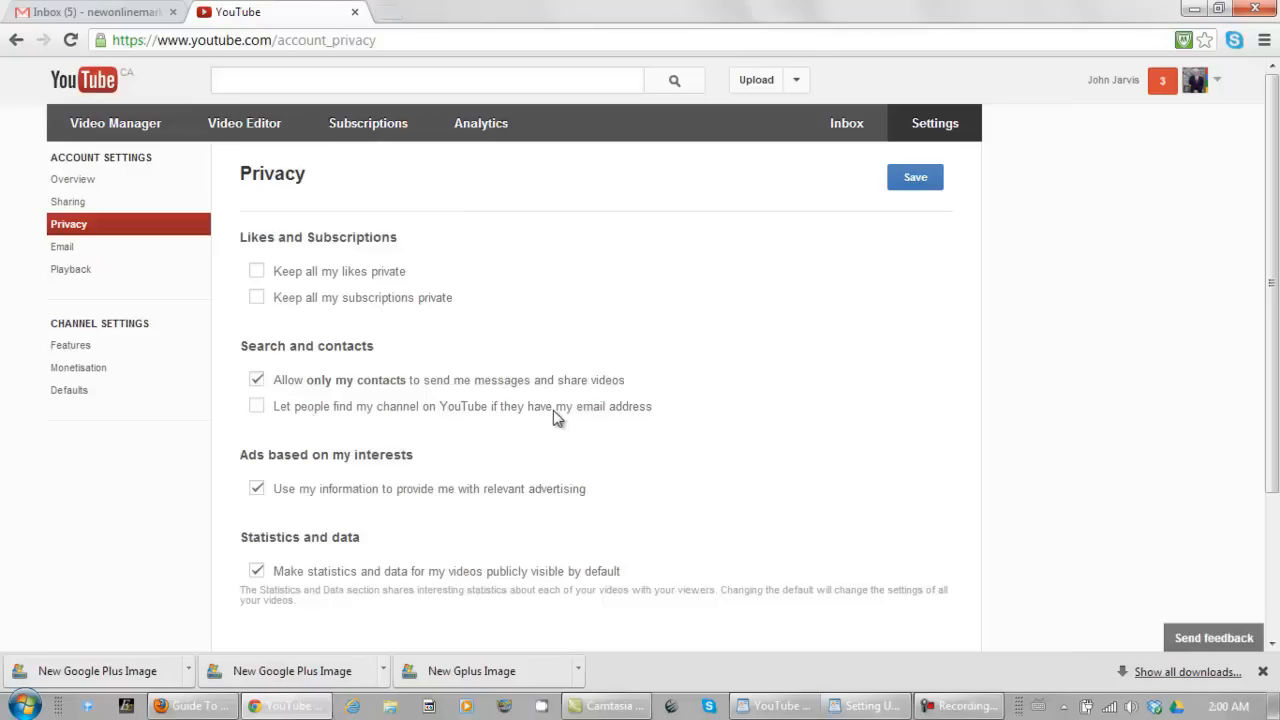
mouse_move(256, 406)
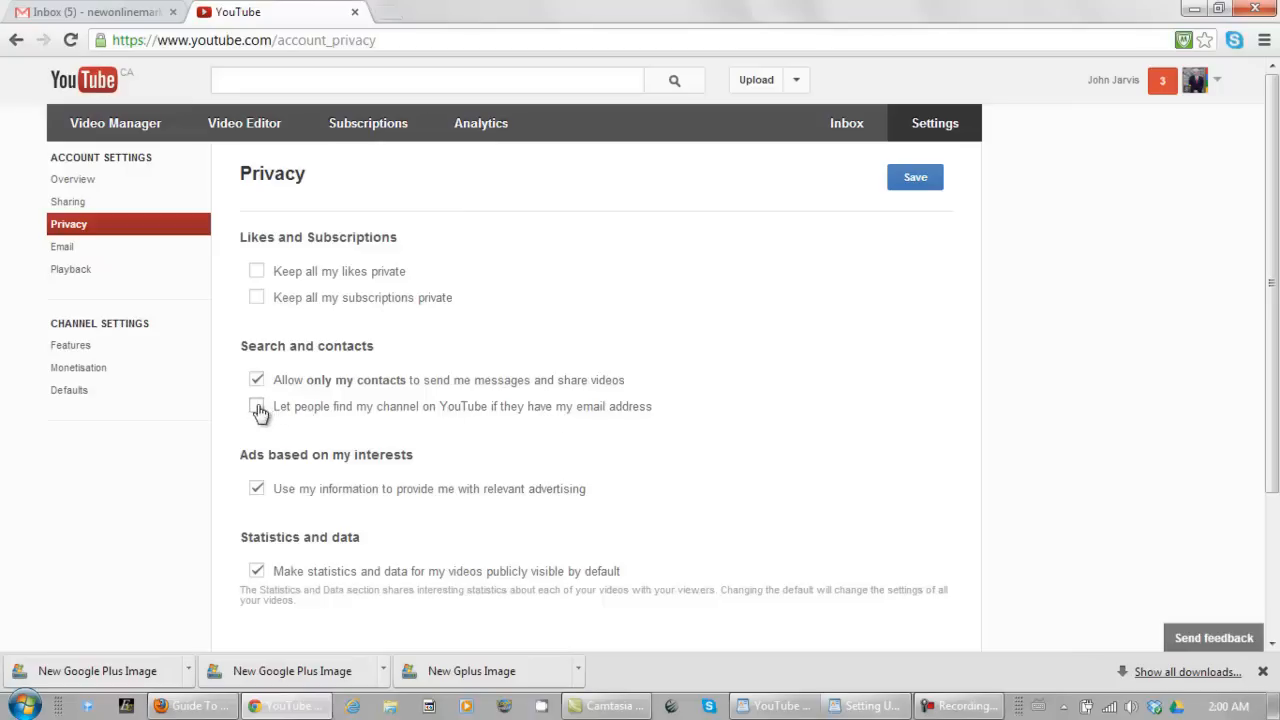
click(256, 406)
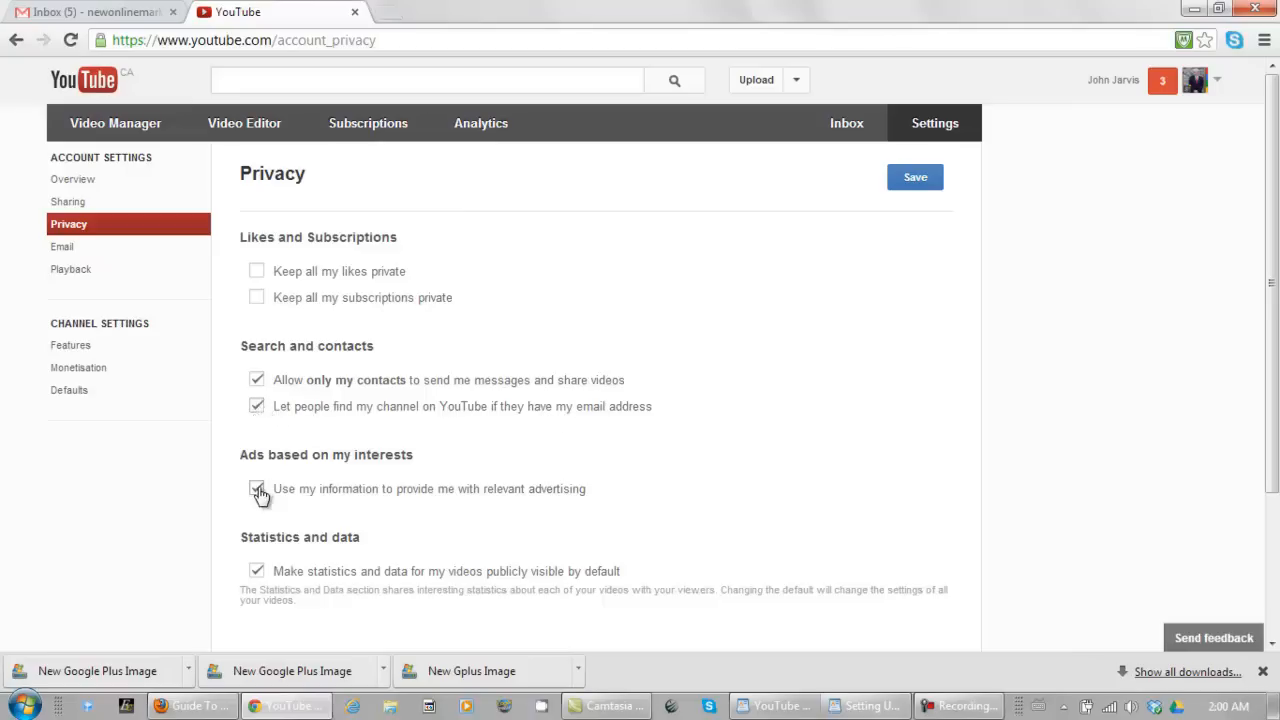
click(256, 488)
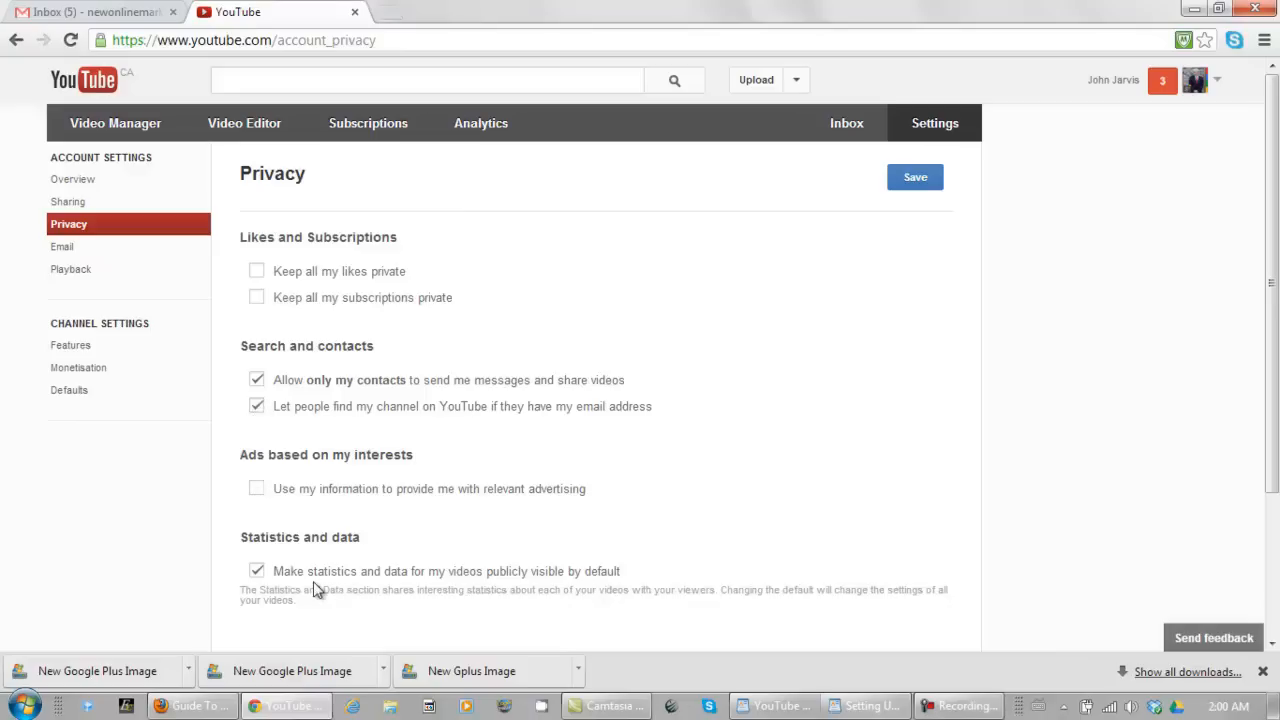
mouse_move(432, 582)
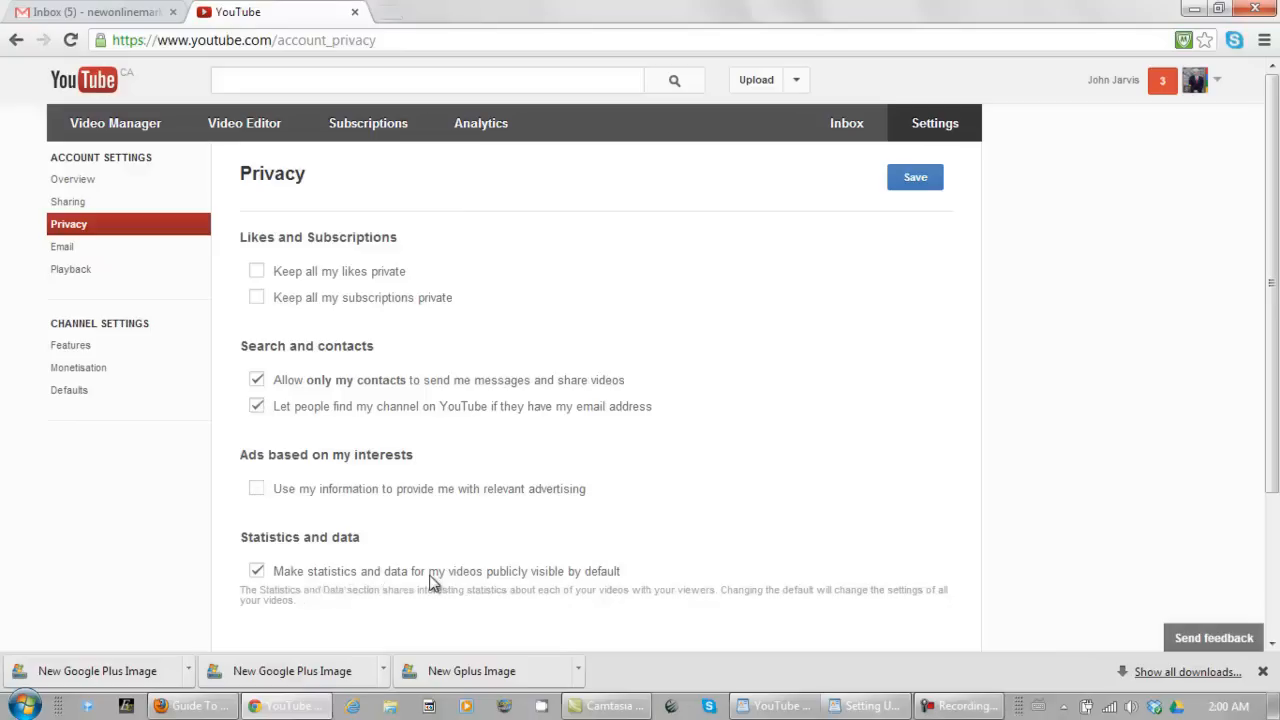
mouse_move(572, 584)
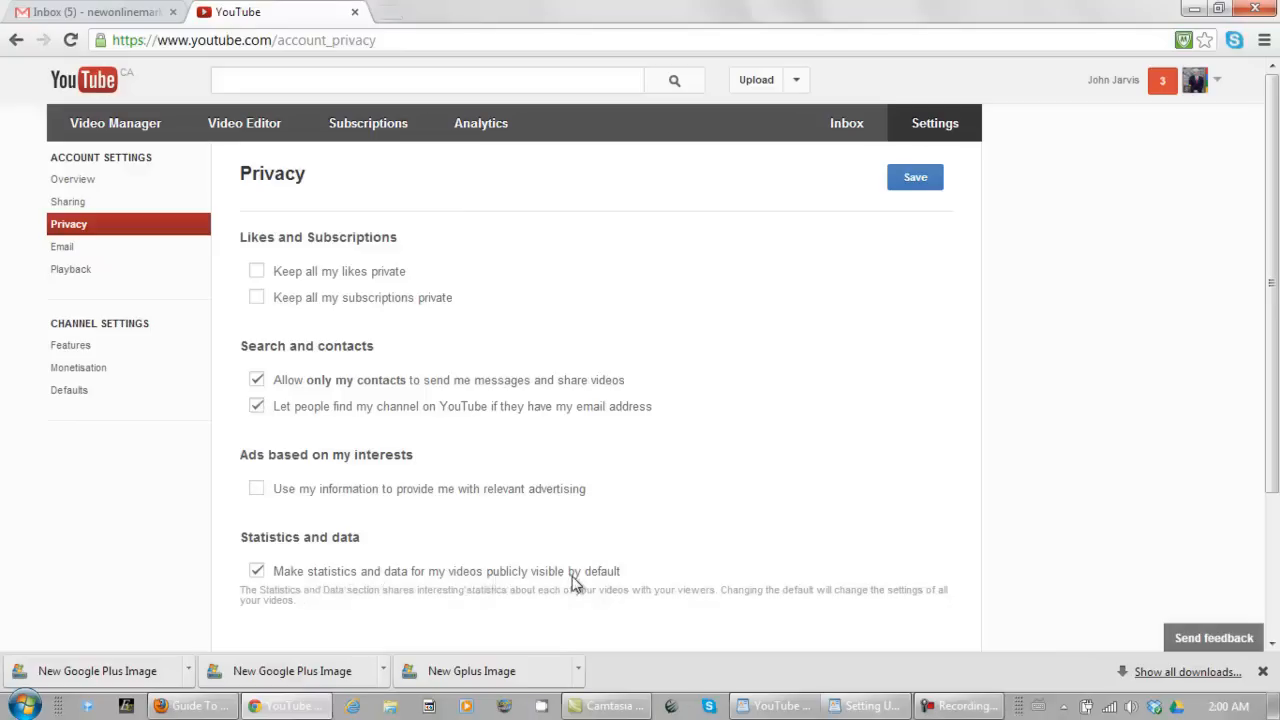
mouse_move(344, 588)
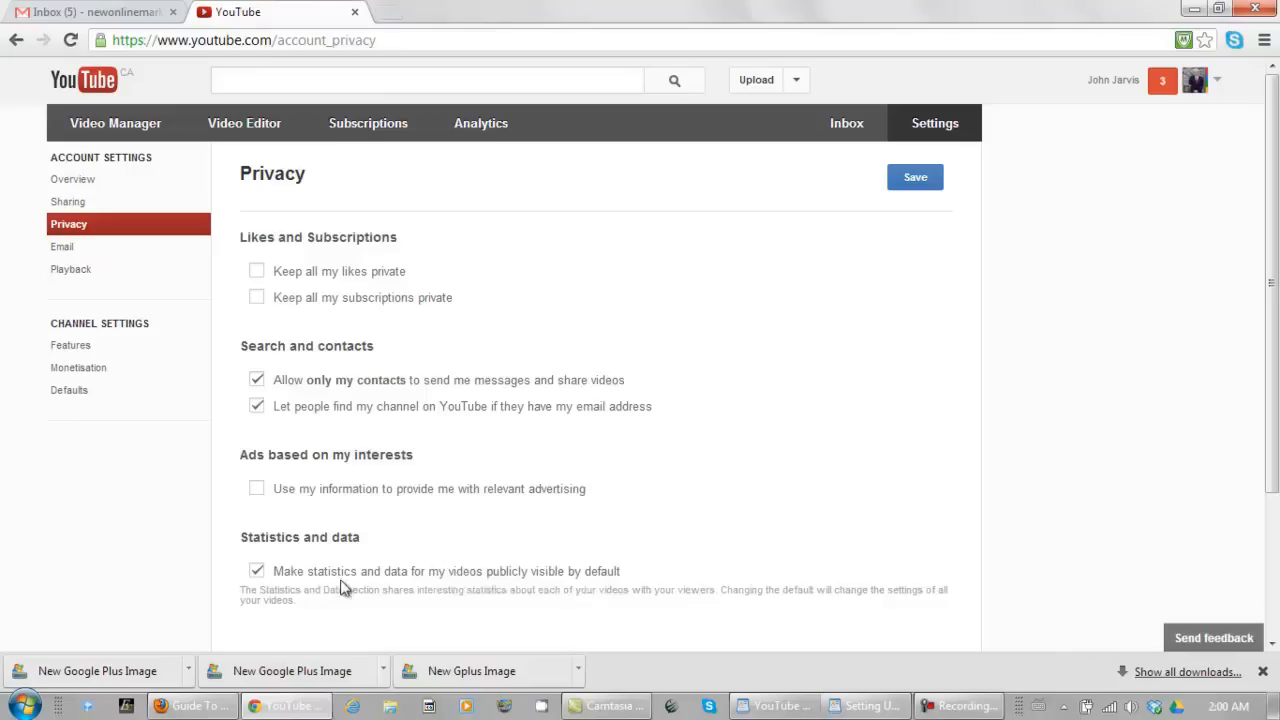
mouse_move(292, 572)
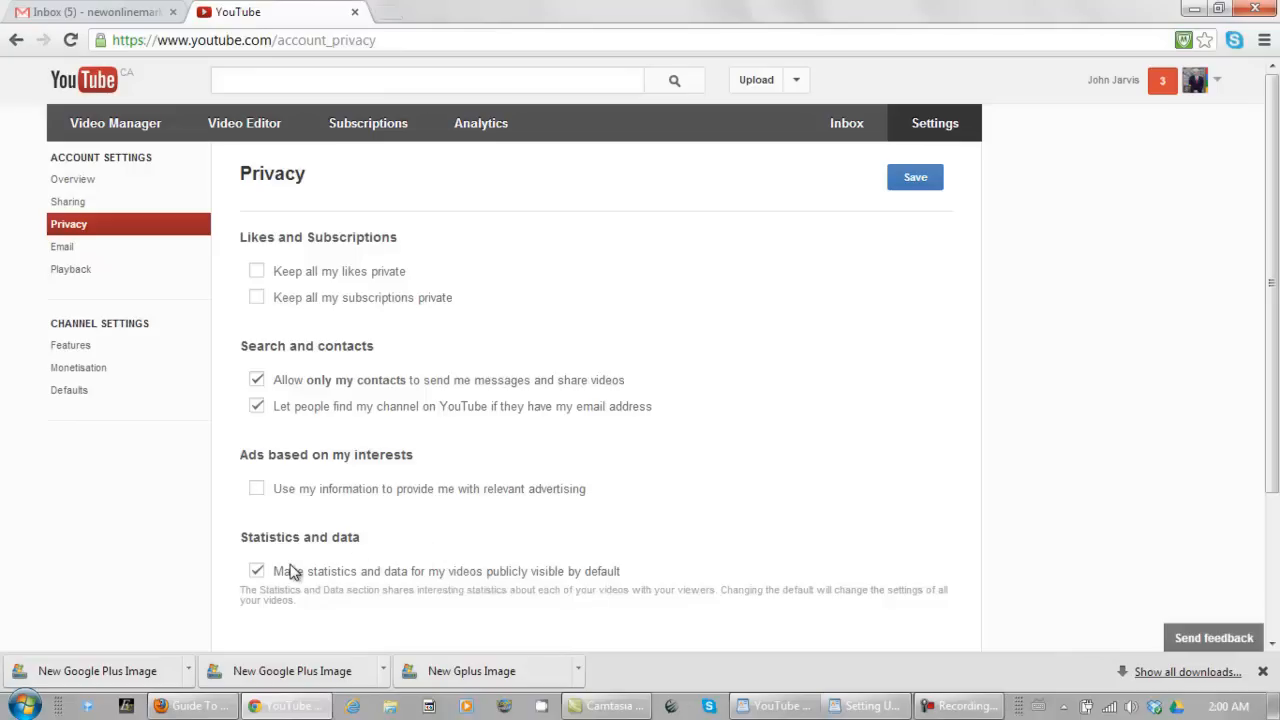
mouse_move(622, 444)
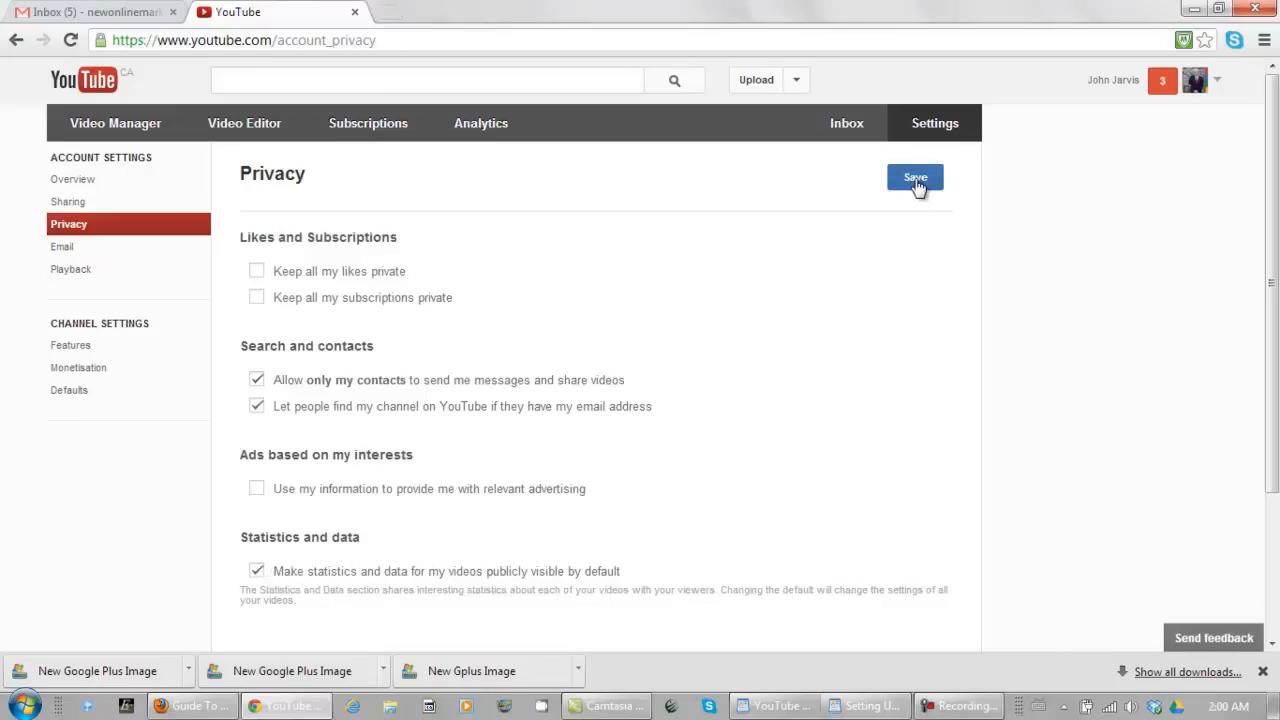
click(916, 176)
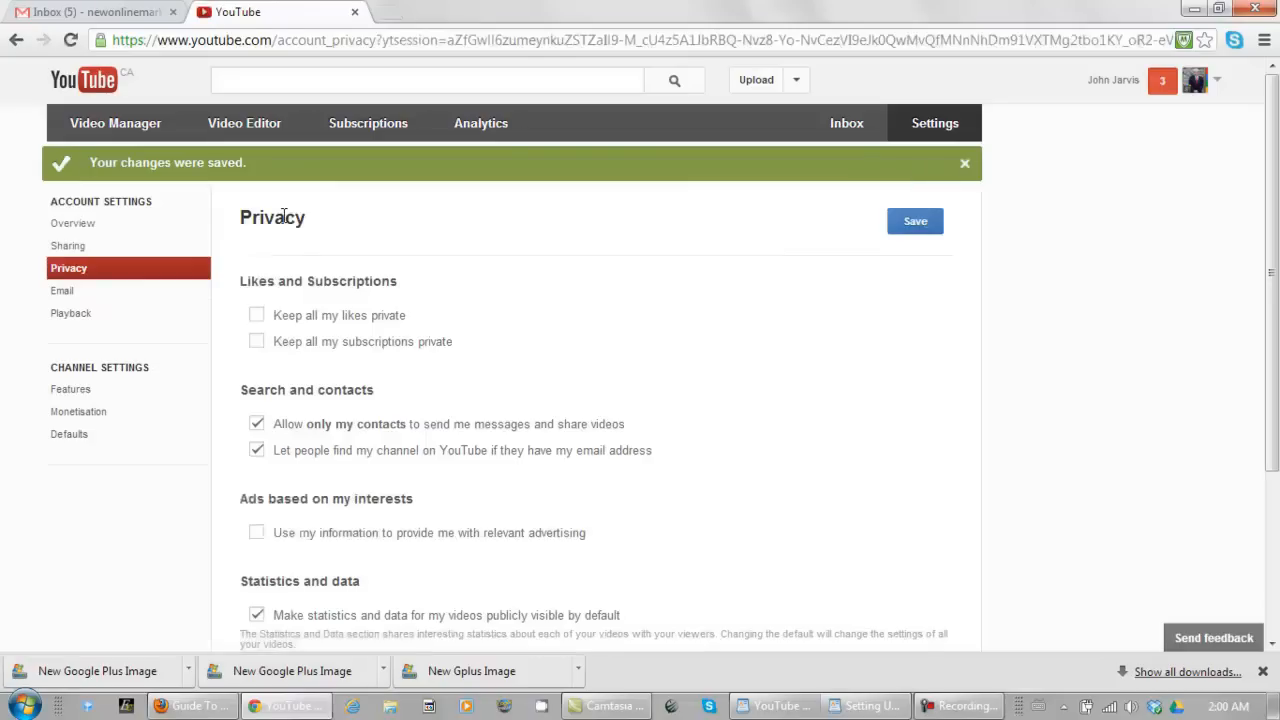
mouse_move(62, 292)
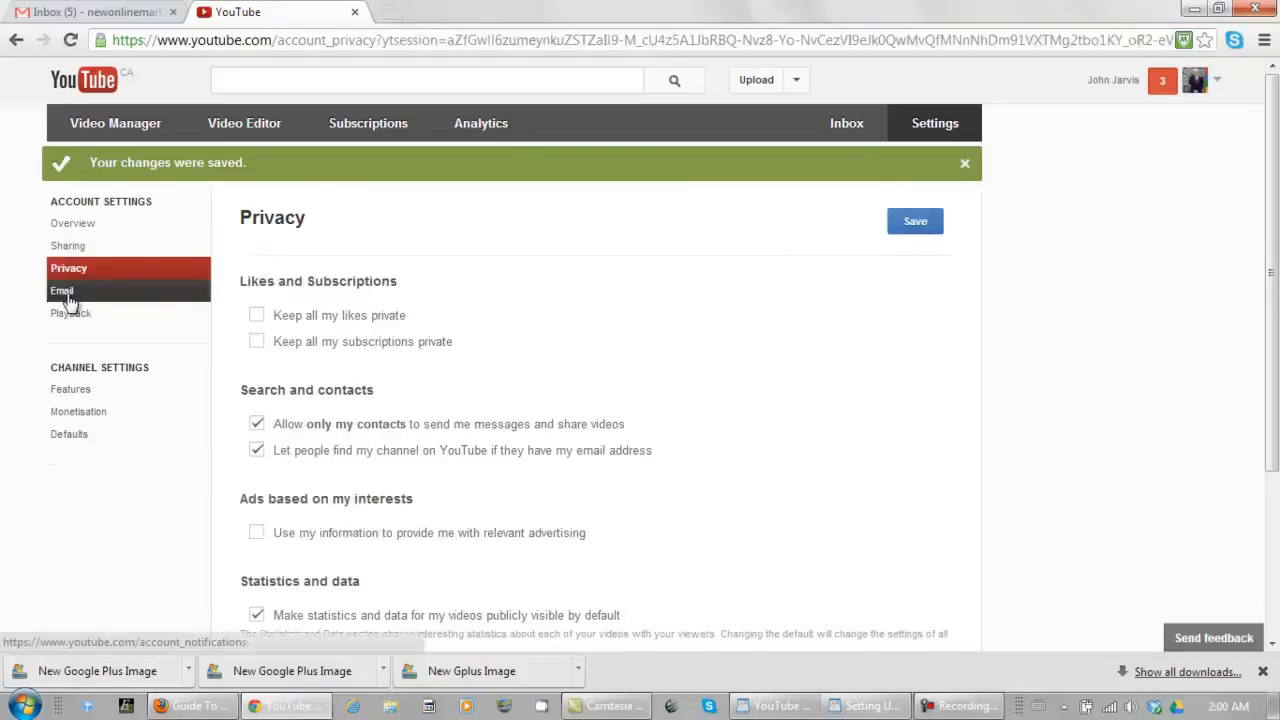
Step: Keep the Subscription Digest at once a week, review the email checkboxes, and save
click(62, 292)
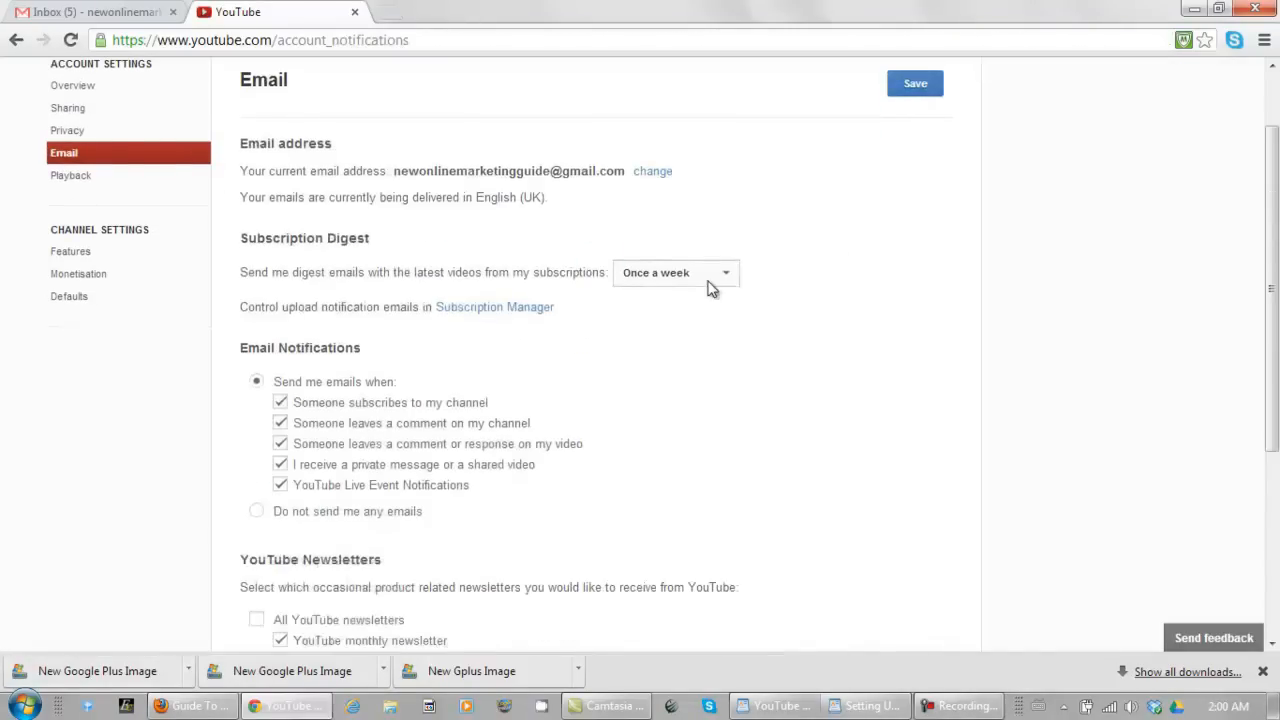
mouse_move(748, 292)
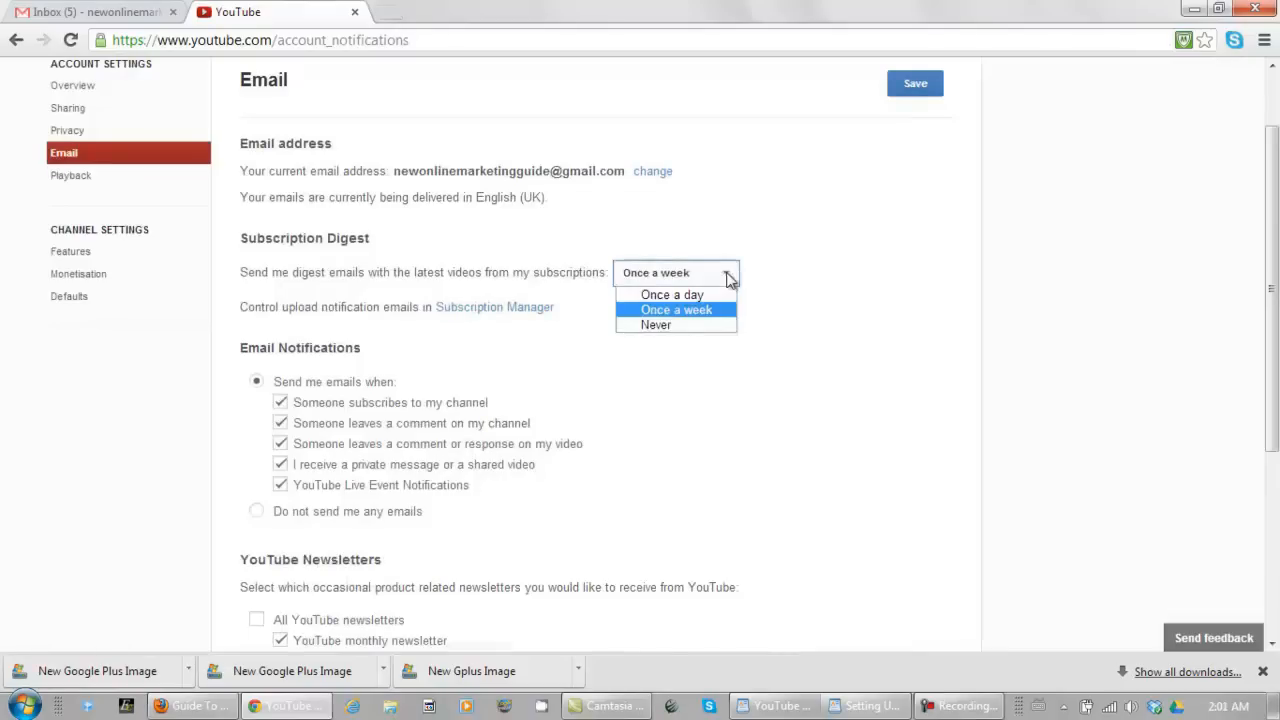
mouse_move(714, 312)
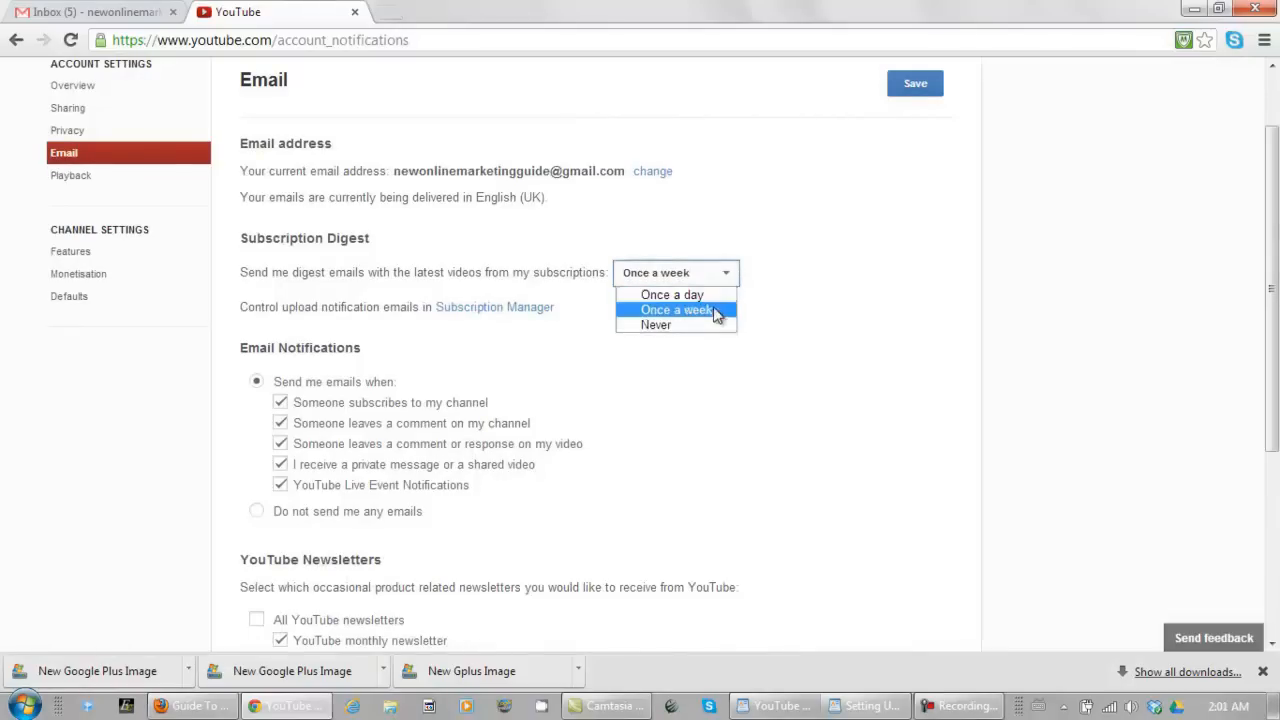
click(676, 308)
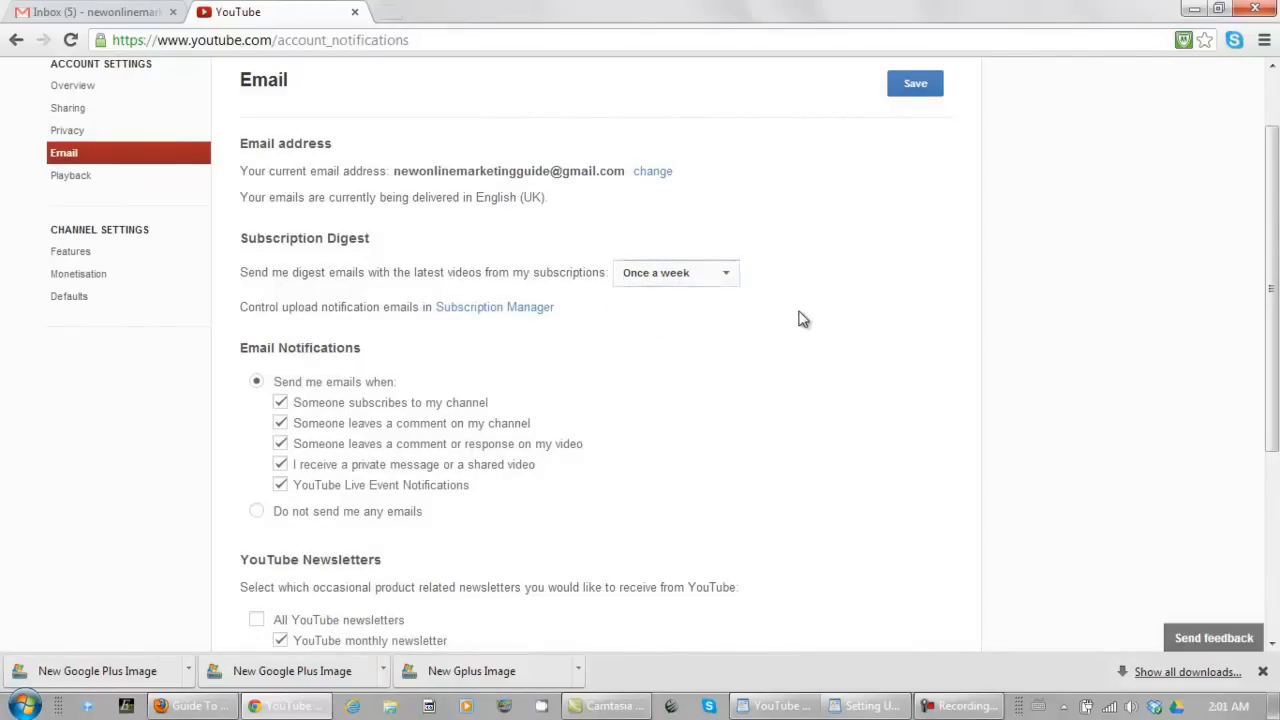
scroll(down, 3)
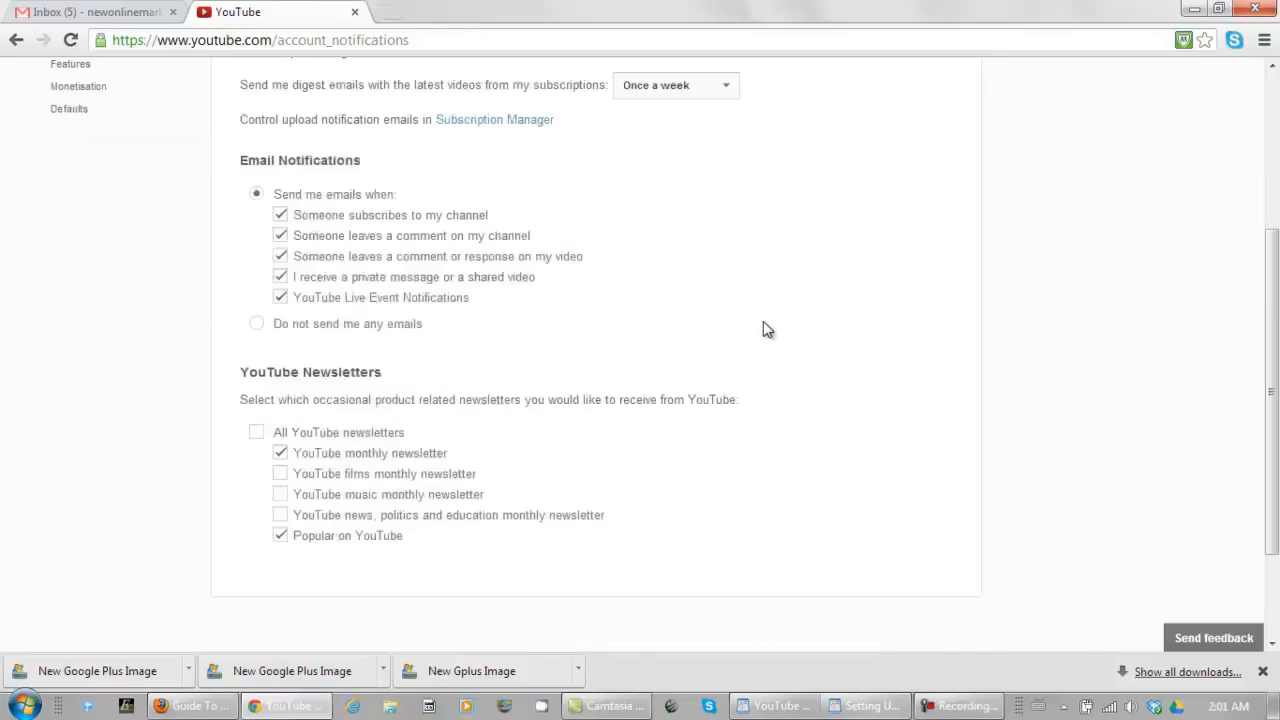
mouse_move(450, 192)
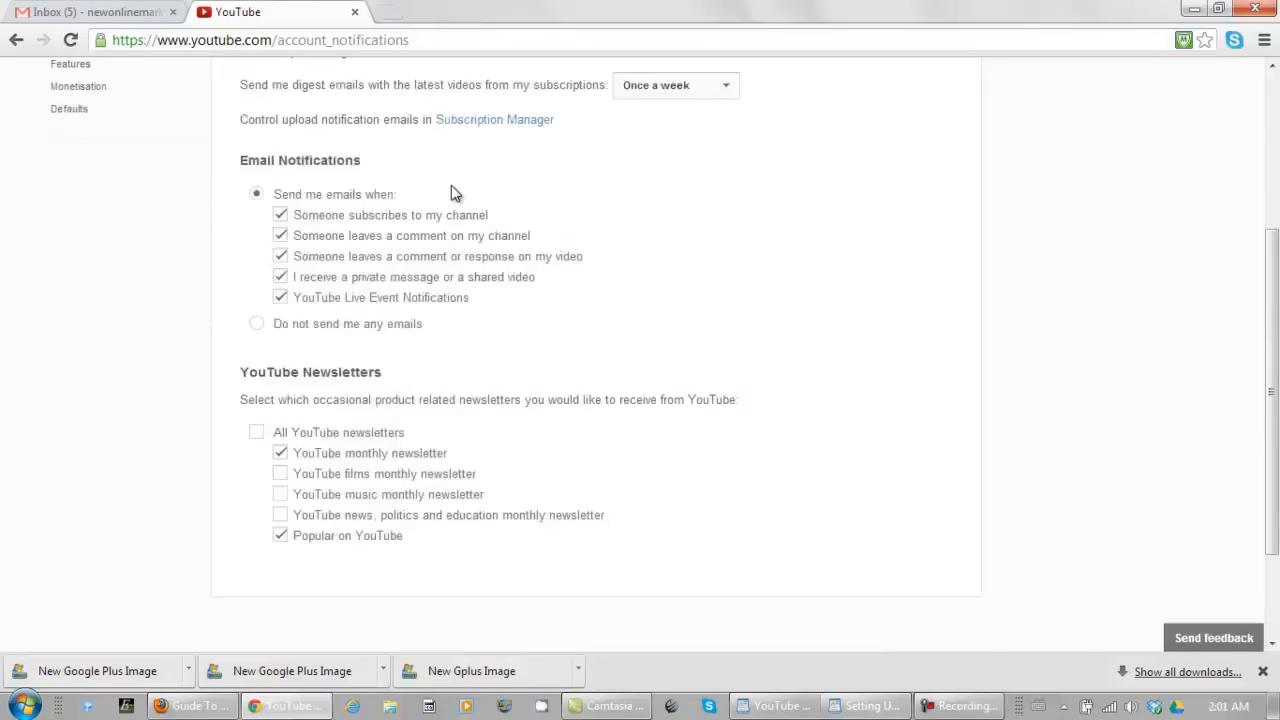
mouse_move(376, 224)
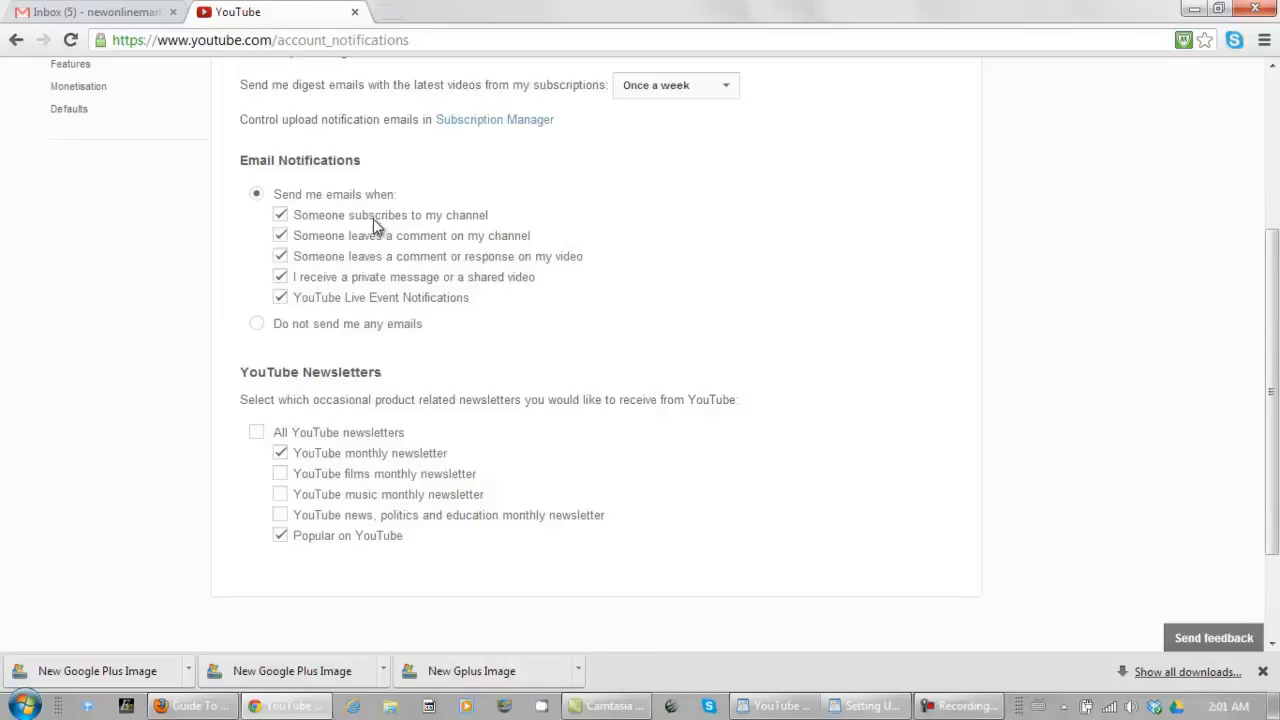
mouse_move(368, 244)
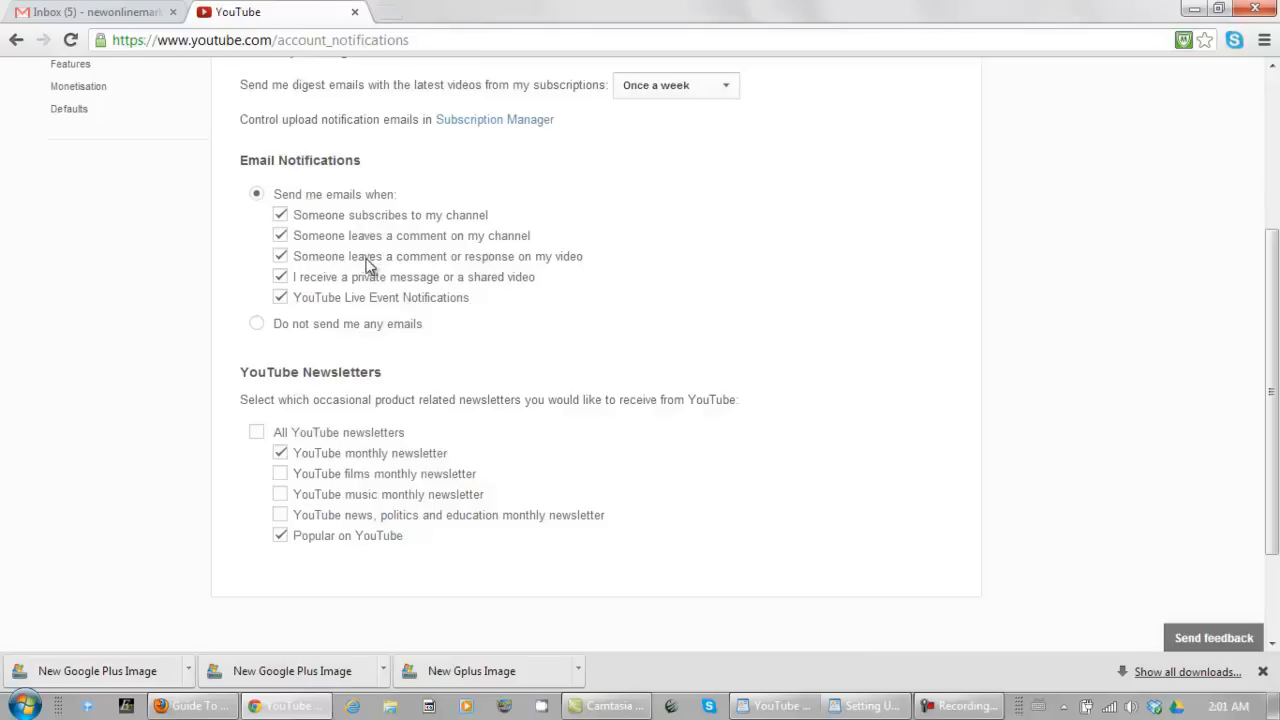
mouse_move(368, 284)
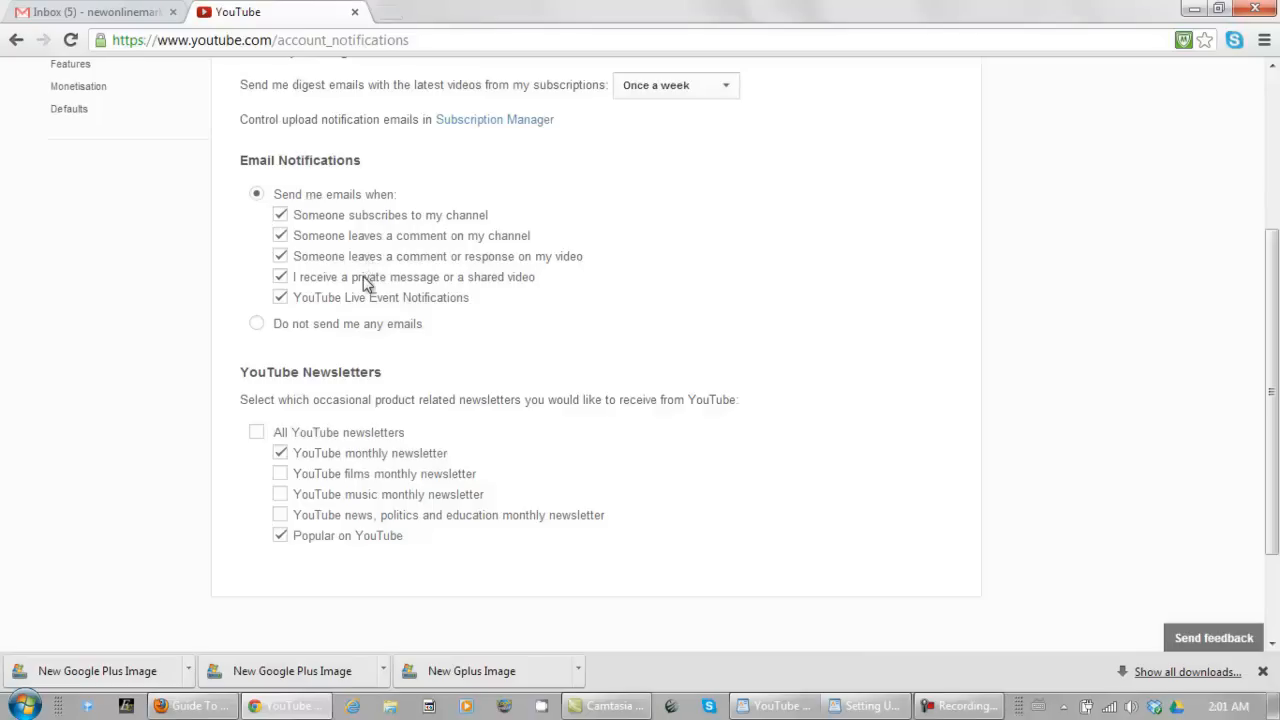
scroll(down, 3)
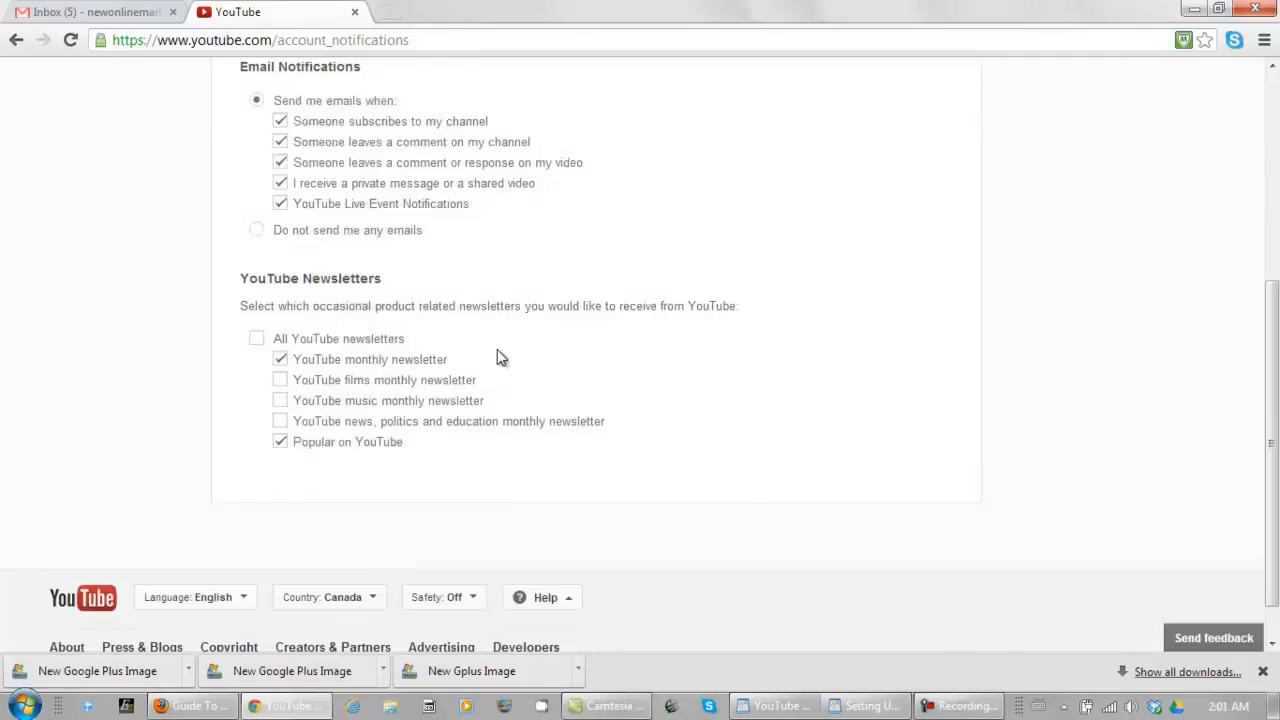
scroll(down, 3)
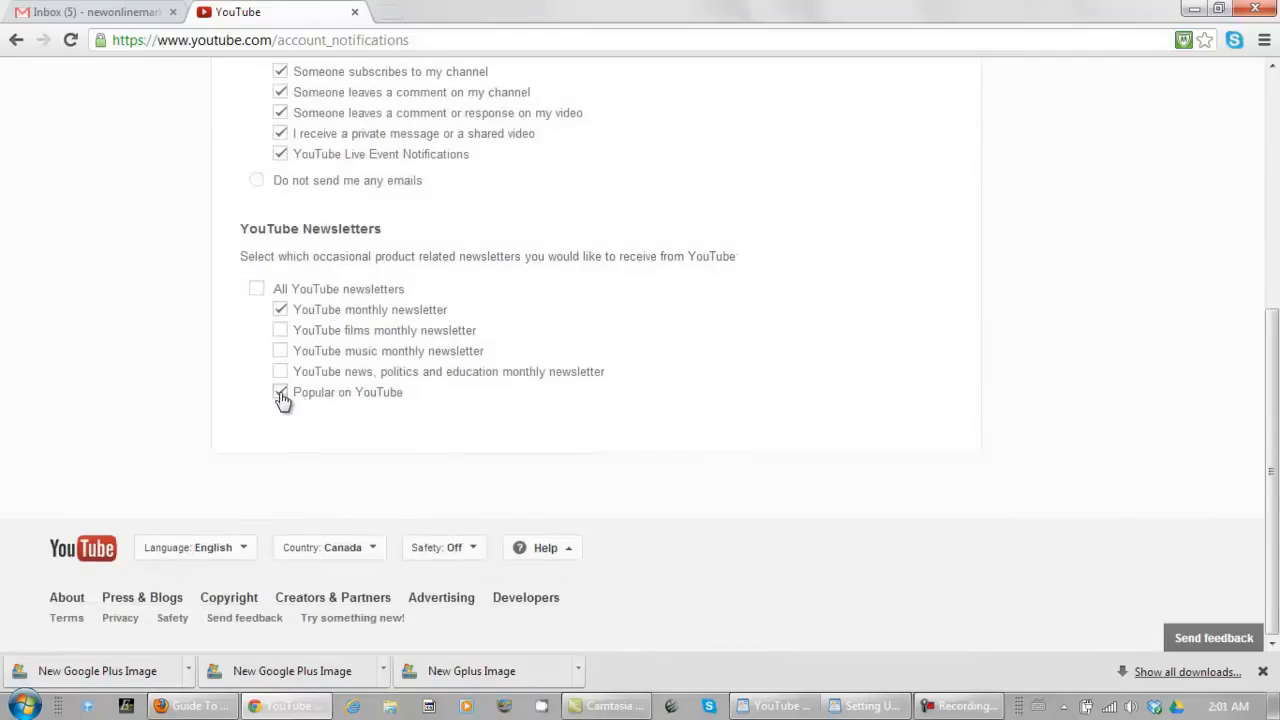
scroll(up, 3)
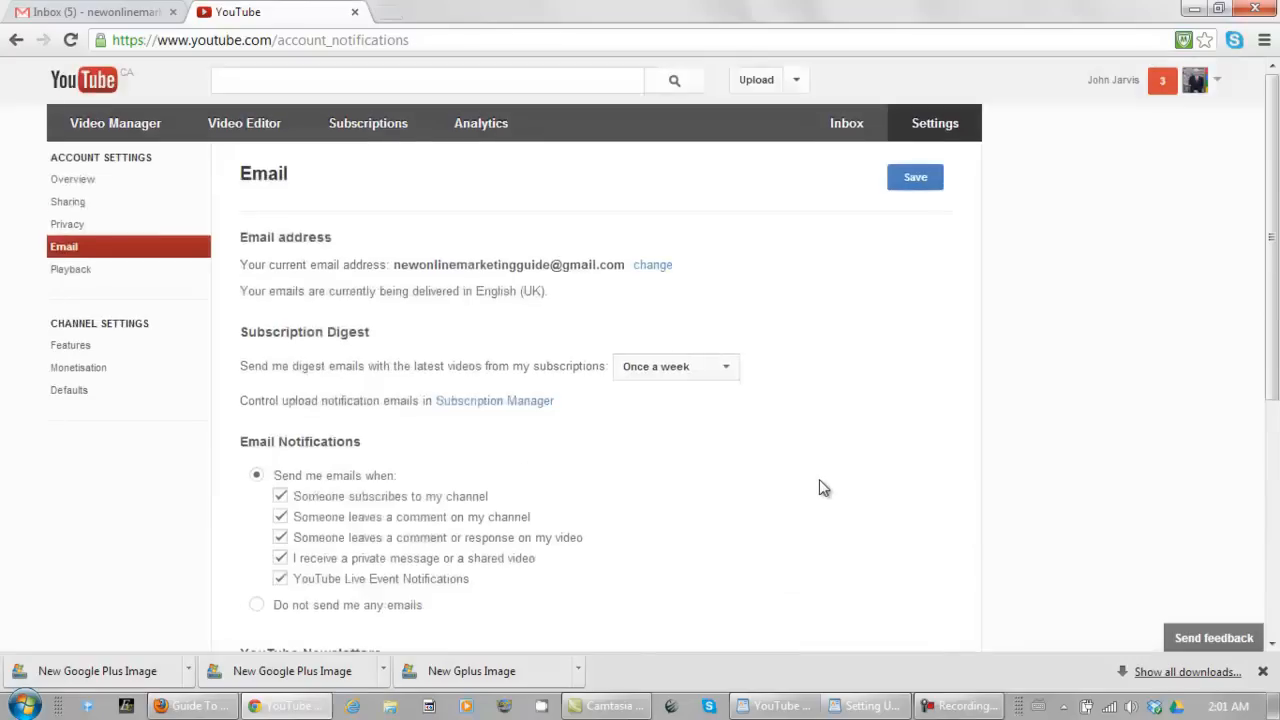
click(914, 176)
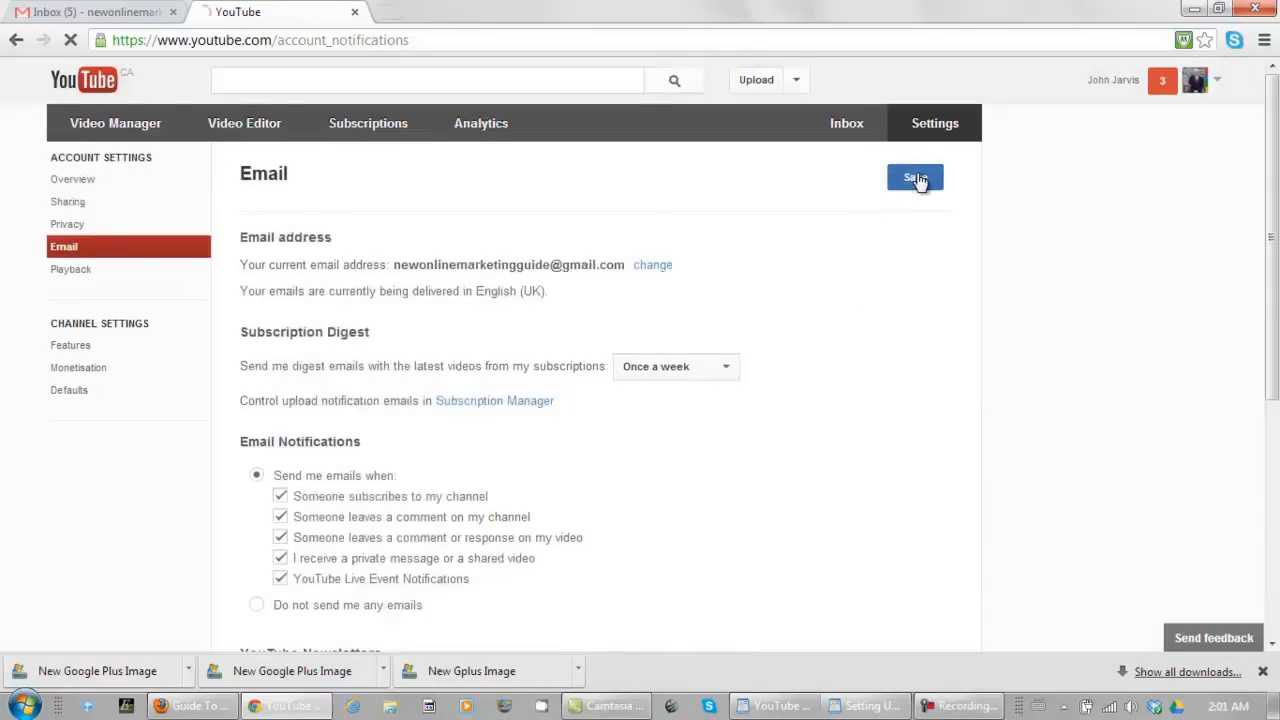
click(914, 176)
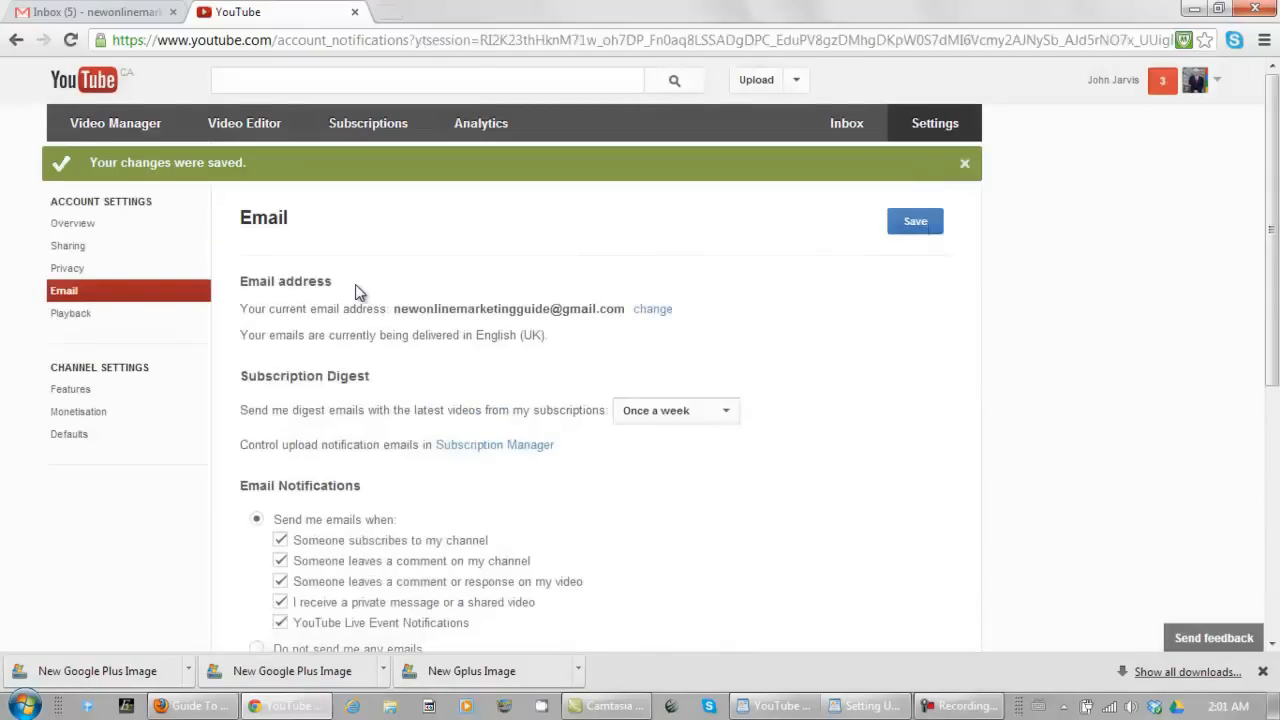
click(72, 312)
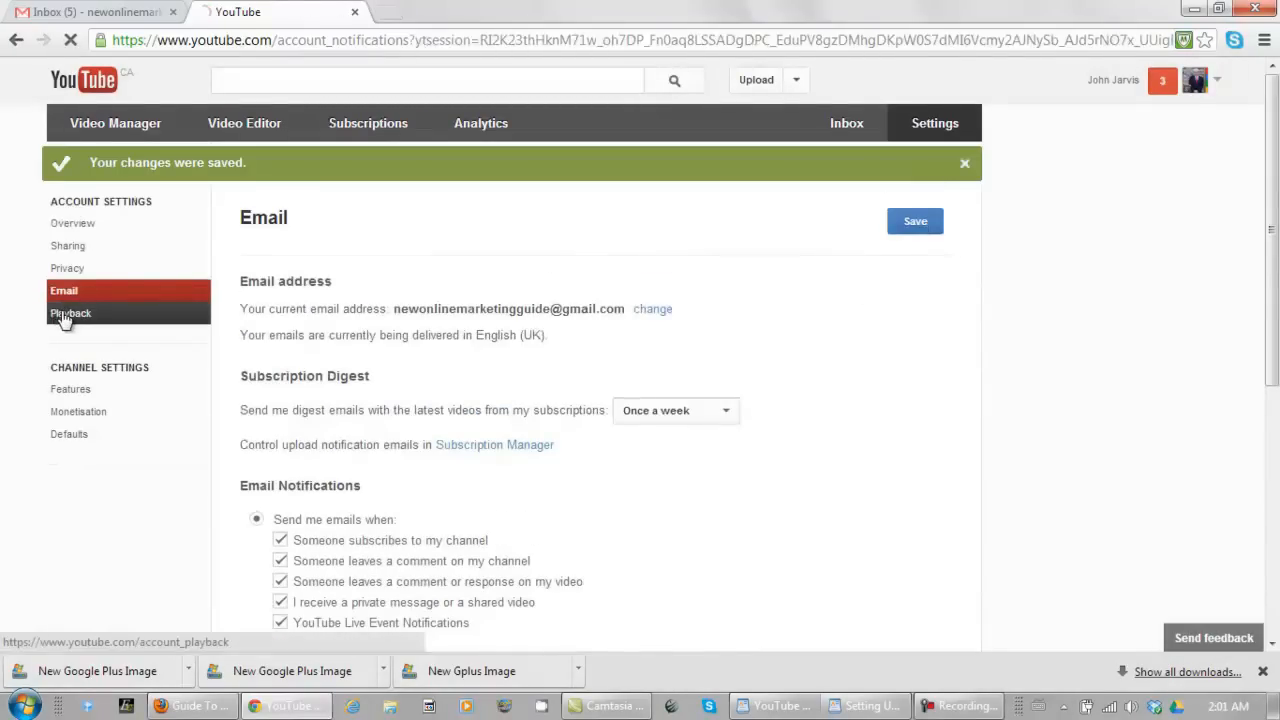
Step: Enable 'Show automatic captions by speech recognition' in Playback settings and save
click(70, 312)
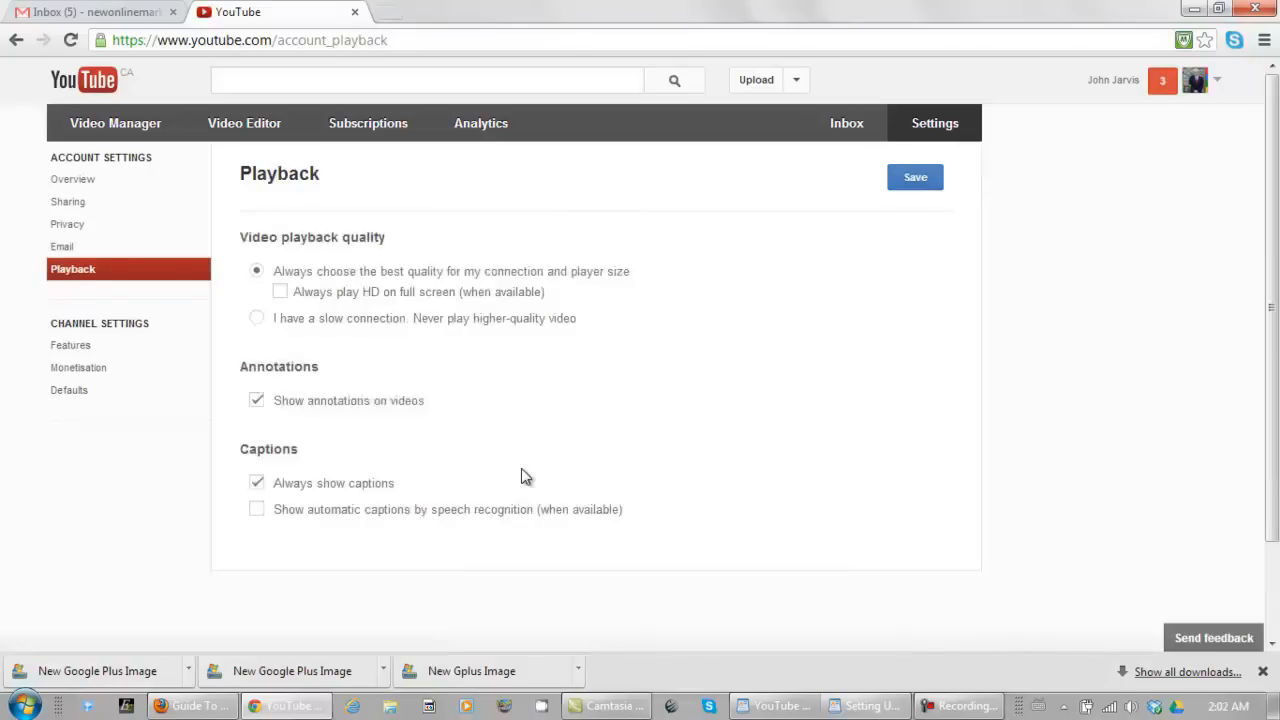
double_click(336, 272)
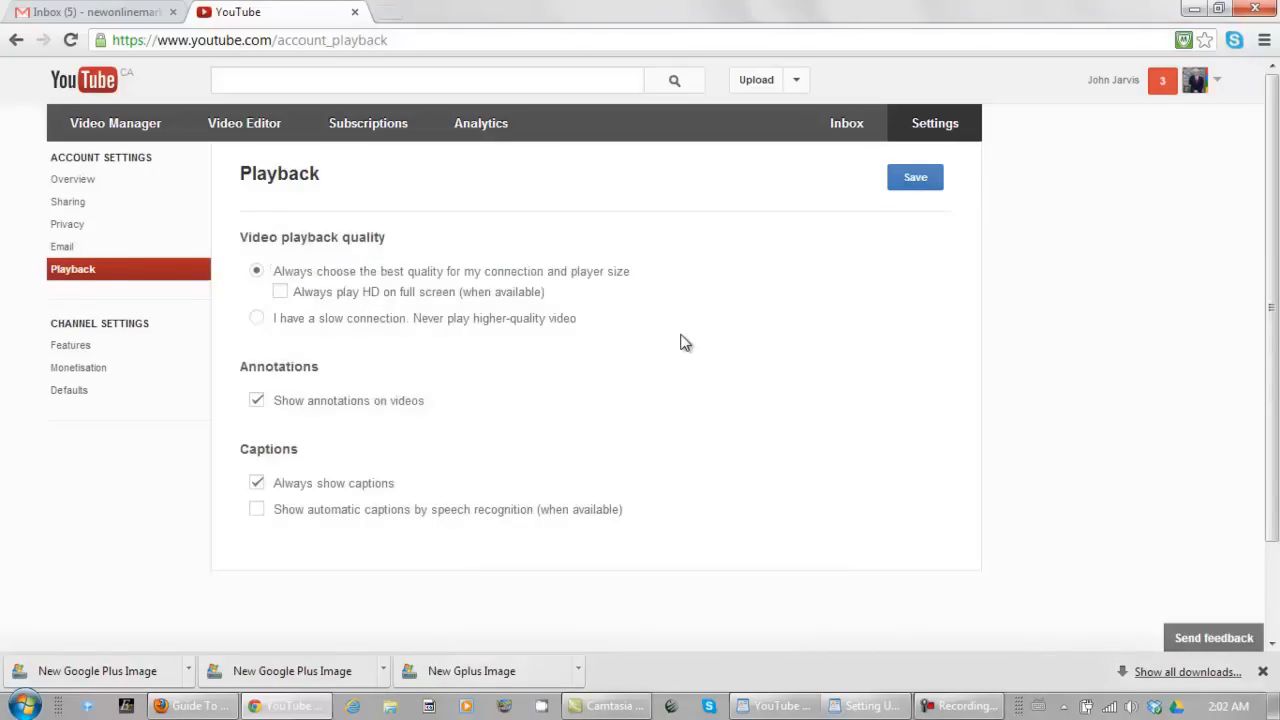
mouse_move(516, 540)
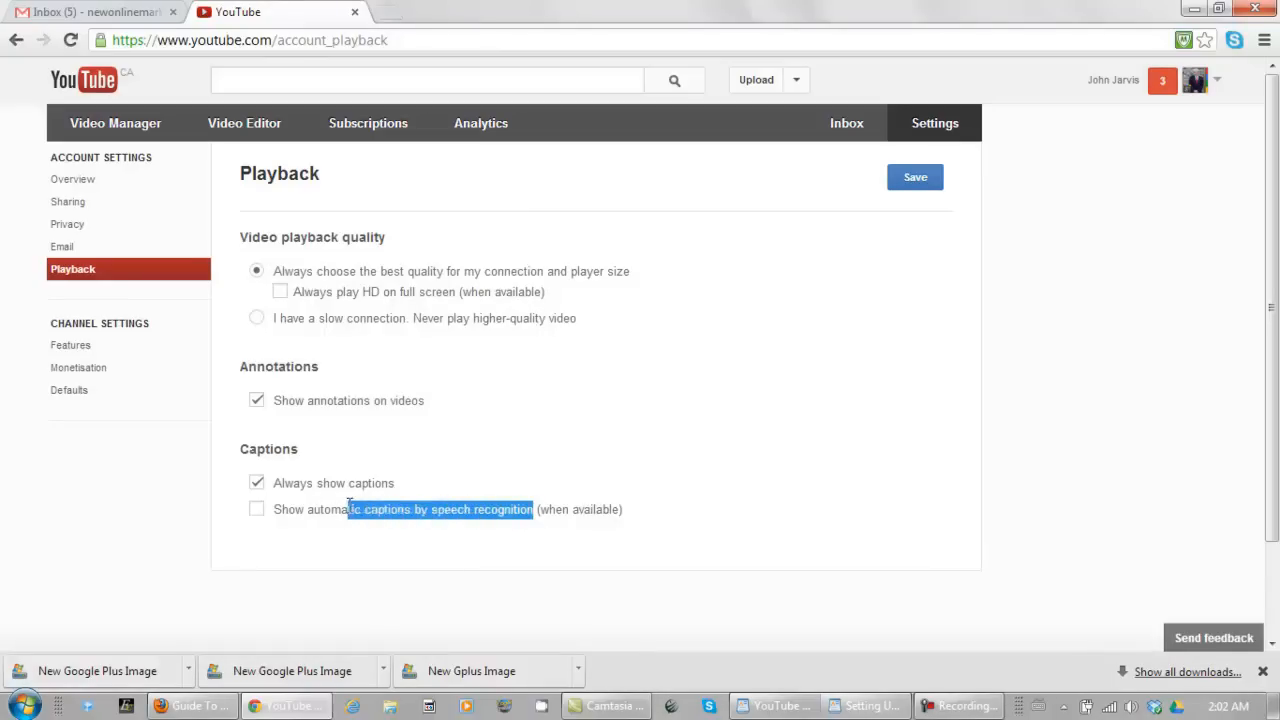
click(256, 510)
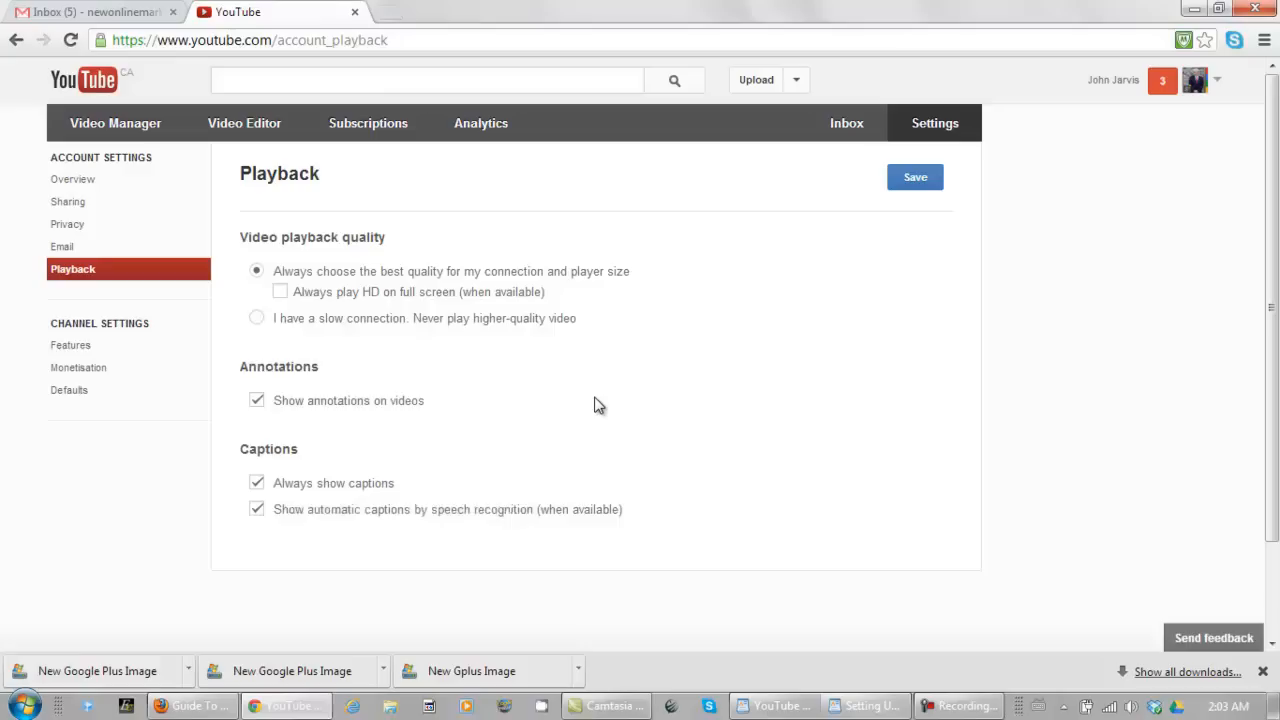
mouse_move(866, 244)
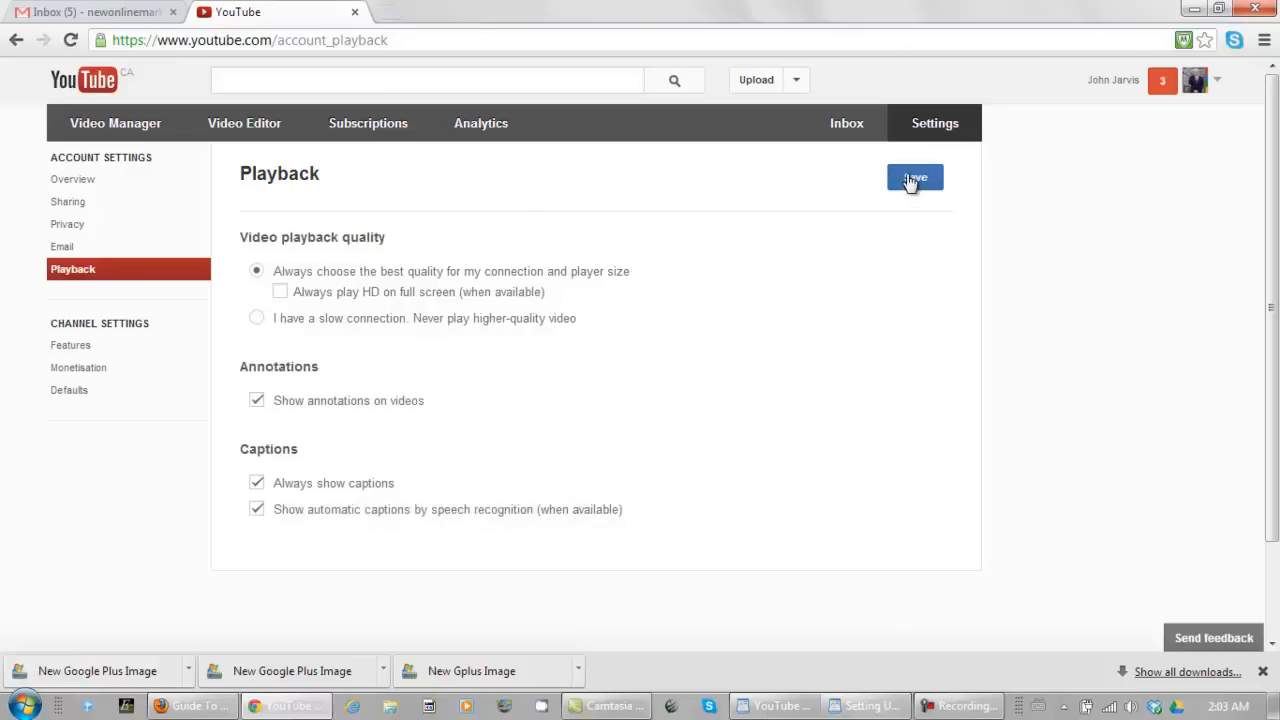
click(912, 176)
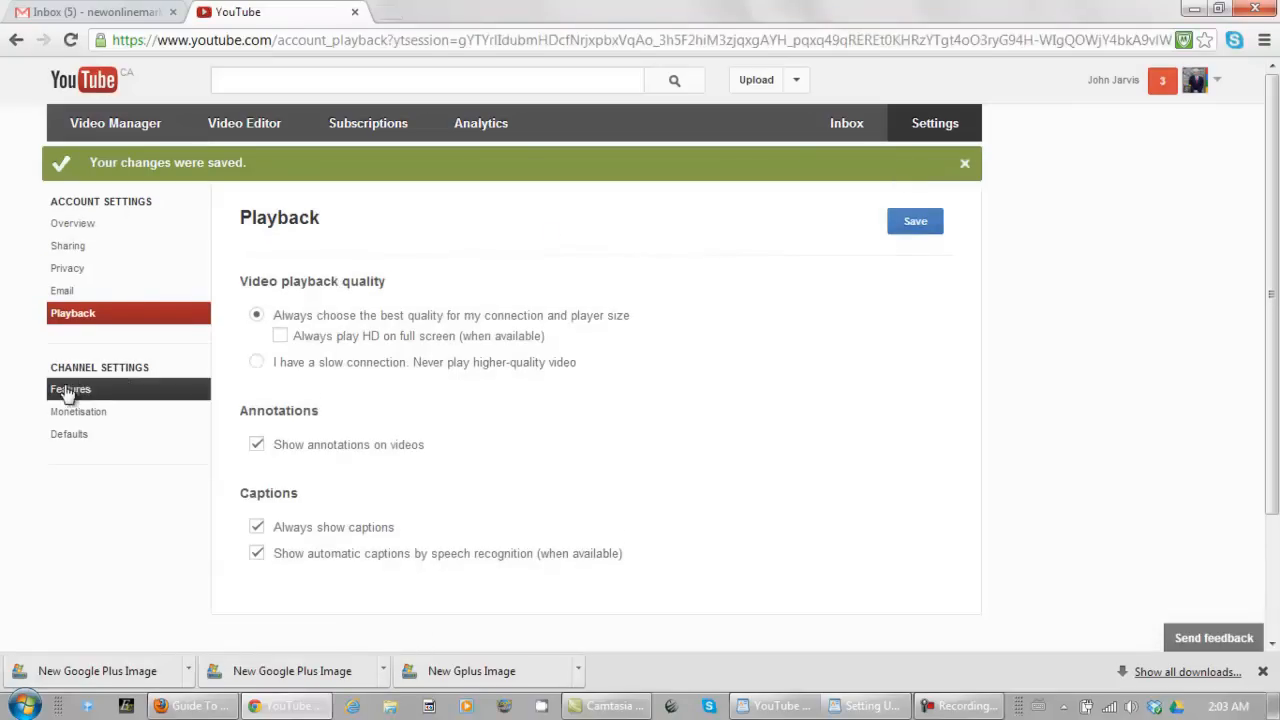
Step: From Channel Features, start enabling Monetisation to reach its settings page
click(70, 388)
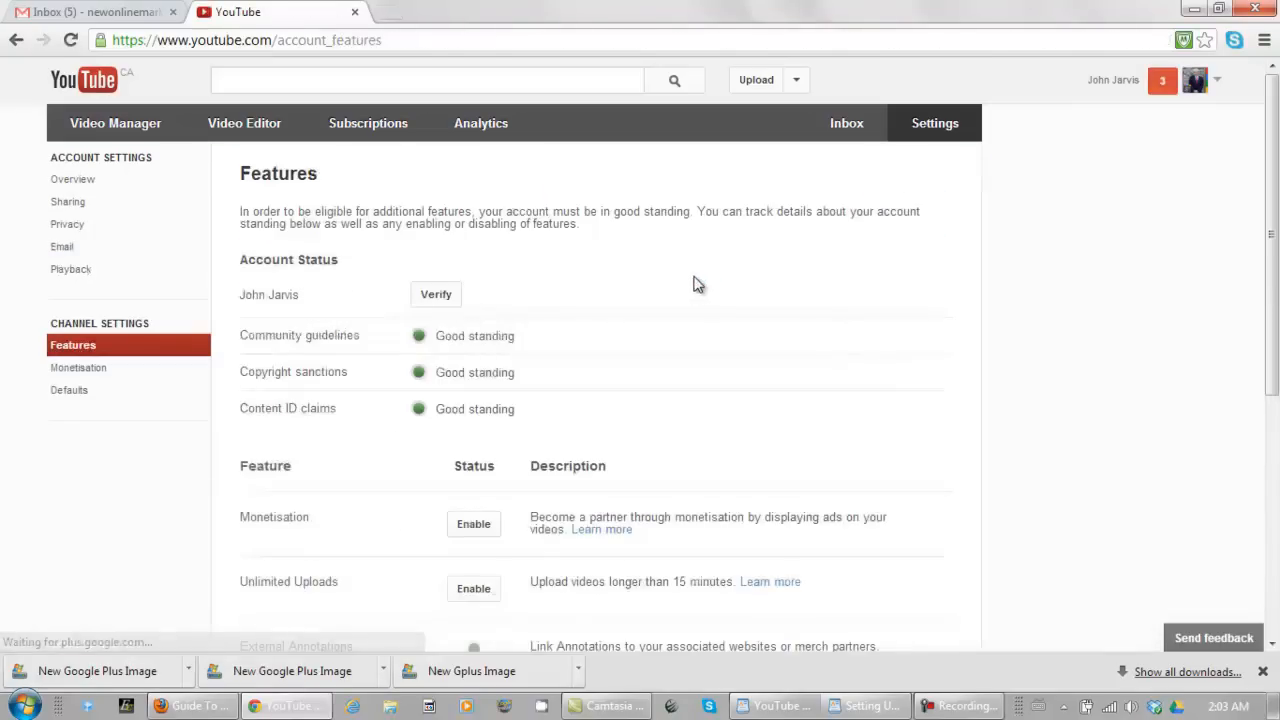
scroll(down, 3)
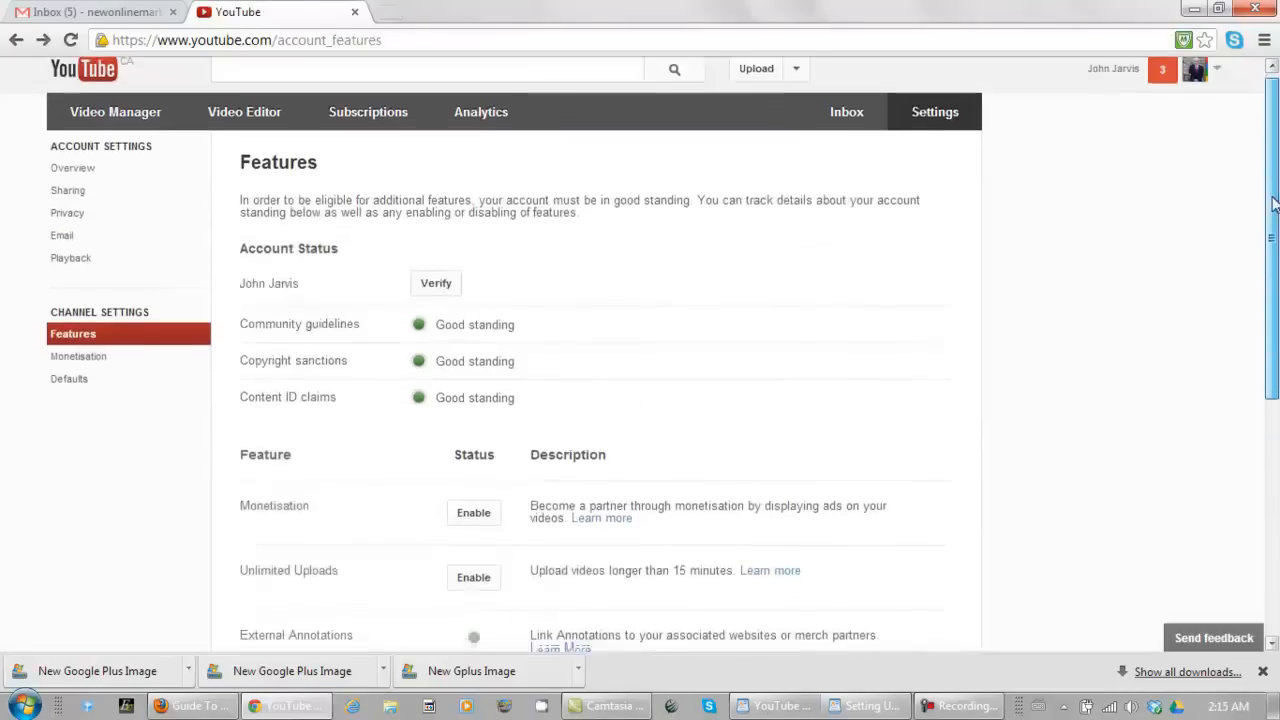
scroll(down, 3)
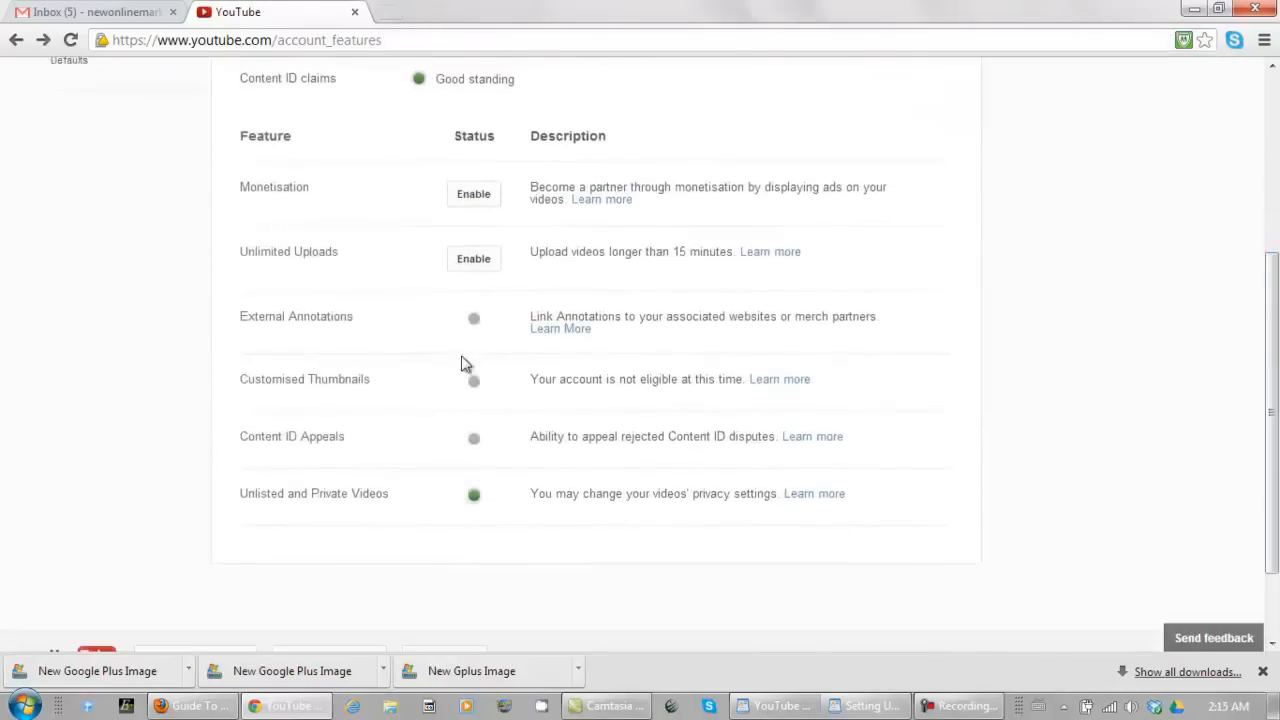
mouse_move(712, 224)
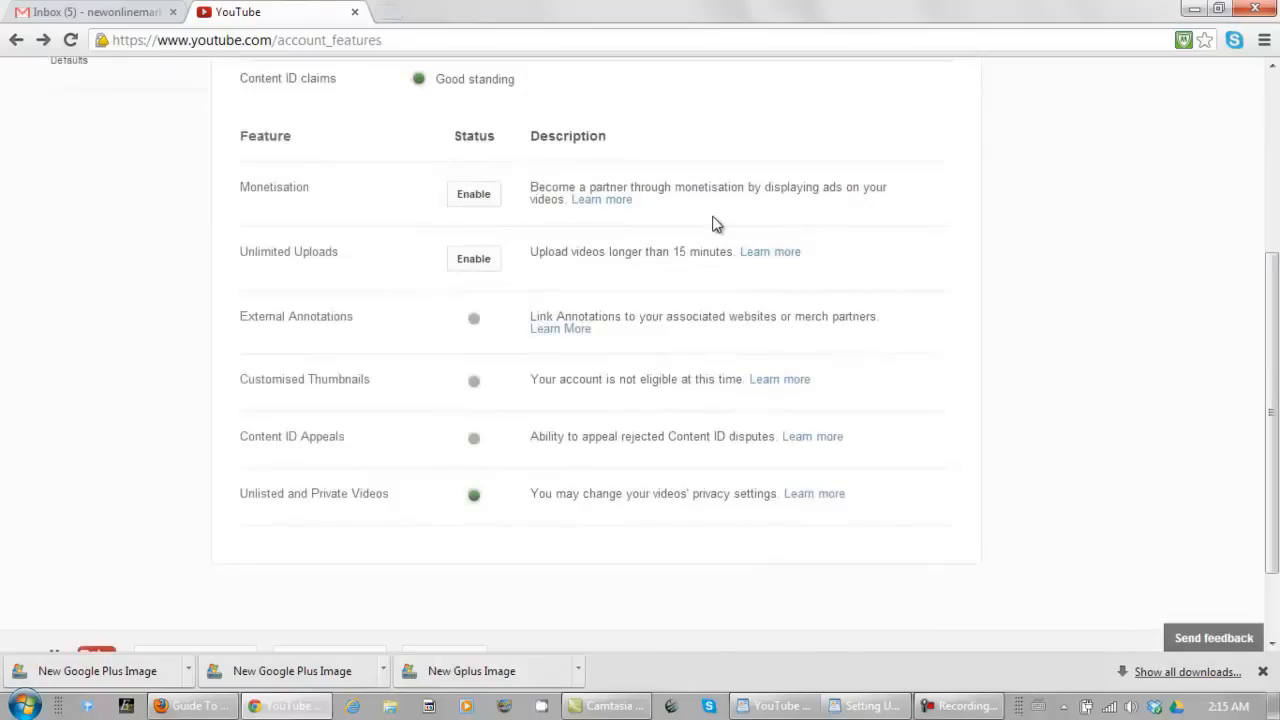
mouse_move(576, 220)
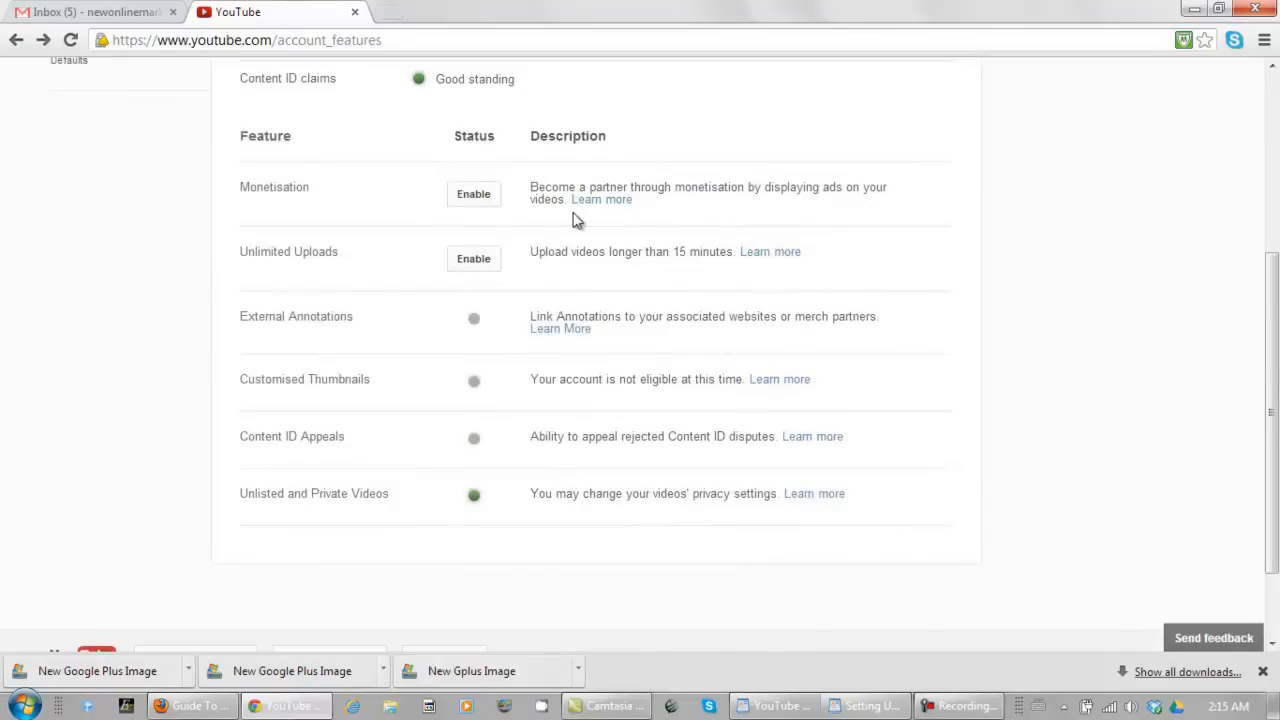
scroll(up, 3)
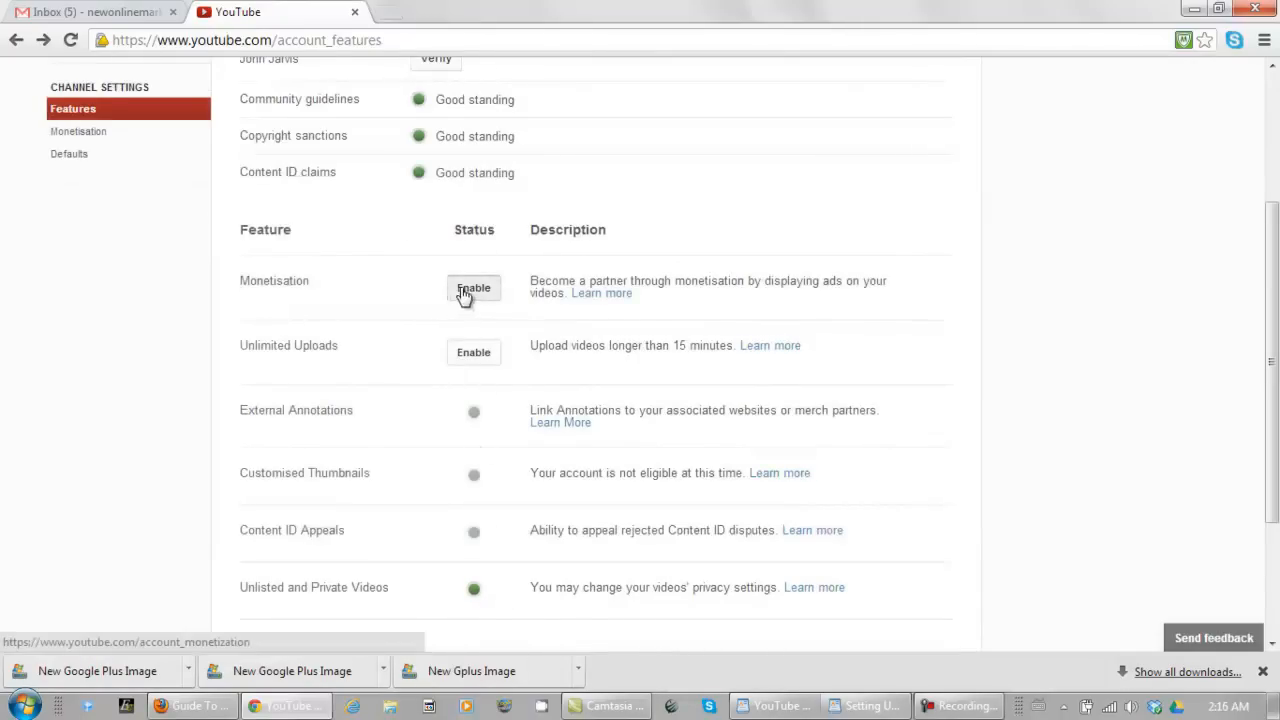
click(472, 288)
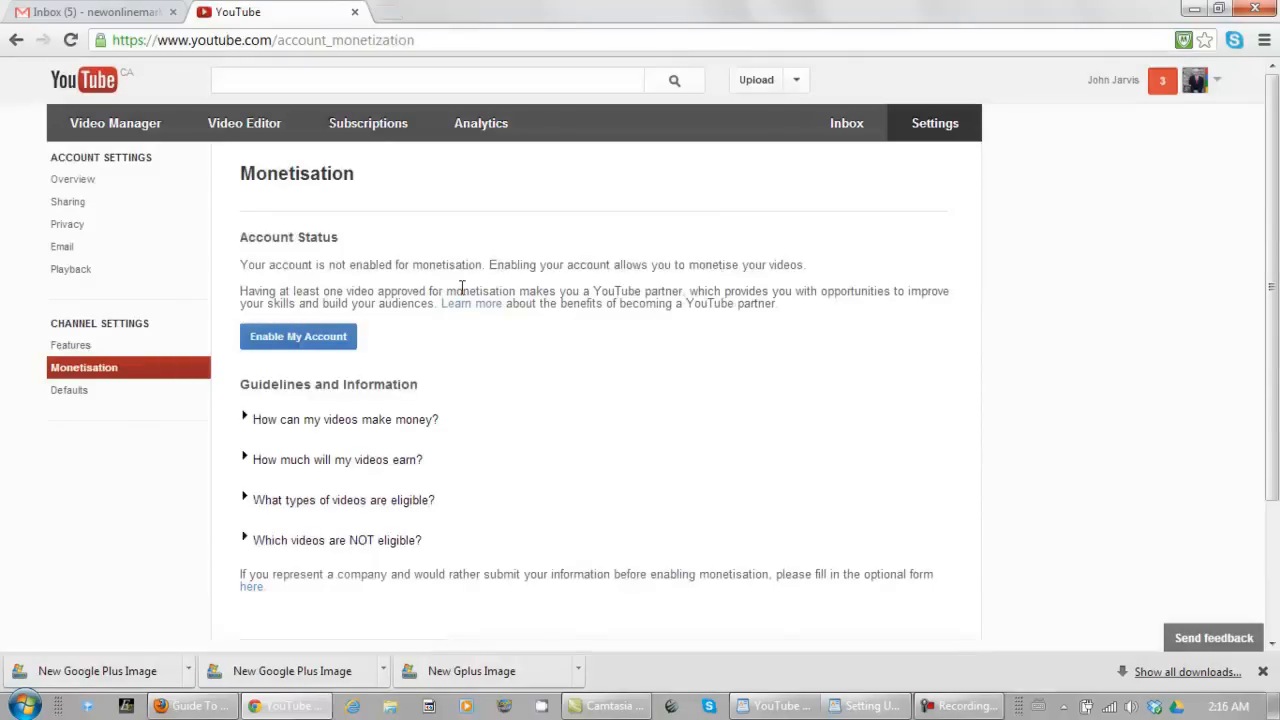
mouse_move(298, 336)
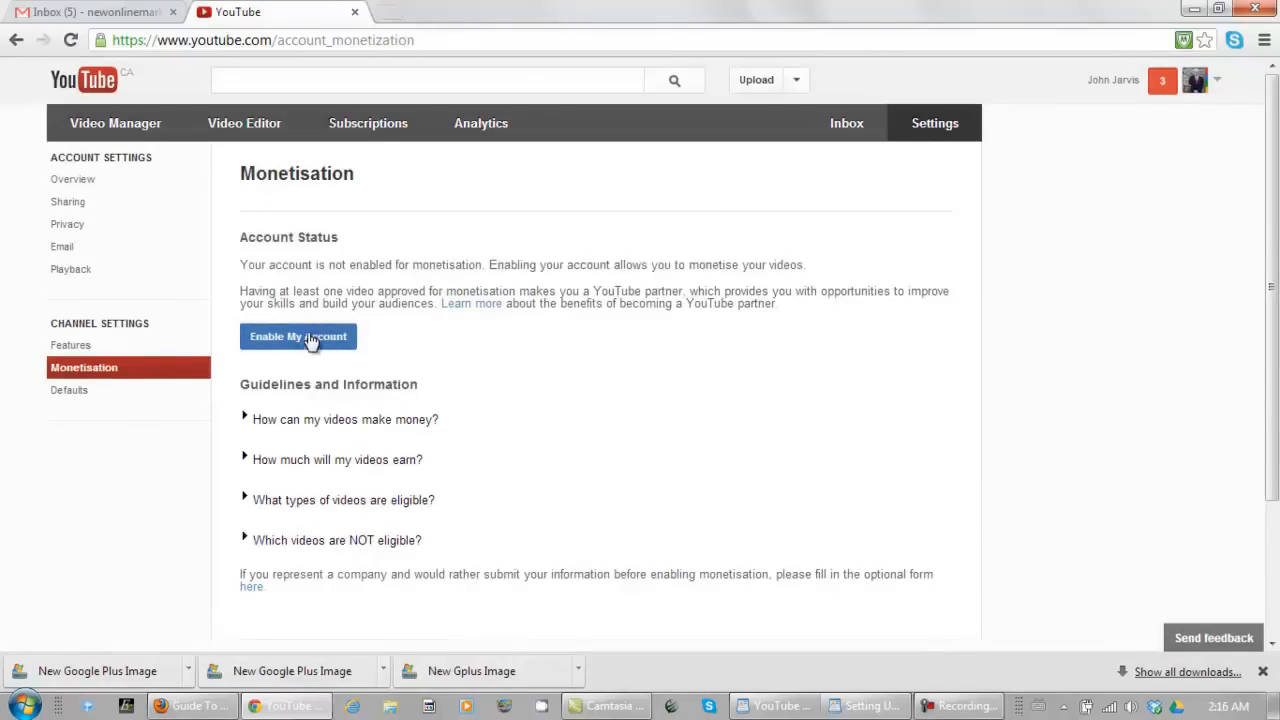
Step: Tick all three monetisation agreement checkboxes, accept the agreement, and dismiss the tip
click(298, 336)
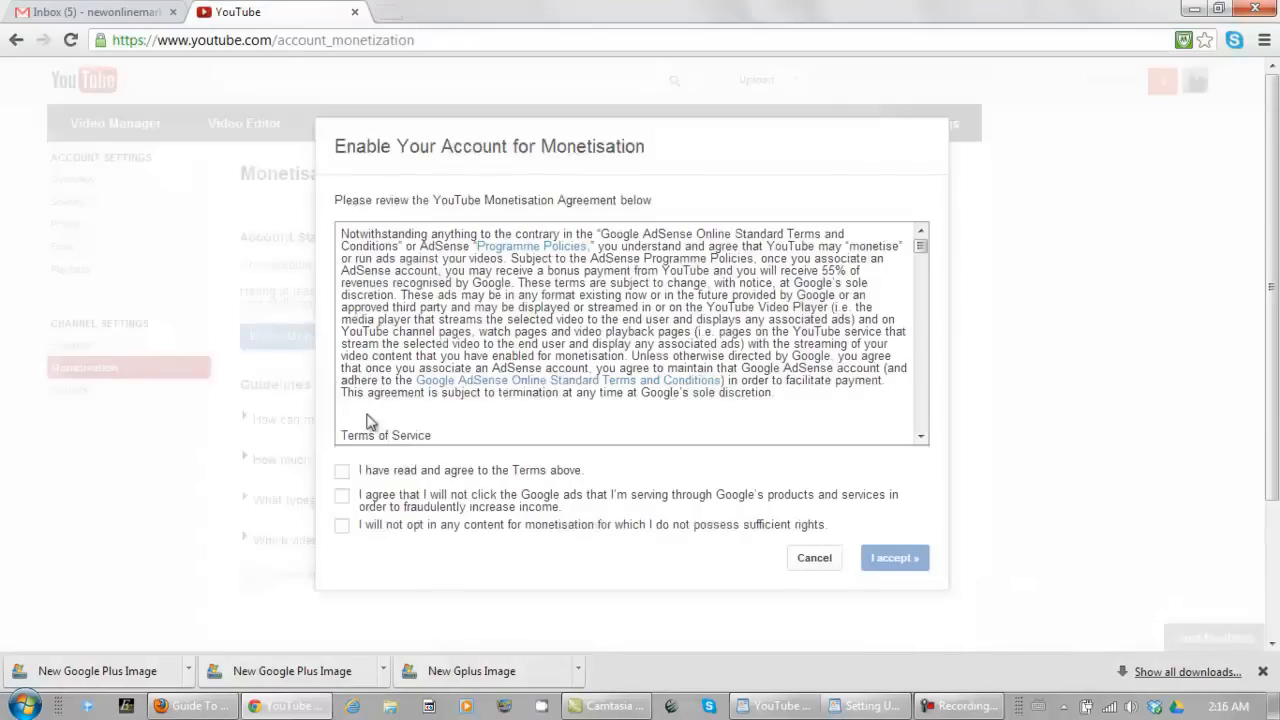
scroll(down, 3)
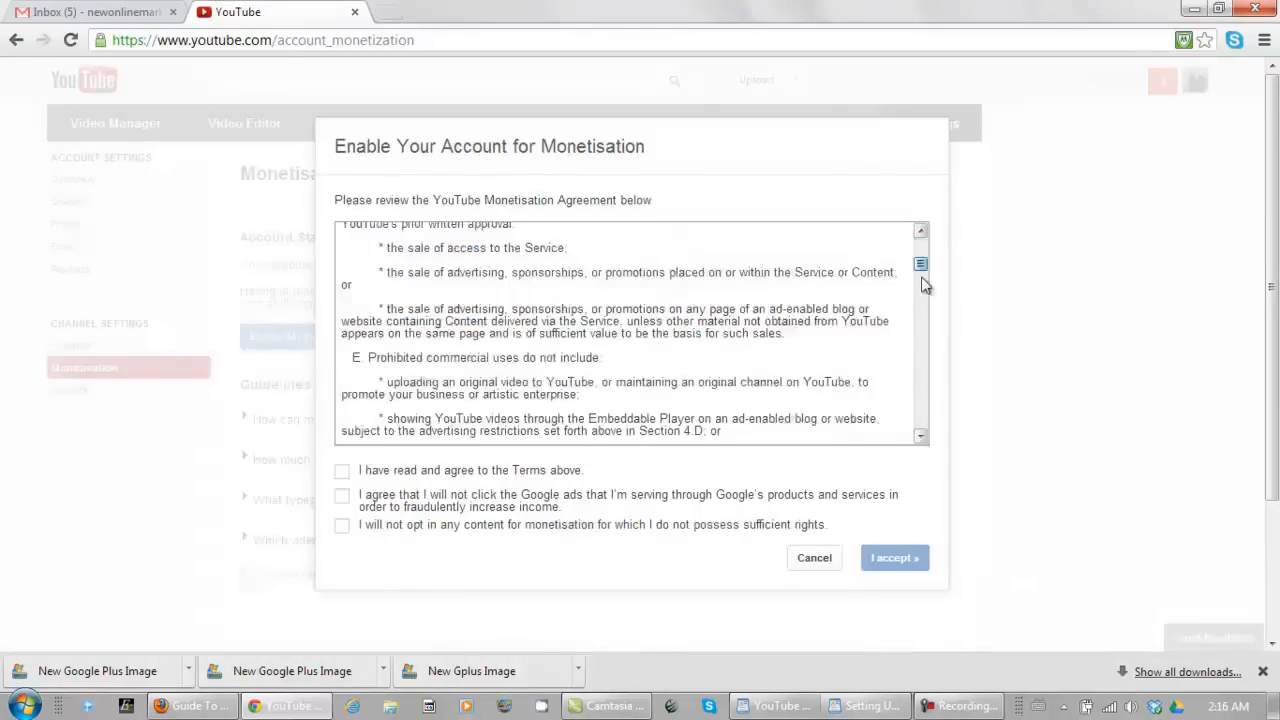
scroll(down, 3)
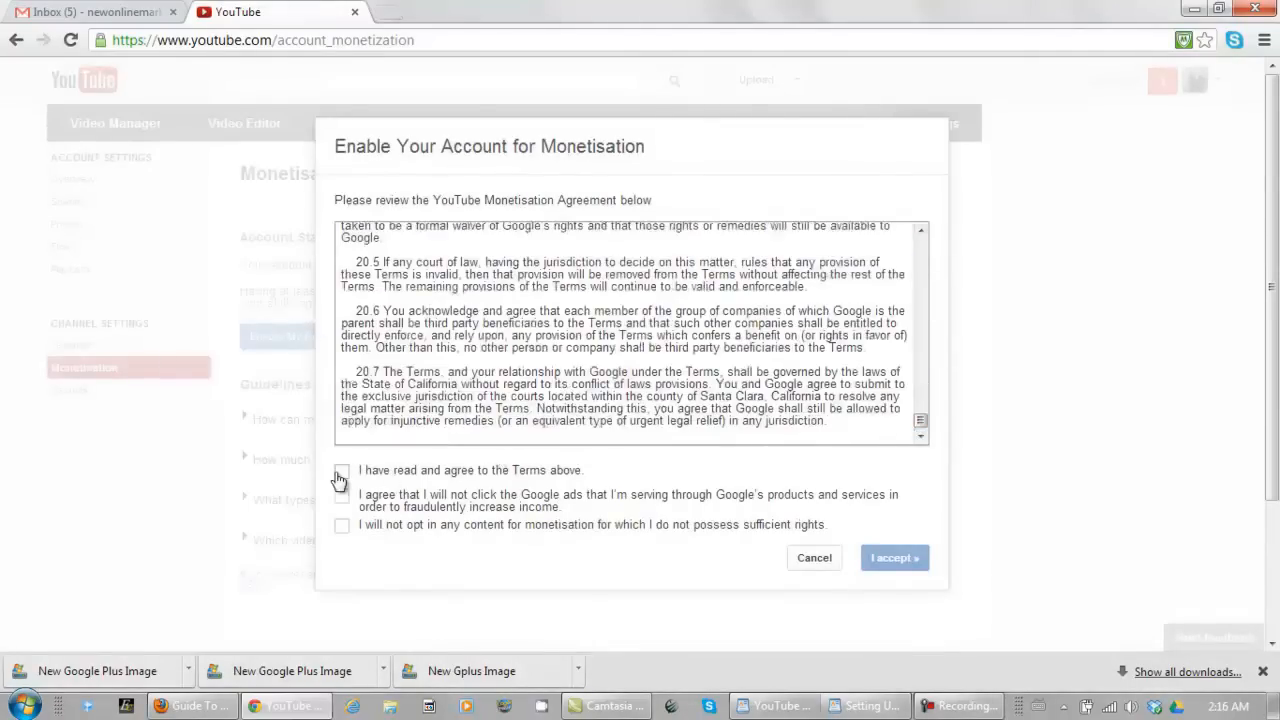
click(342, 470)
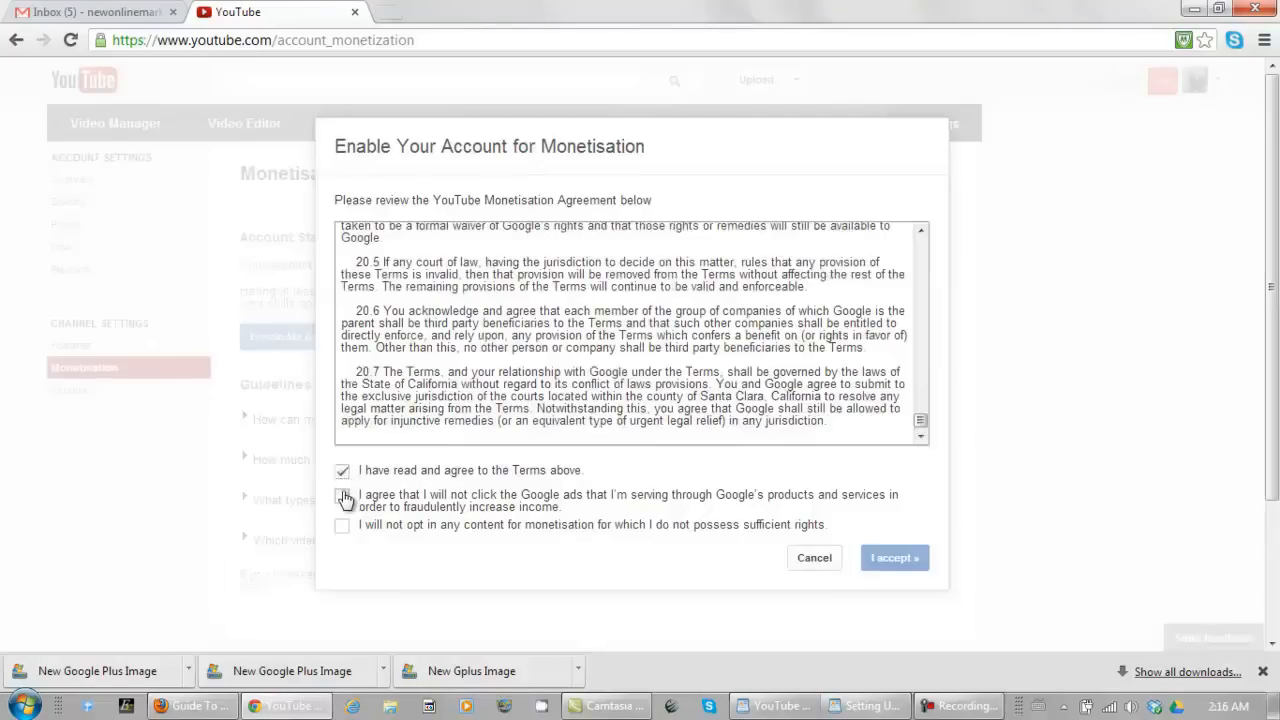
click(344, 496)
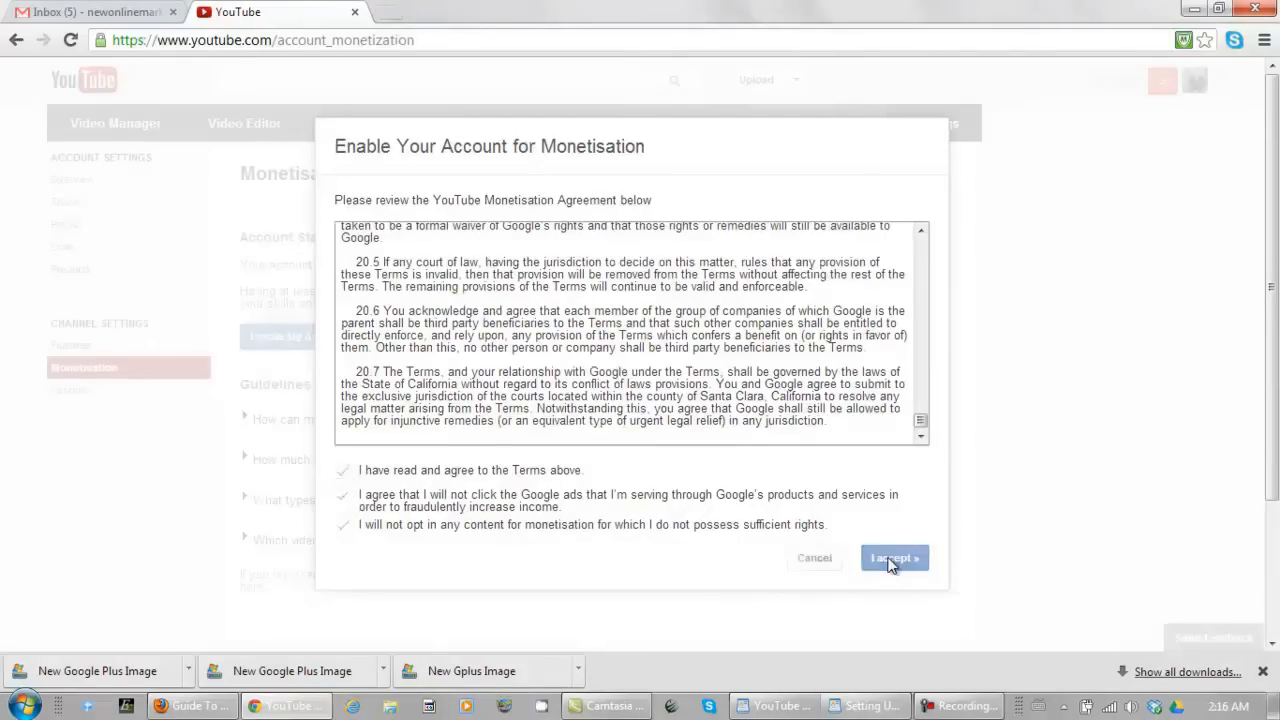
click(890, 556)
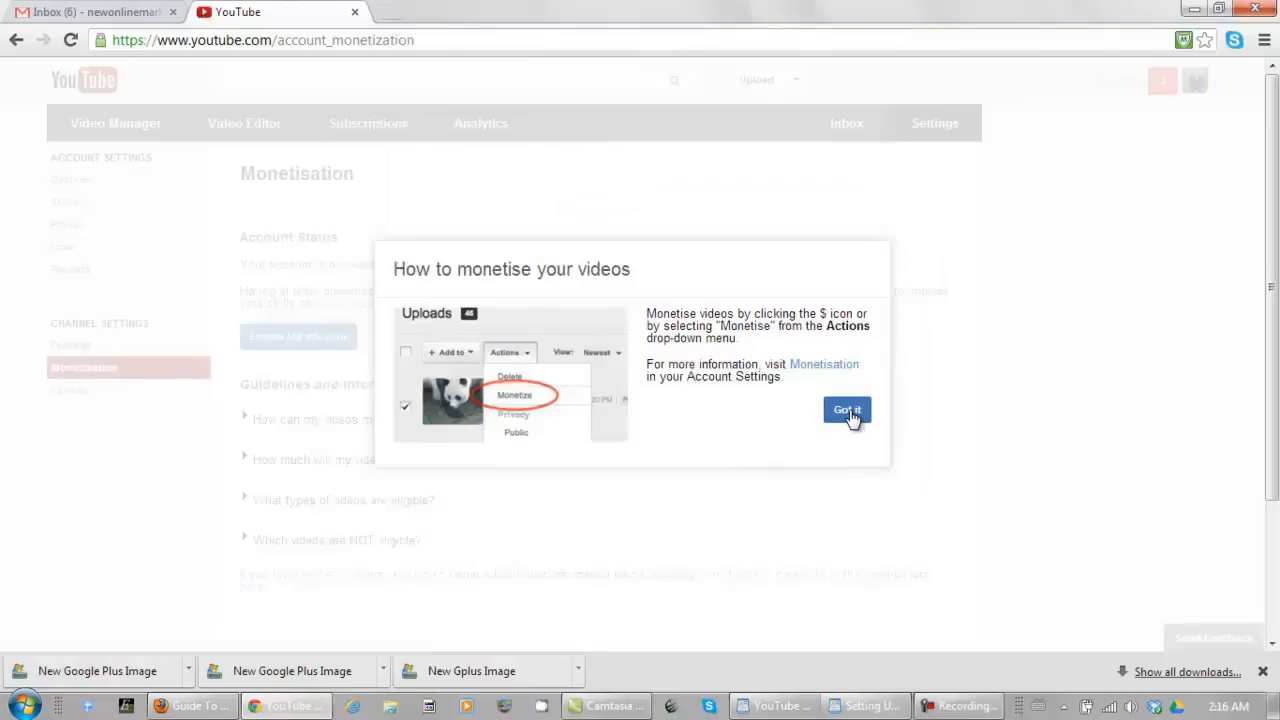
click(848, 408)
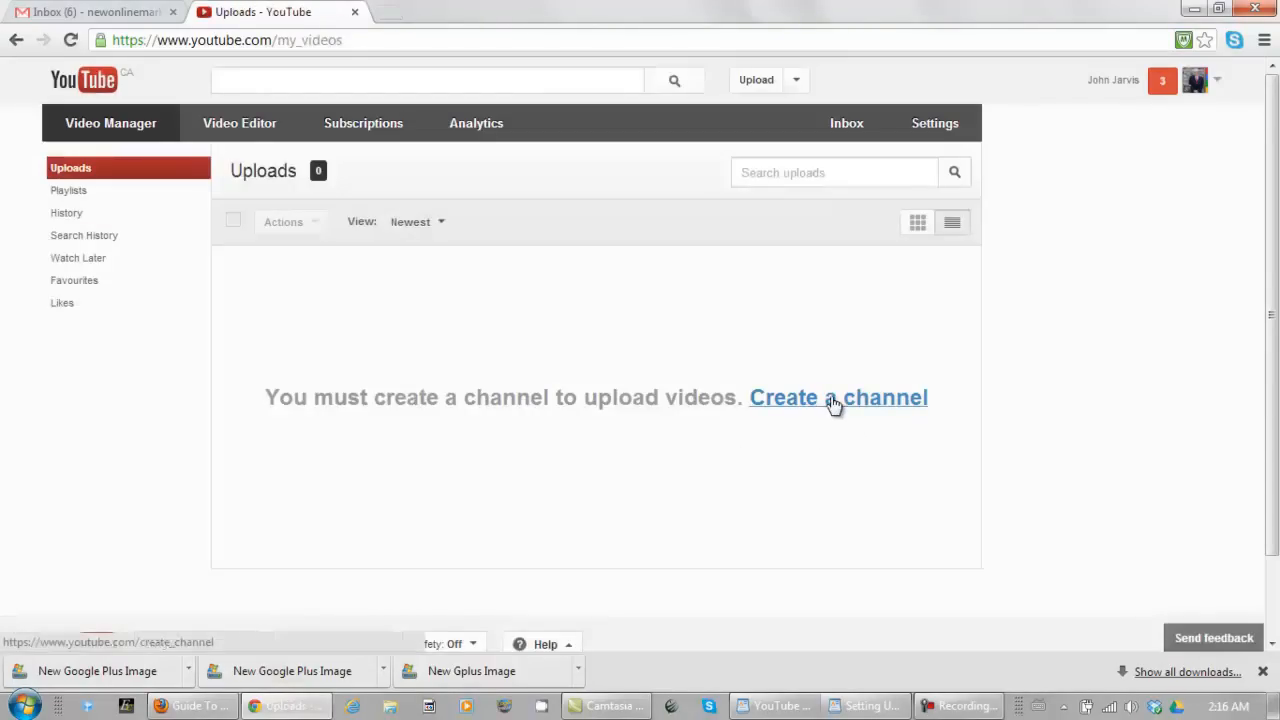
Step: Create a YouTube channel for the account, confirming it under the existing profile name
click(838, 396)
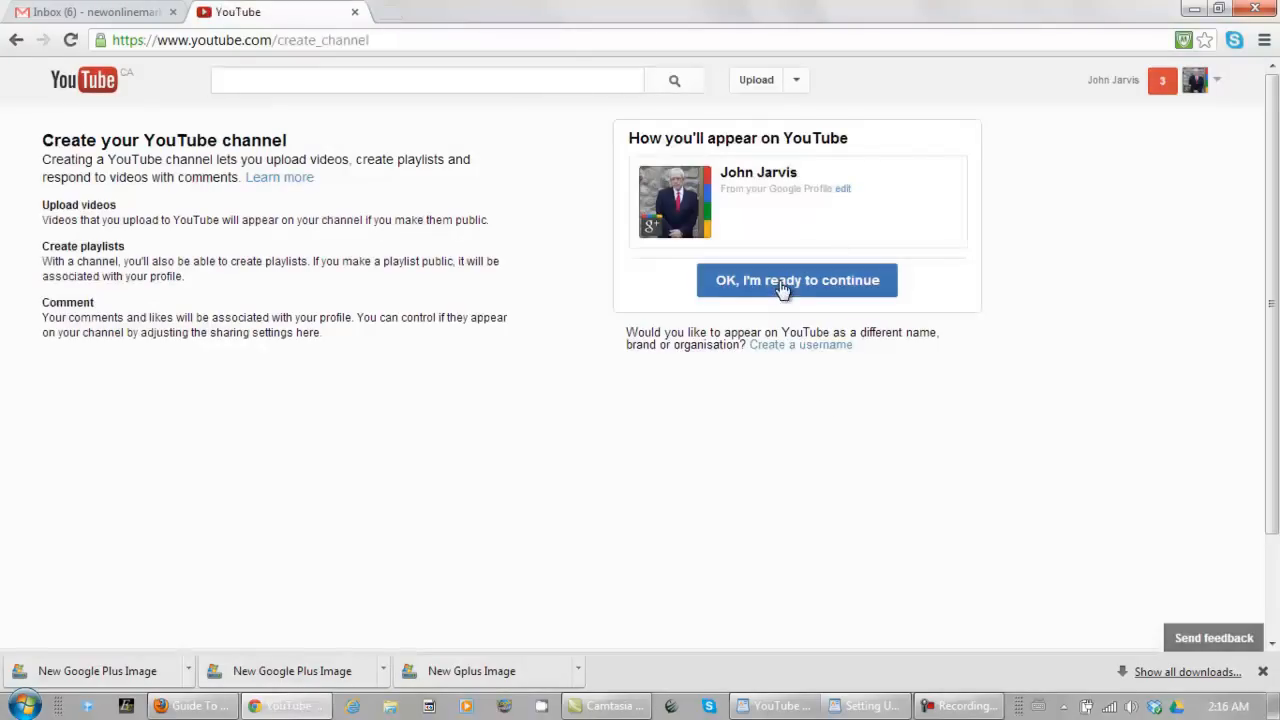
click(796, 280)
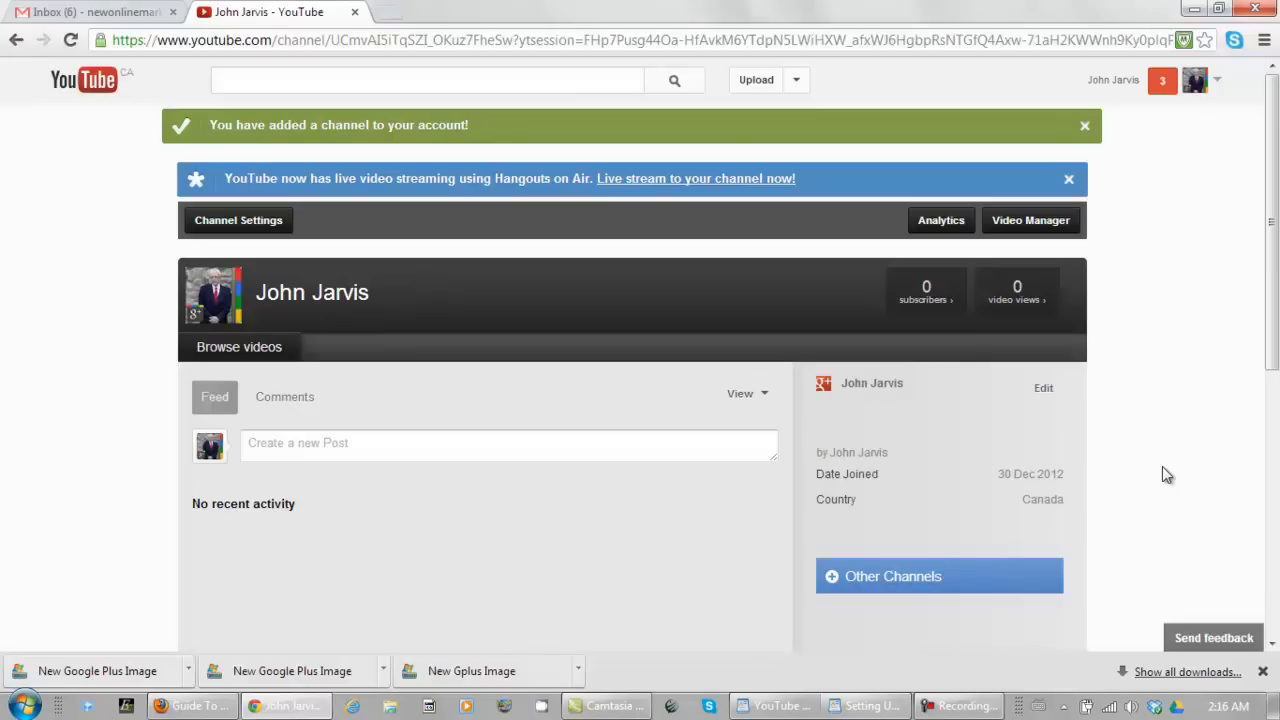
mouse_move(1138, 268)
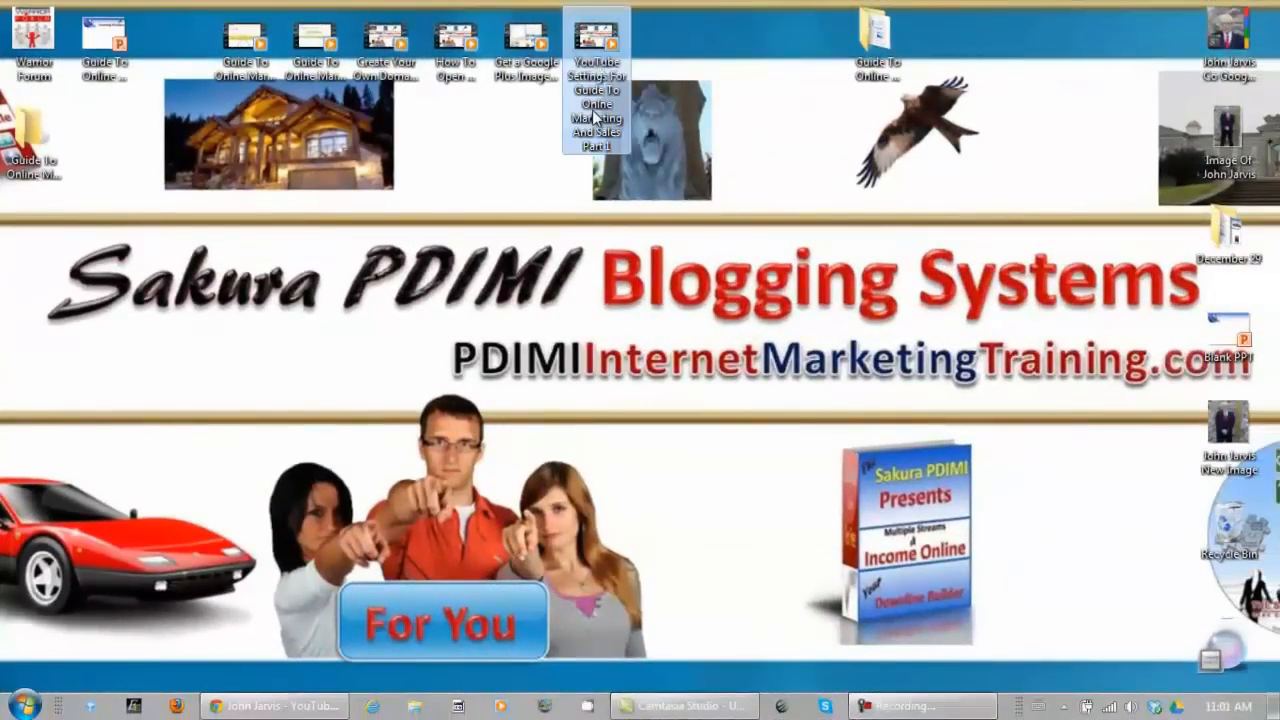
mouse_move(504, 210)
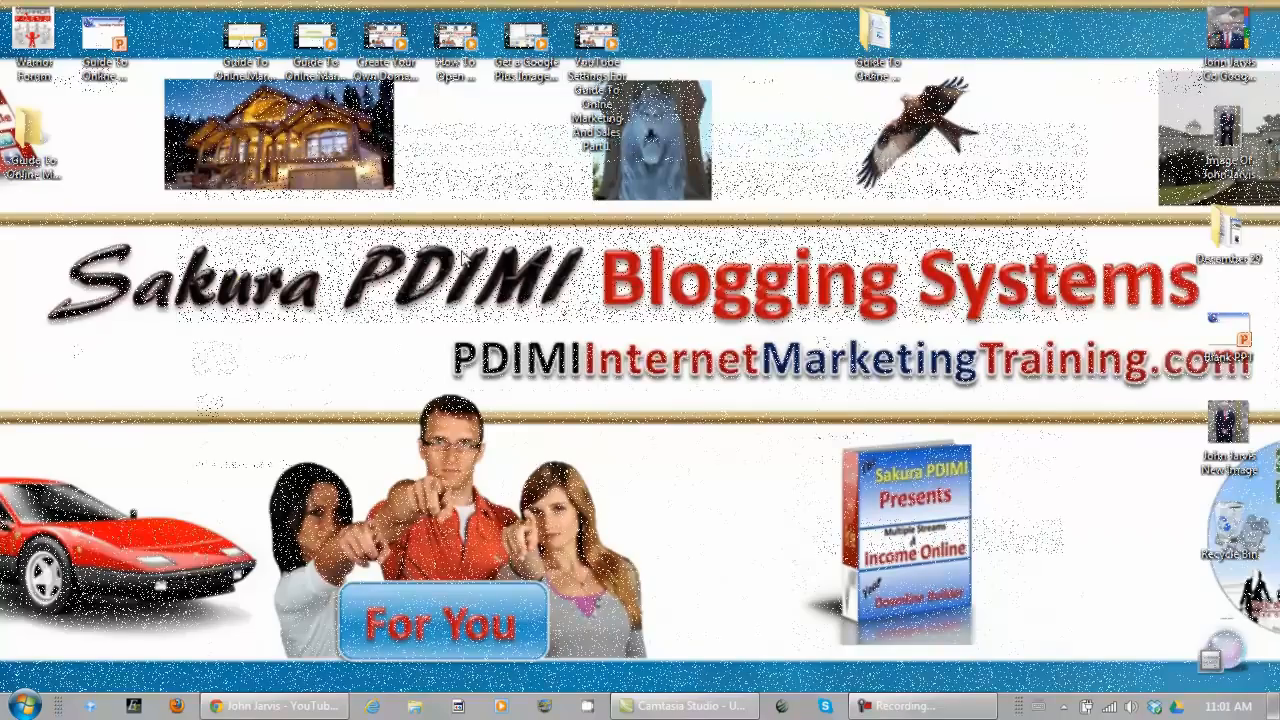
click(274, 704)
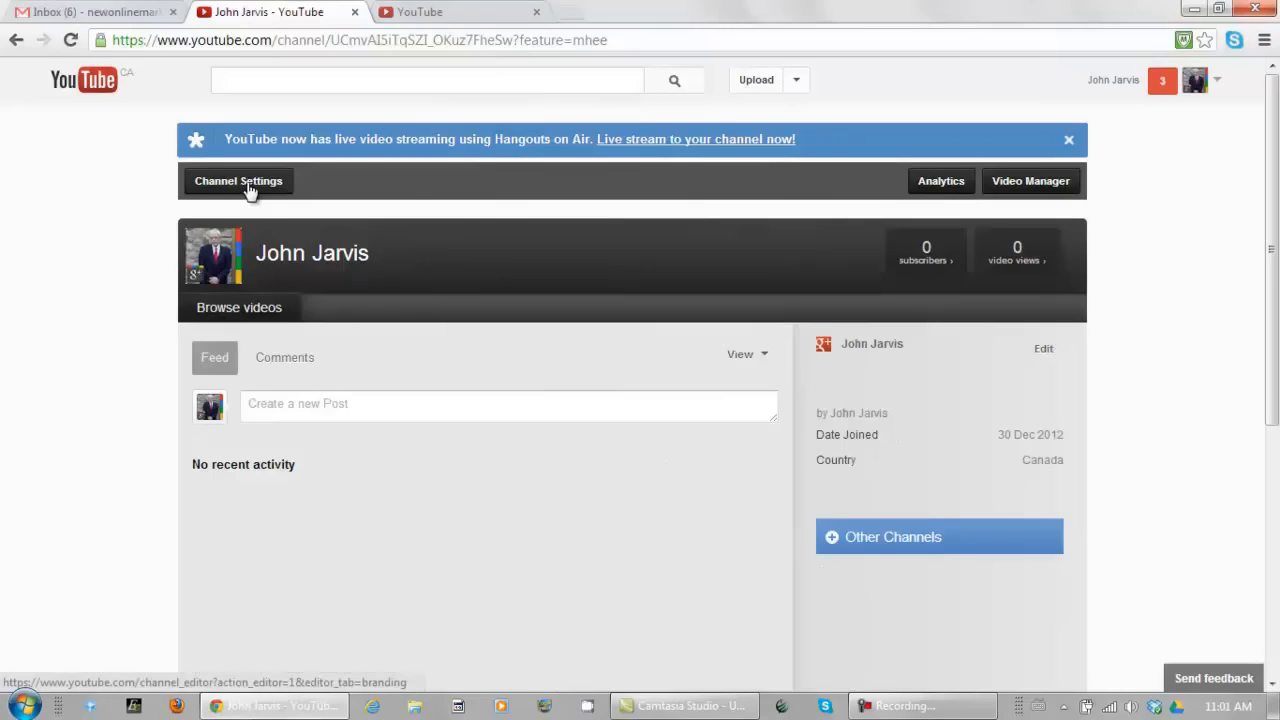
Step: Bring up Channel Settings and its tabs section with default tab and activity sharing options
click(238, 180)
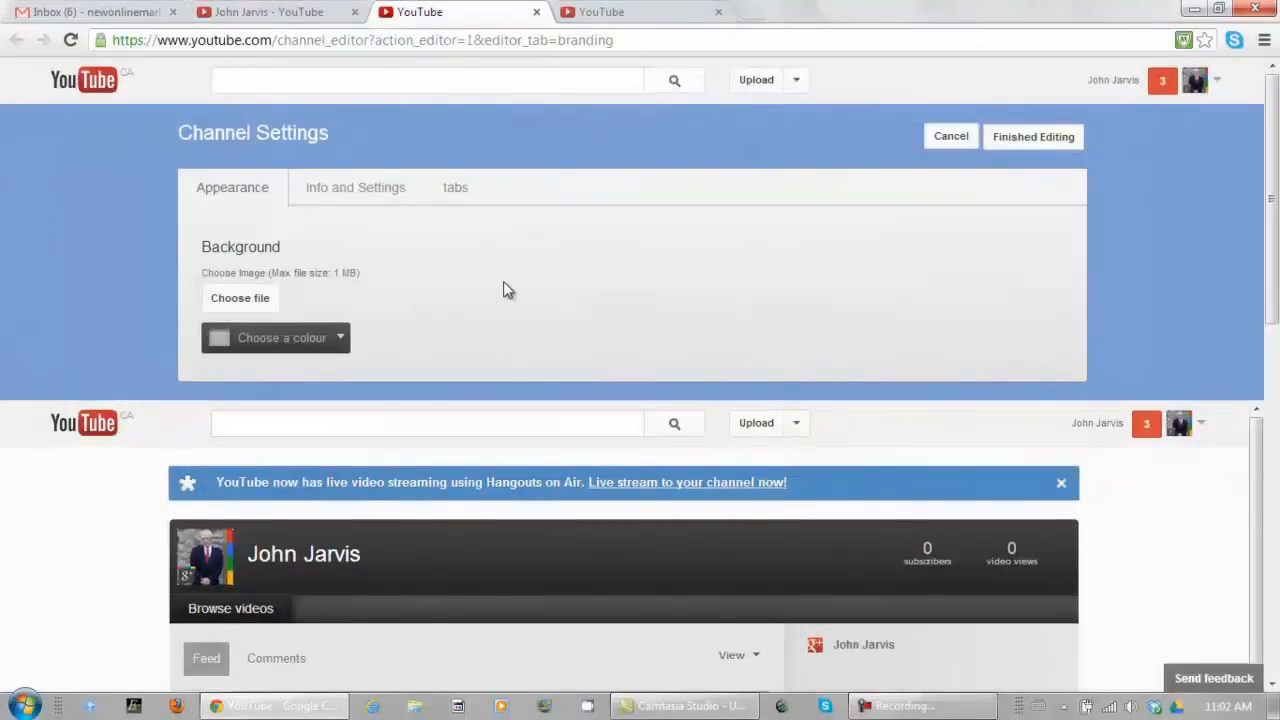
mouse_move(1140, 210)
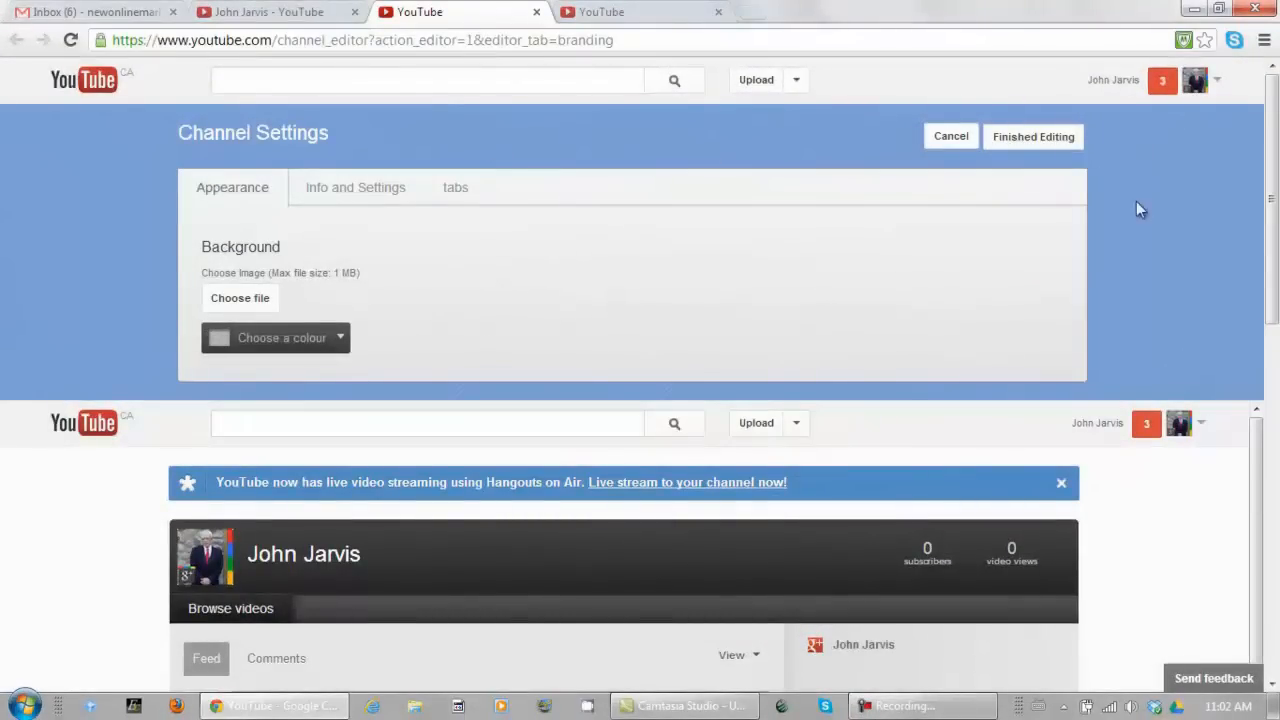
mouse_move(108, 168)
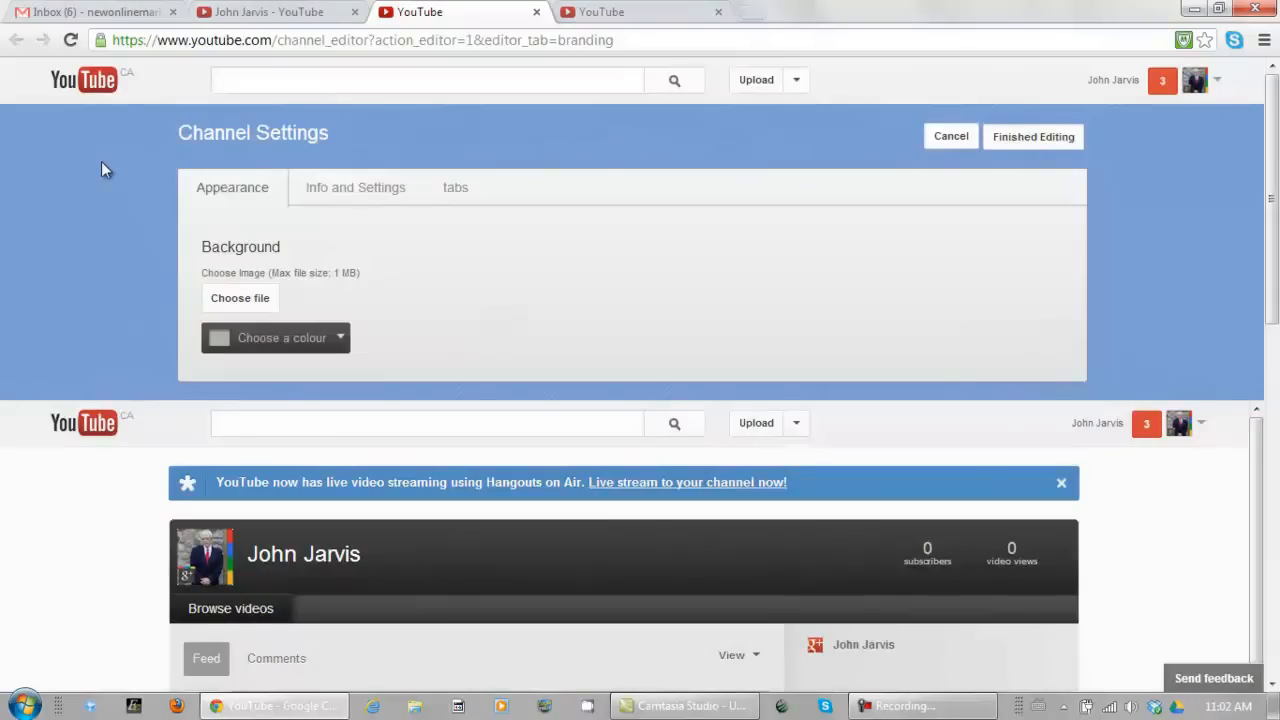
mouse_move(1174, 190)
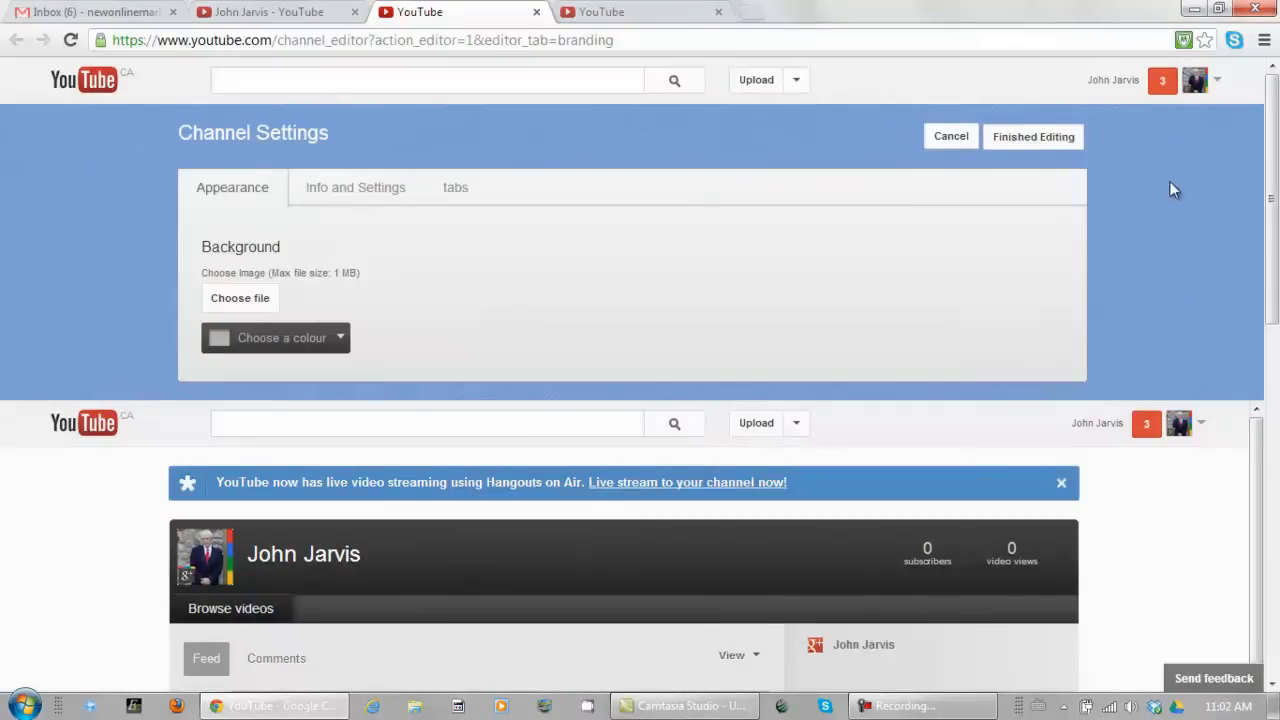
mouse_move(70, 224)
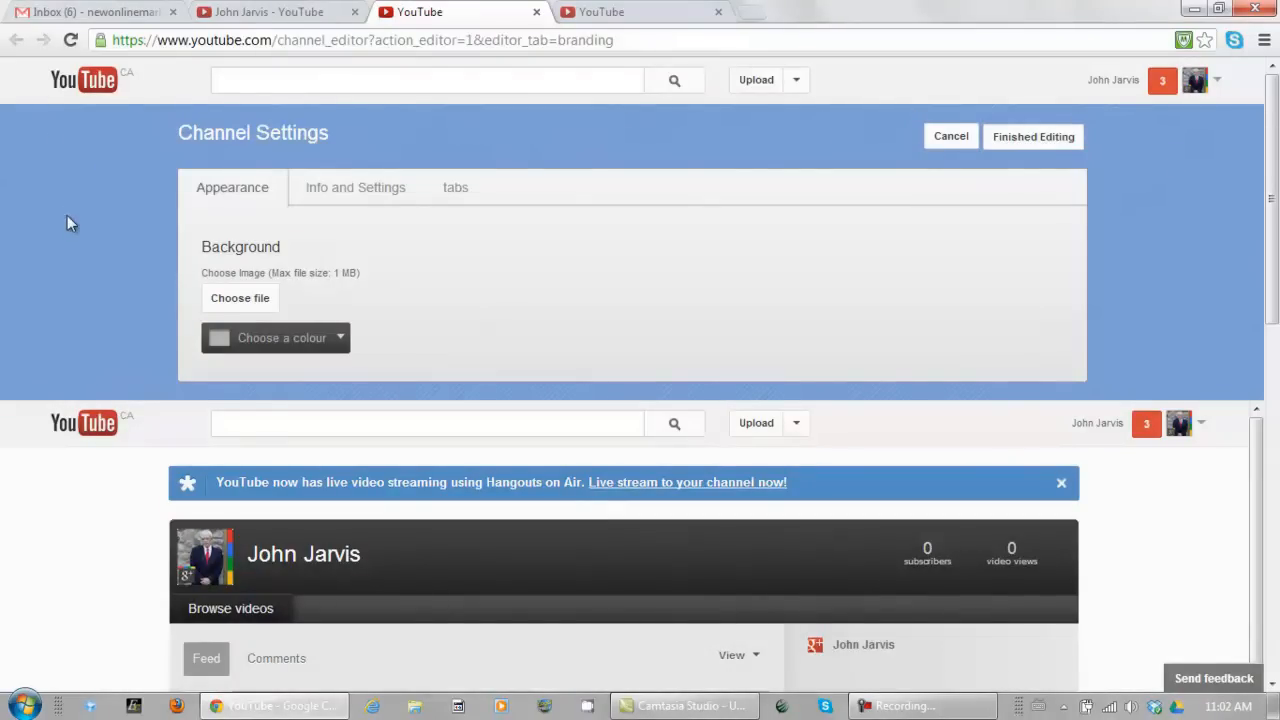
mouse_move(756, 136)
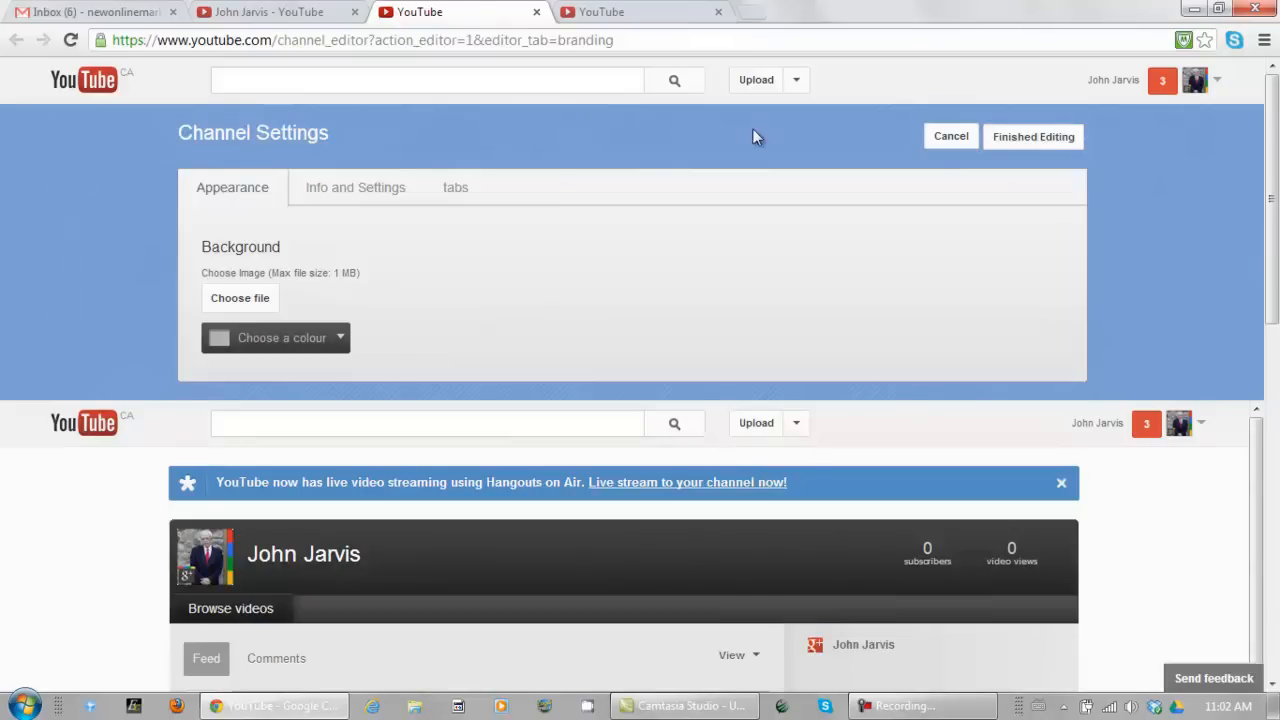
mouse_move(88, 288)
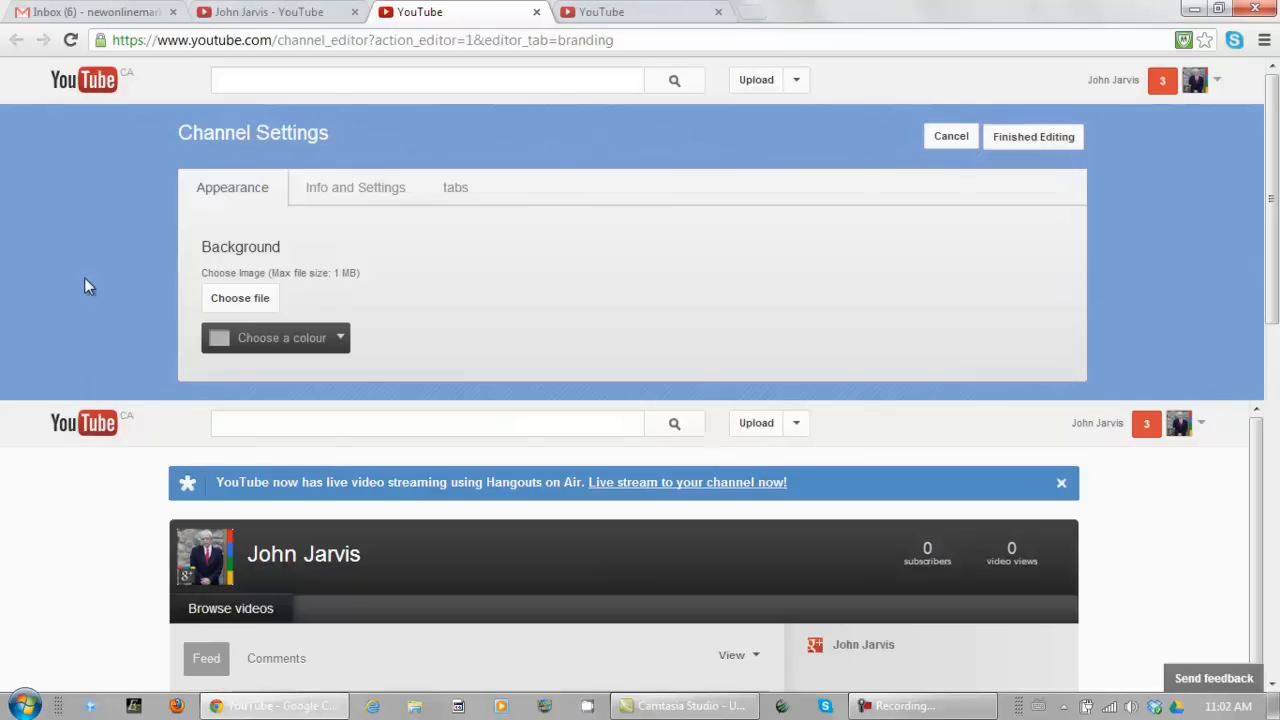
mouse_move(456, 190)
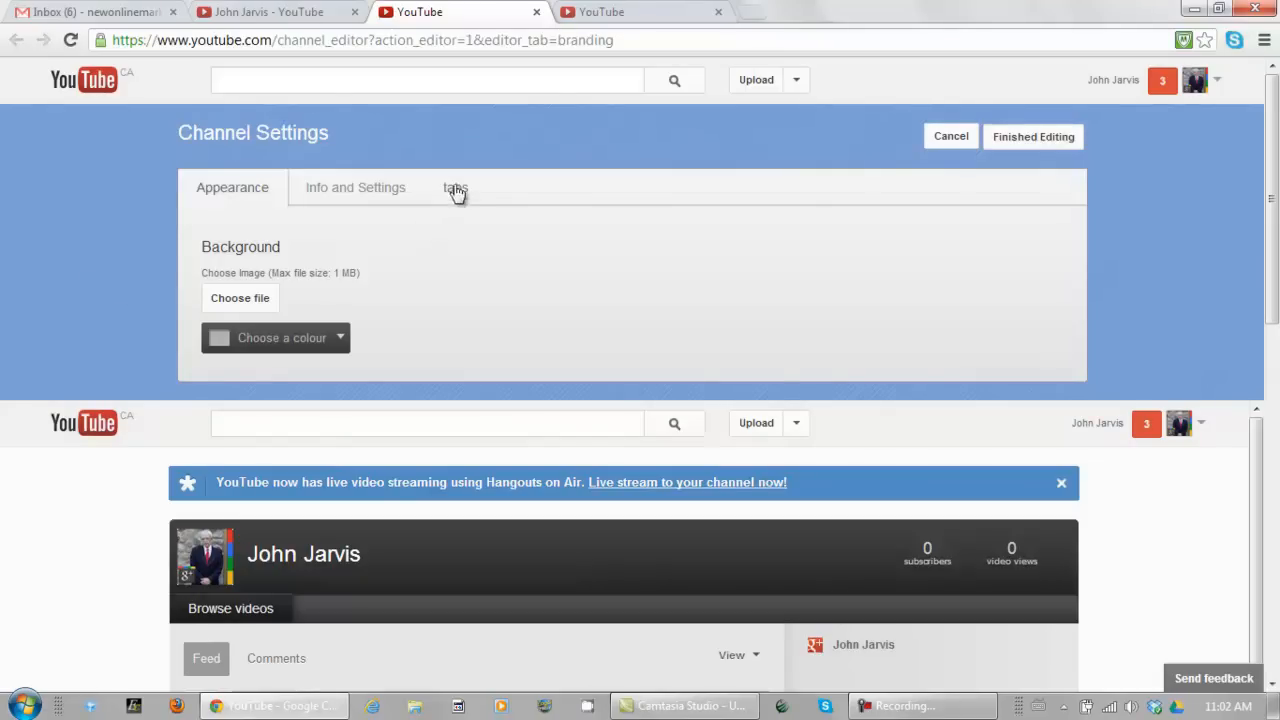
click(456, 188)
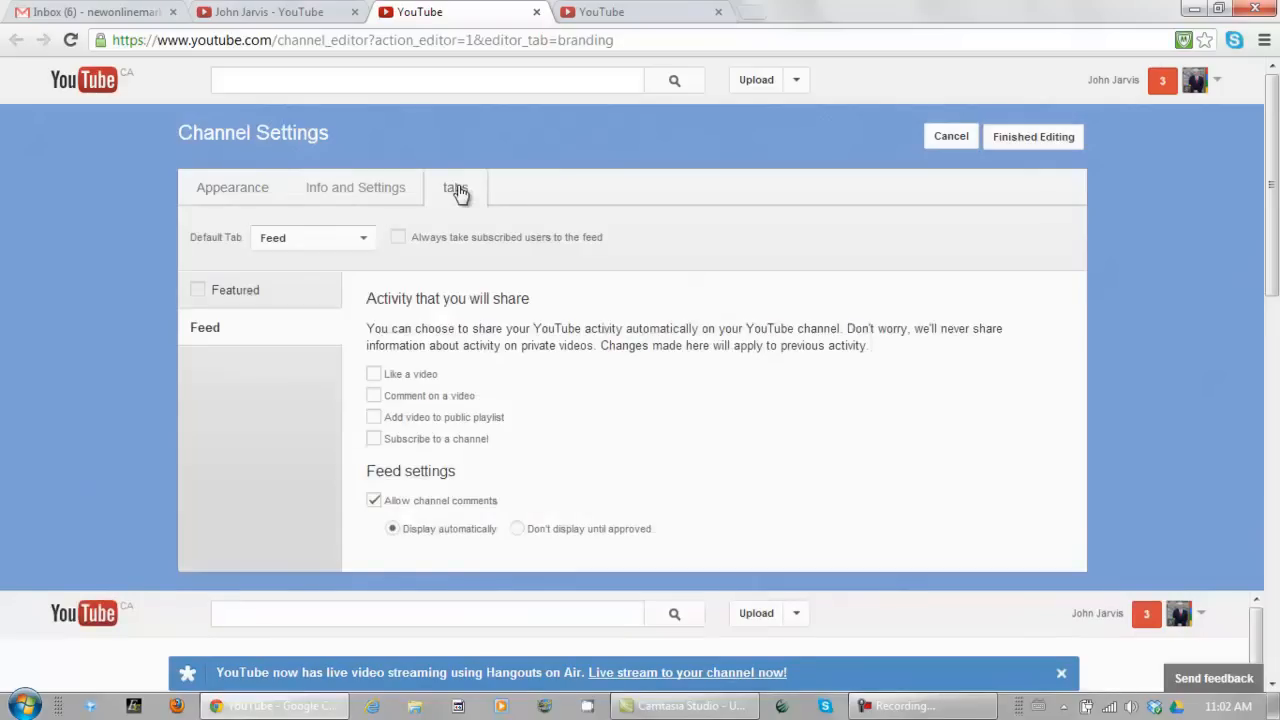
mouse_move(276, 400)
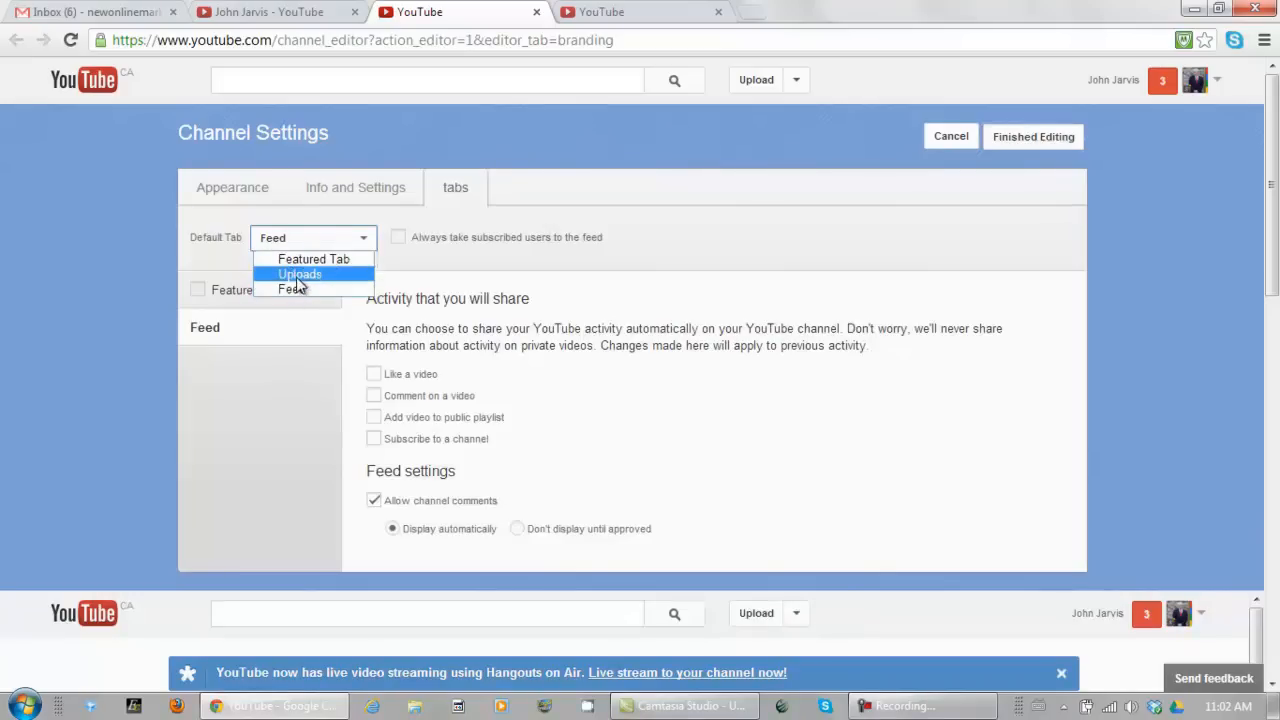
mouse_move(290, 288)
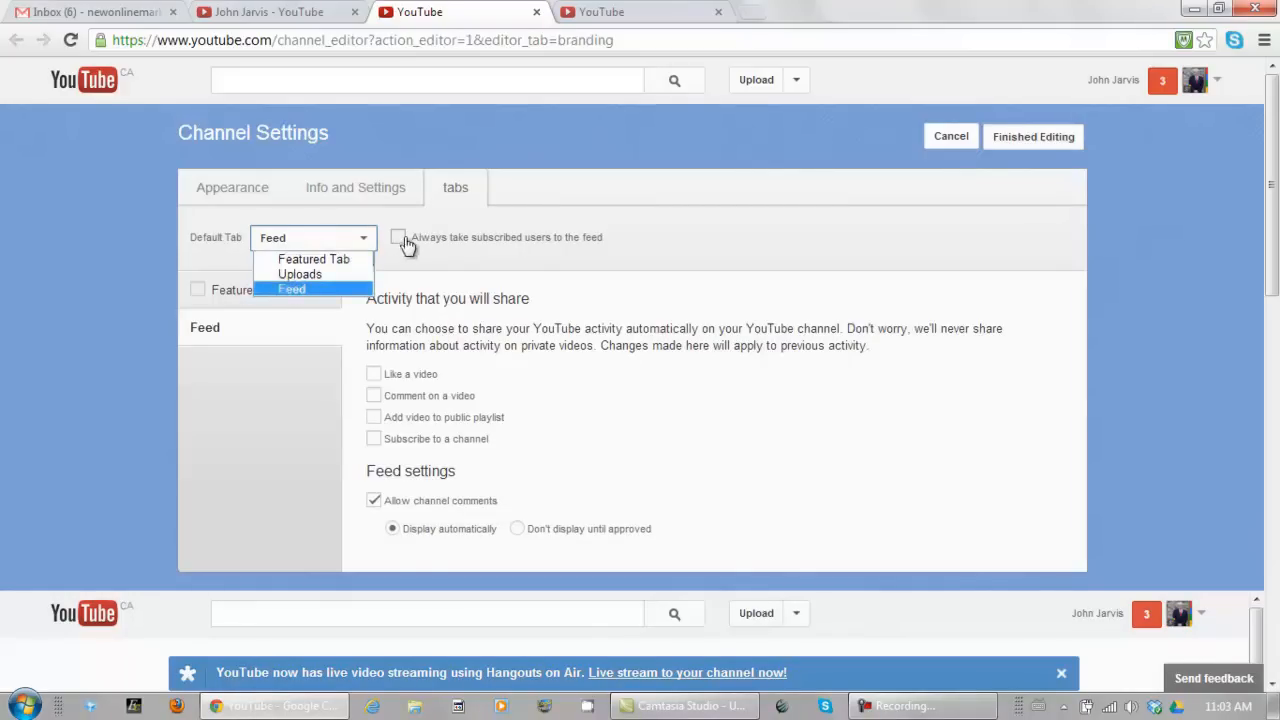
mouse_move(398, 244)
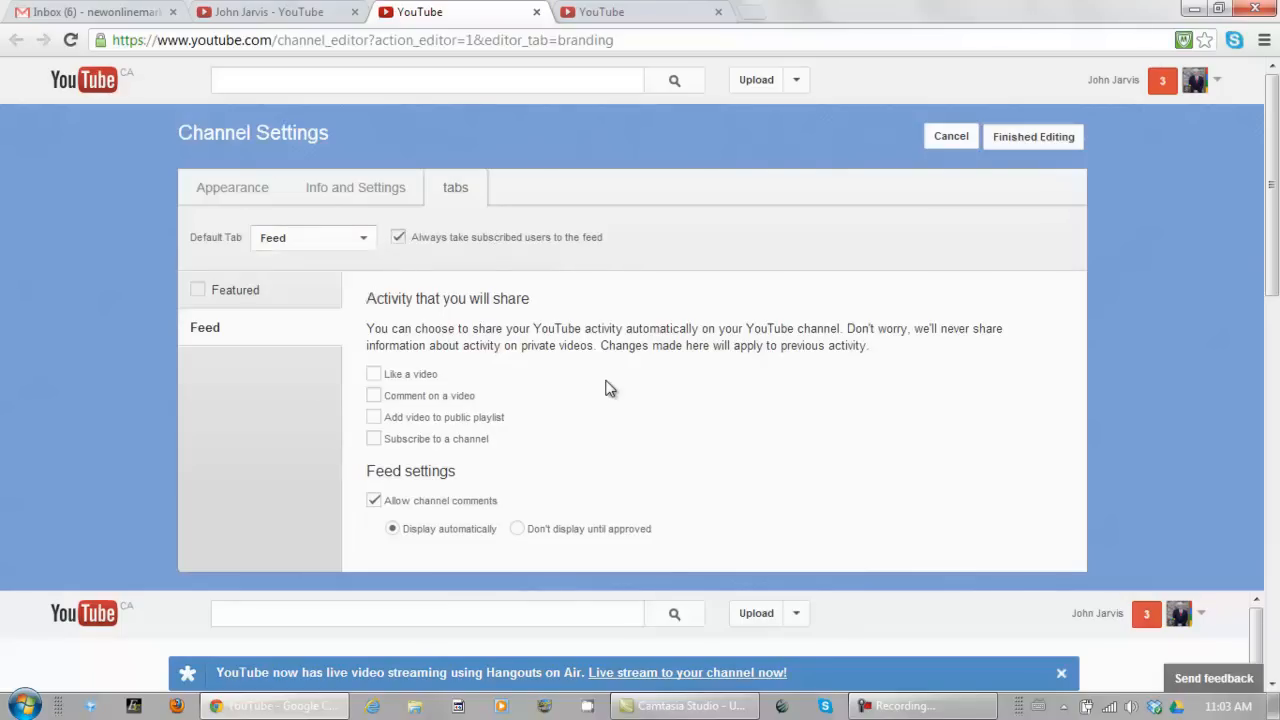
mouse_move(540, 444)
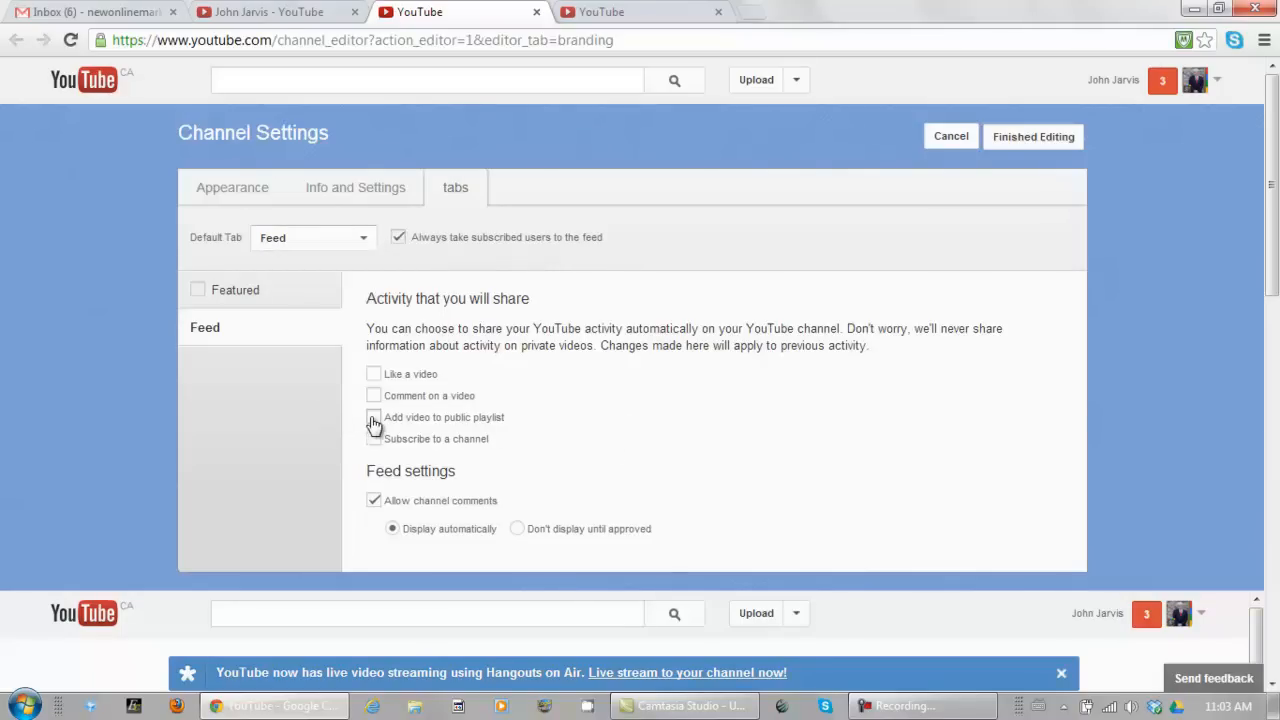
Step: Keep Feed as default tab, share public playlist additions, and save with Finished Editing
click(372, 418)
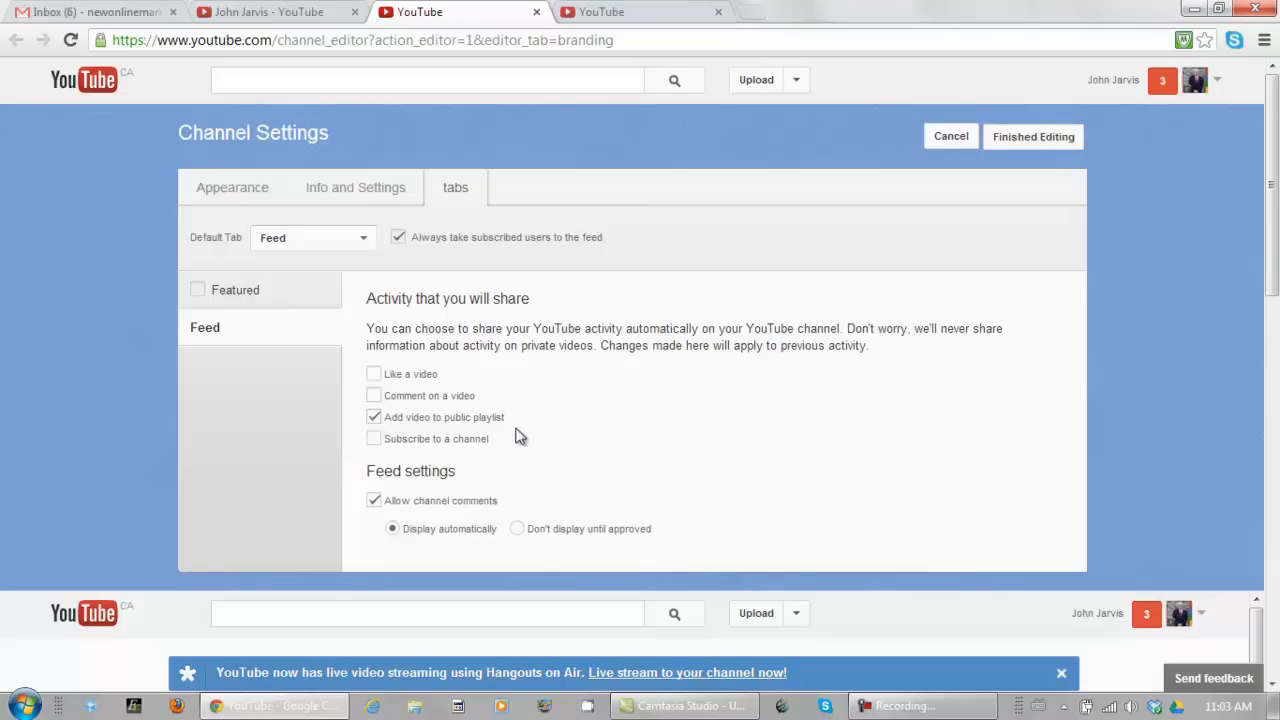
mouse_move(556, 370)
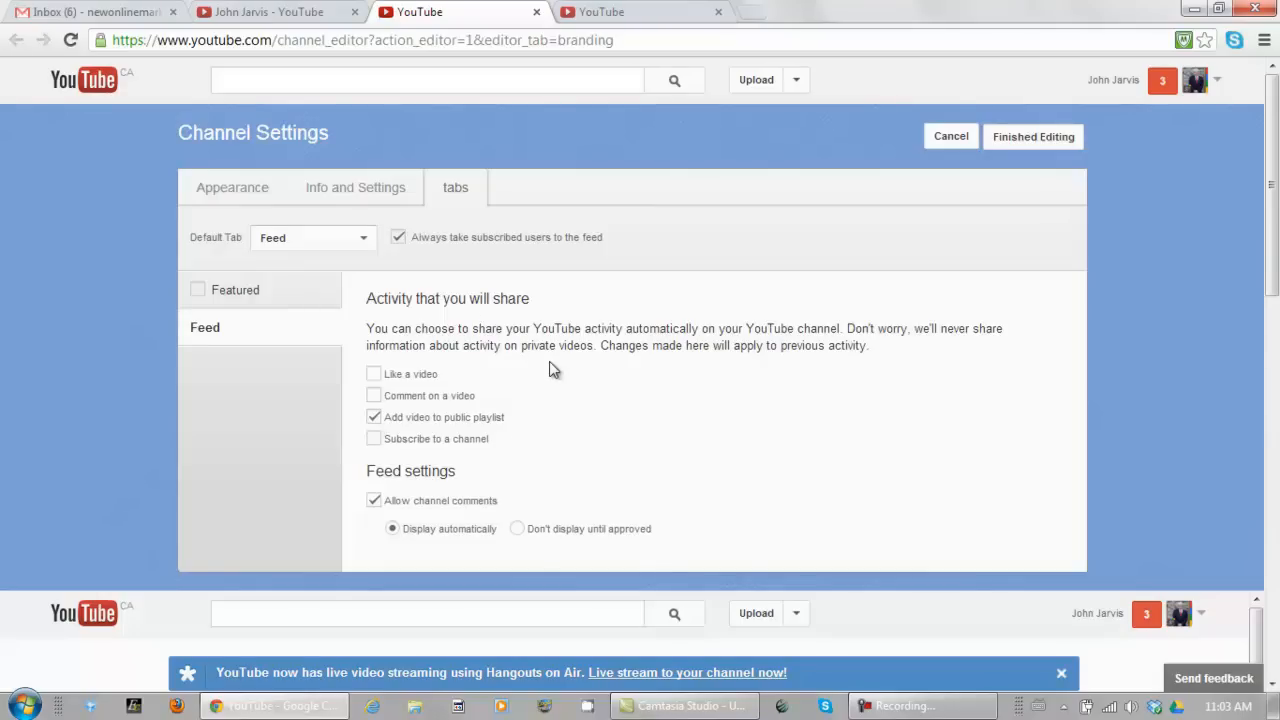
mouse_move(1032, 136)
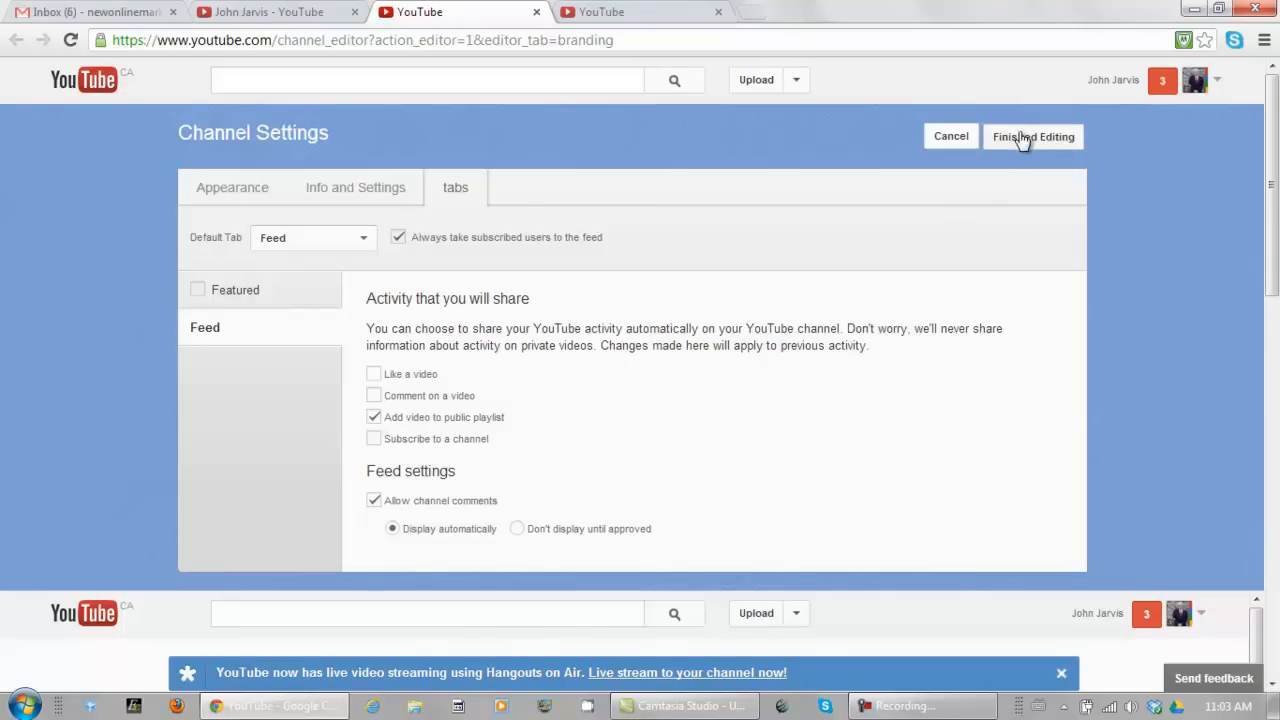
click(1032, 136)
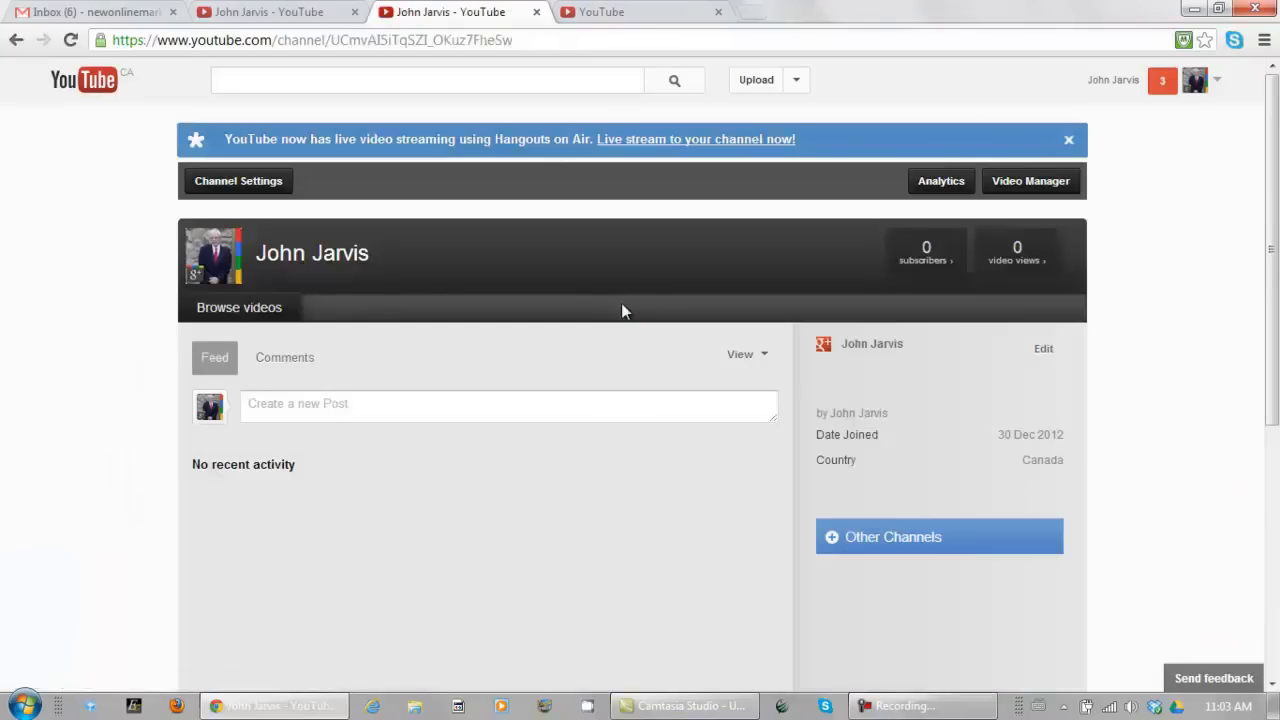
mouse_move(238, 180)
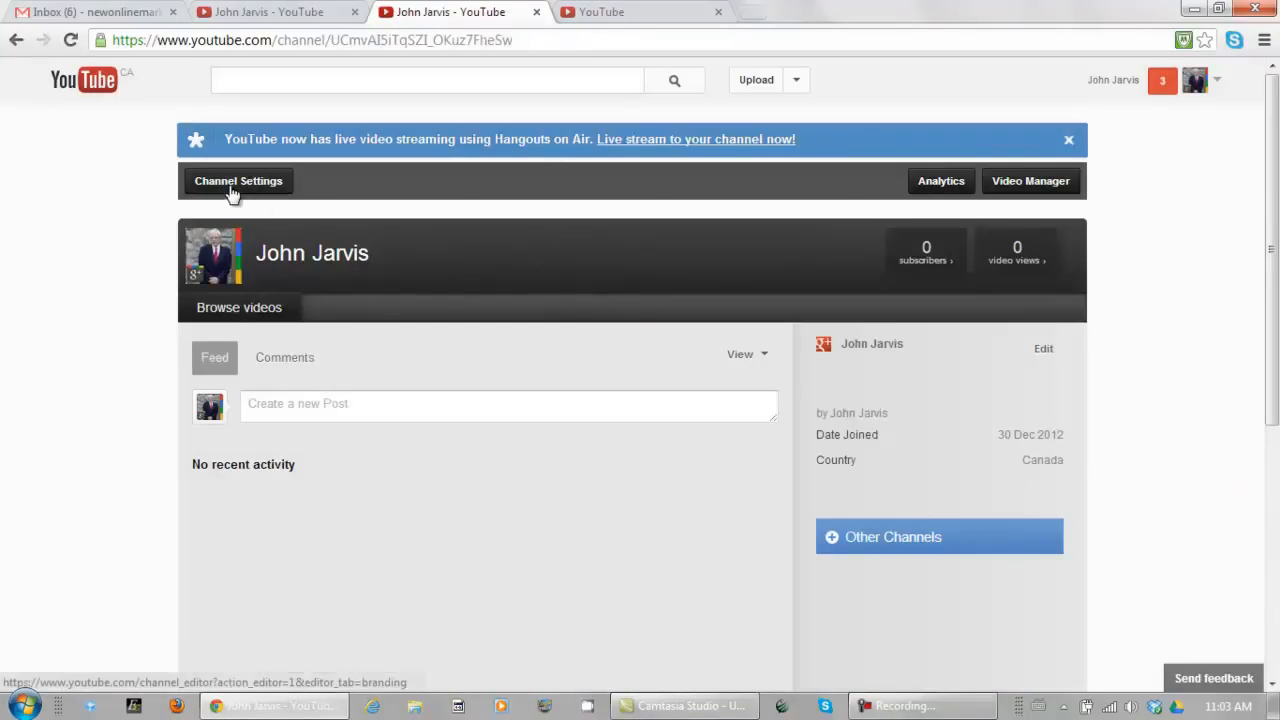
Step: Reopen Channel Settings on Info and Settings and place the cursor in the empty Description box
click(238, 180)
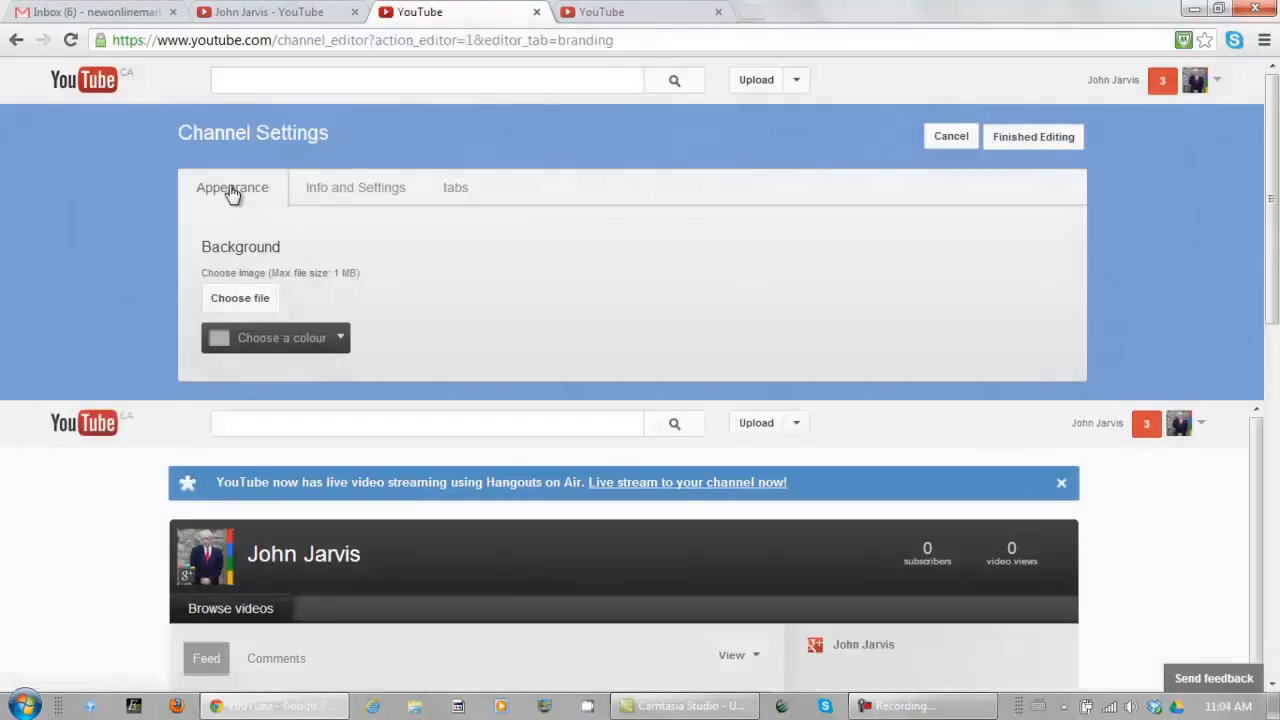
mouse_move(370, 192)
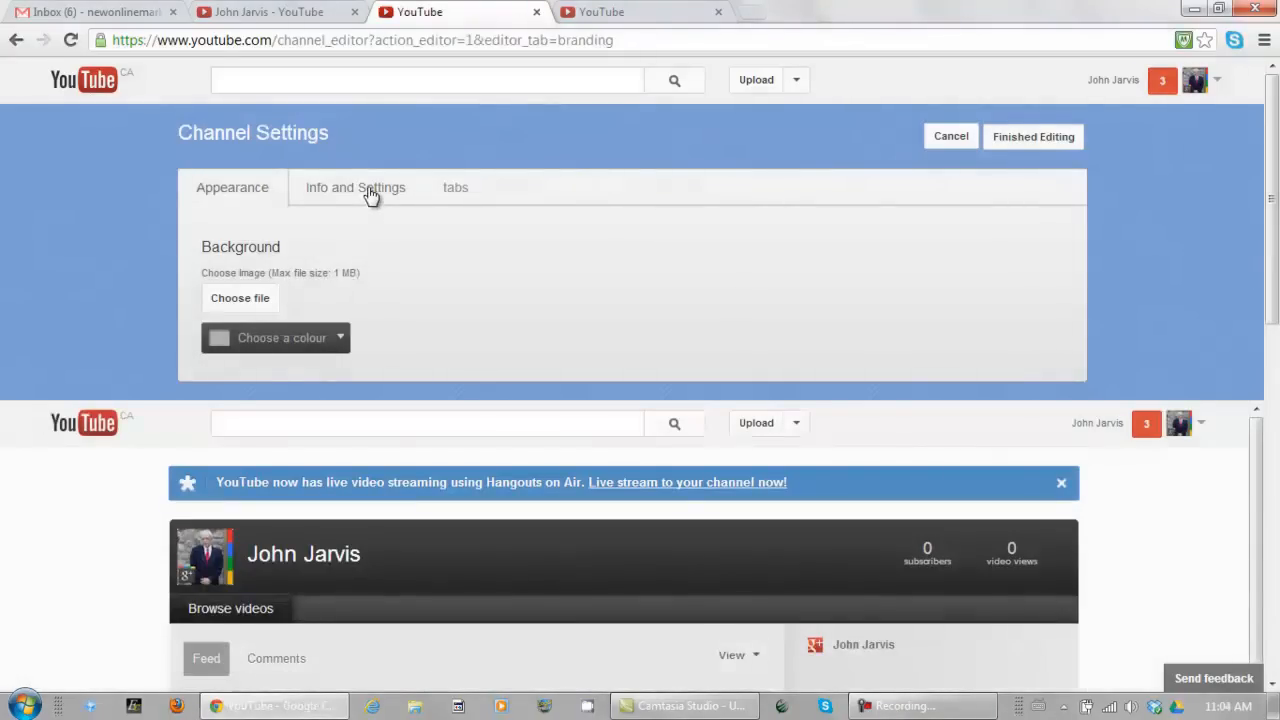
click(356, 188)
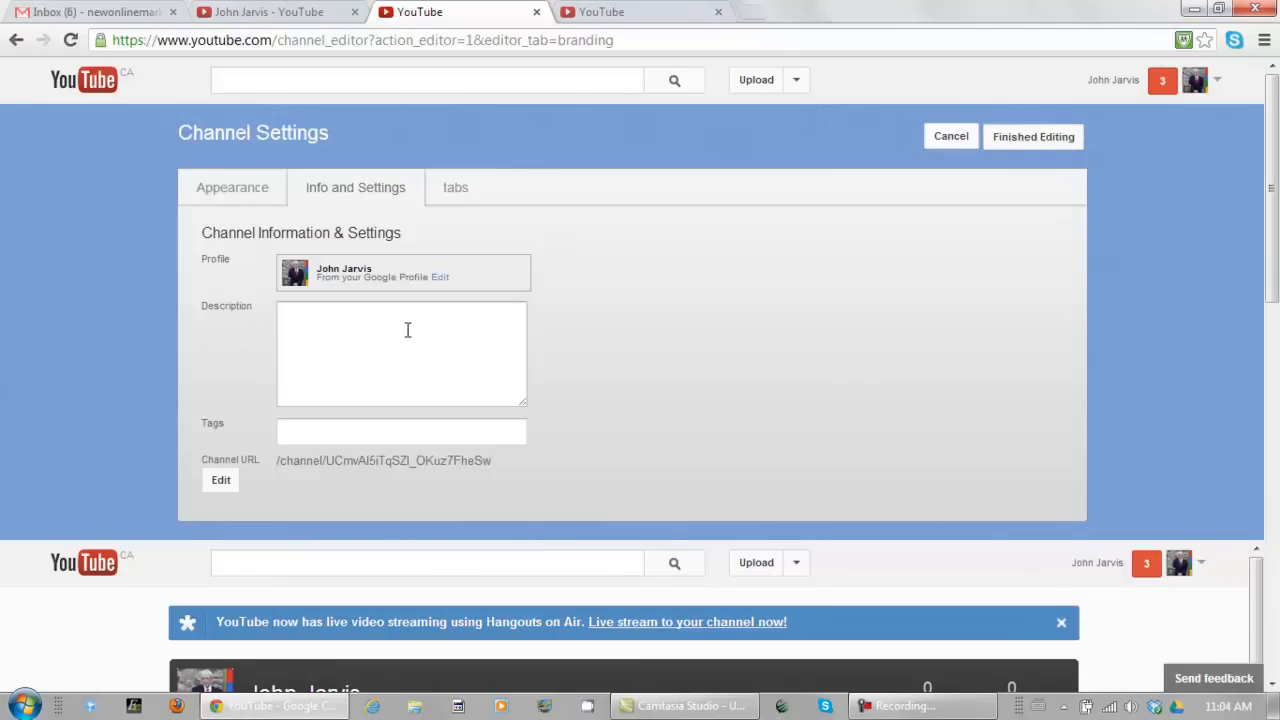
mouse_move(408, 376)
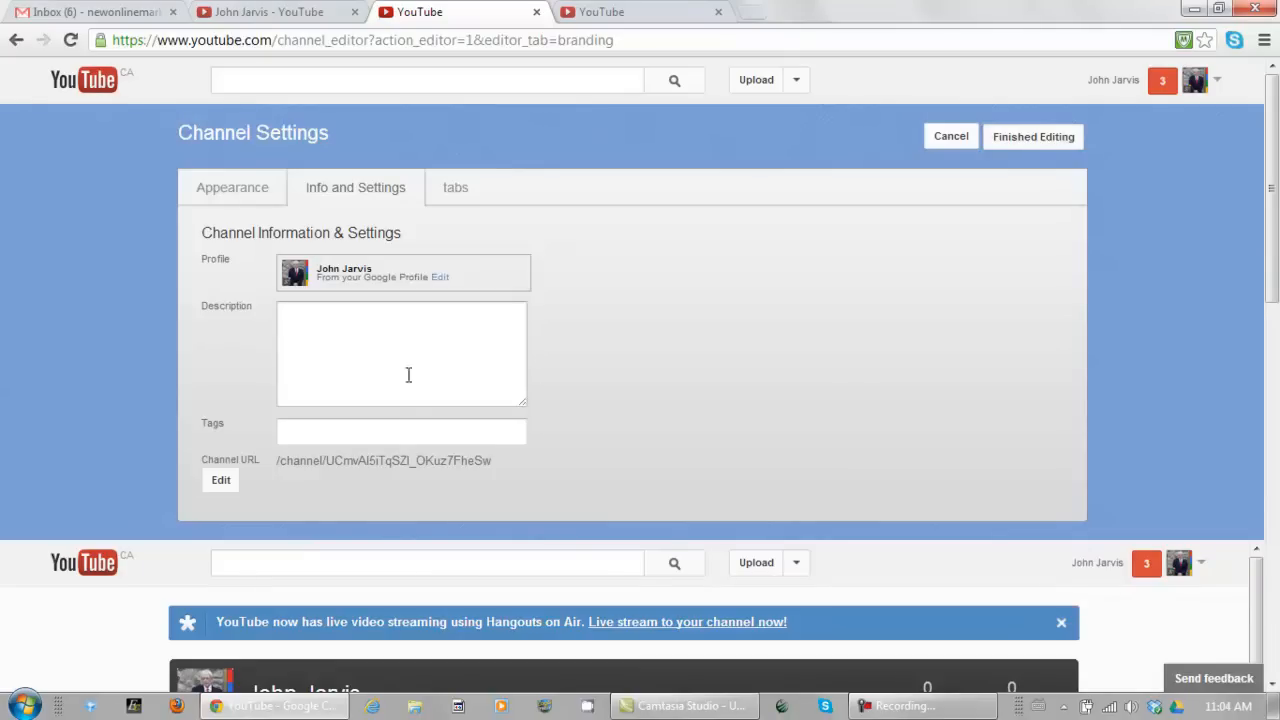
click(820, 706)
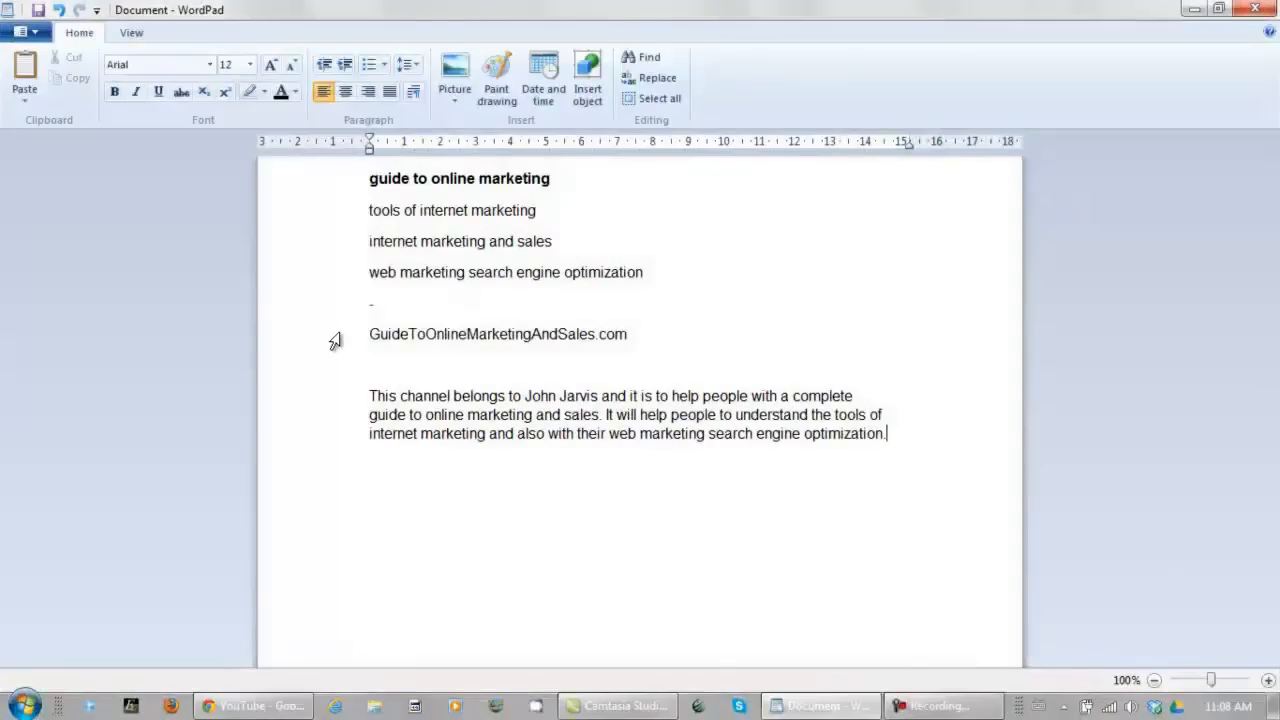
Step: In the WordPad marketing notes, select the 'This channel belongs to…' channel description paragraph
triple_click(498, 334)
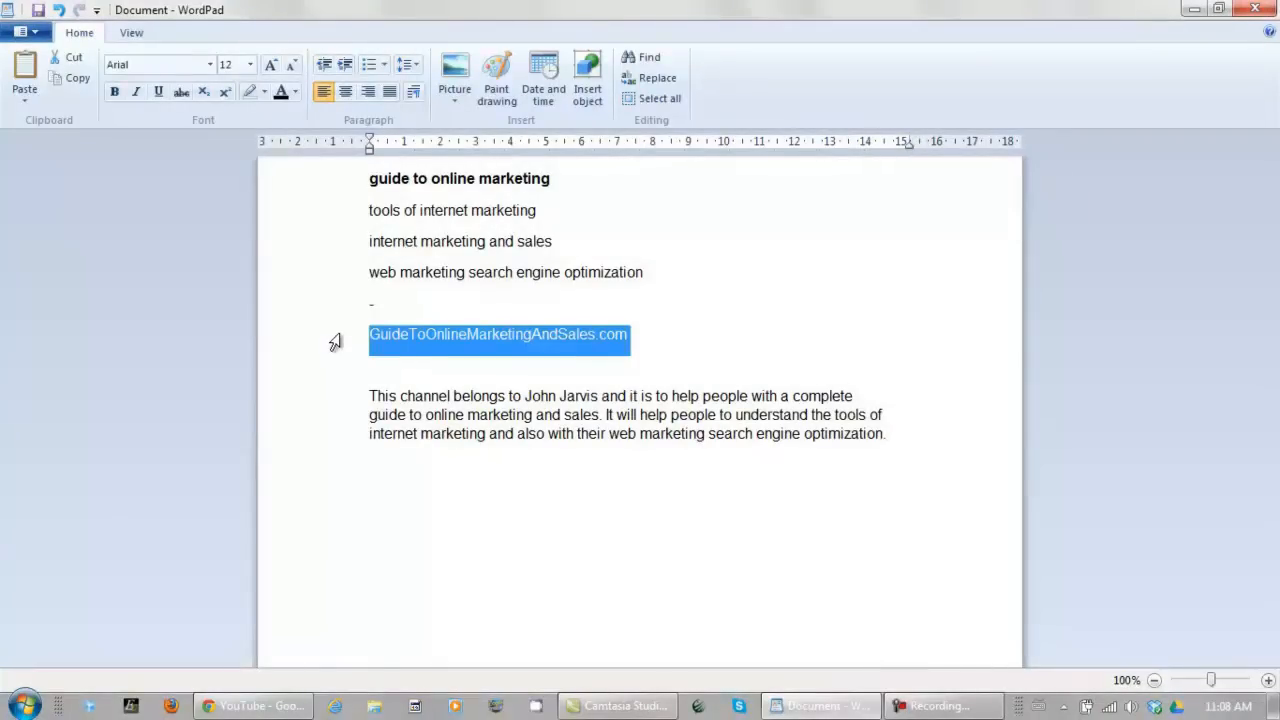
double_click(512, 178)
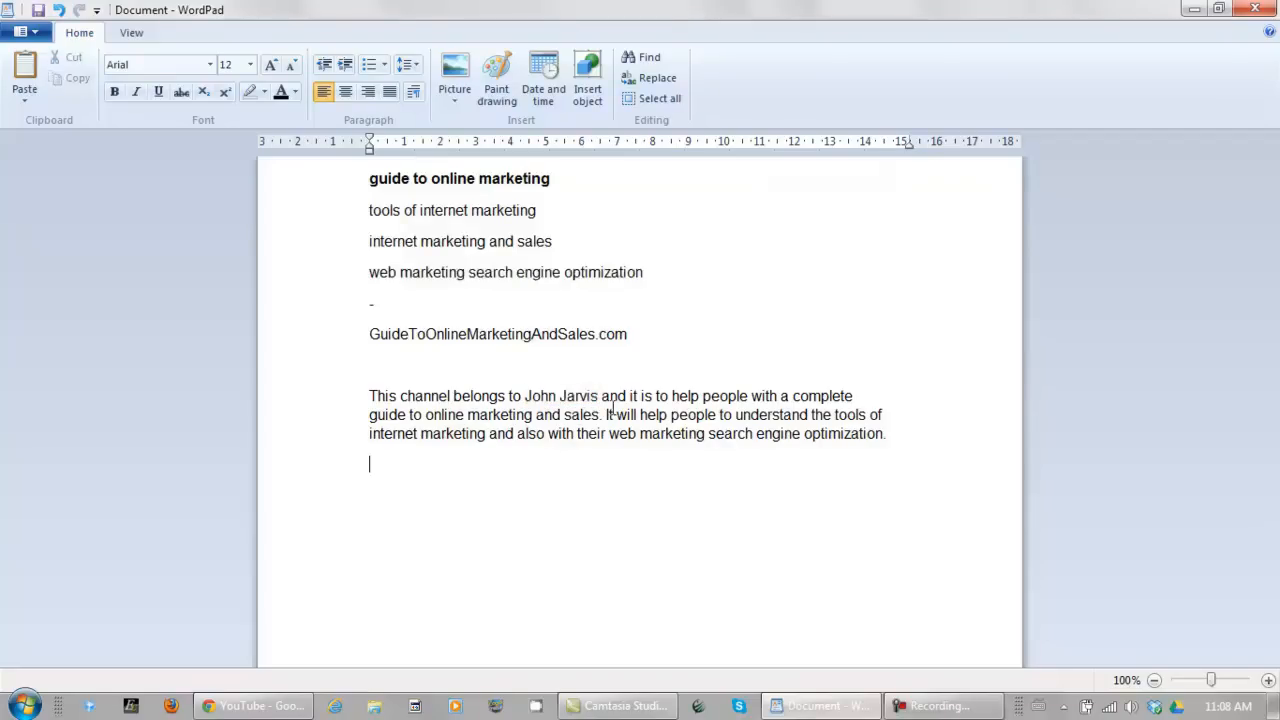
double_click(736, 396)
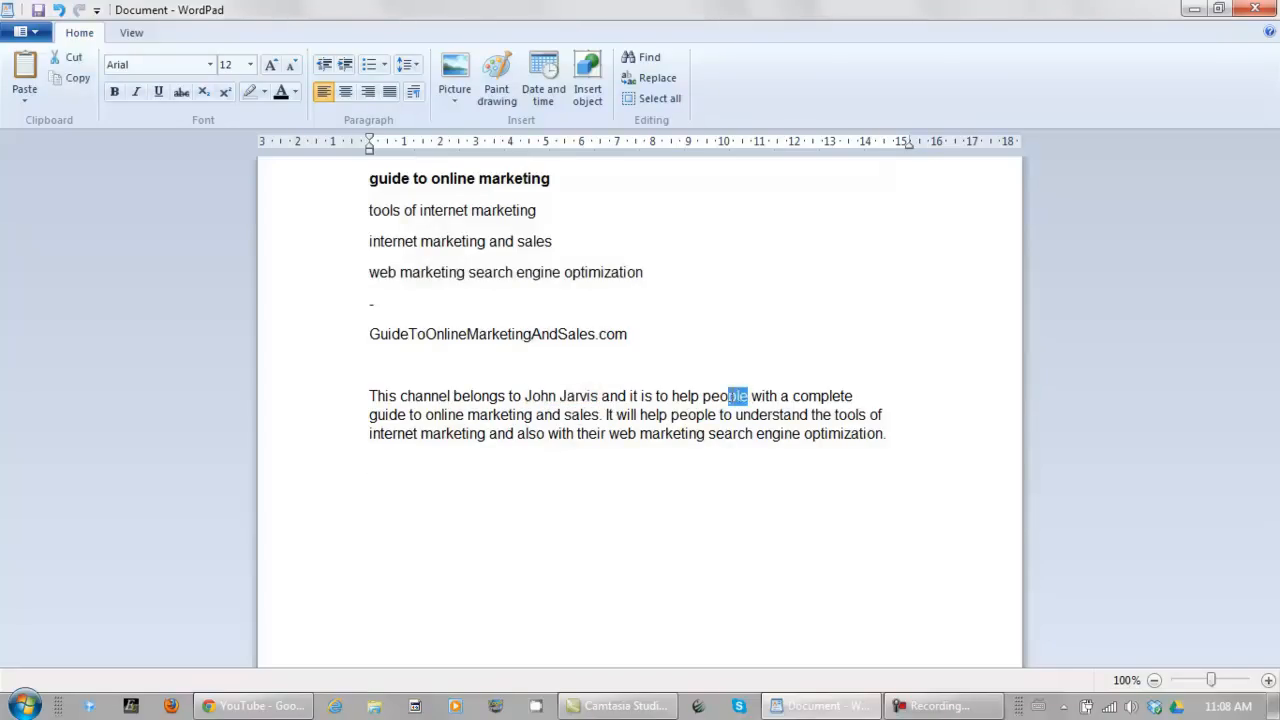
click(746, 440)
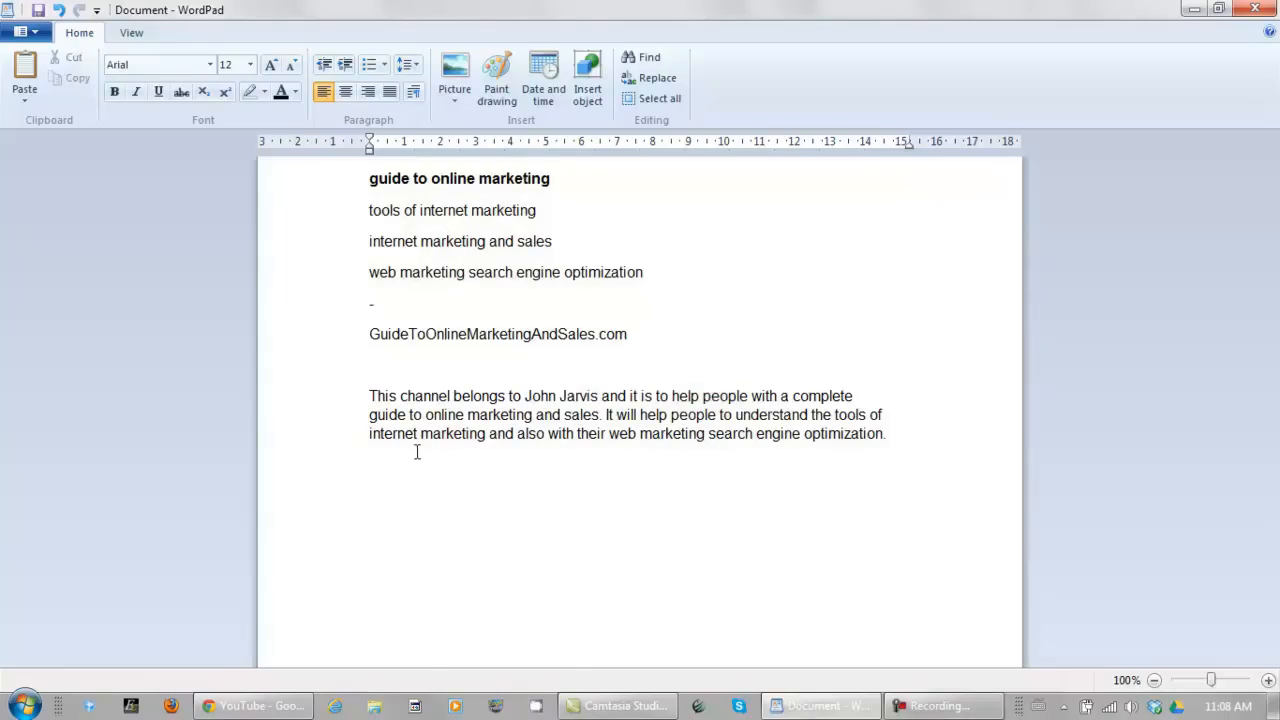
click(628, 334)
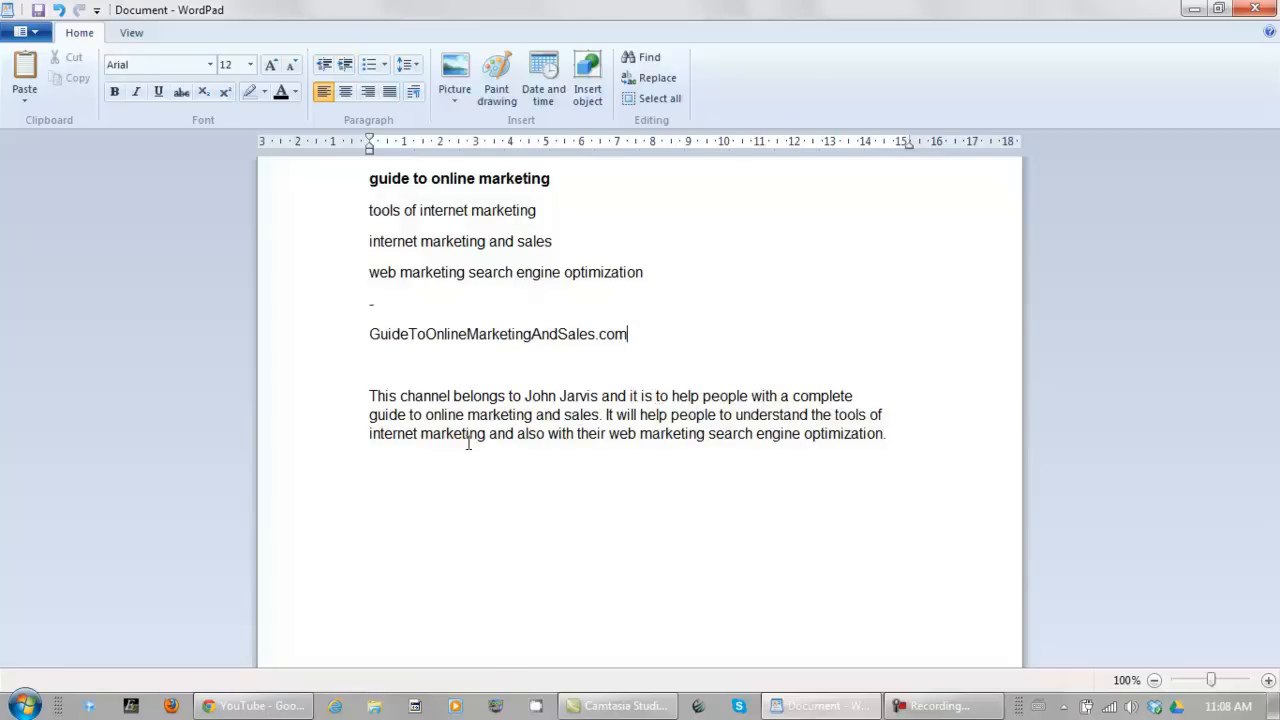
mouse_move(600, 412)
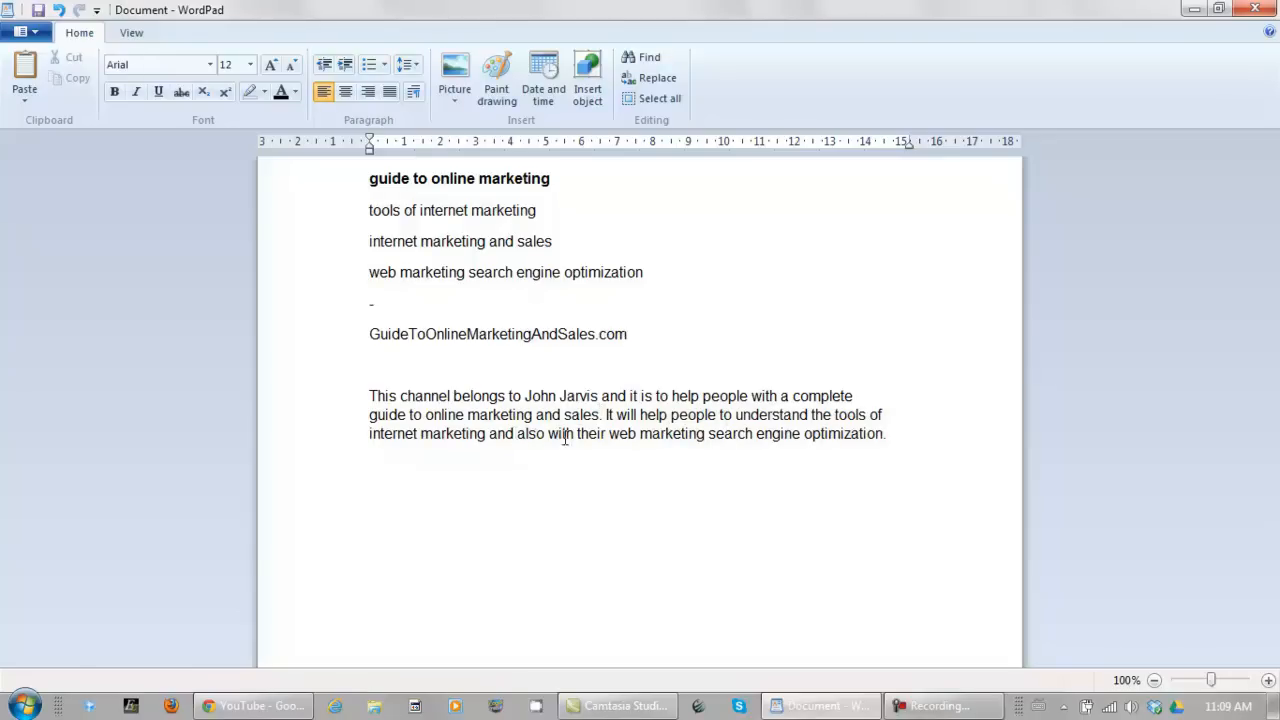
mouse_move(936, 444)
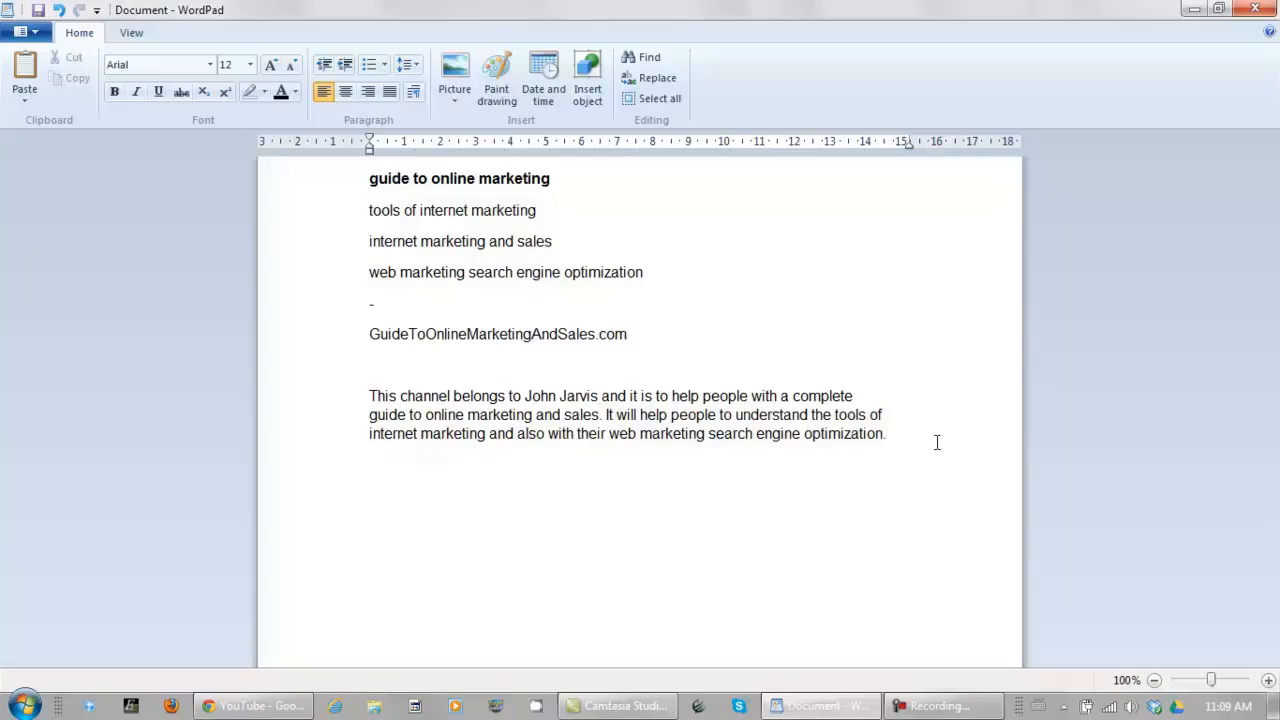
drag(400, 396, 884, 432)
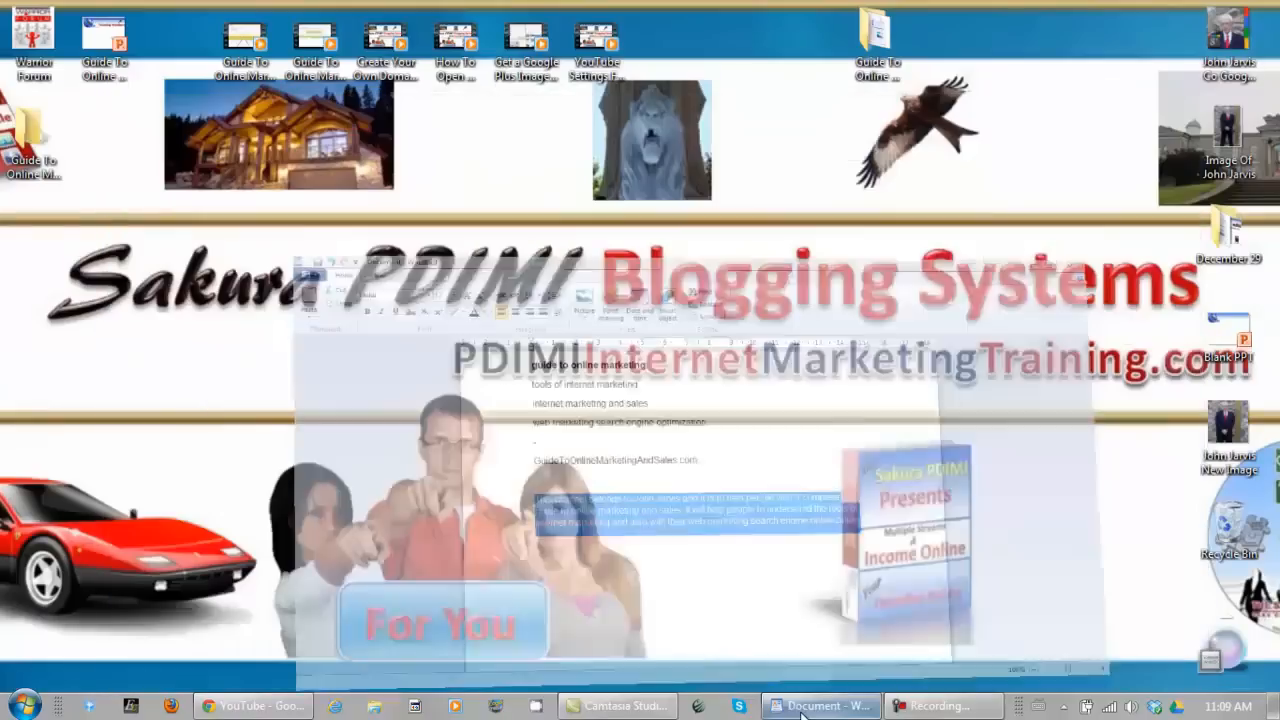
Step: Fill the channel description with the marketing paragraph and enter tags like 'guide to online marketing', 'john', 'jarvis'
click(252, 704)
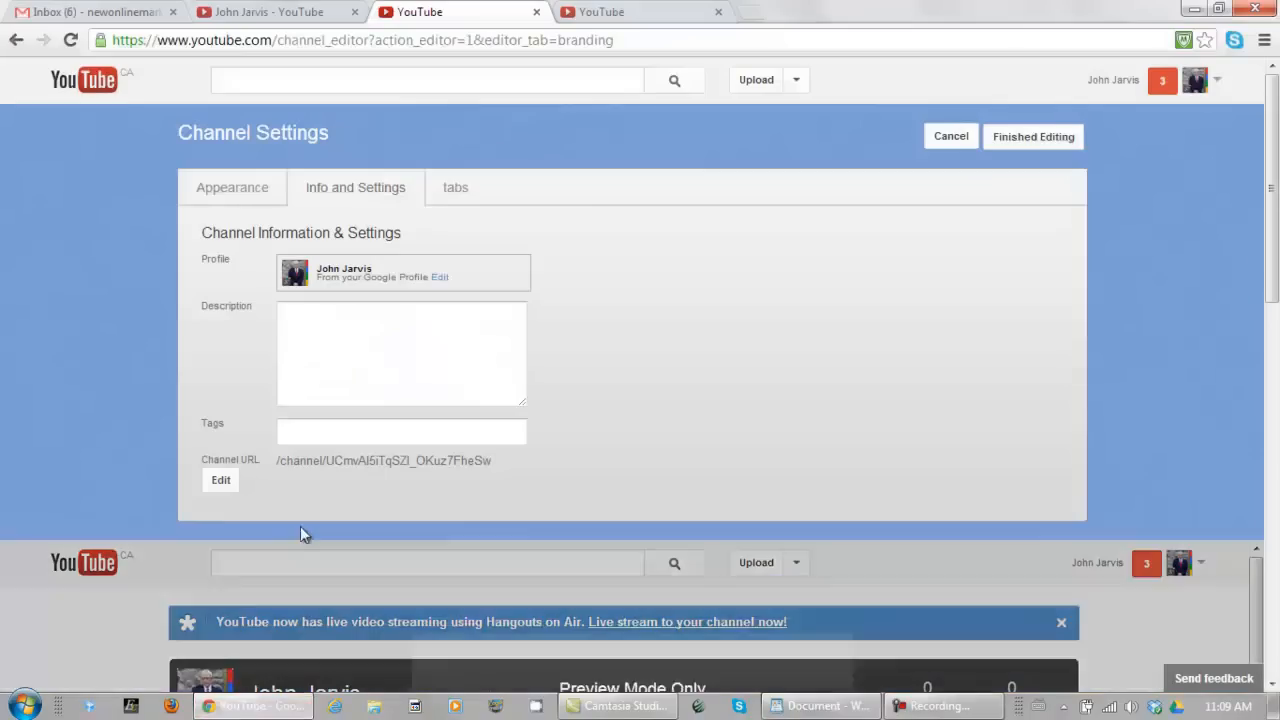
click(400, 352)
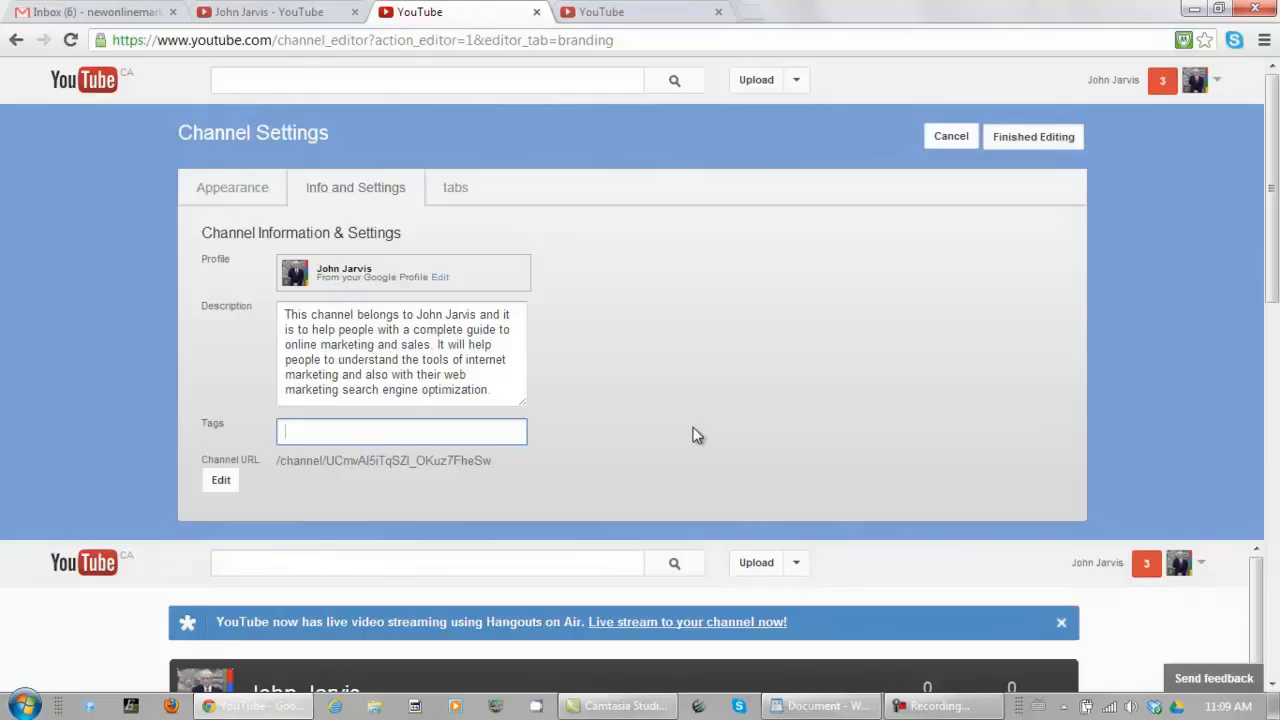
text(guide to online marketing, tools of internet r)
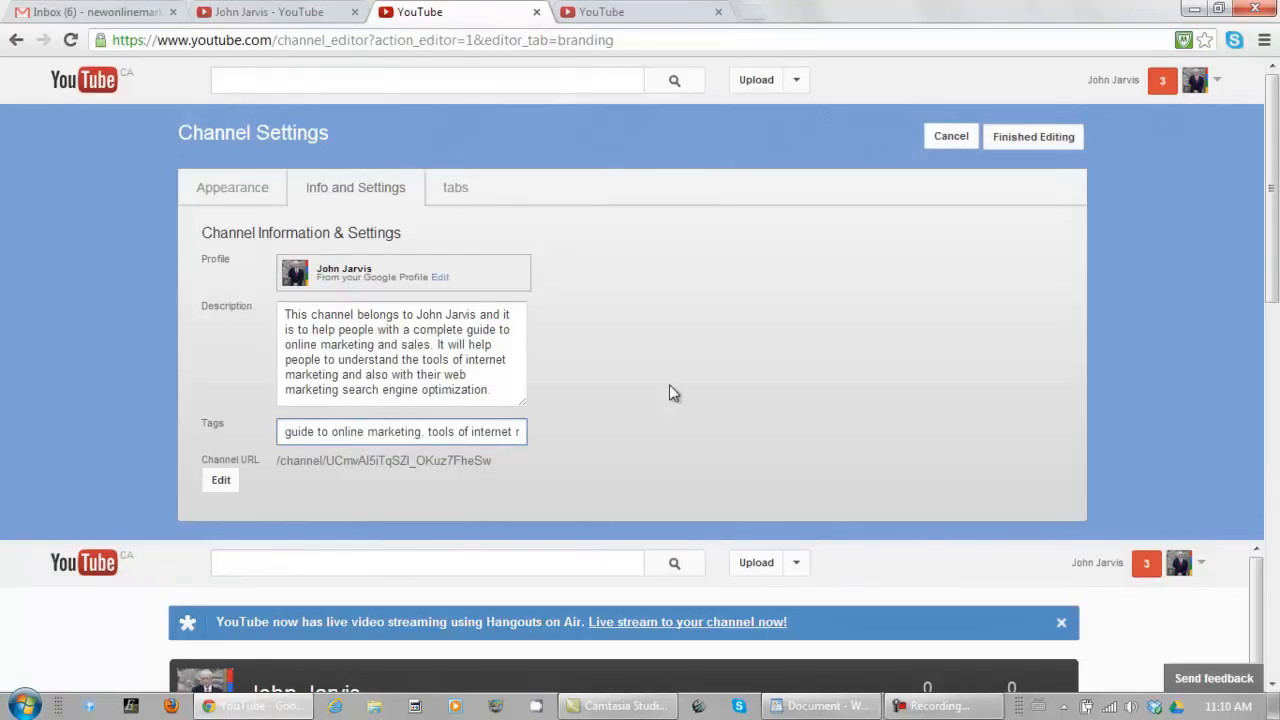
mouse_move(562, 374)
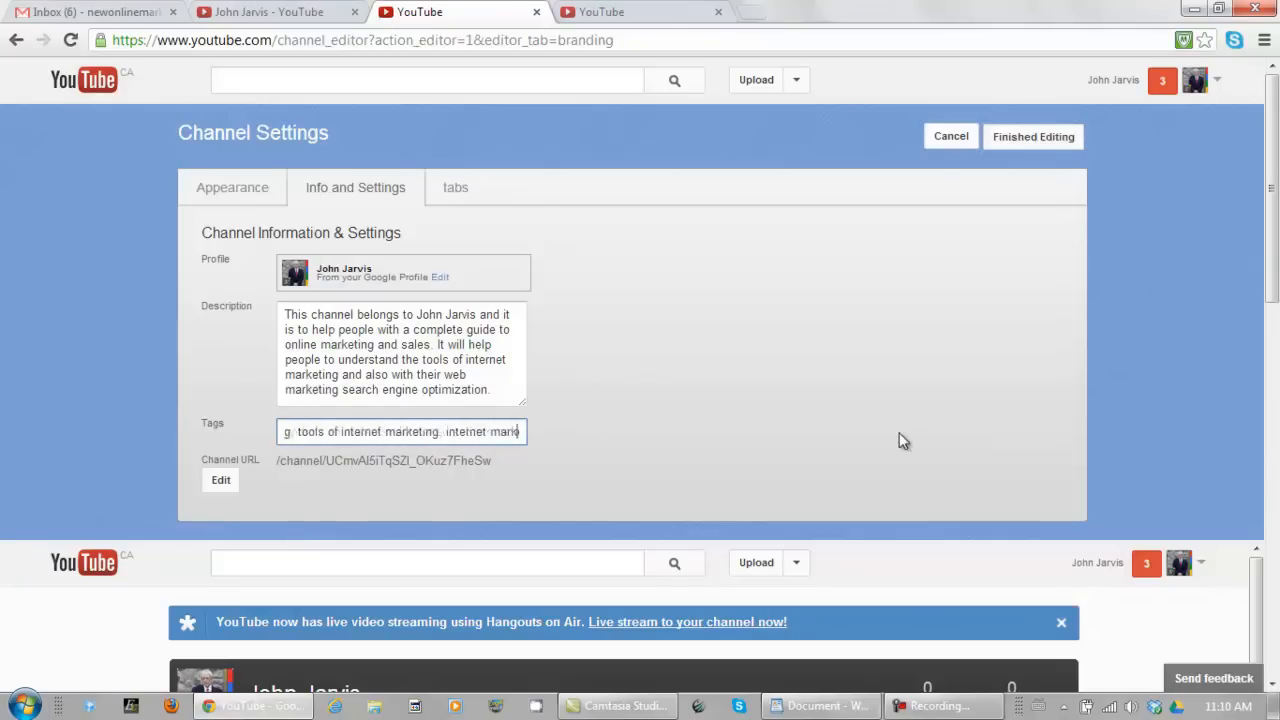
text(john)
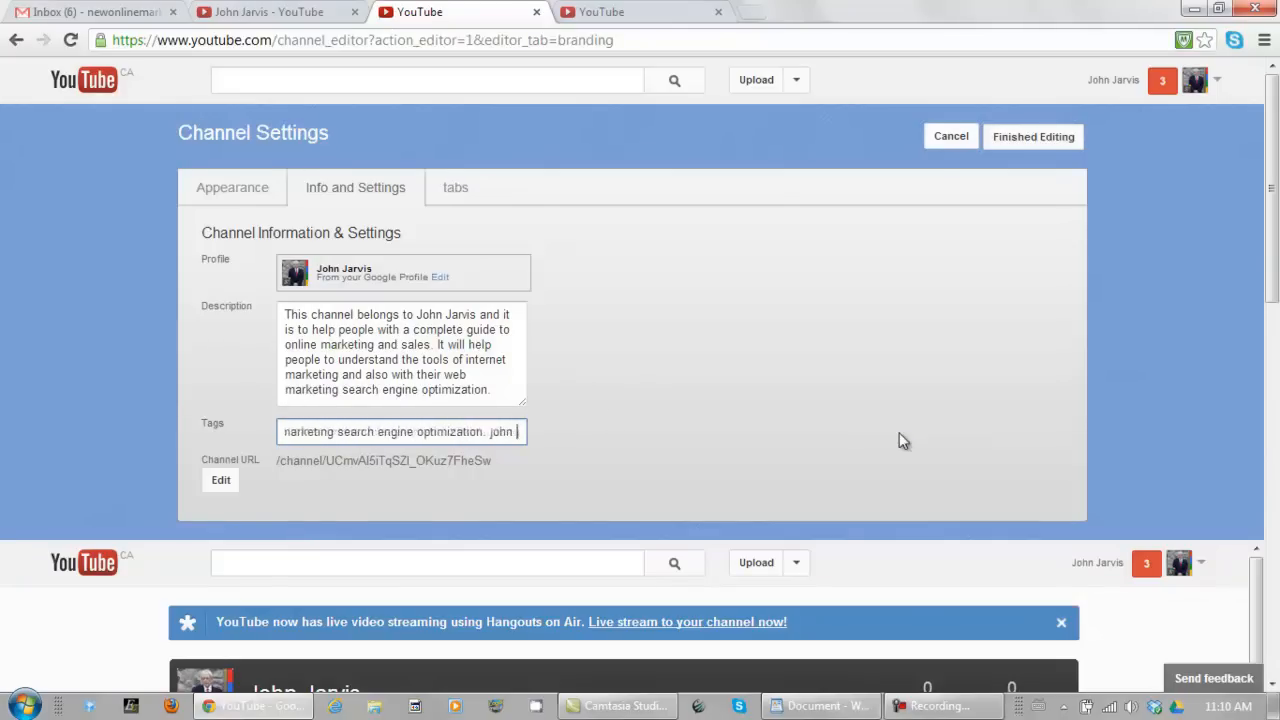
text(jarvis)
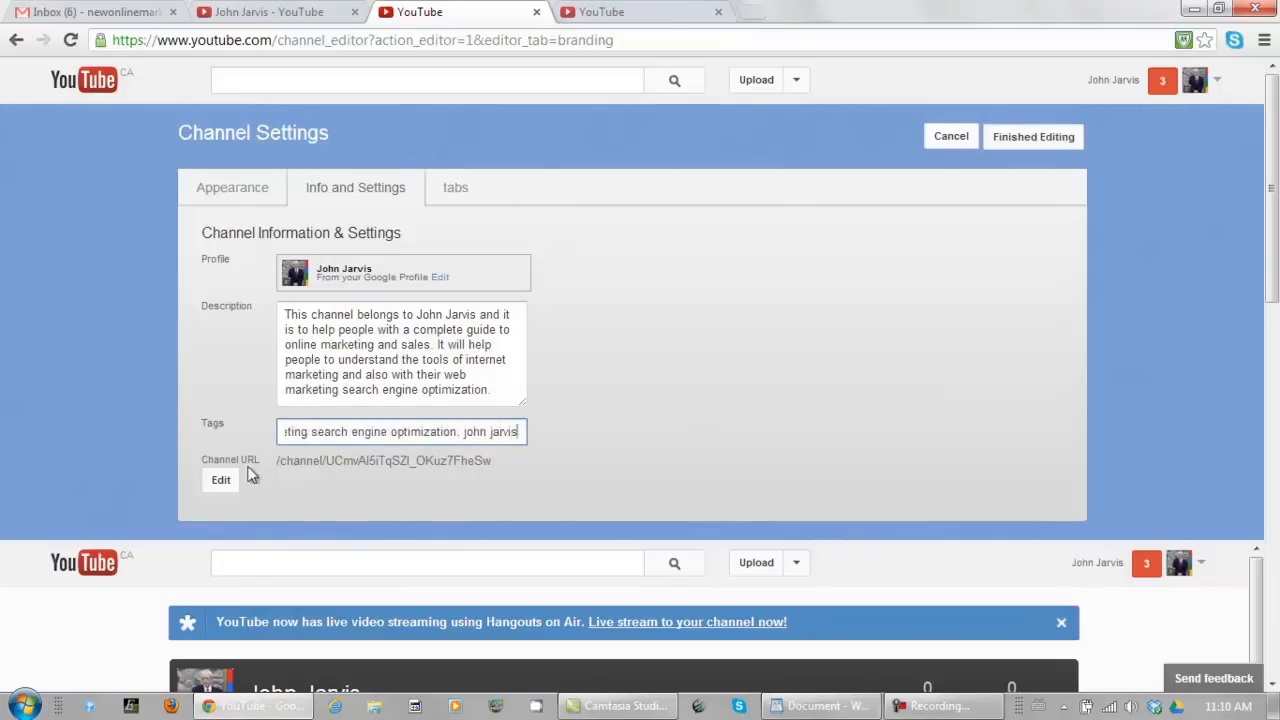
mouse_move(284, 492)
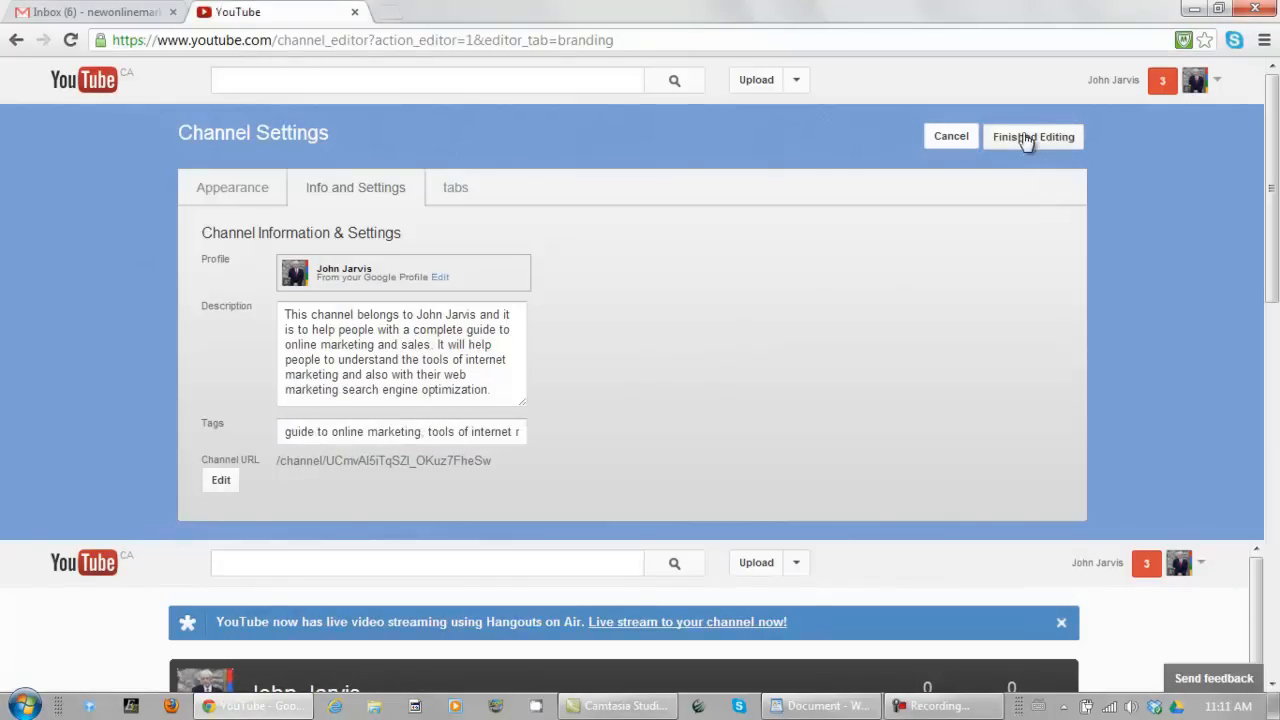
mouse_move(296, 478)
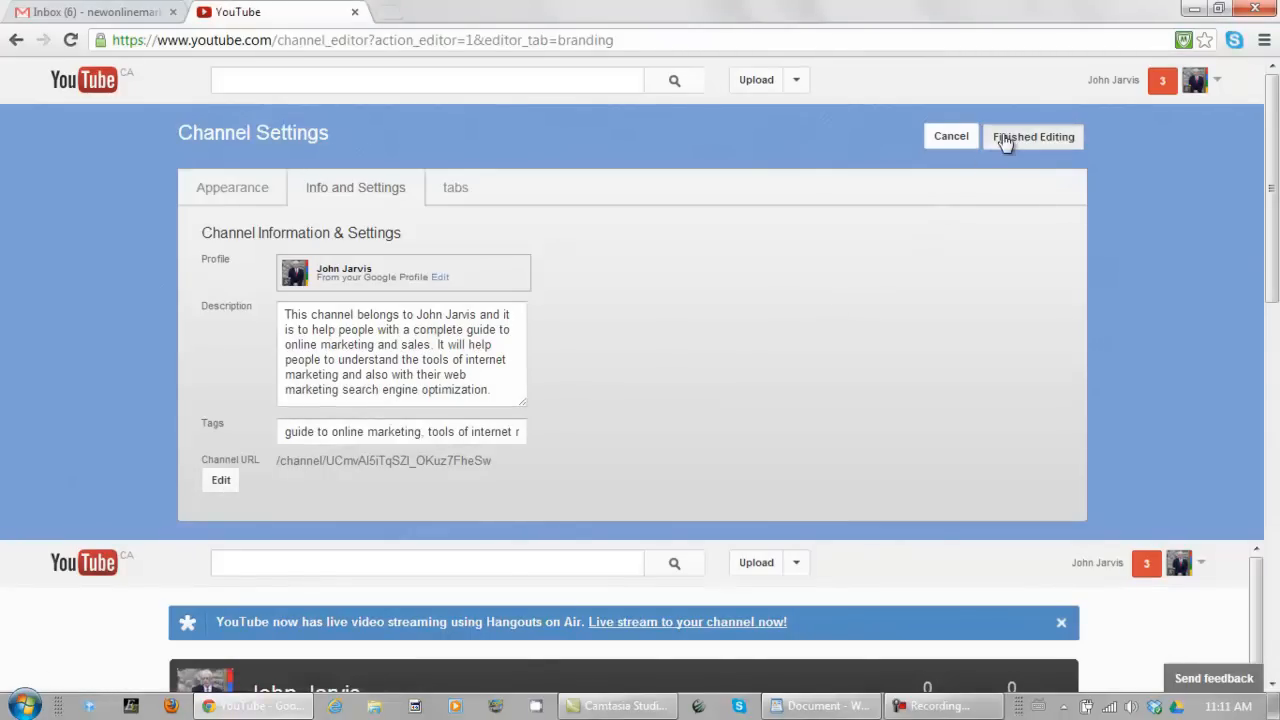
Step: Save the description and tags with Finished Editing, then return to the WordPad keyword lists
click(1032, 136)
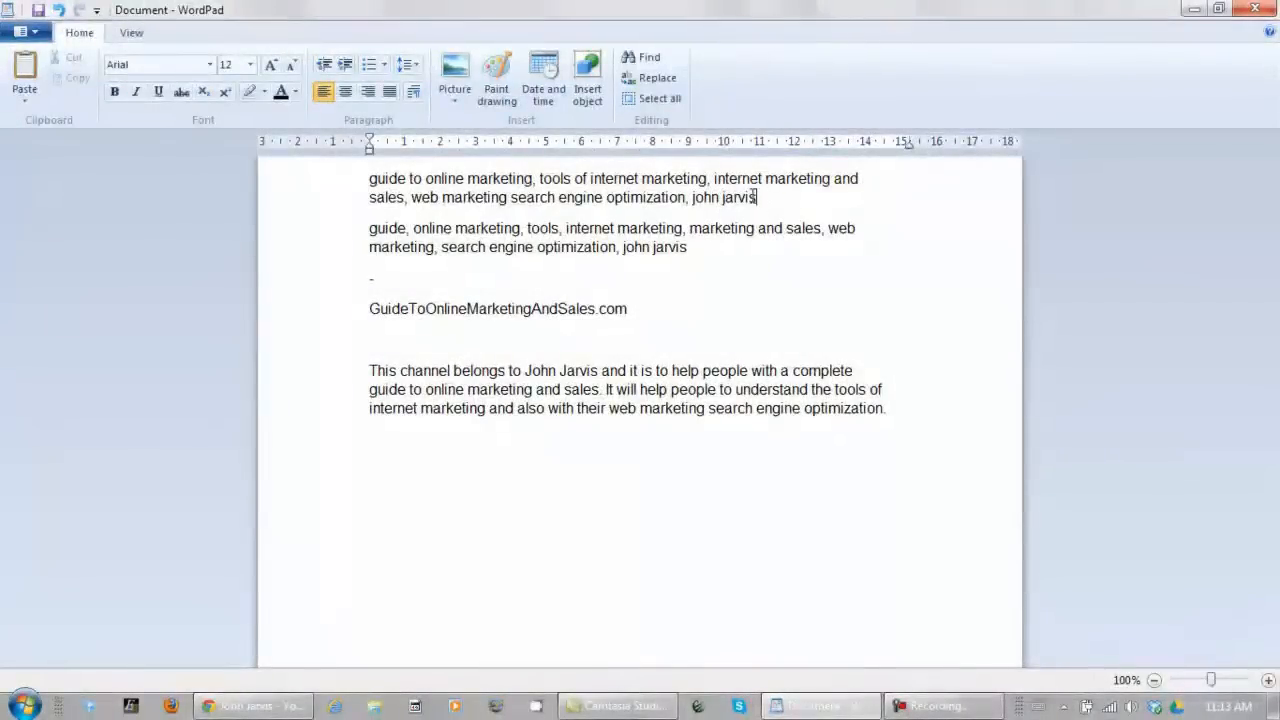
click(688, 248)
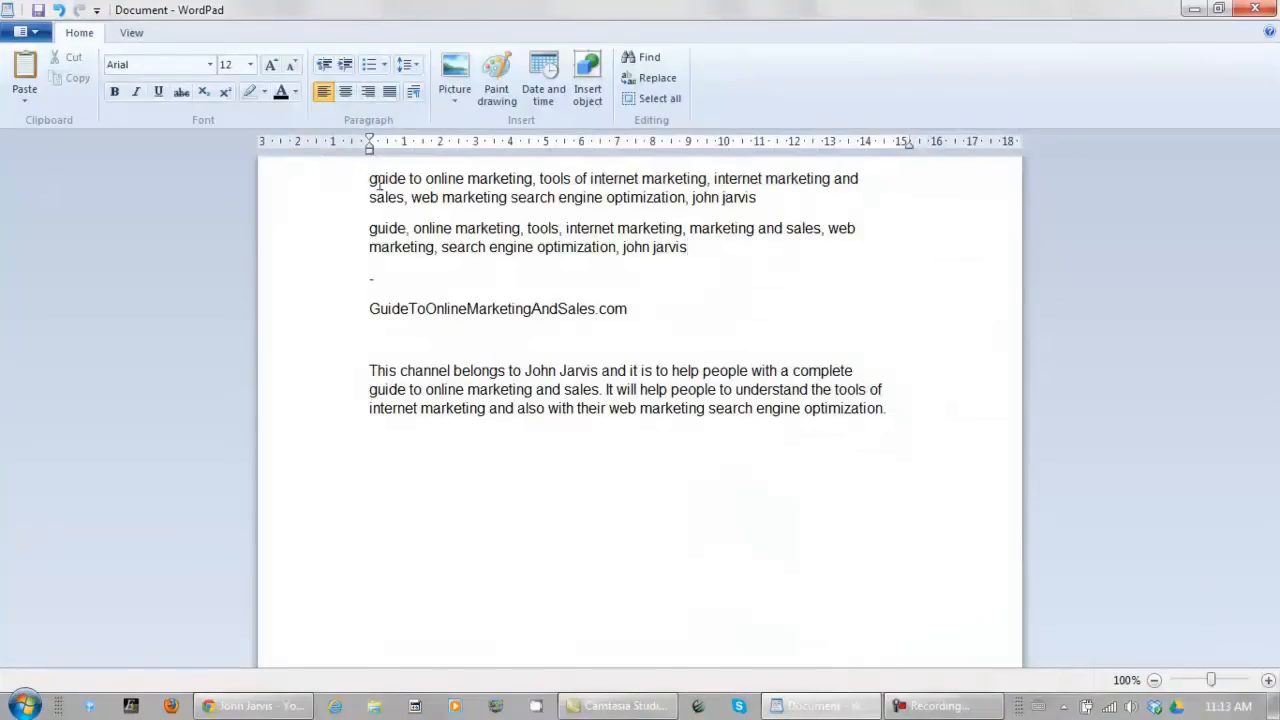
click(686, 248)
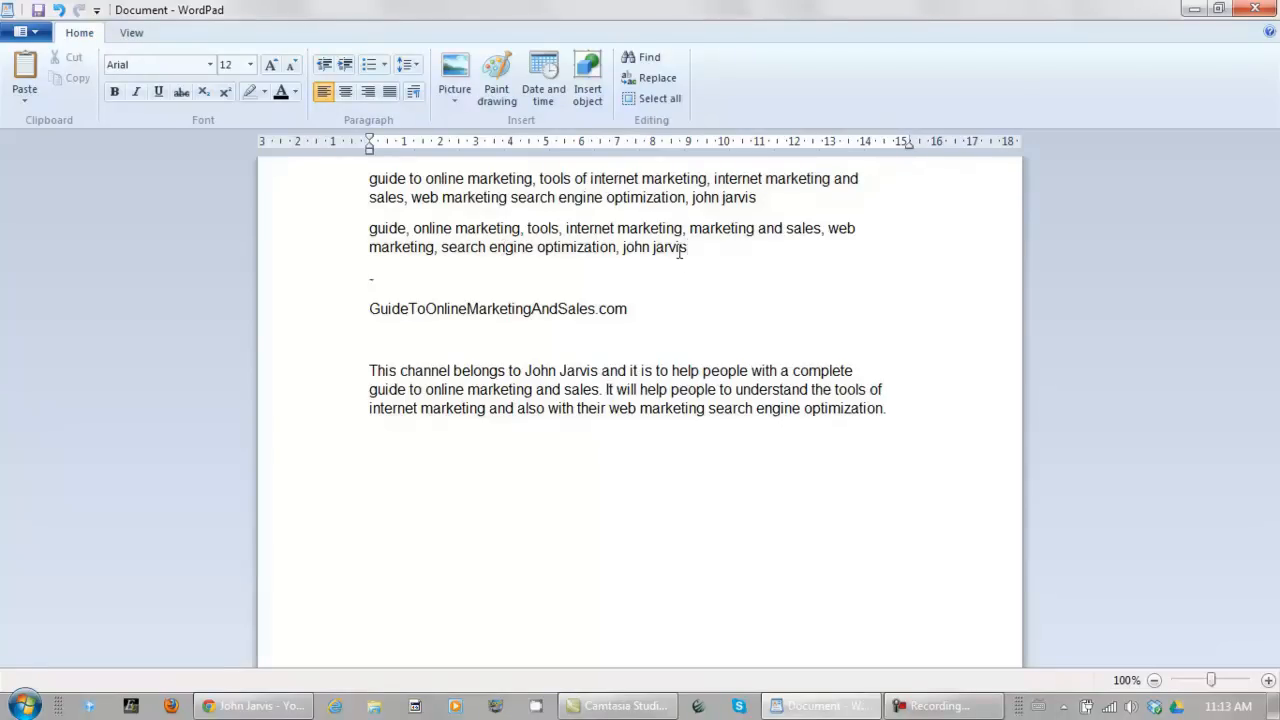
Step: Back on the channel page, reopen Info and Settings and scroll down to the Channel URL section
click(252, 704)
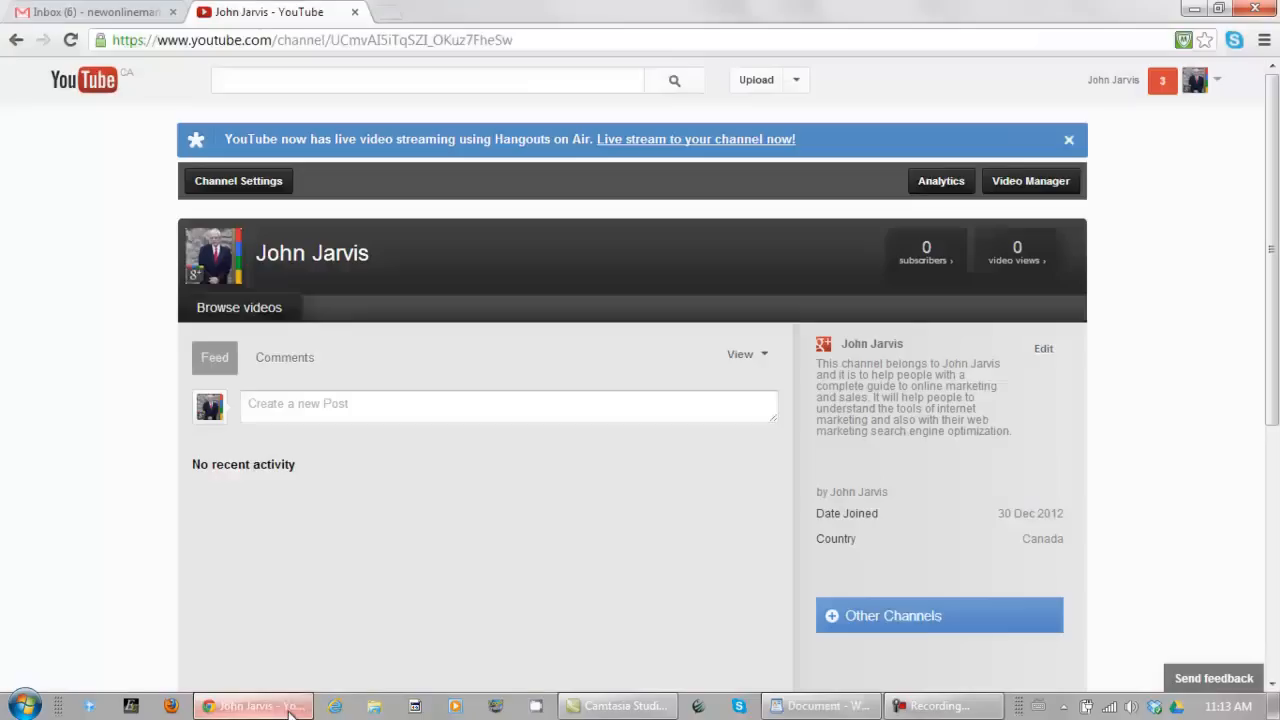
mouse_move(668, 516)
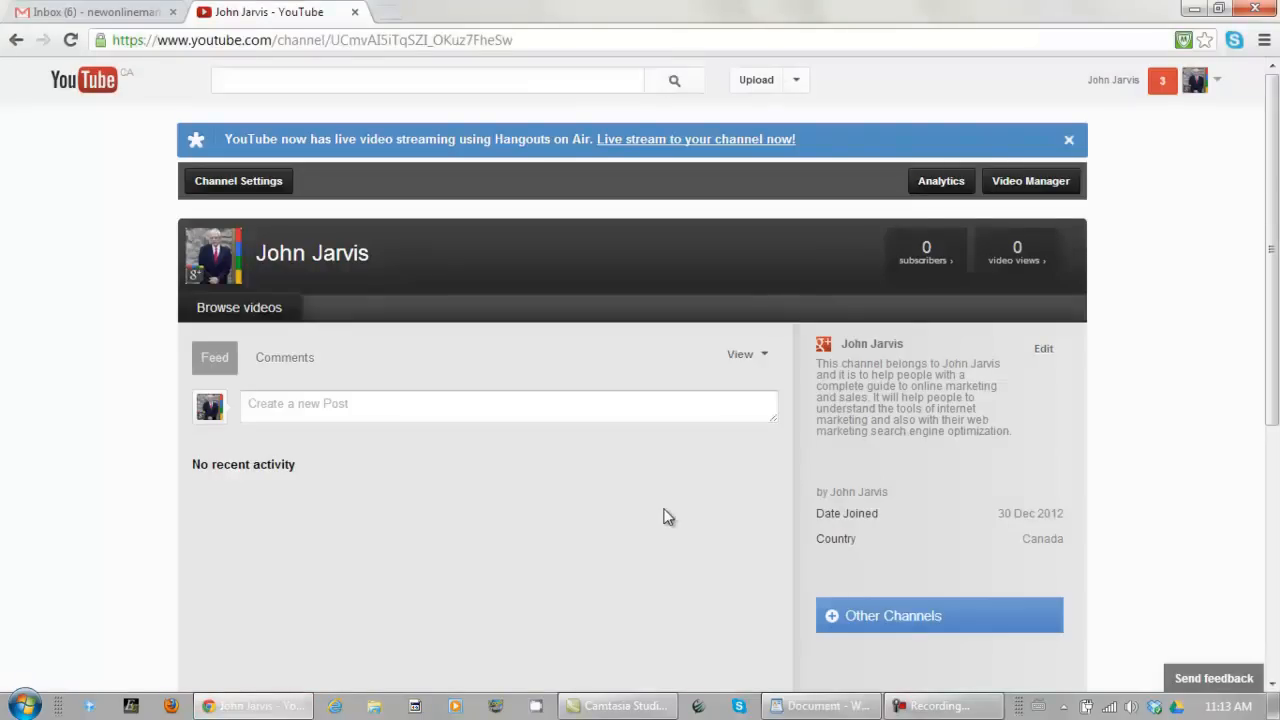
click(238, 180)
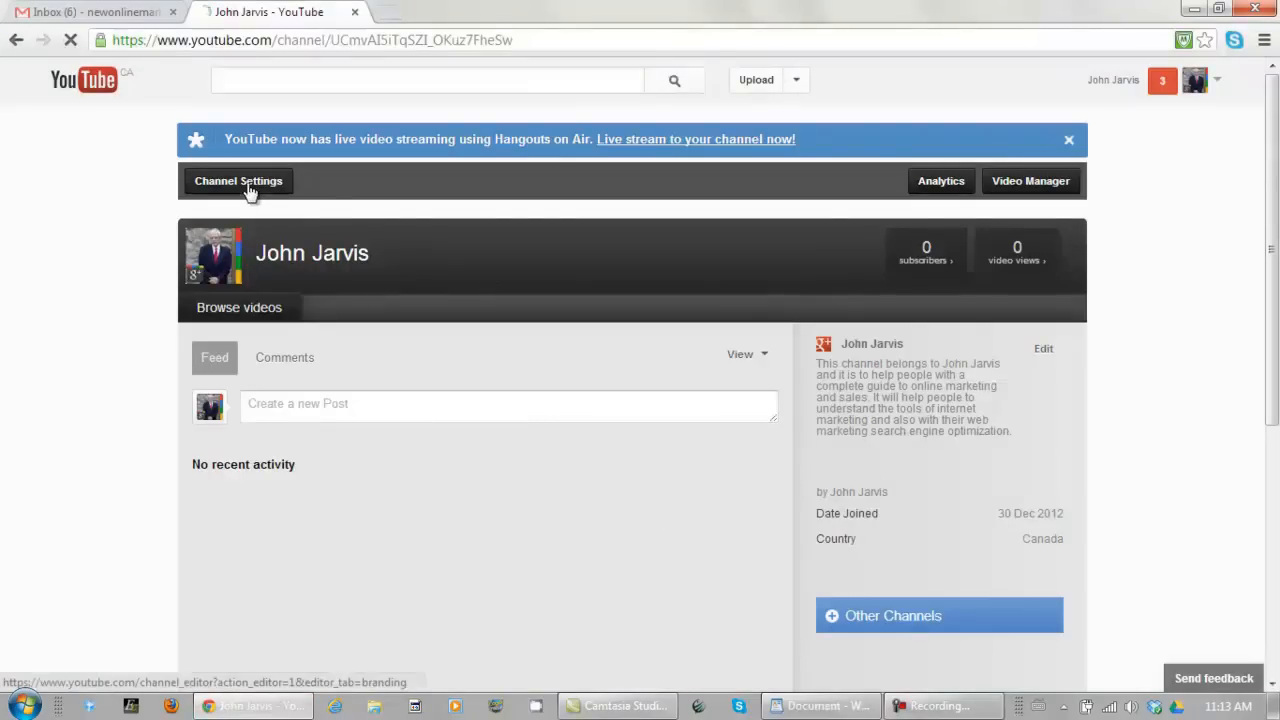
click(238, 180)
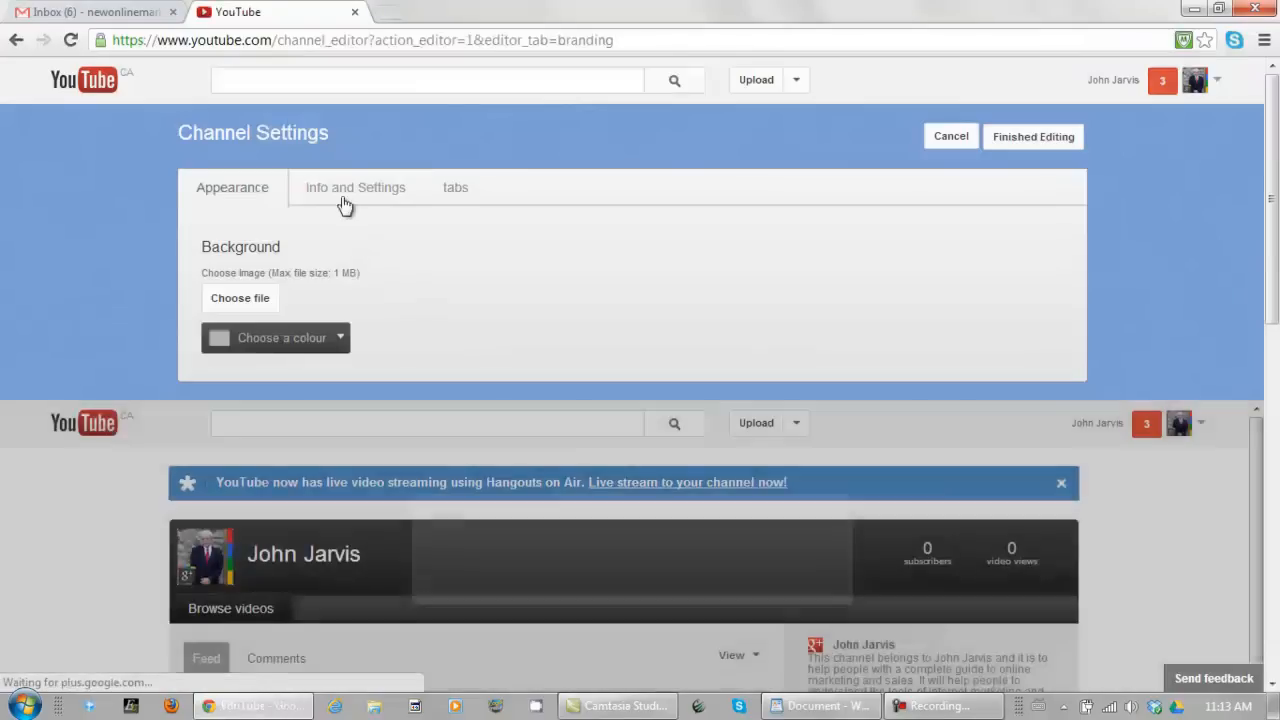
click(356, 188)
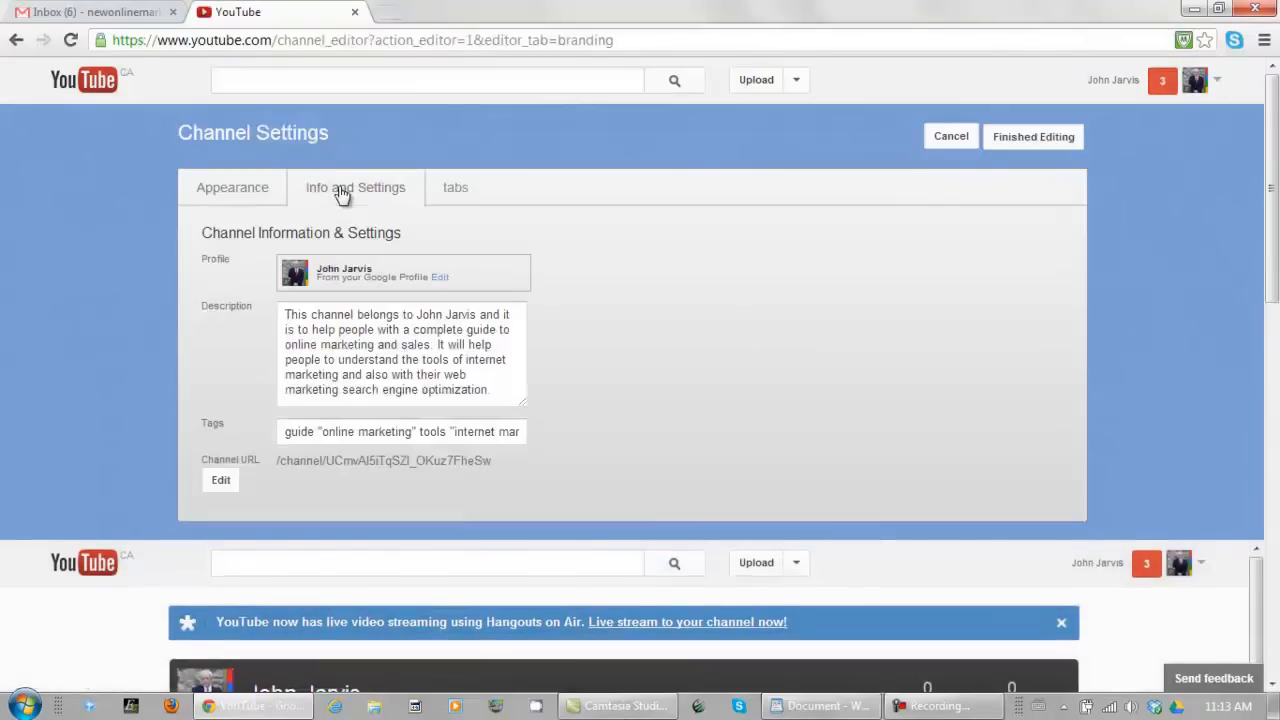
scroll(down, 3)
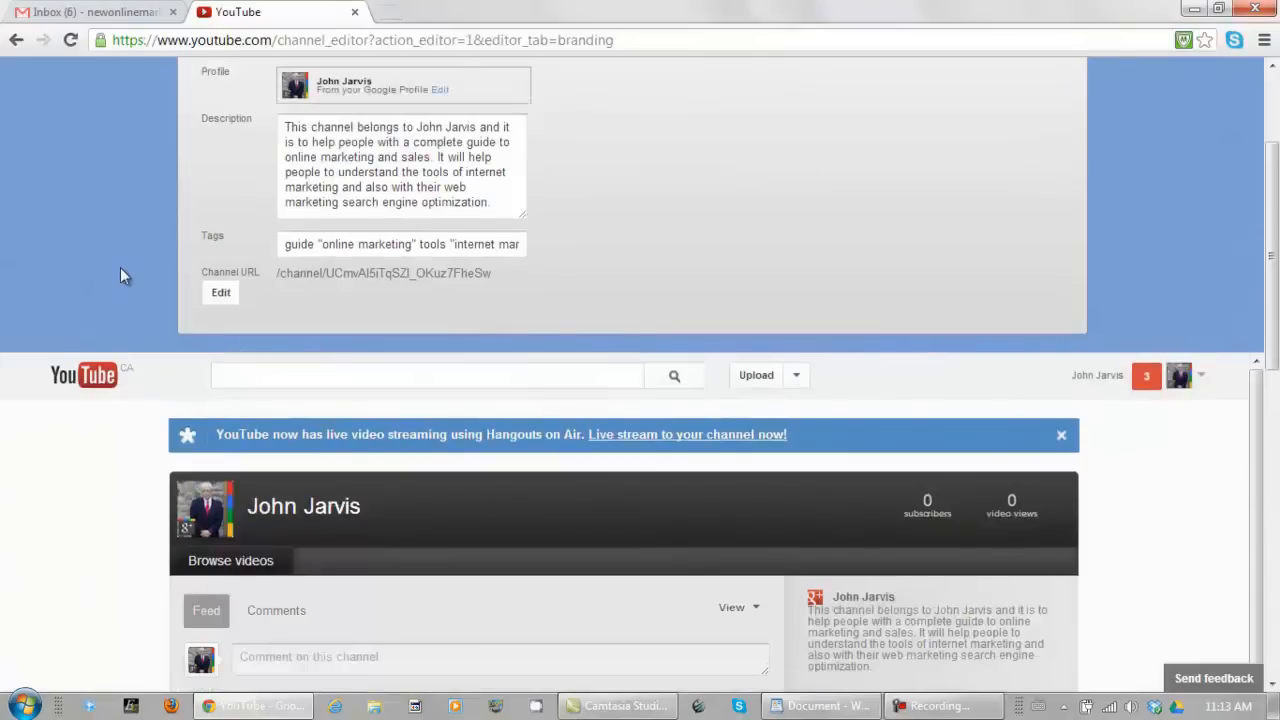
mouse_move(200, 310)
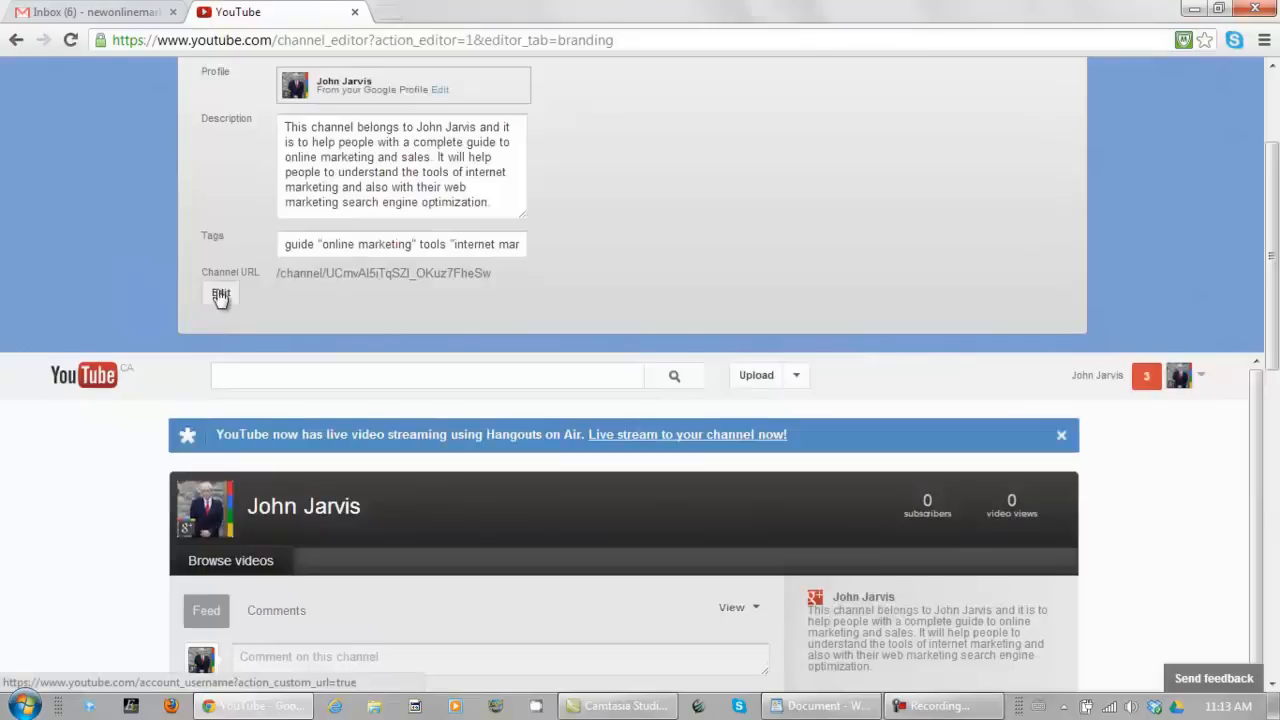
Step: Start editing the Channel URL to create a customised channel address
click(220, 292)
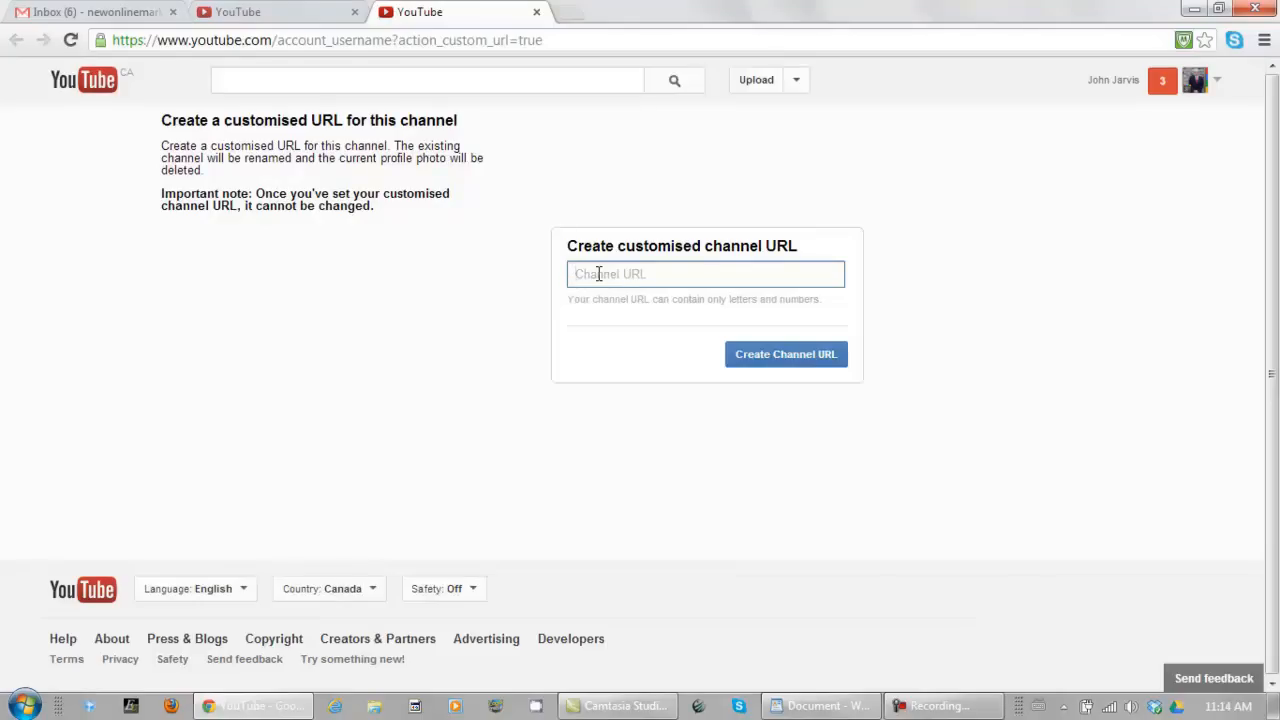
Step: Enter the custom channel URL ending in onlinemarketingsales and save the account overview settings
click(786, 354)
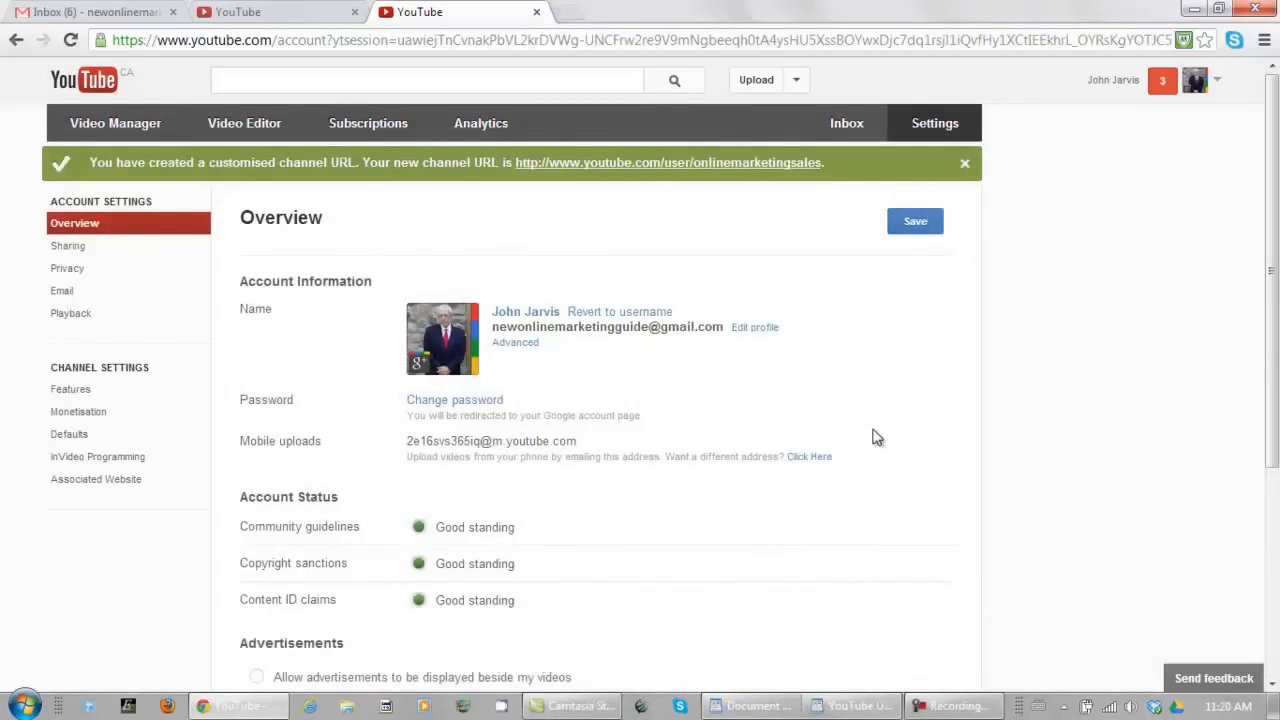
mouse_move(866, 368)
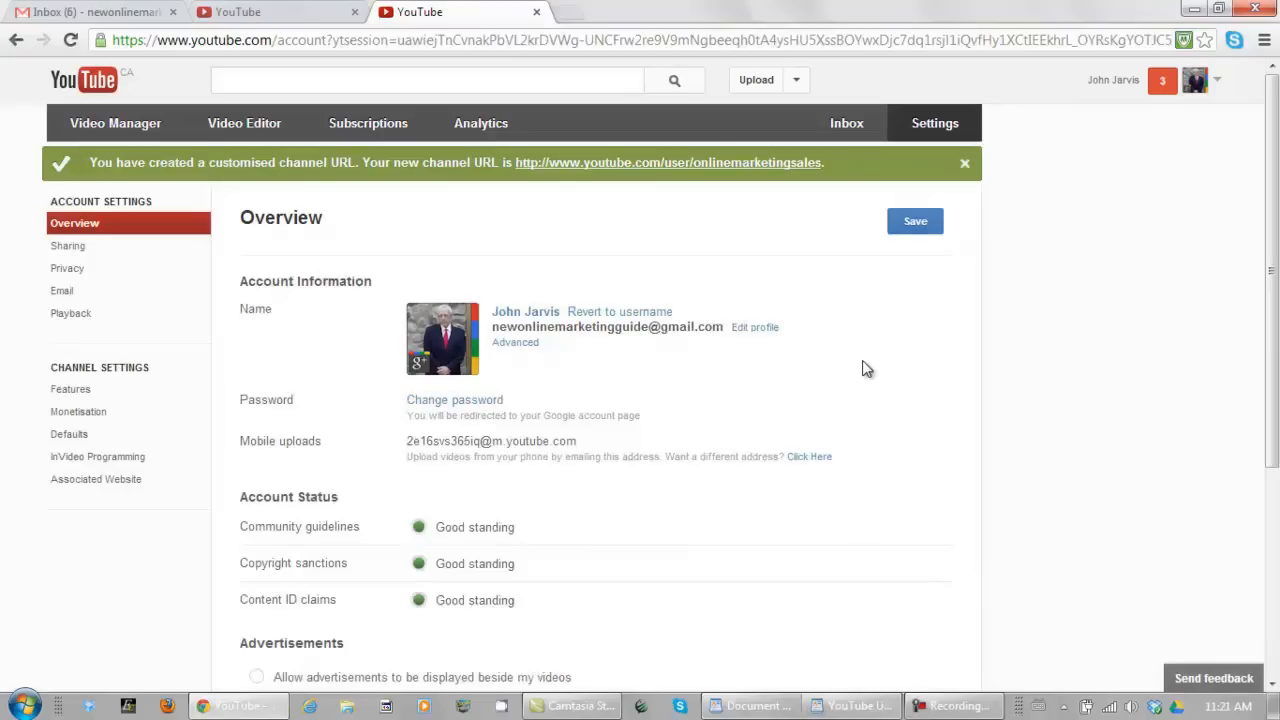
mouse_move(572, 218)
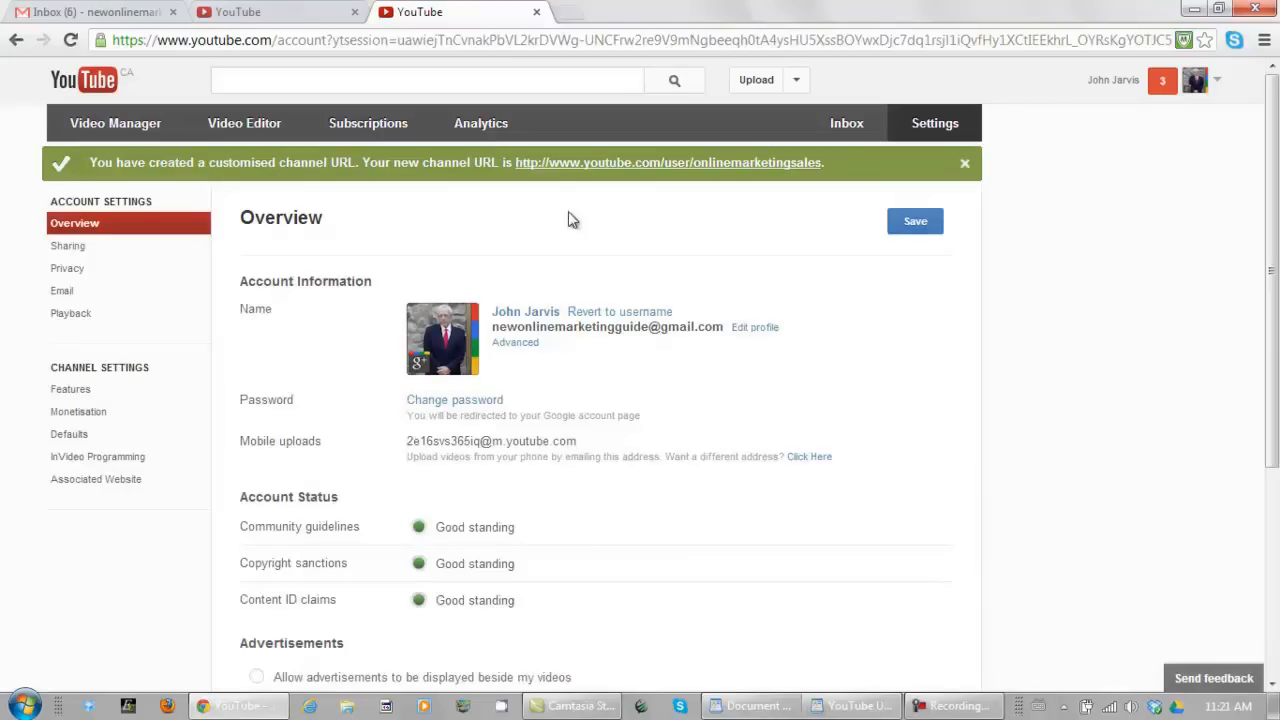
mouse_move(810, 180)
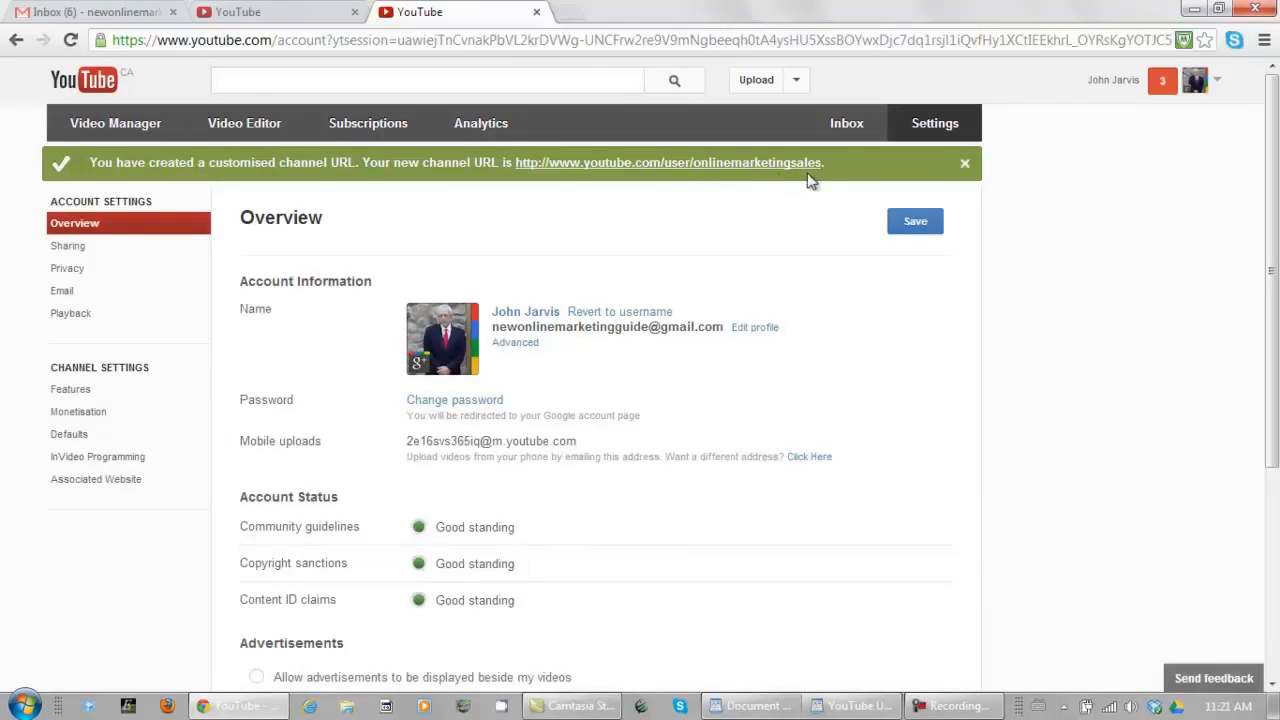
mouse_move(738, 188)
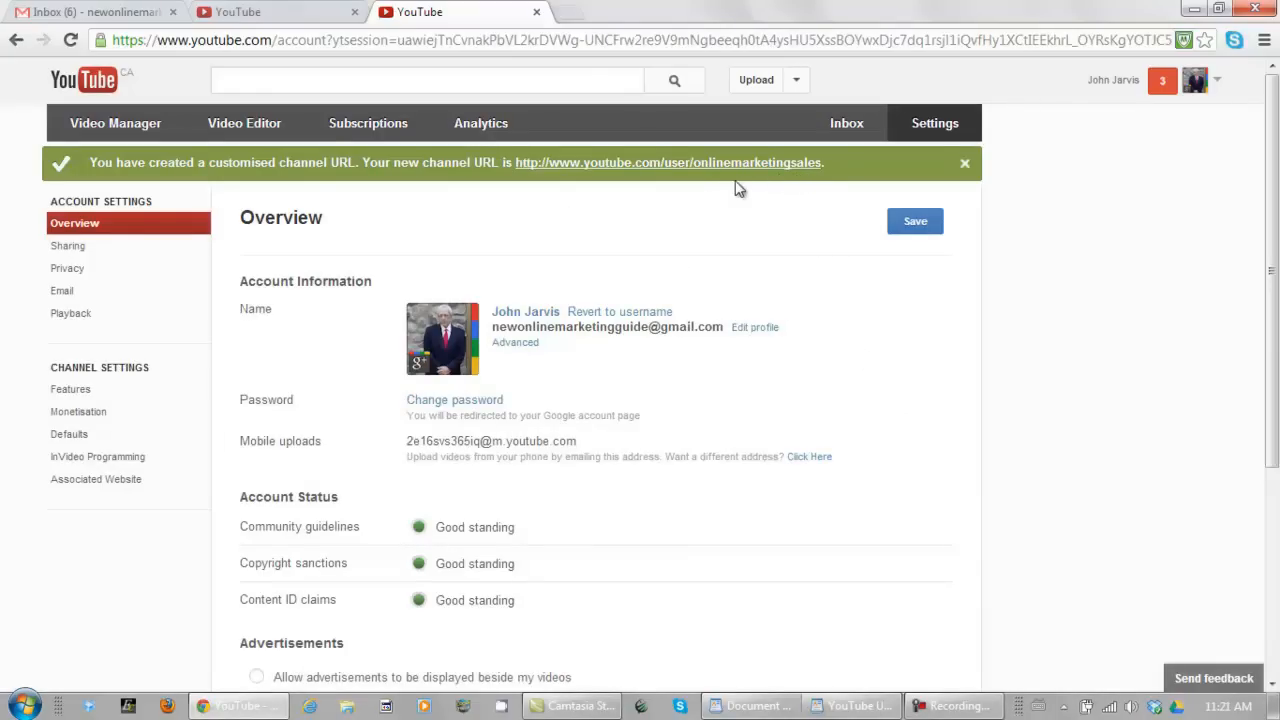
mouse_move(768, 188)
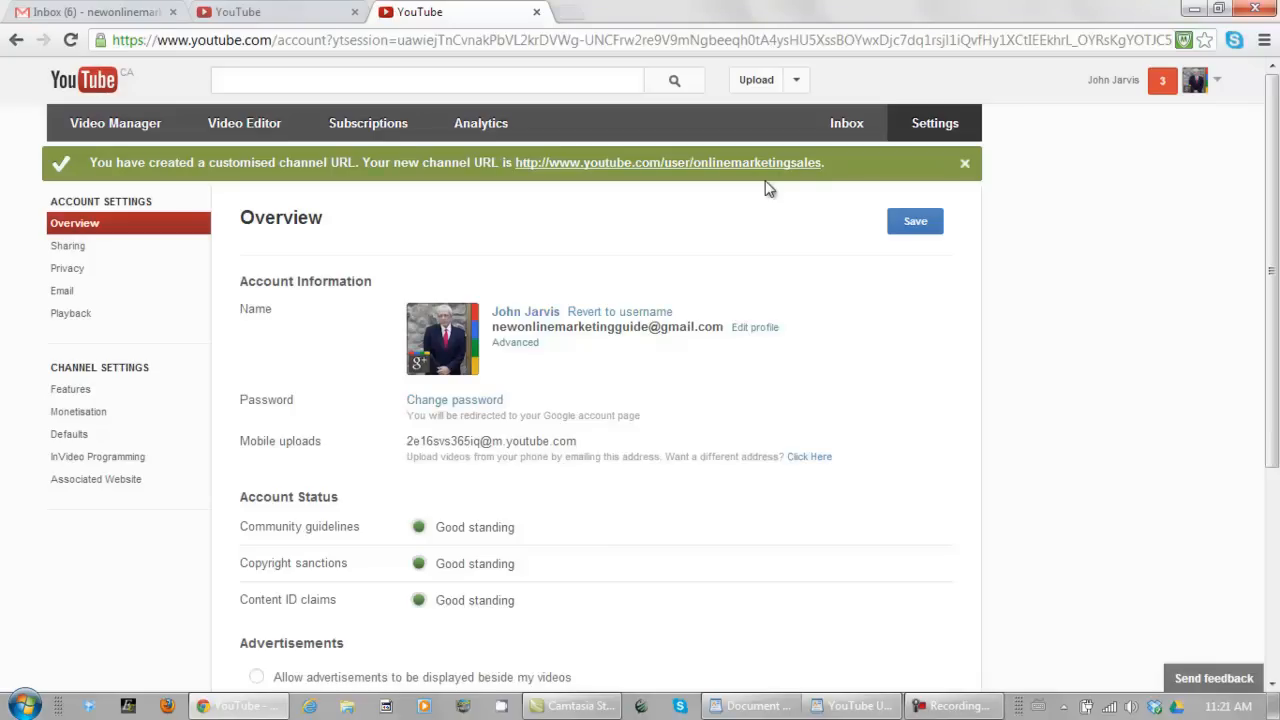
mouse_move(724, 208)
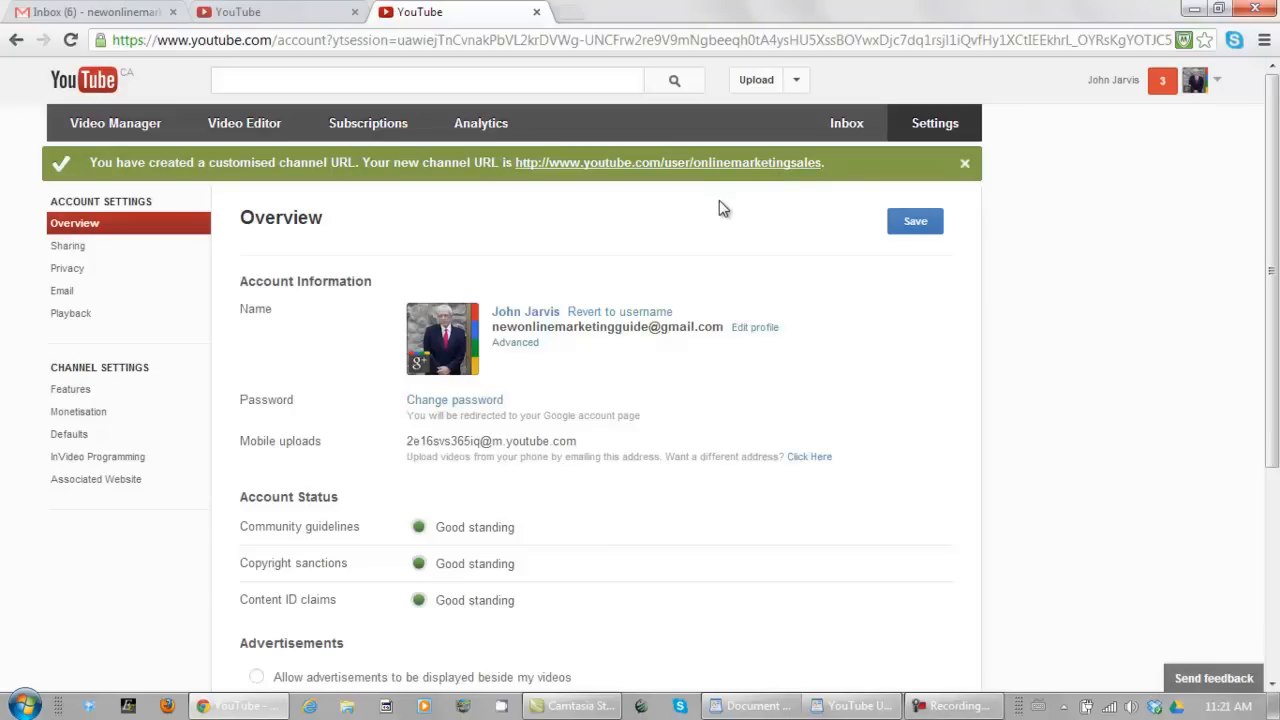
mouse_move(716, 210)
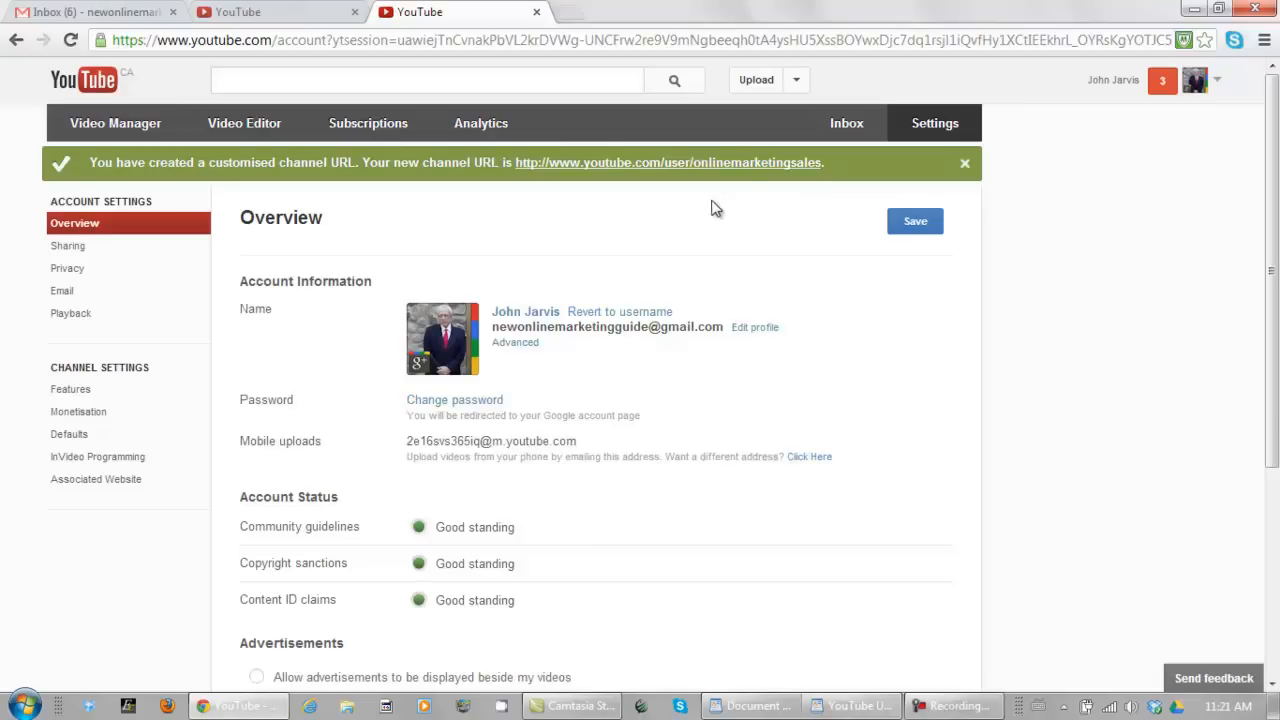
mouse_move(772, 206)
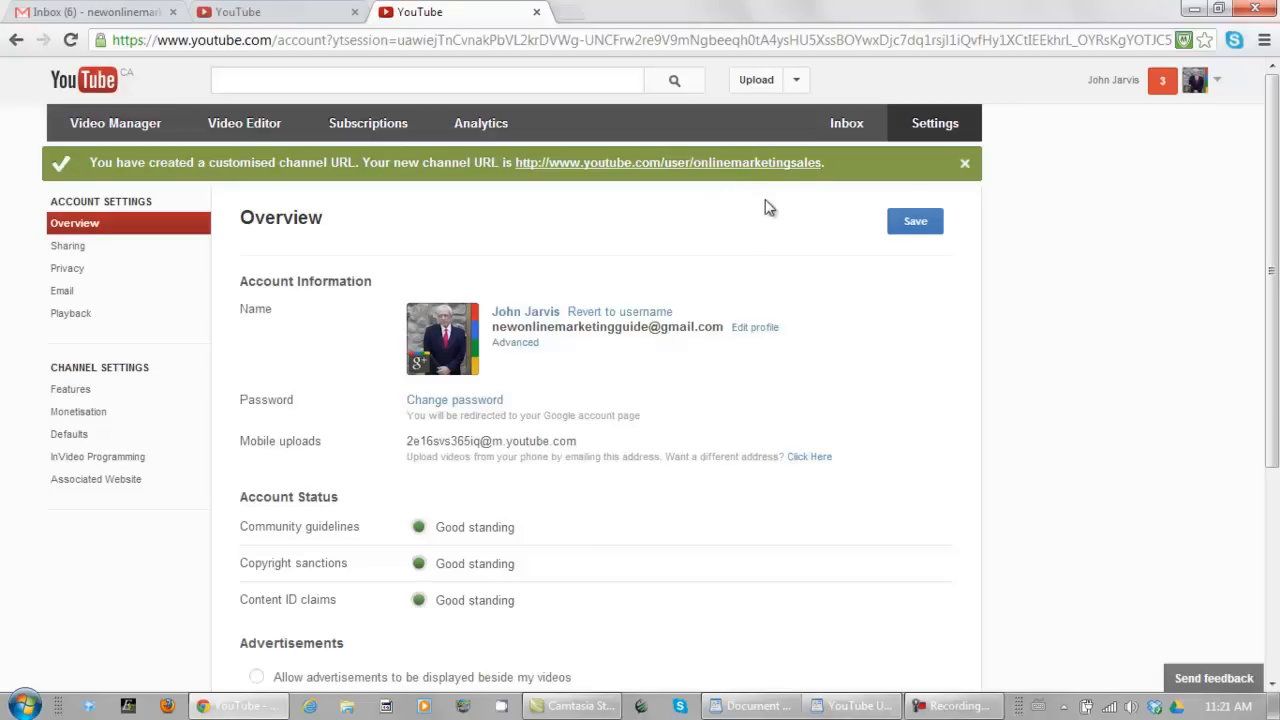
mouse_move(738, 198)
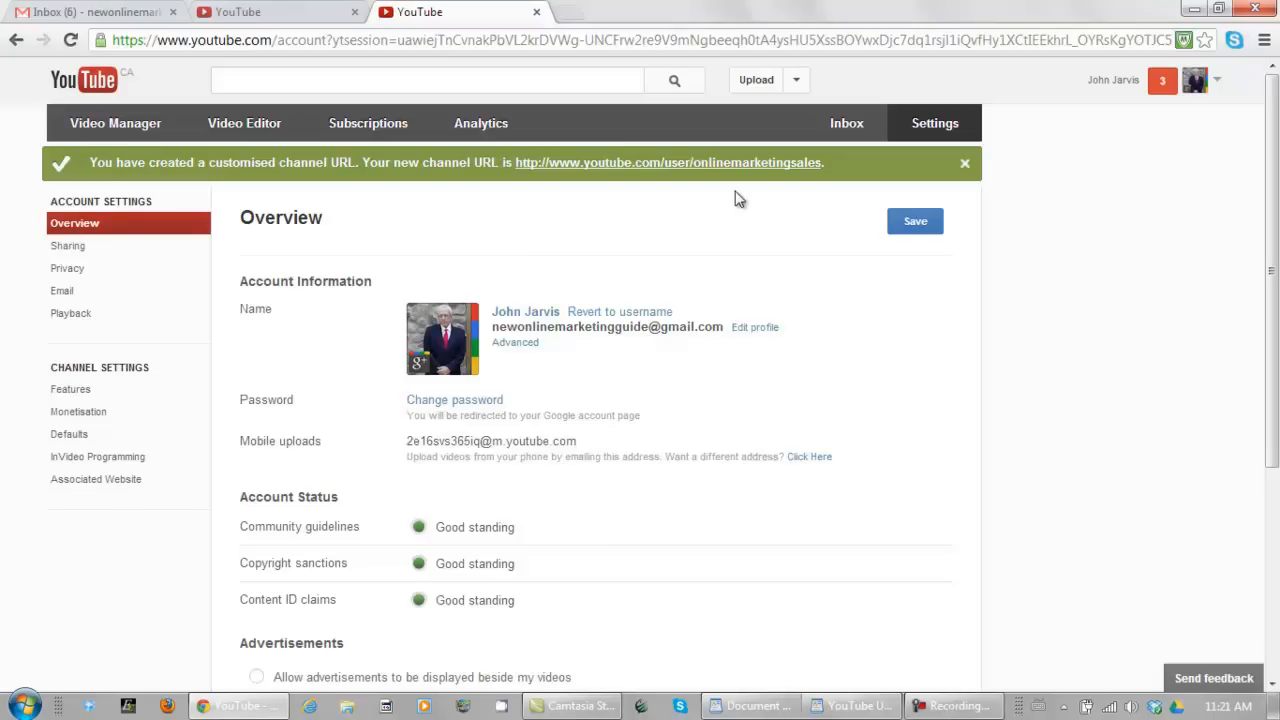
mouse_move(912, 224)
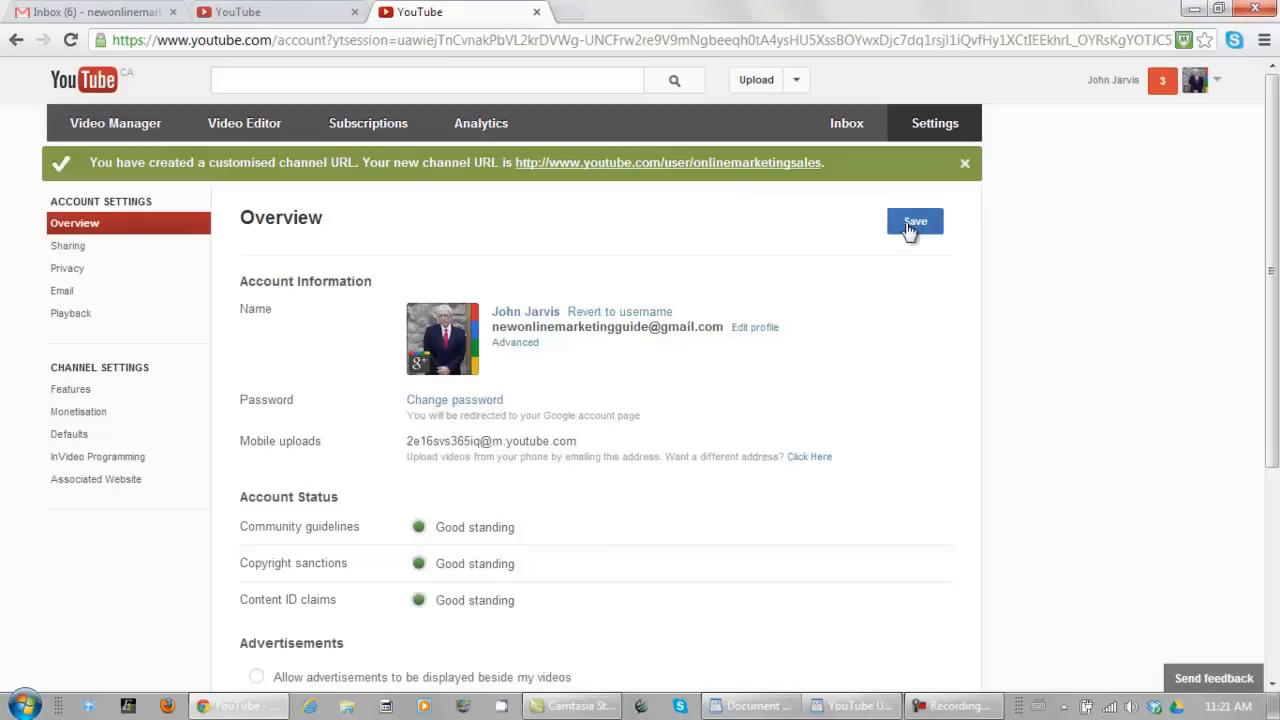
click(914, 220)
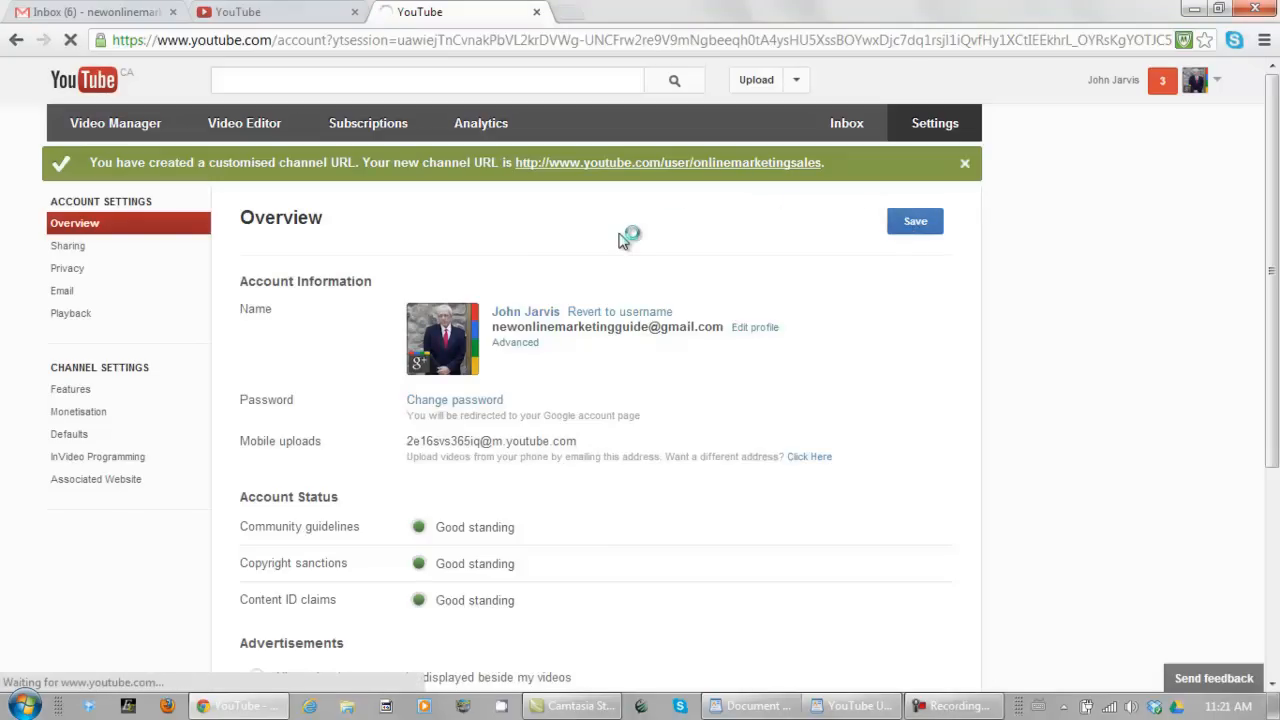
click(916, 220)
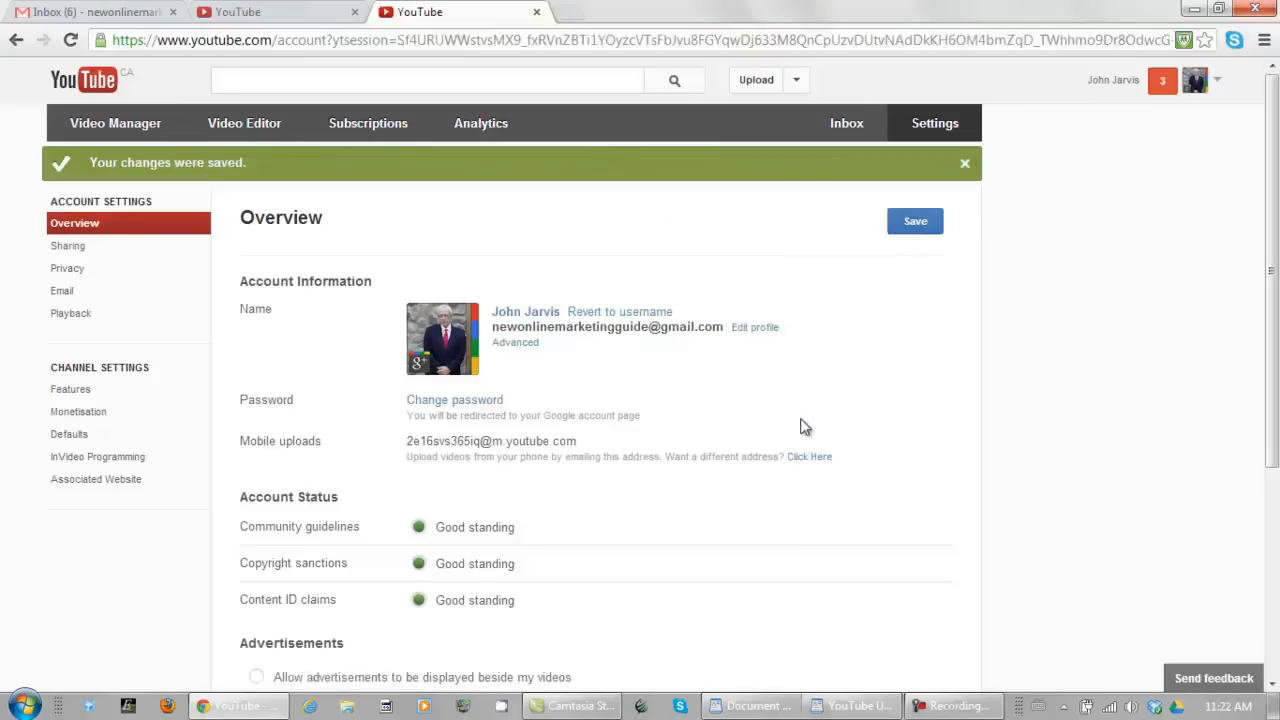
mouse_move(78, 412)
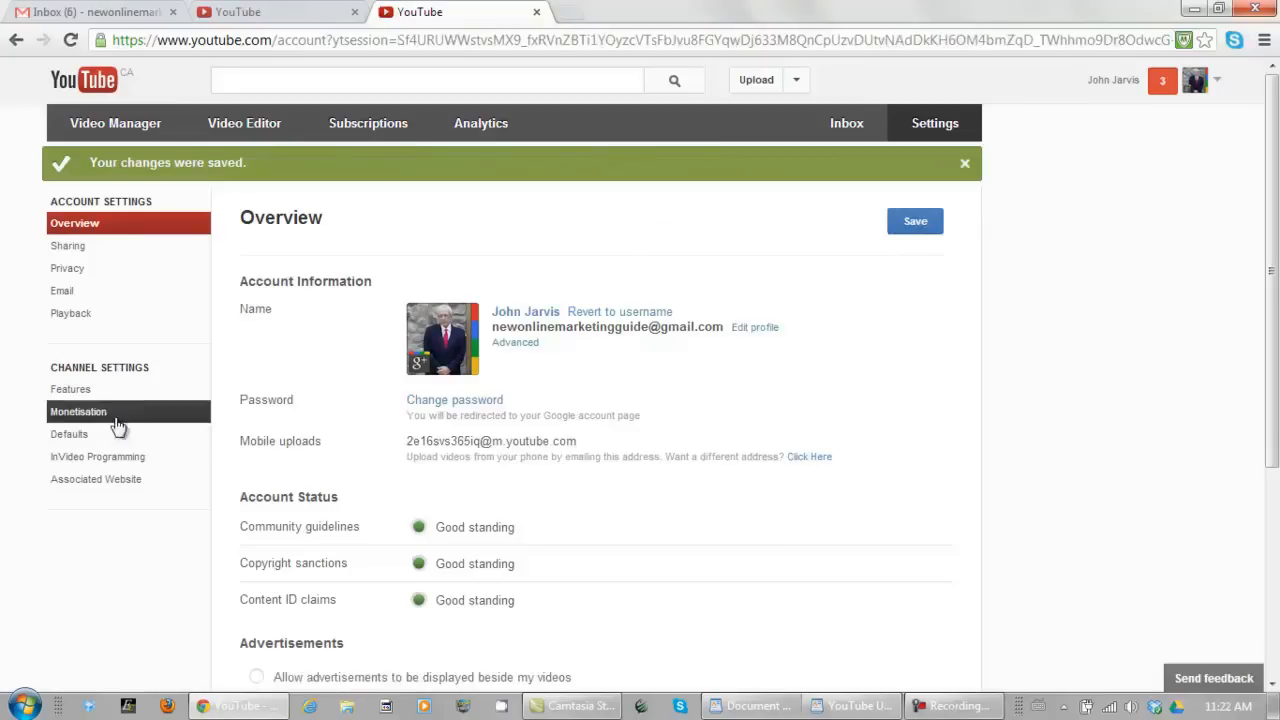
Step: In upload Defaults, choose Howto & Style as category and enable monetisation
click(68, 432)
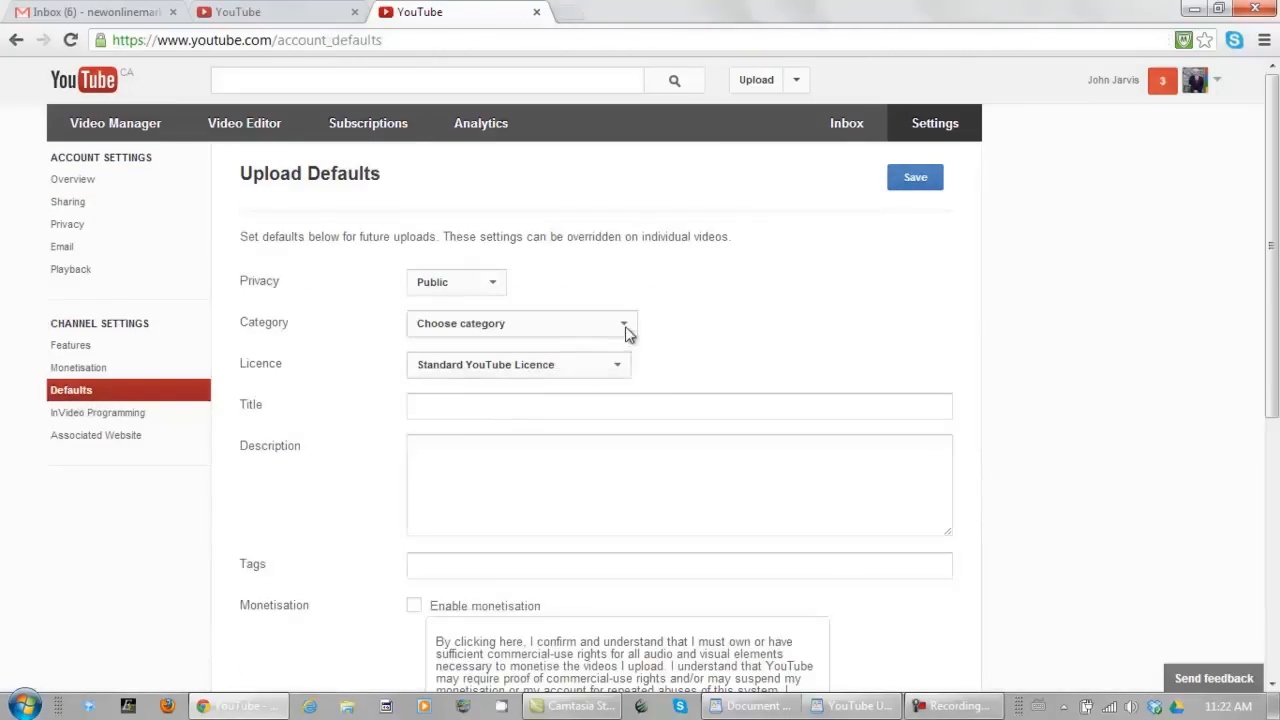
click(624, 324)
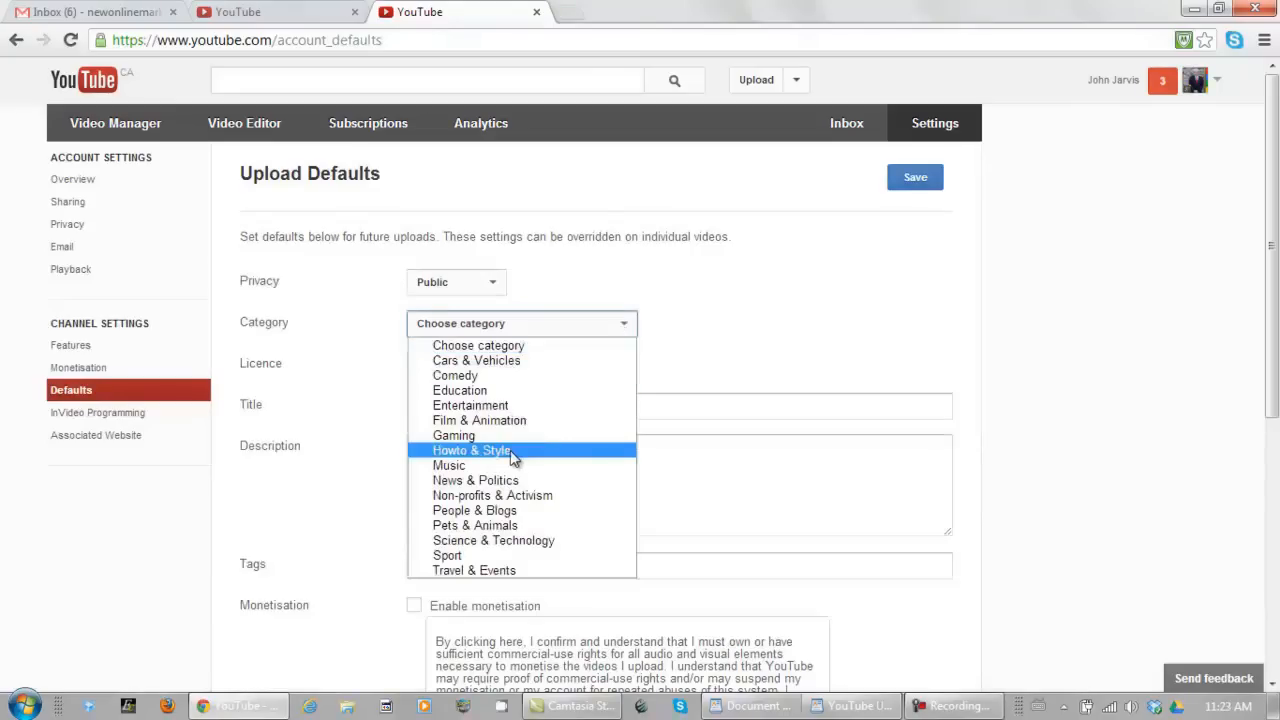
click(472, 450)
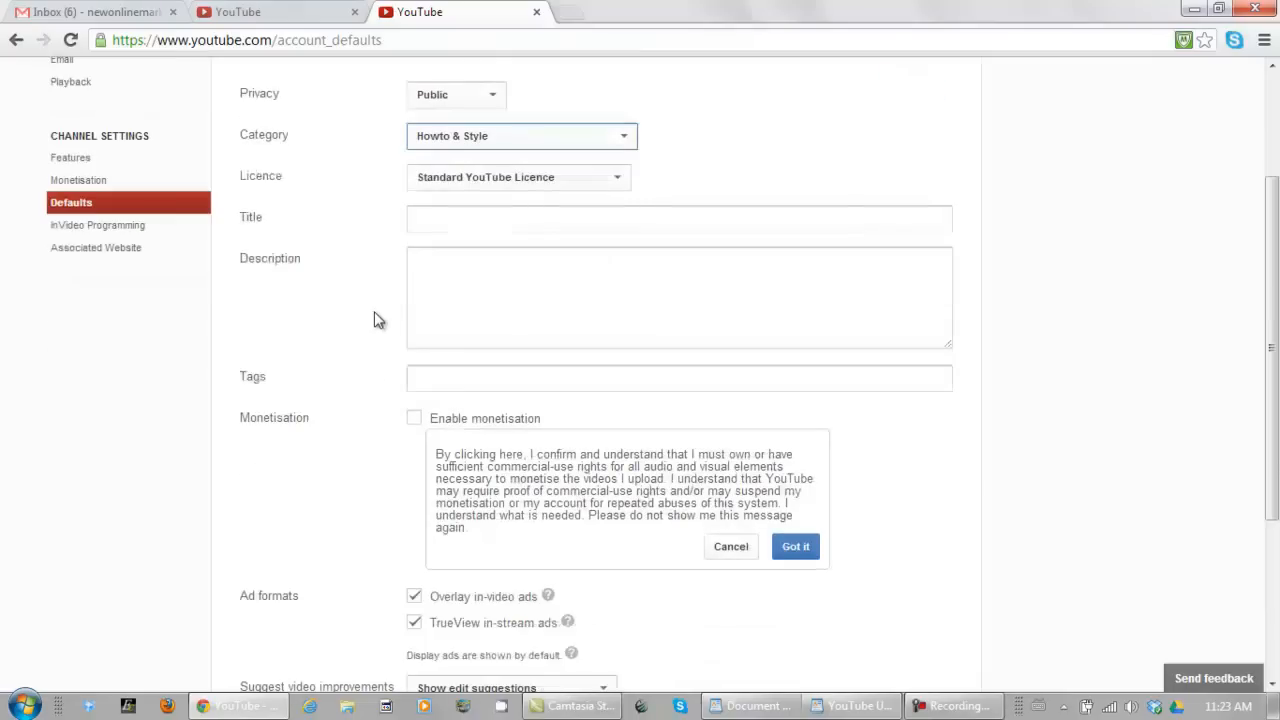
click(414, 418)
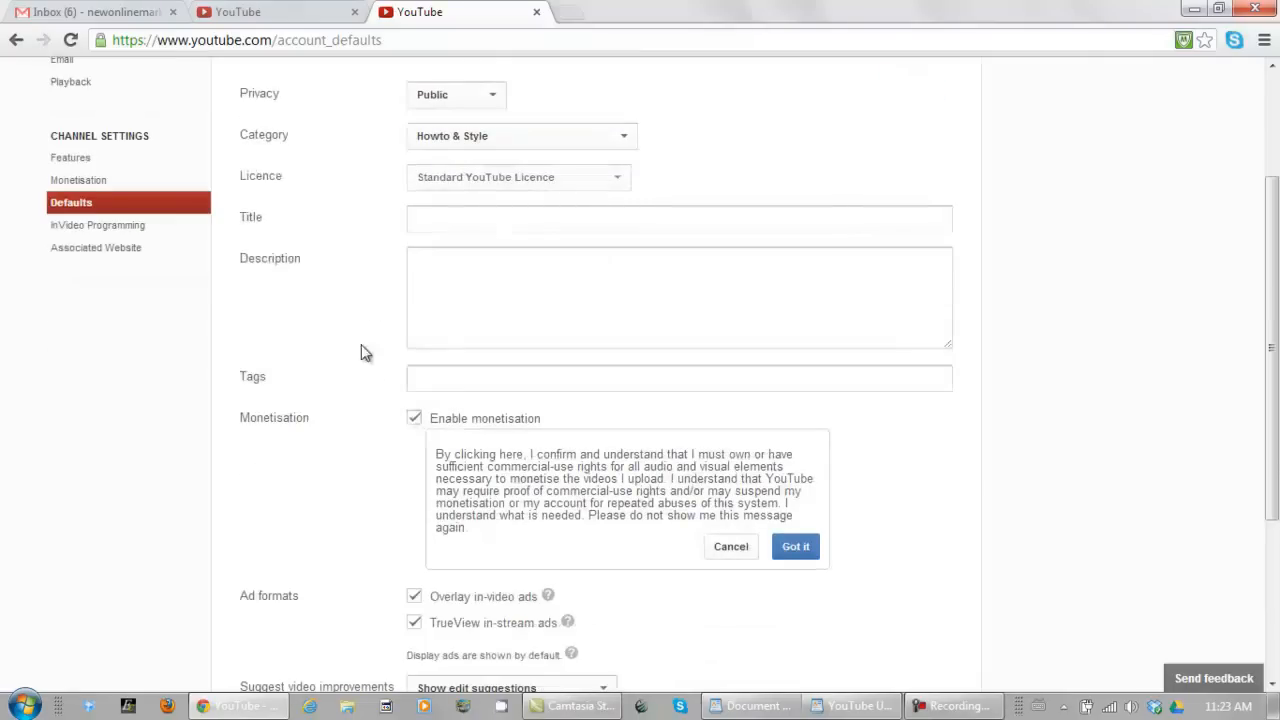
Step: Untick TrueView in-stream ads, keeping only overlay ads, and dismiss the rights notice
scroll(down, 3)
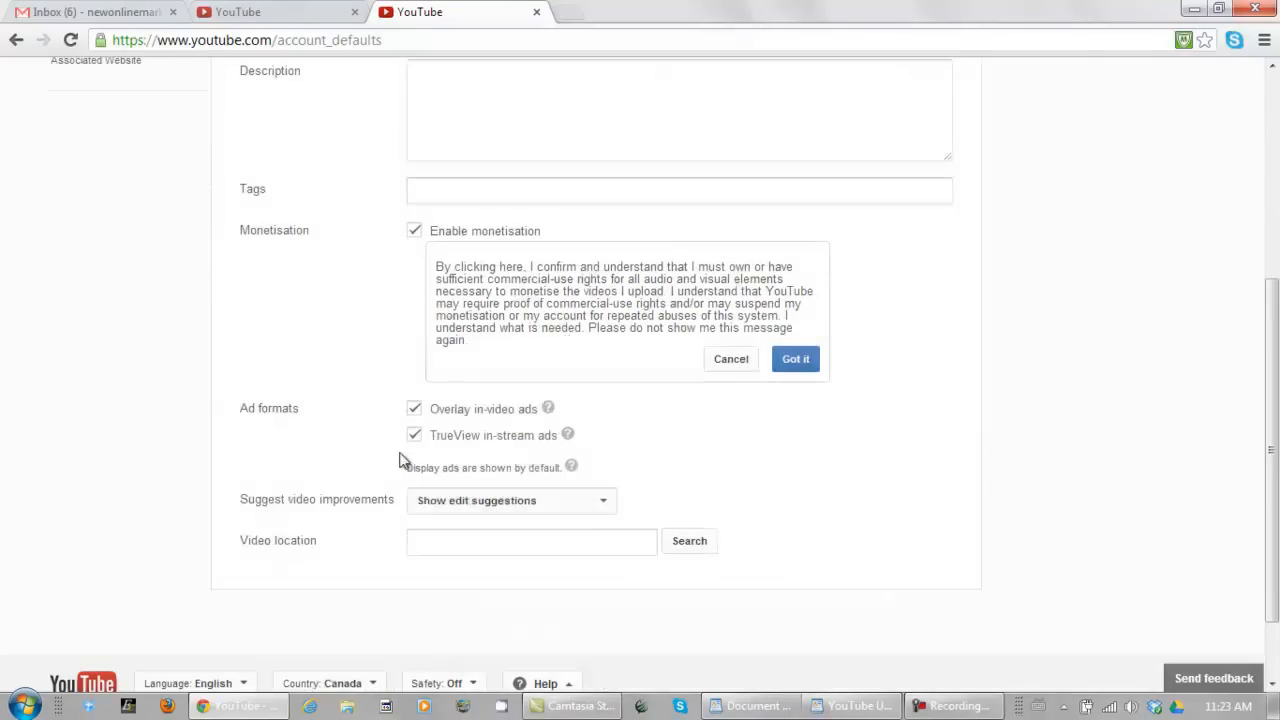
click(414, 434)
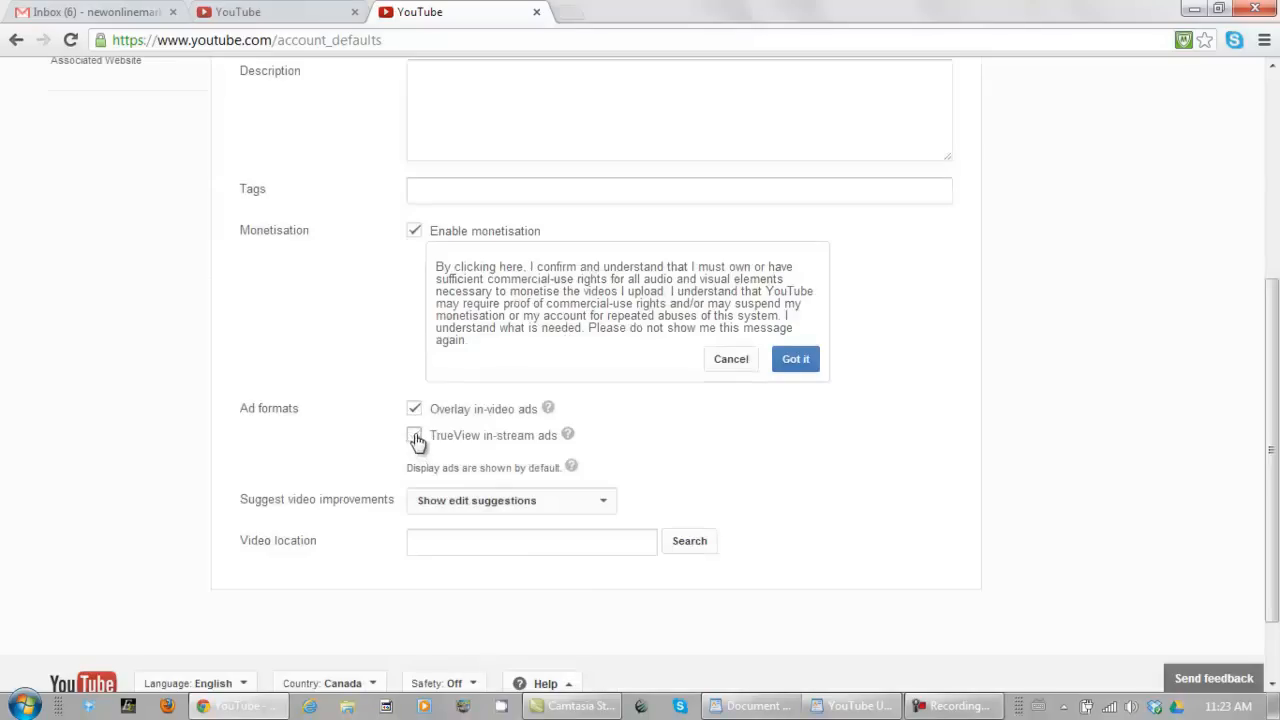
click(414, 434)
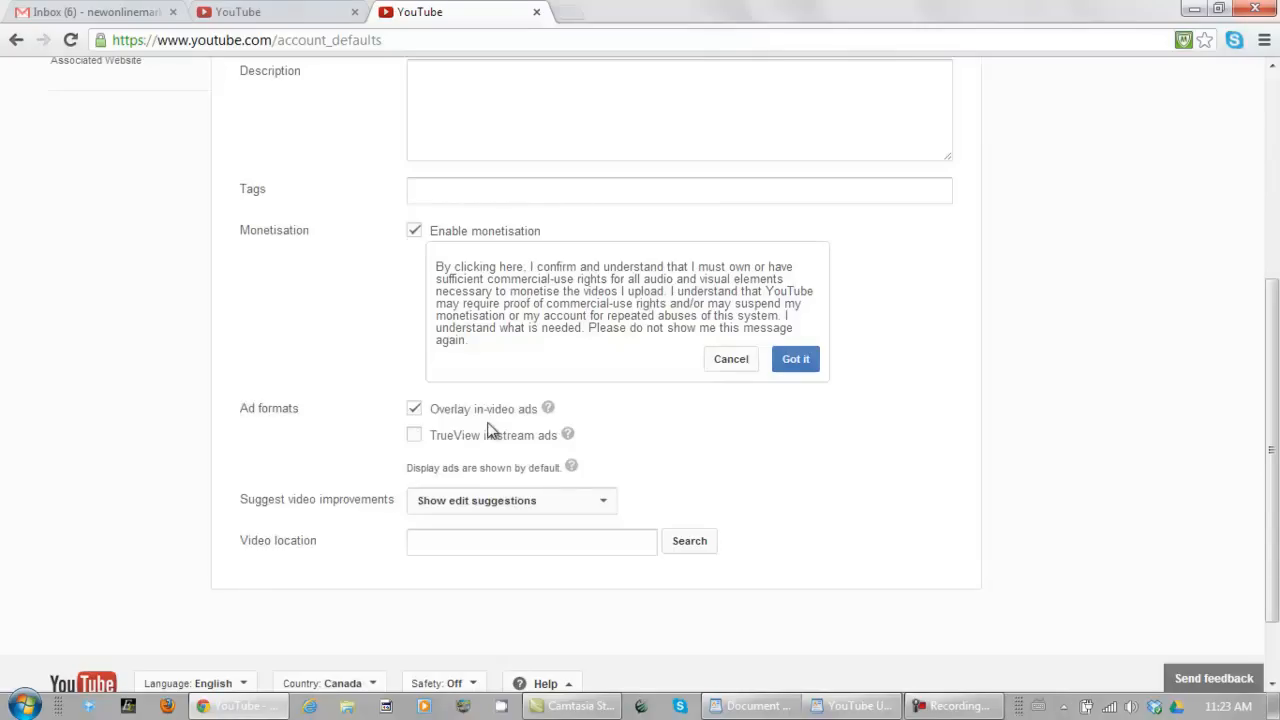
mouse_move(432, 464)
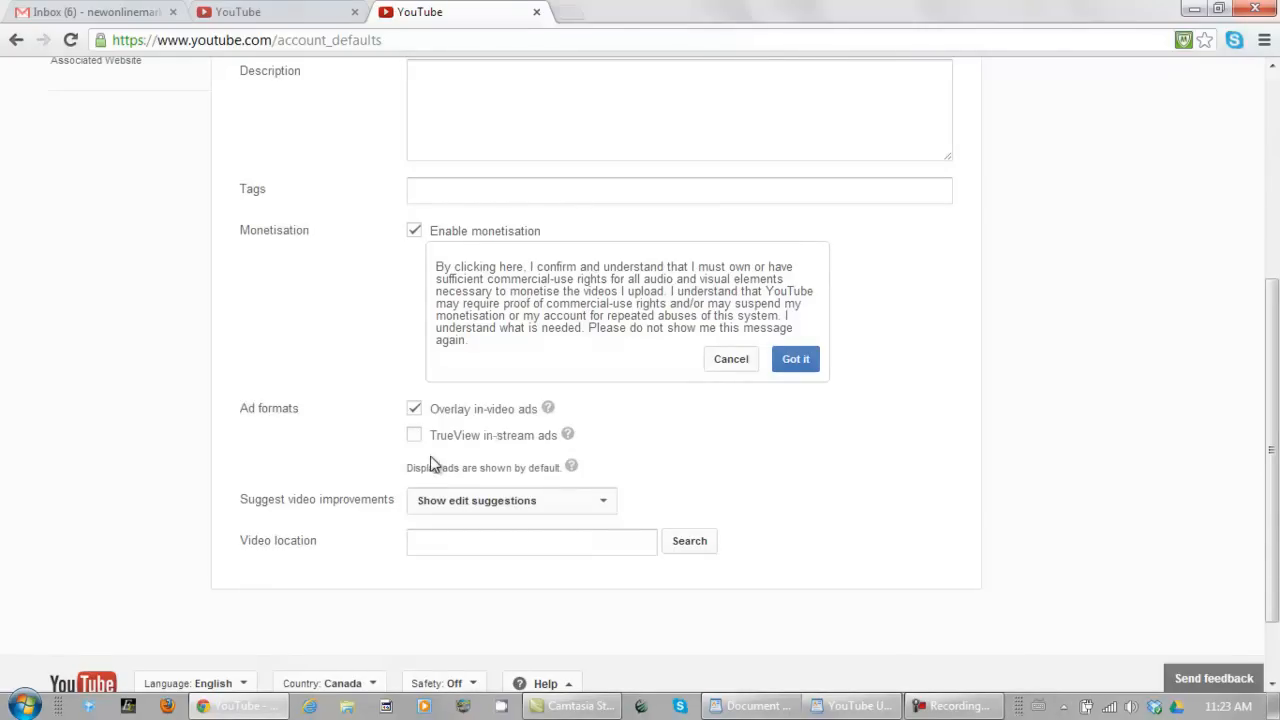
mouse_move(484, 440)
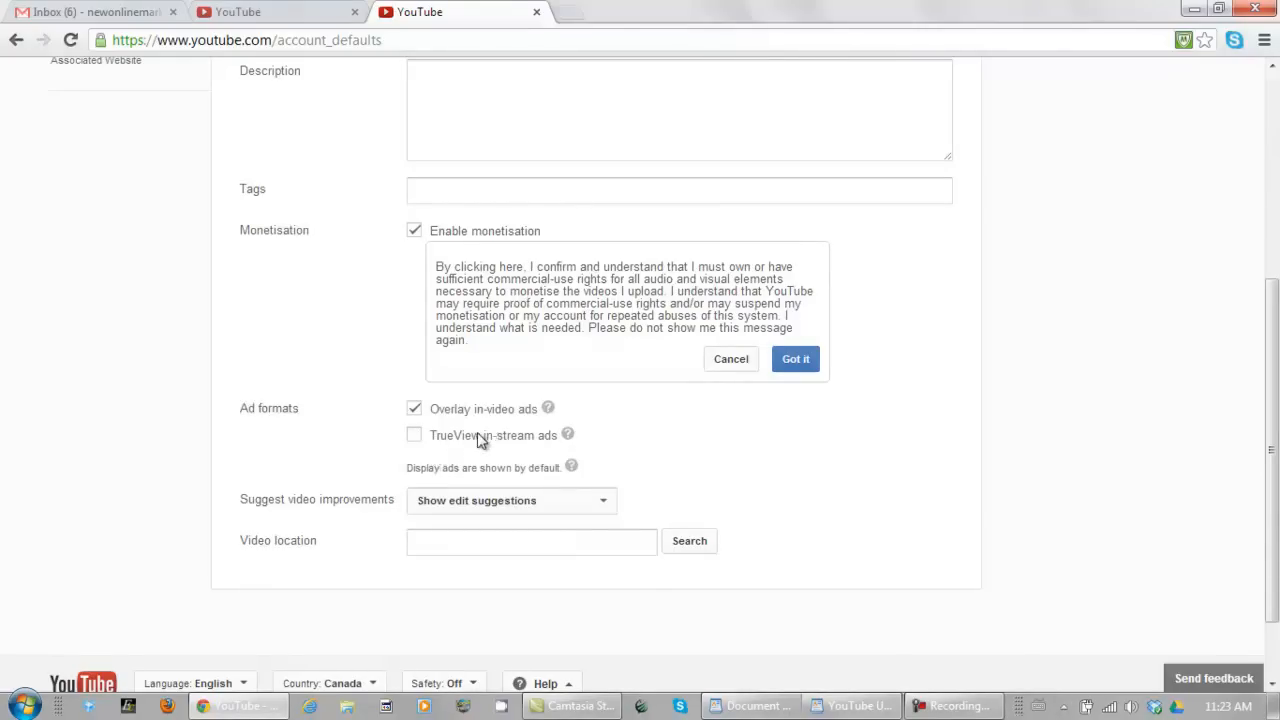
mouse_move(546, 444)
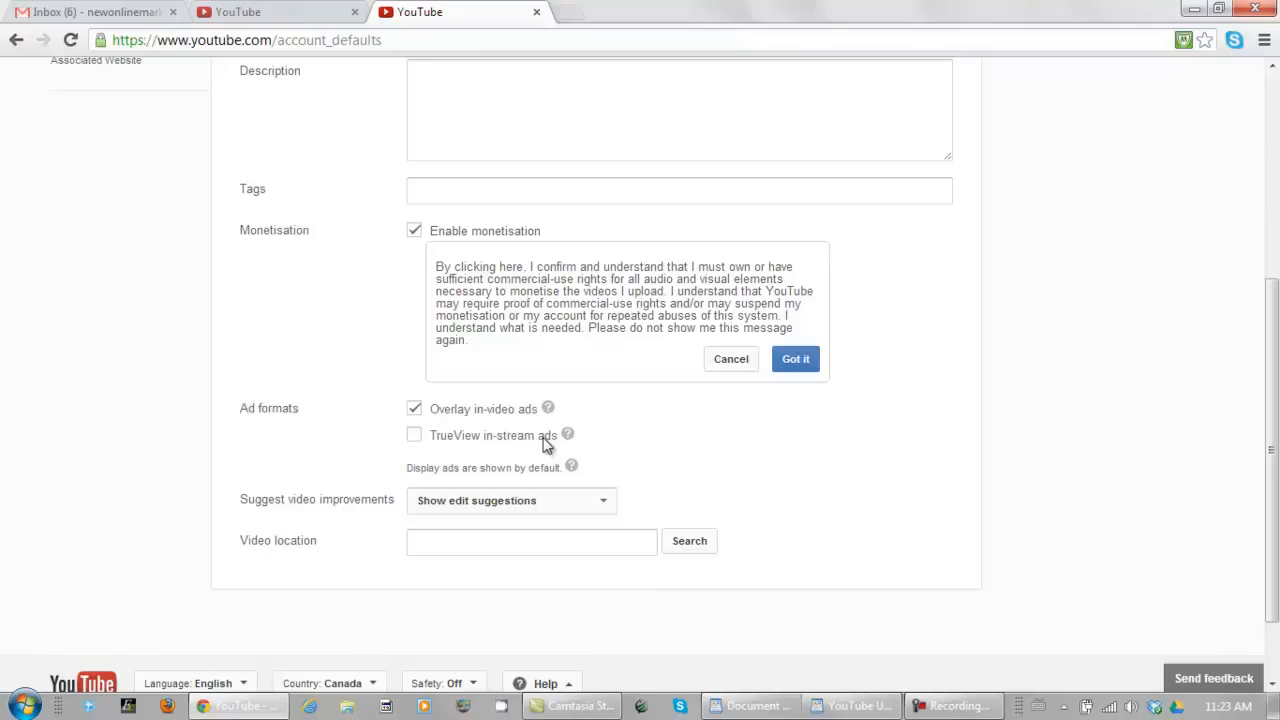
mouse_move(512, 460)
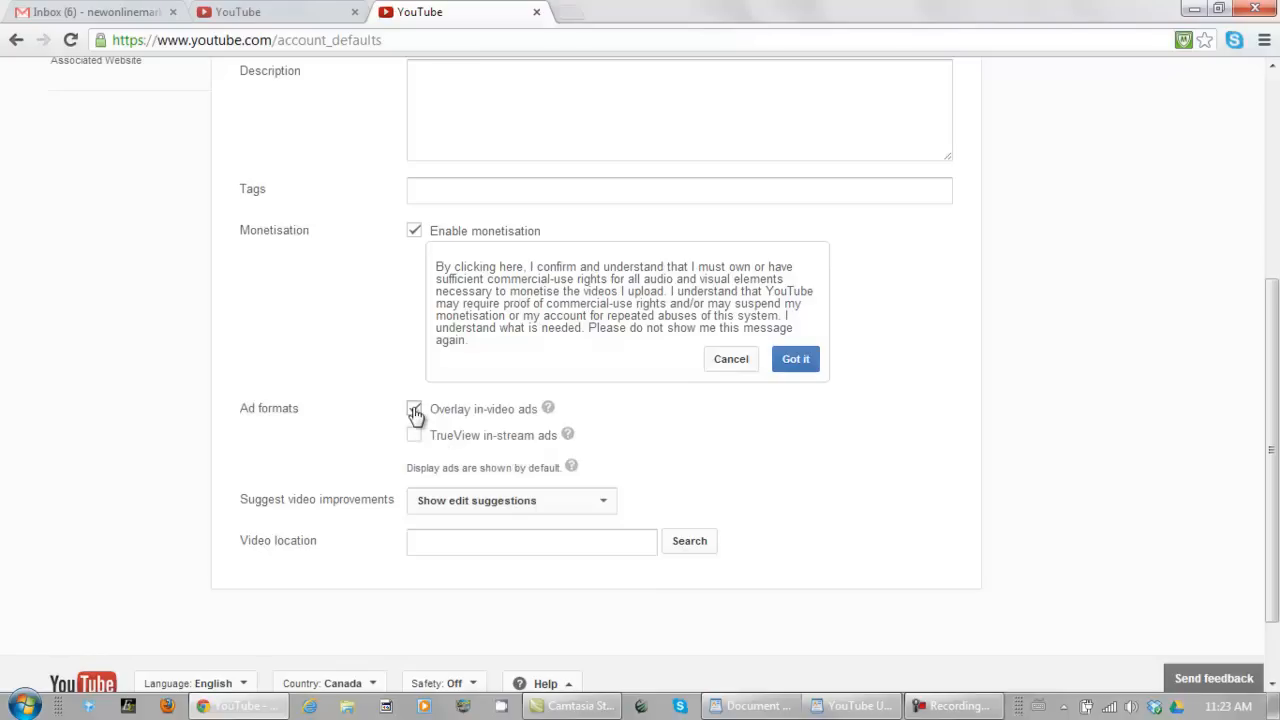
click(414, 408)
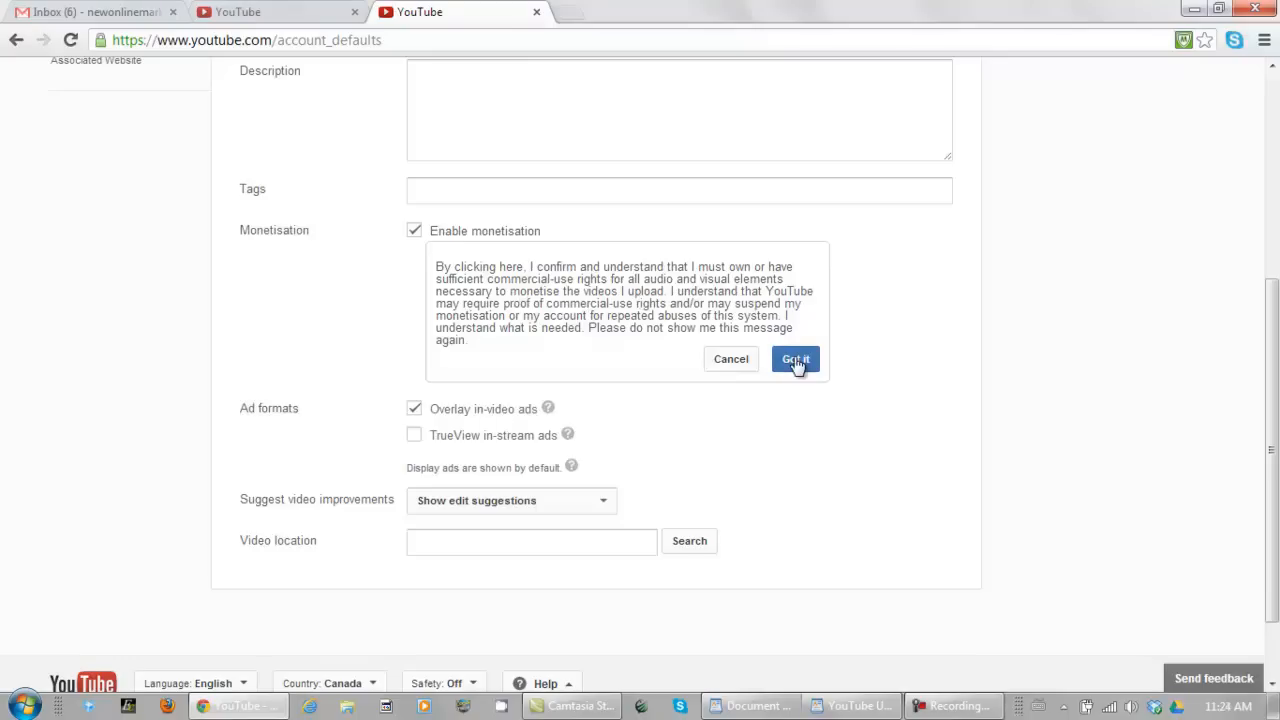
click(796, 360)
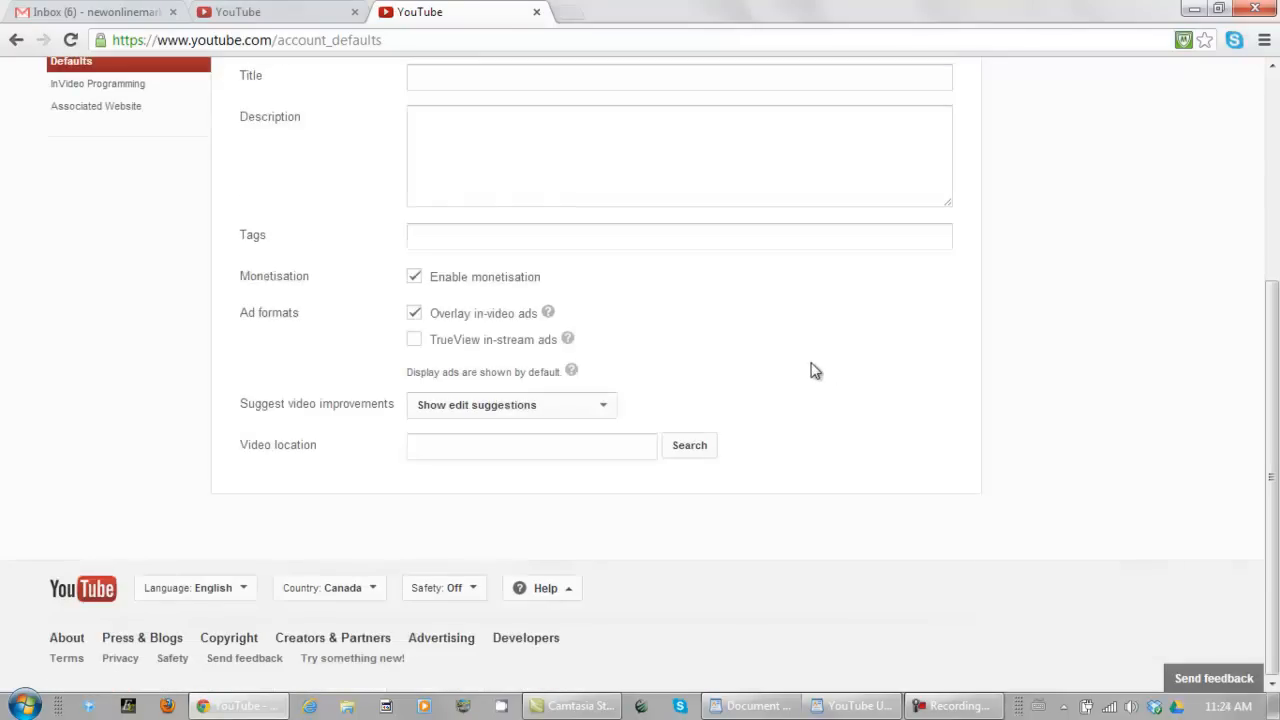
Step: Save the upload defaults and go to the Associated Website settings
scroll(up, 3)
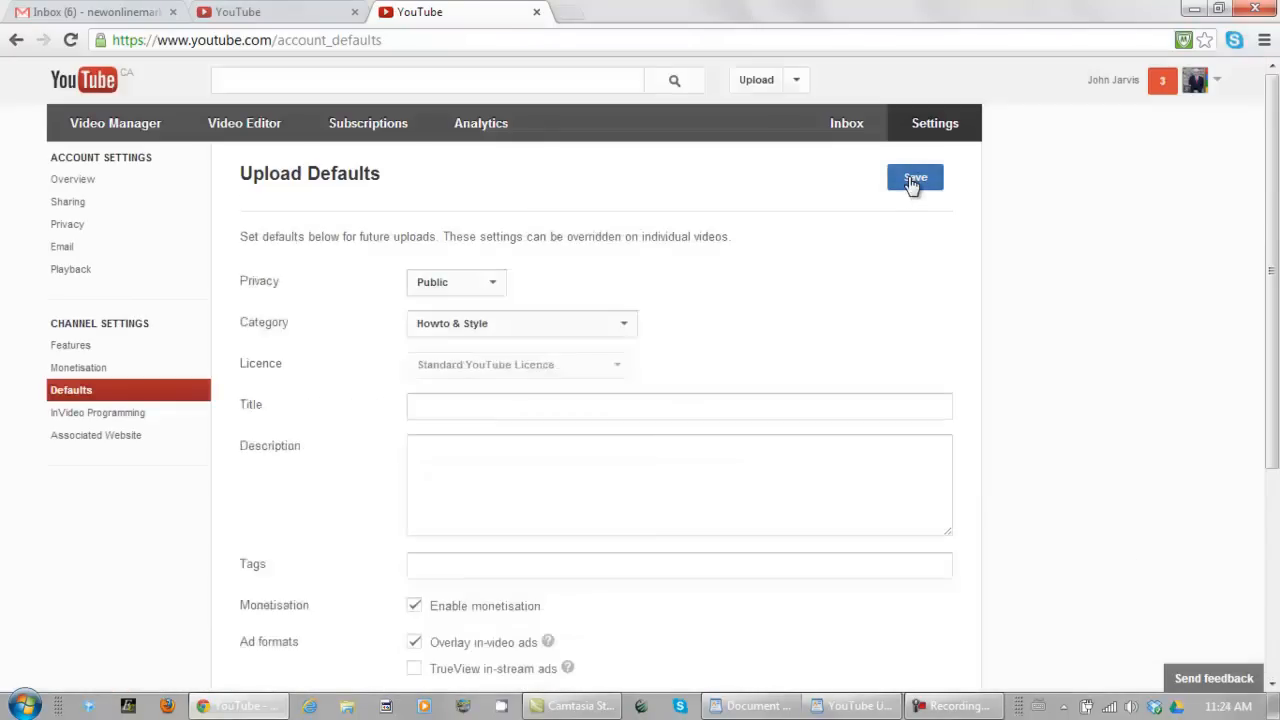
click(912, 178)
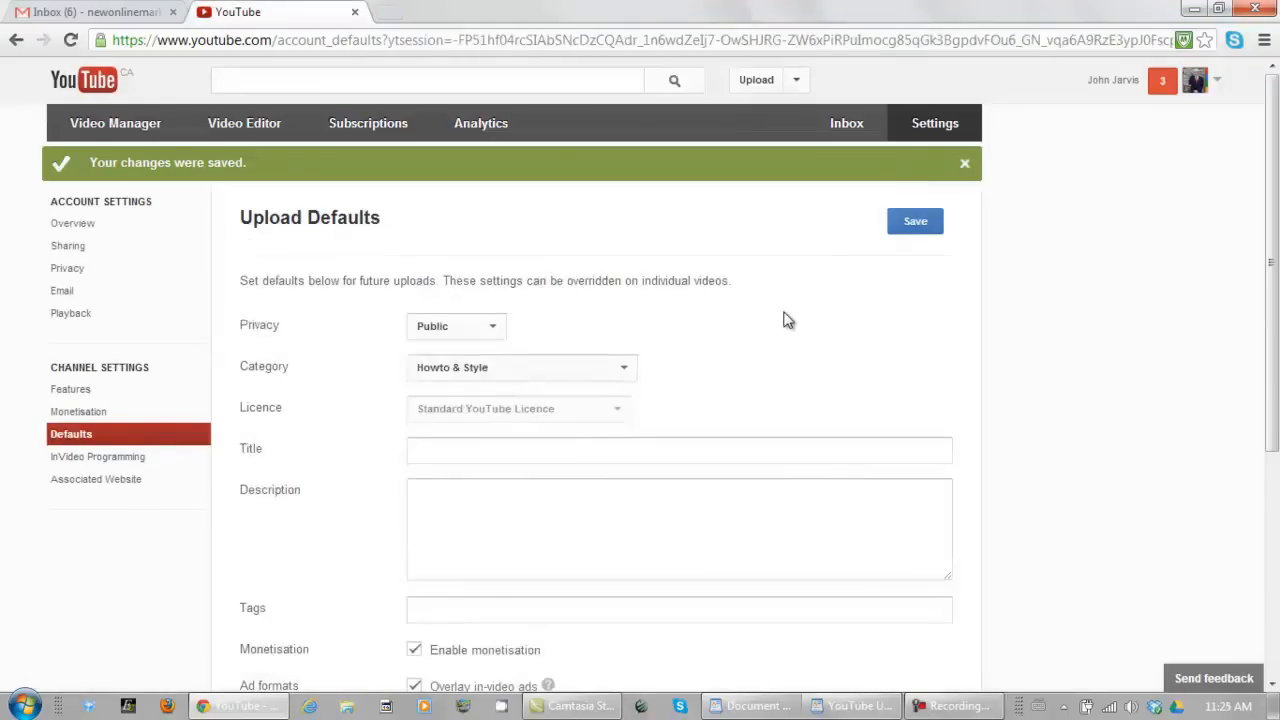
mouse_move(528, 440)
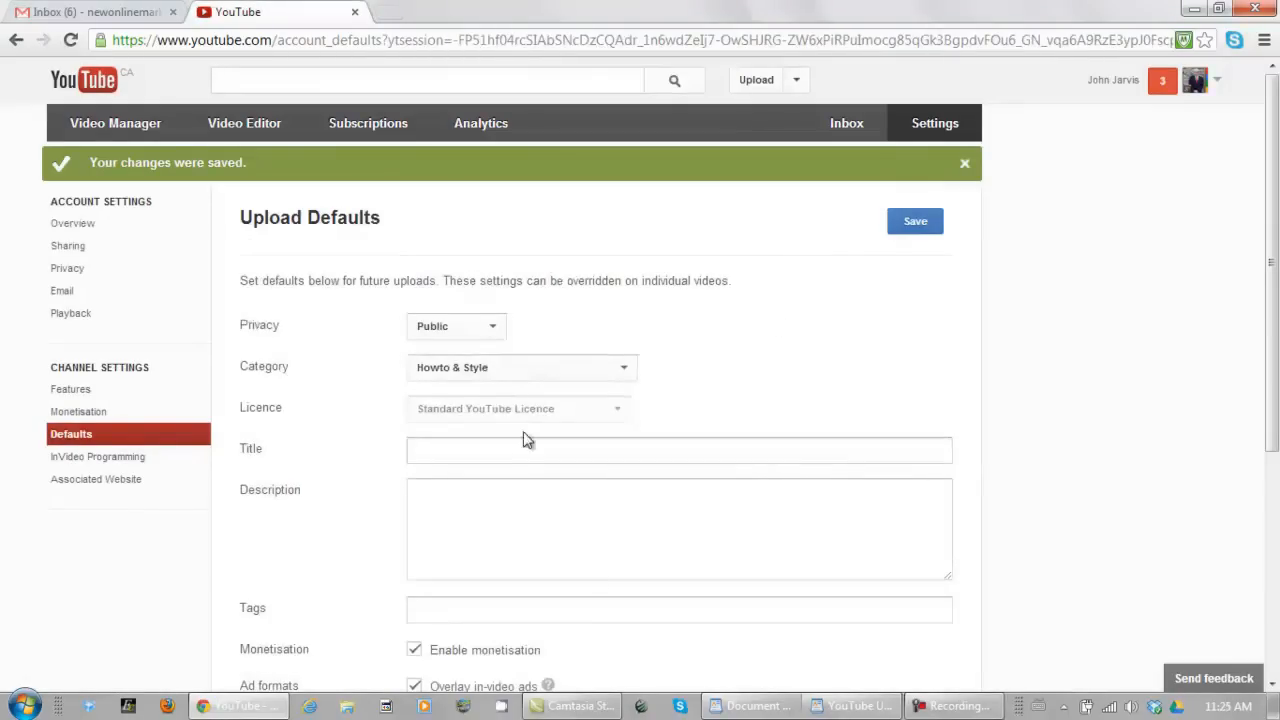
click(96, 480)
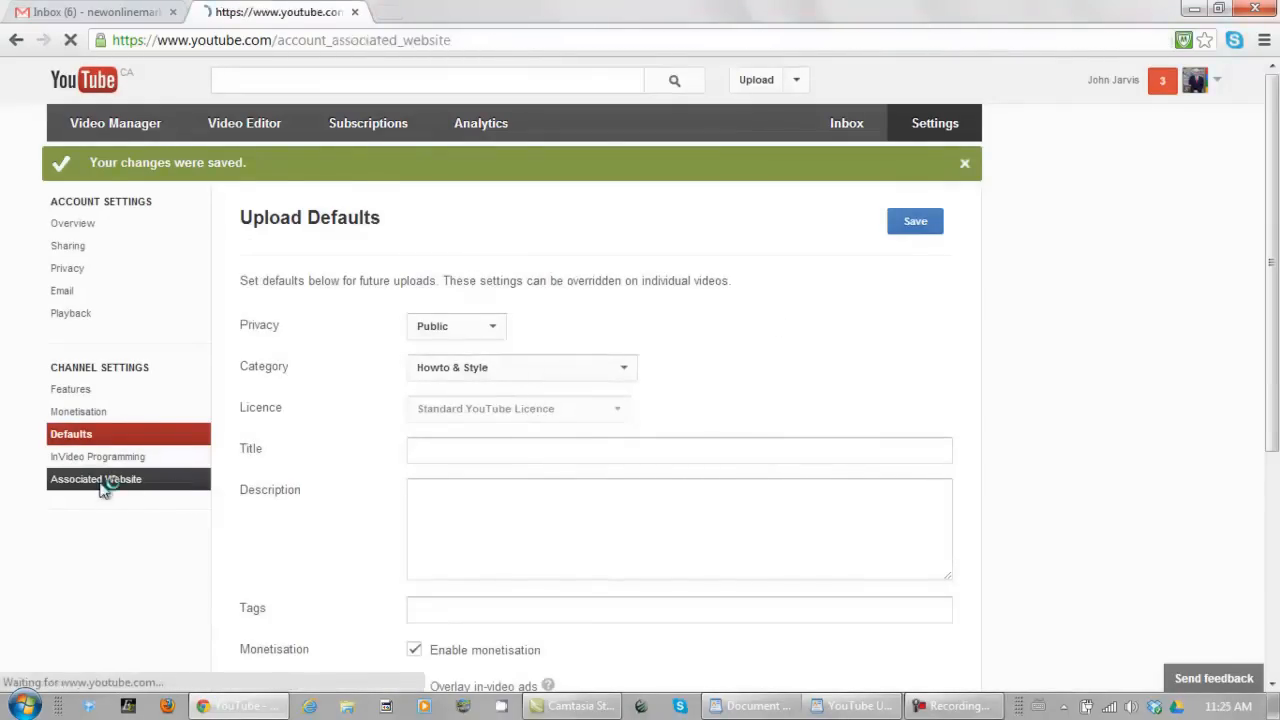
click(96, 480)
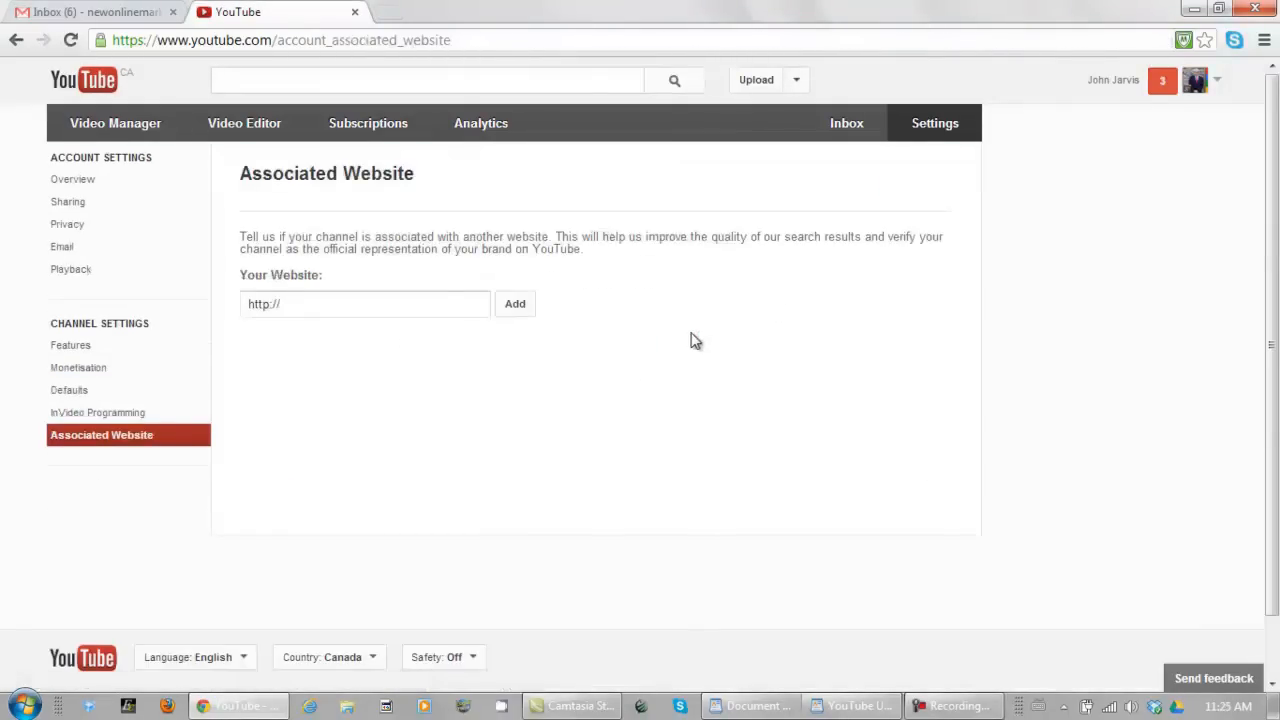